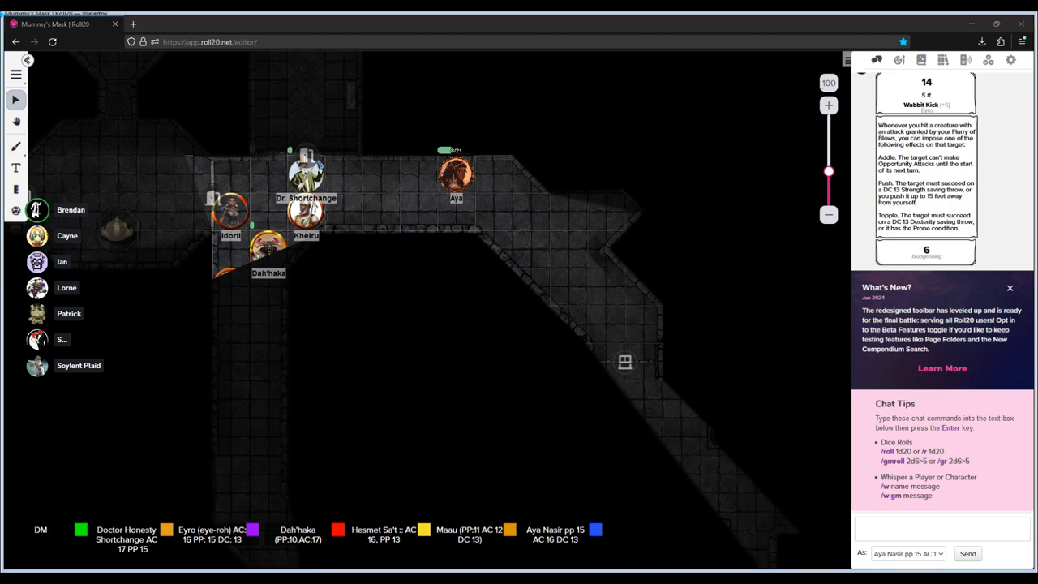
{"action": "mouse_move", "coordinate": [208, 367]}
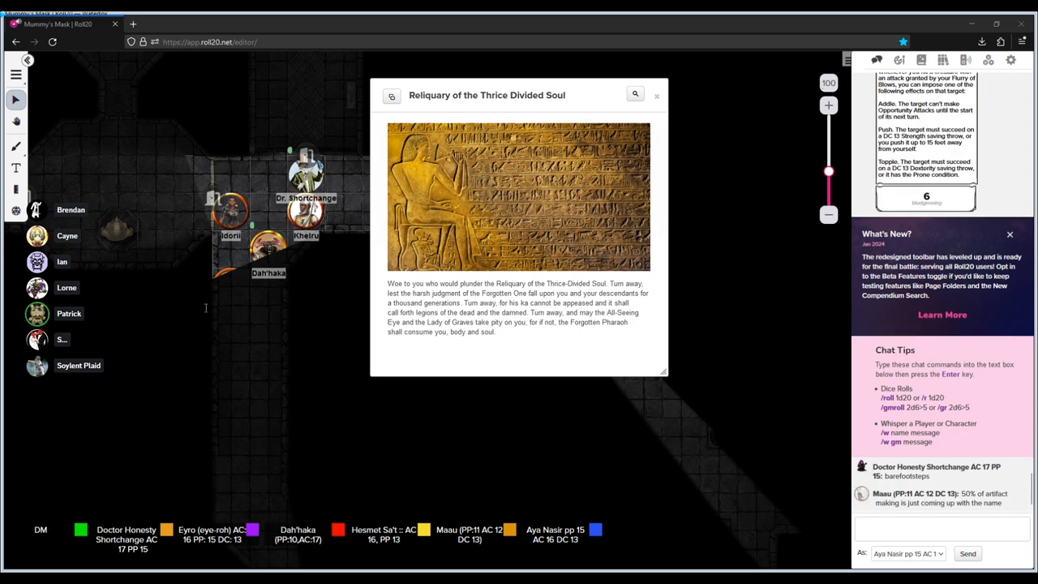
{"action": "mouse_move", "coordinate": [205, 309]}
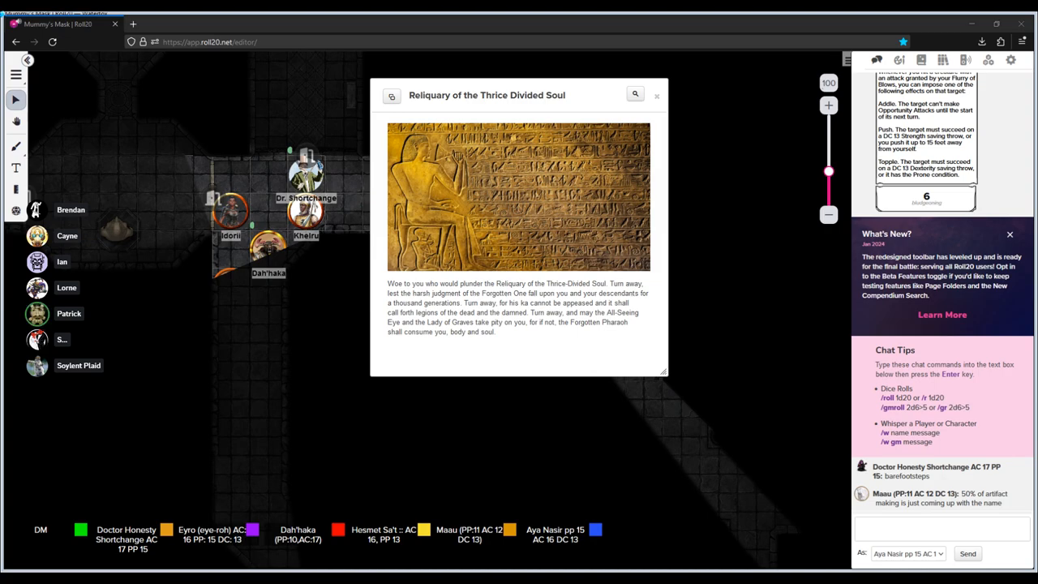
{"action": "mouse_move", "coordinate": [258, 304]}
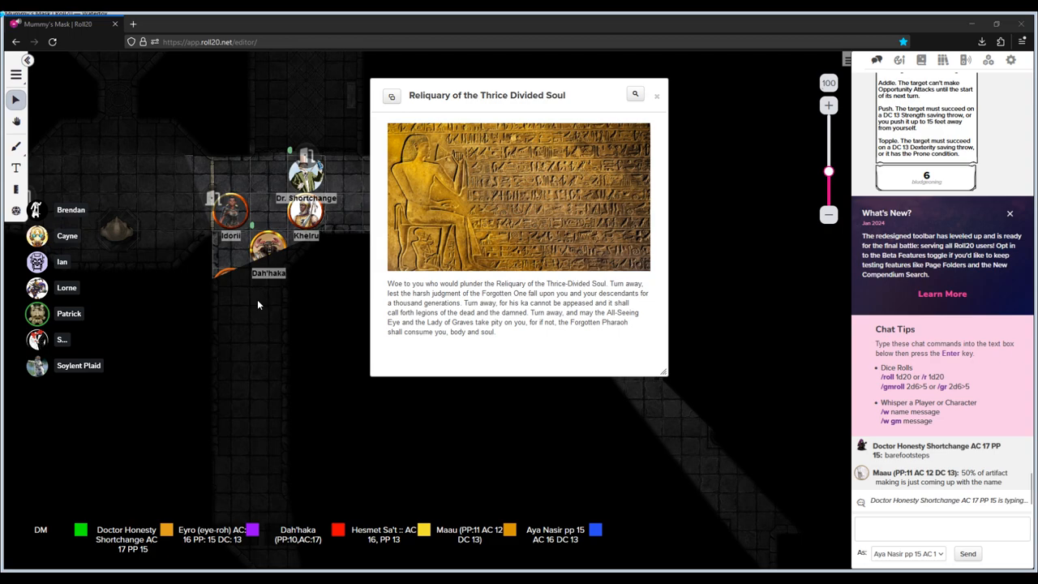
{"action": "mouse_move", "coordinate": [118, 354]}
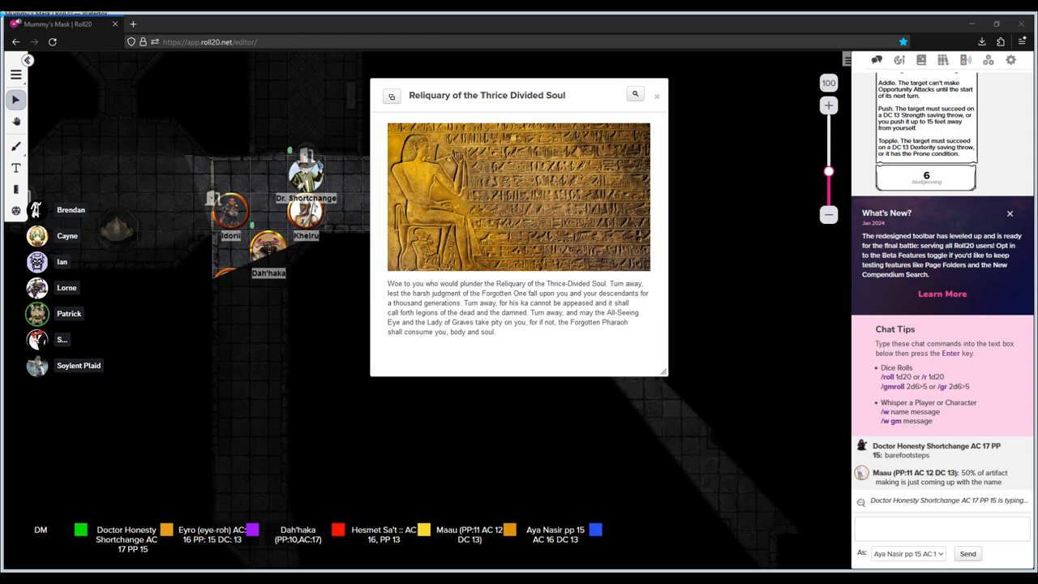
{"action": "mouse_move", "coordinate": [227, 360]}
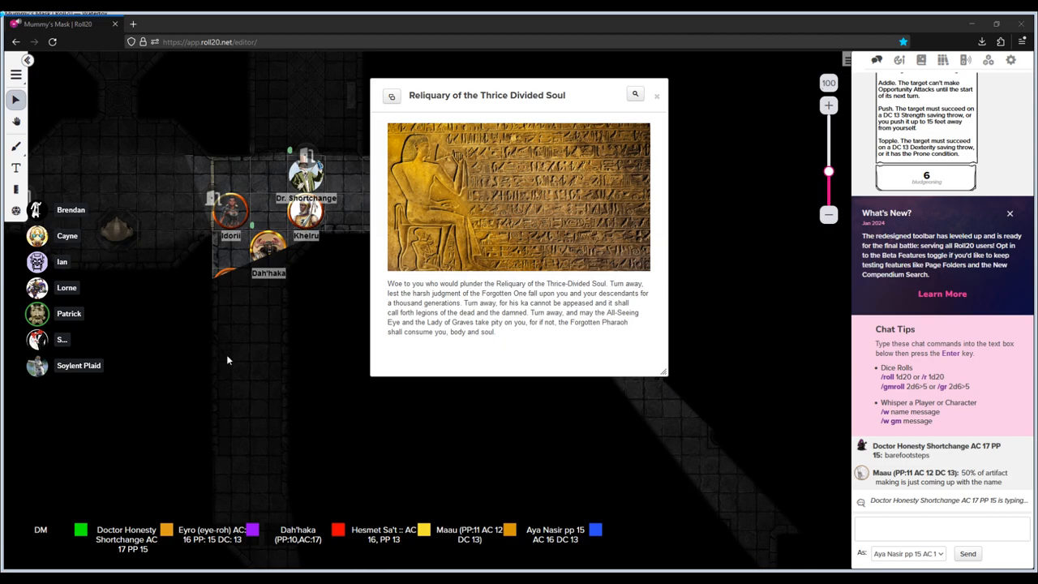
{"action": "mouse_move", "coordinate": [222, 373]}
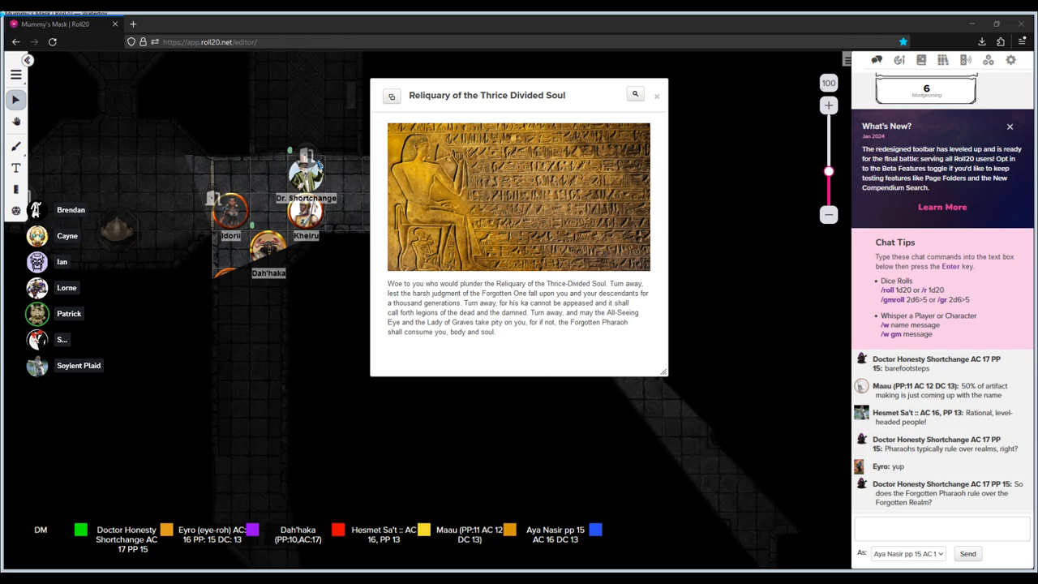
{"action": "mouse_move", "coordinate": [80, 340]}
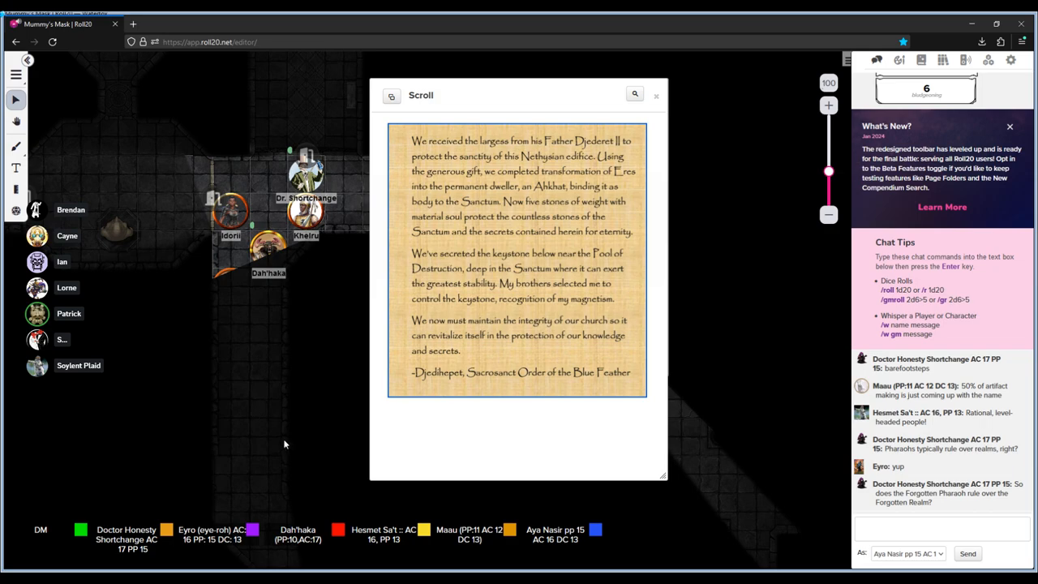
{"action": "mouse_move", "coordinate": [572, 551]}
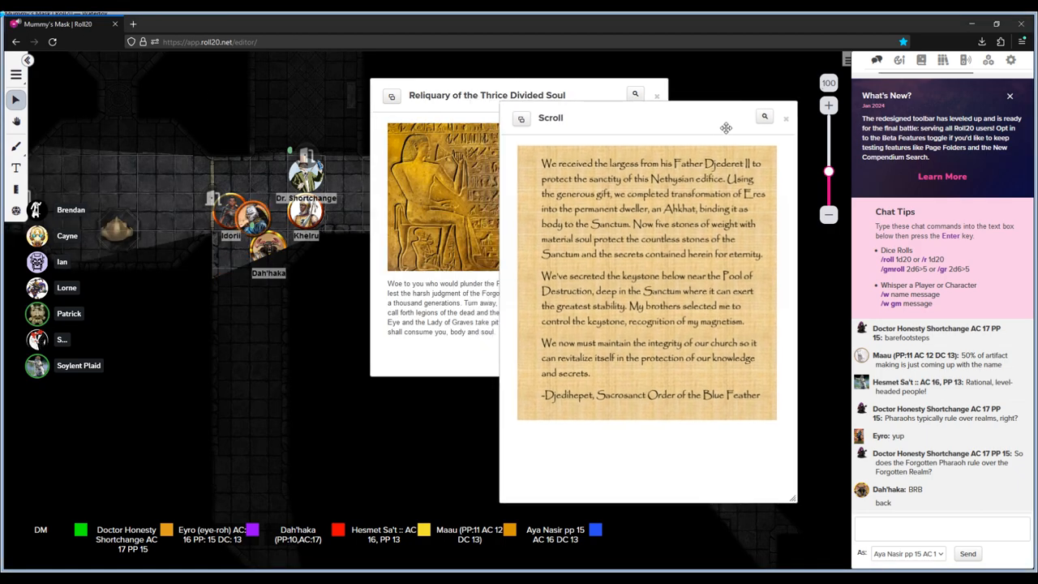
- Move Aya's token two squares west, closer to Yelnana and Hesmet Sa't
{"action": "left_click", "coordinate": [785, 118]}
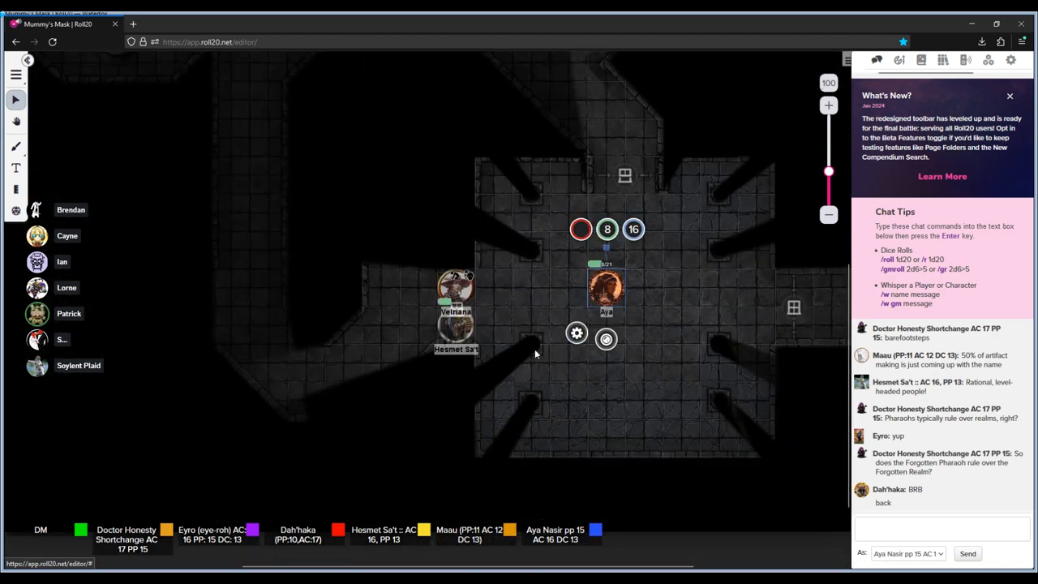
{"action": "left_click_drag", "start_coordinate": [606, 288], "coordinate": [552, 304]}
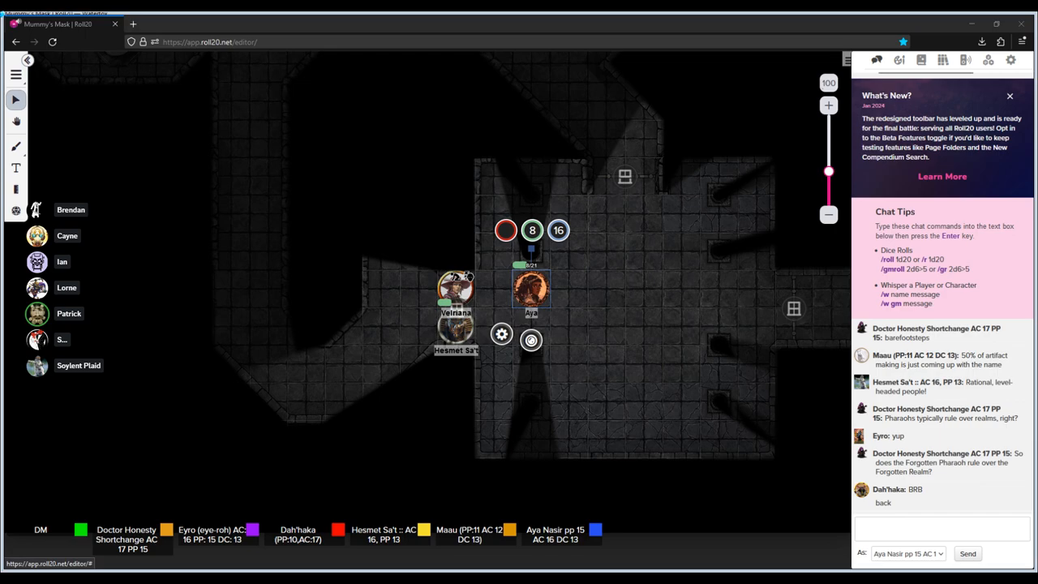
{"action": "mouse_move", "coordinate": [177, 361]}
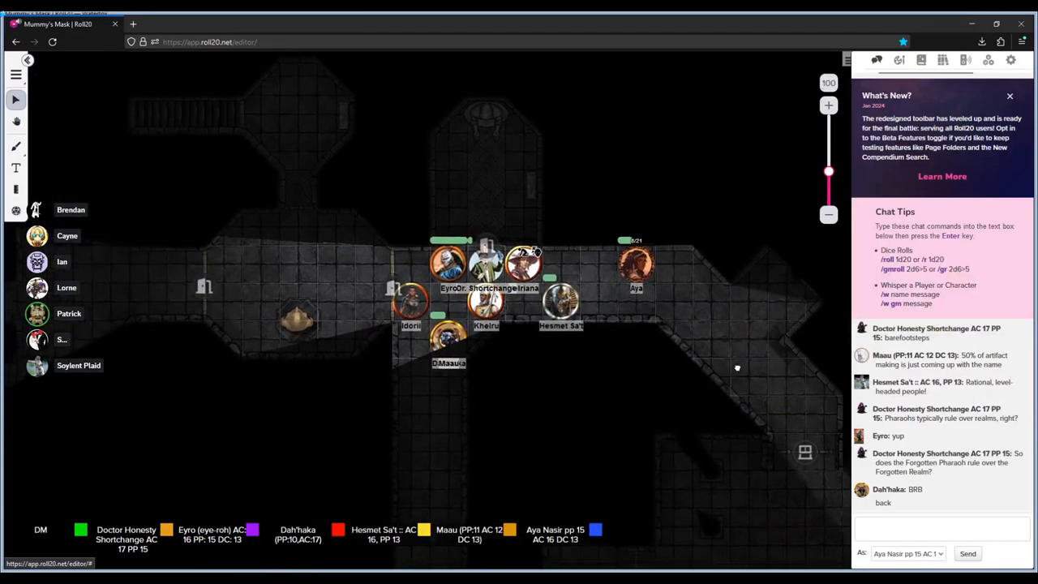
{"action": "mouse_move", "coordinate": [809, 153]}
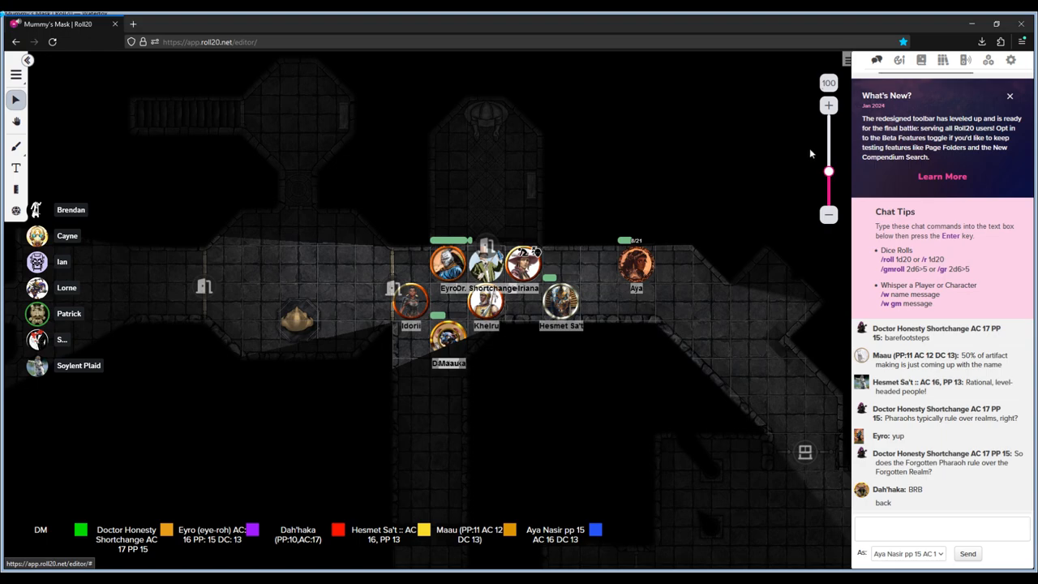
- Zoom in twice on the party and place Aya's token beside Eyro
{"action": "left_click", "coordinate": [828, 105]}
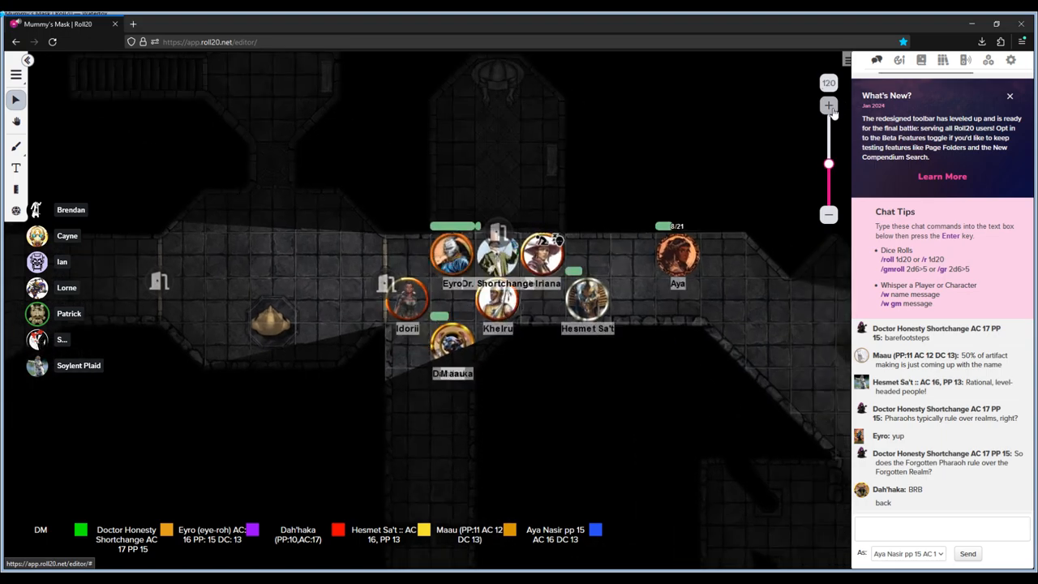
{"action": "left_click", "coordinate": [827, 105]}
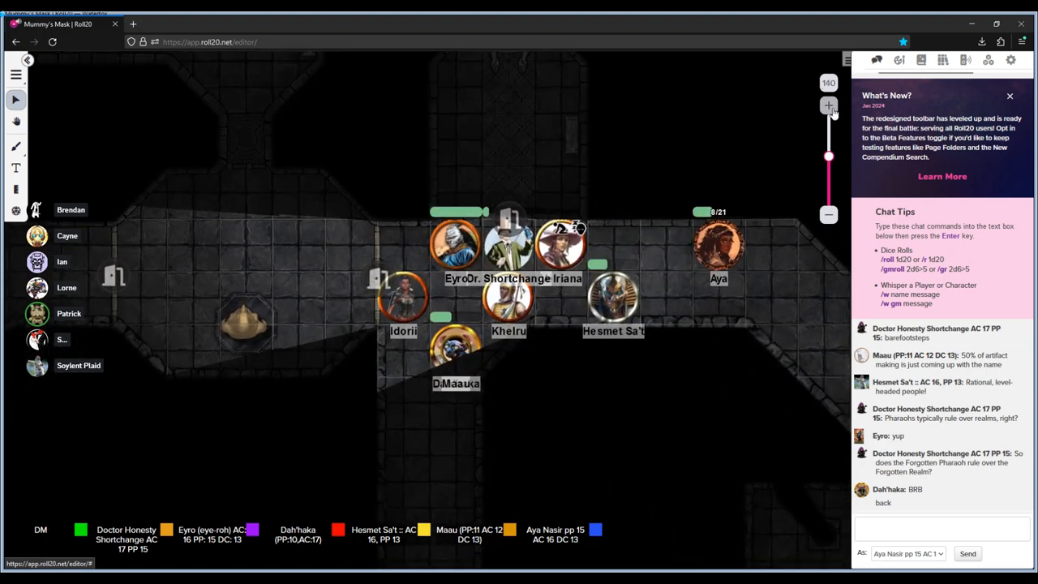
{"action": "mouse_move", "coordinate": [805, 145]}
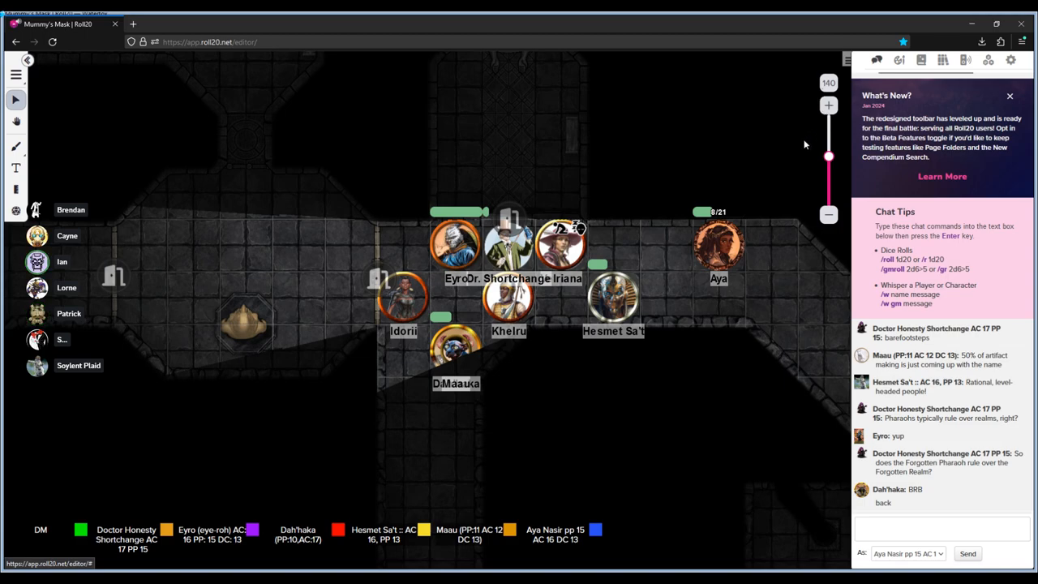
{"action": "left_click_drag", "start_coordinate": [717, 243], "coordinate": [614, 243]}
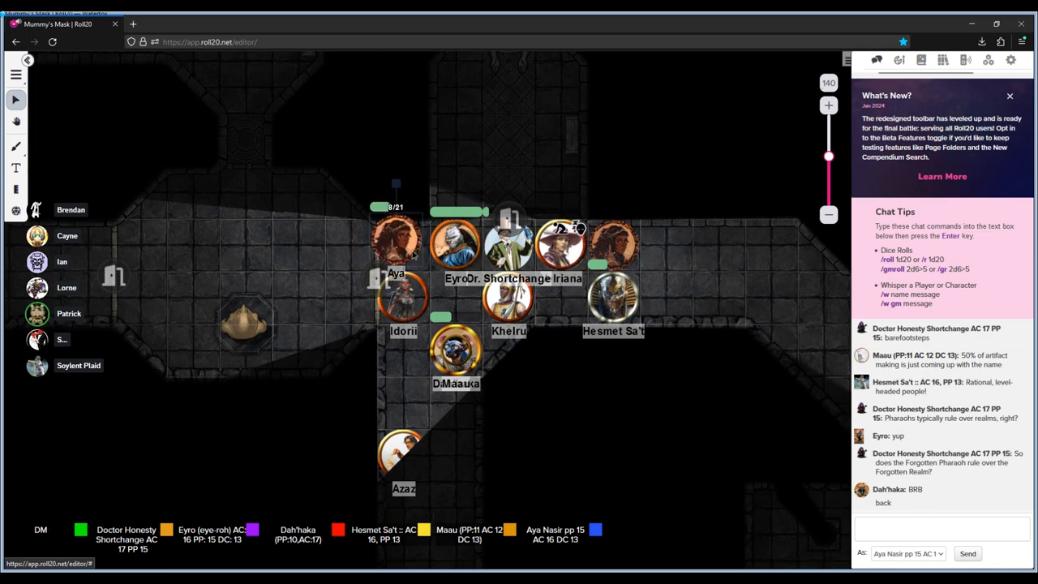
{"action": "left_click", "coordinate": [395, 237]}
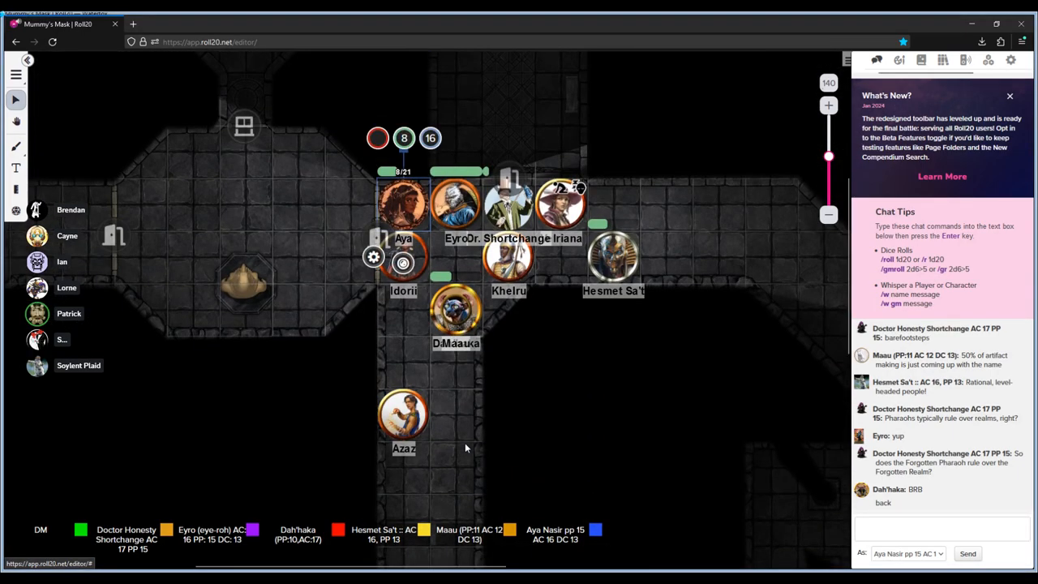
{"action": "mouse_move", "coordinate": [574, 524]}
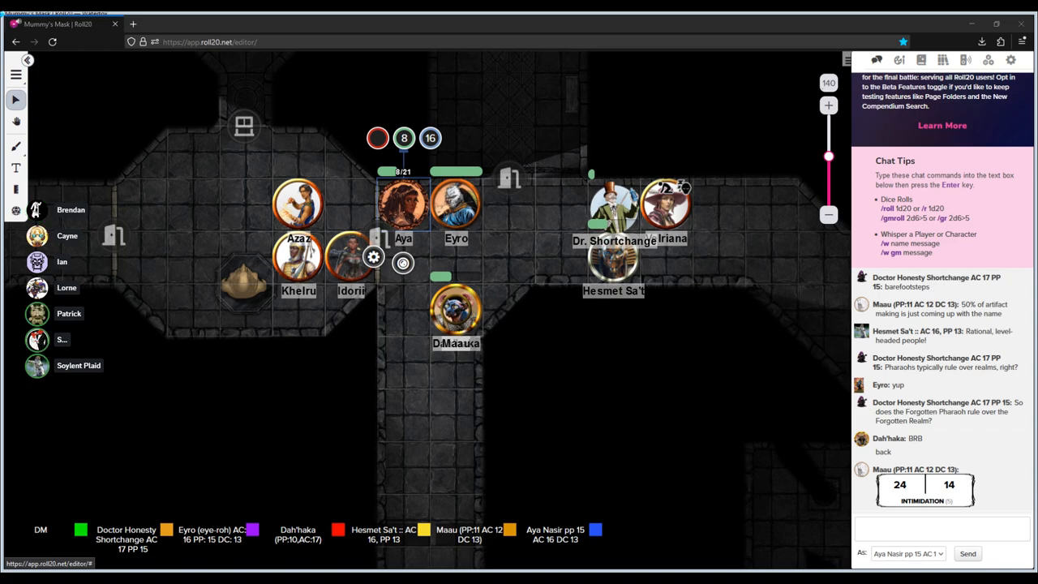
{"action": "mouse_move", "coordinate": [261, 300]}
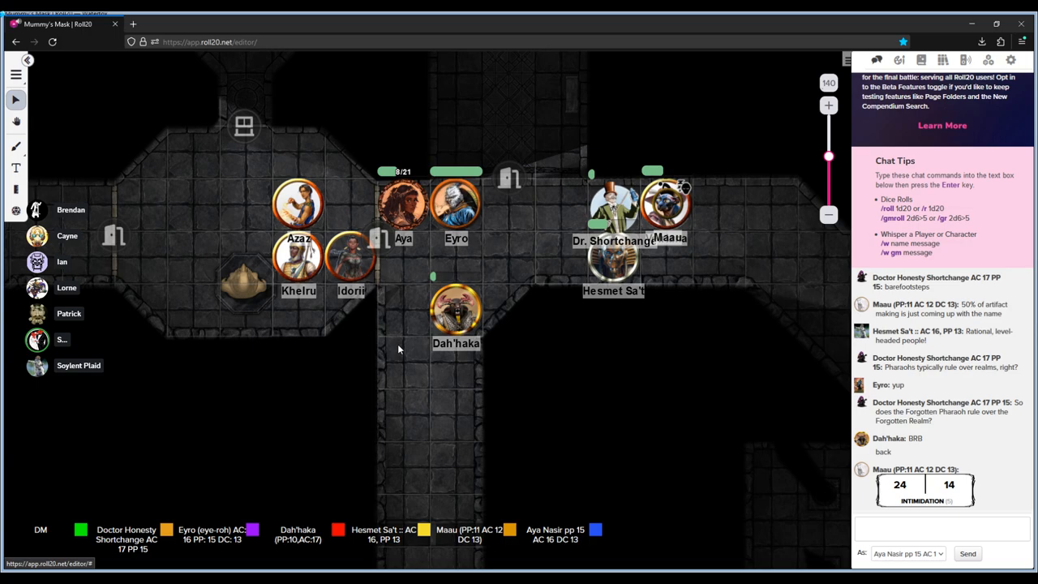
- Move Dah'haka's token up beside Eyro
{"action": "left_click_drag", "start_coordinate": [456, 313], "coordinate": [509, 260]}
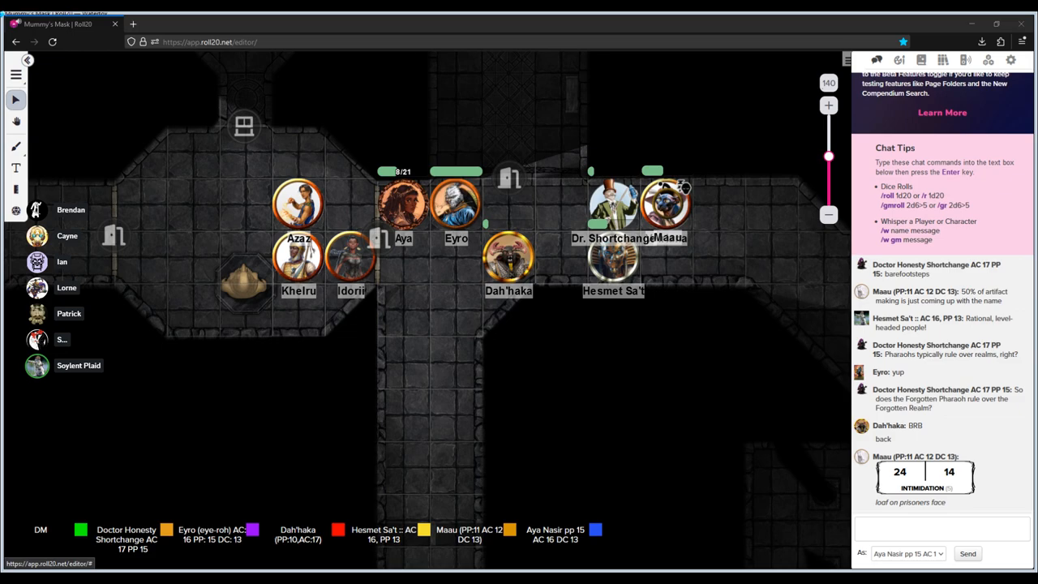
{"action": "mouse_move", "coordinate": [491, 391]}
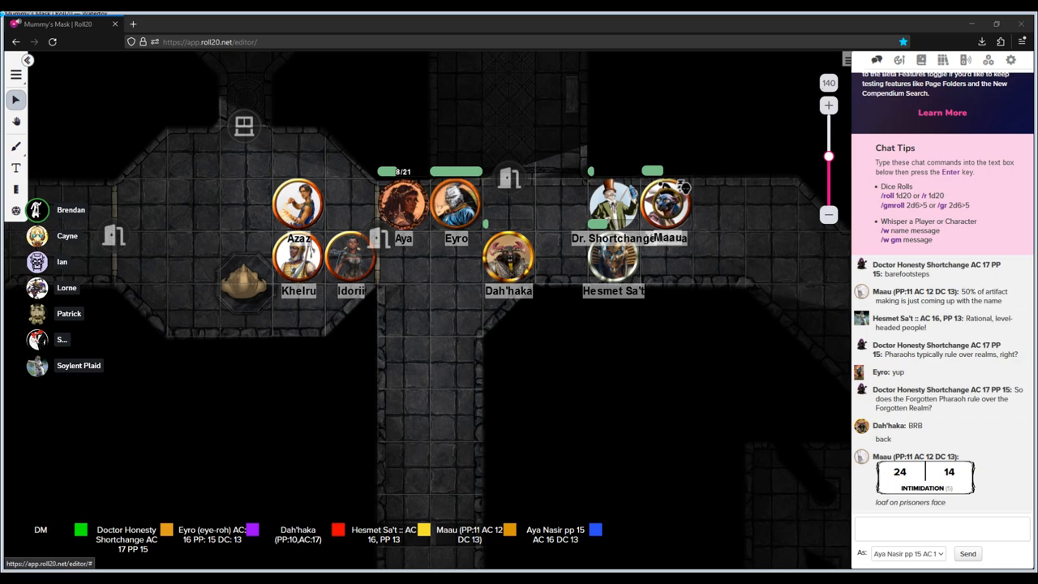
{"action": "mouse_move", "coordinate": [213, 495]}
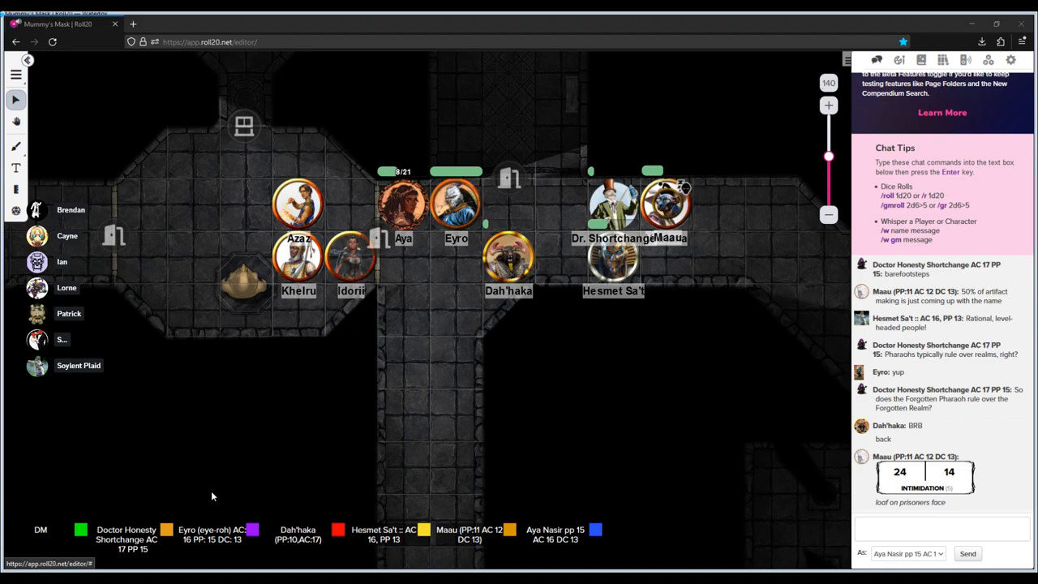
{"action": "mouse_move", "coordinate": [254, 202]}
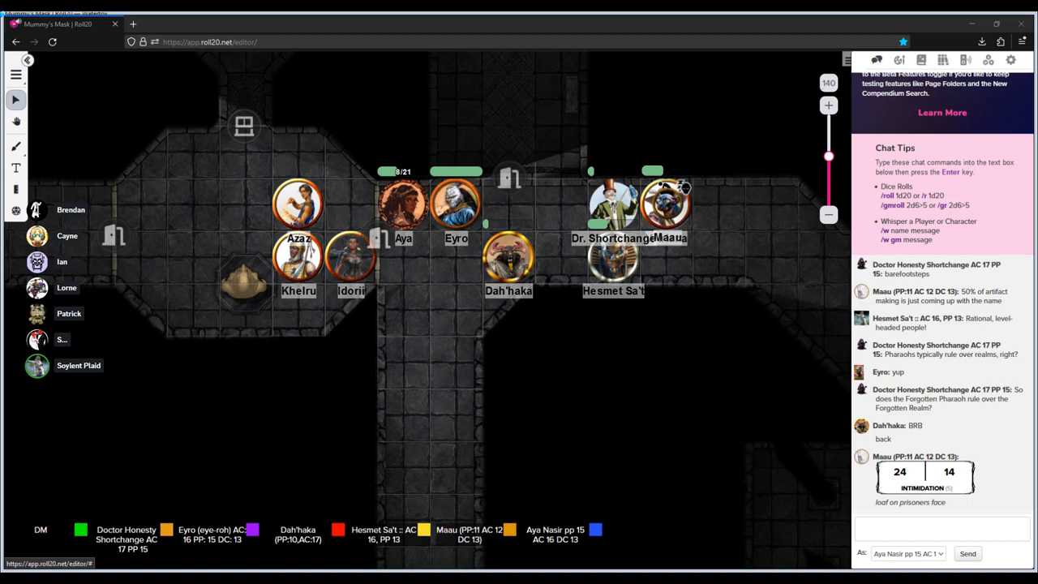
{"action": "mouse_move", "coordinate": [209, 315]}
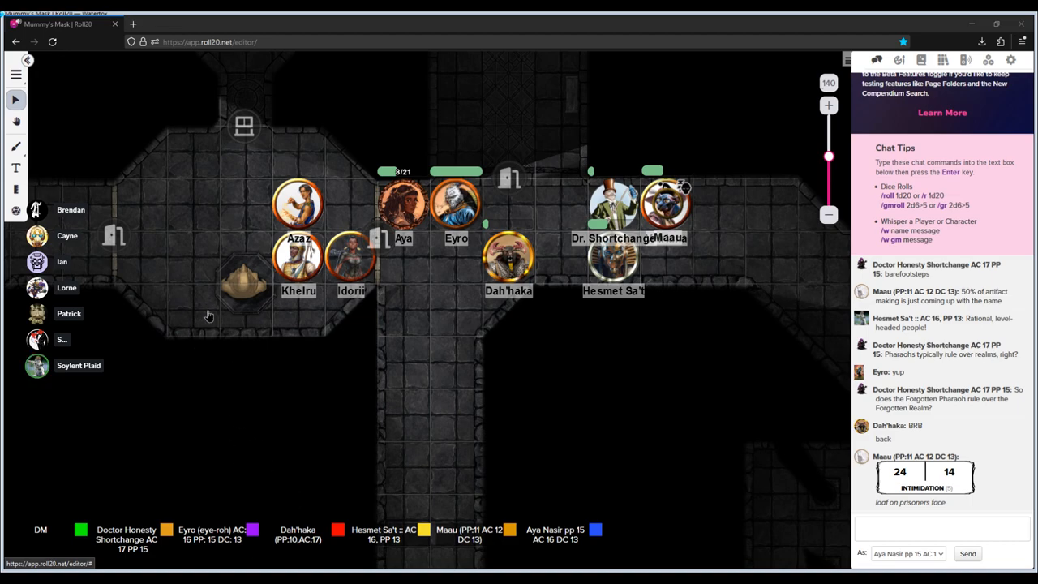
{"action": "mouse_move", "coordinate": [251, 485]}
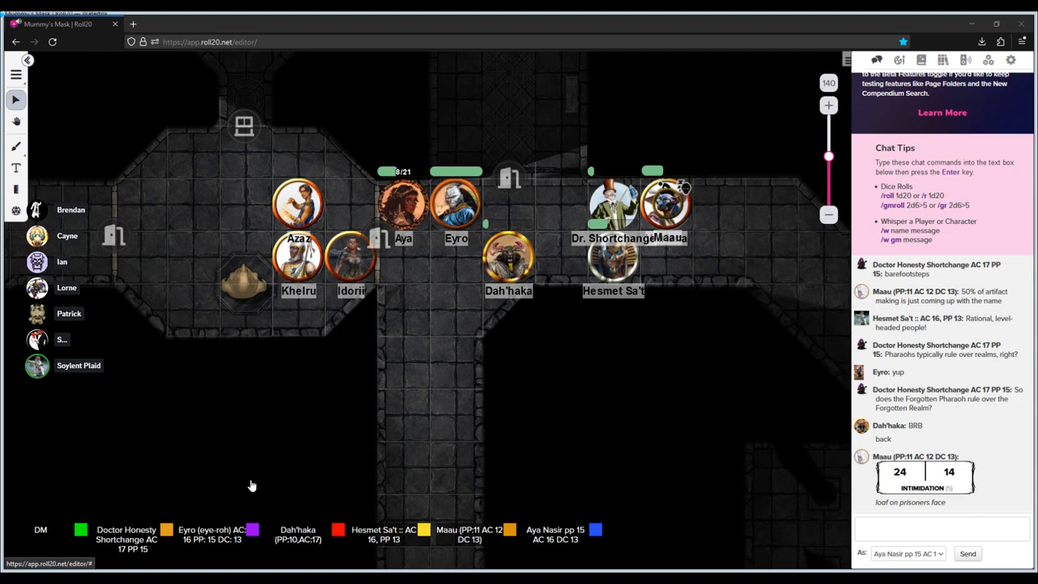
{"action": "mouse_move", "coordinate": [300, 553]}
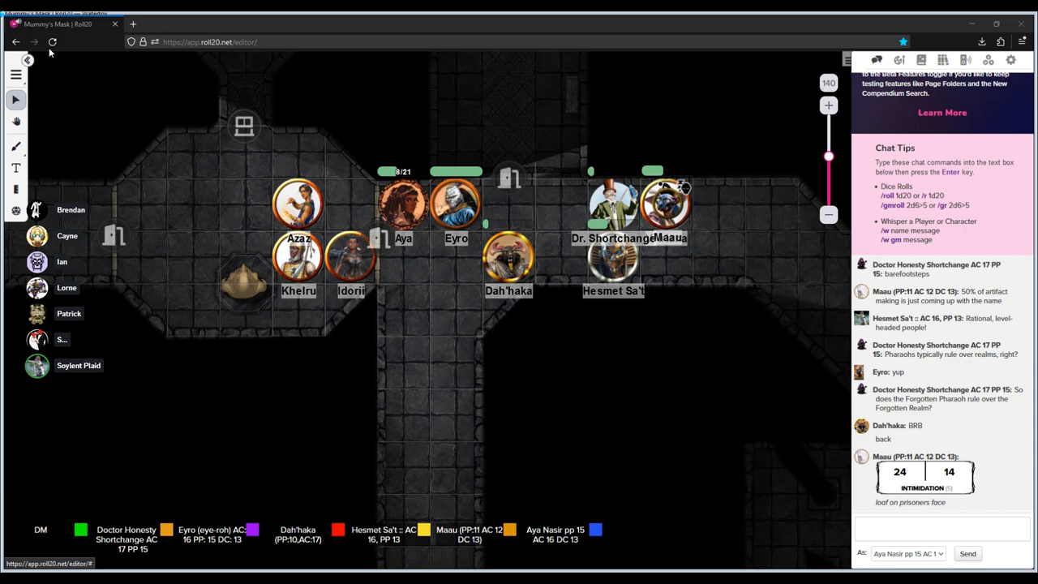
{"action": "mouse_move", "coordinate": [796, 324]}
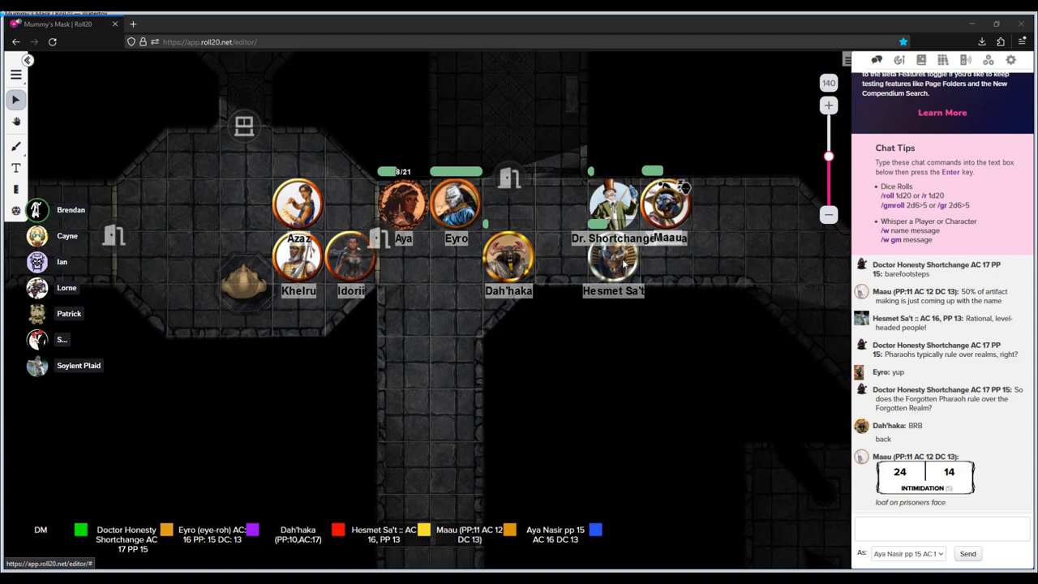
{"action": "mouse_move", "coordinate": [162, 138]}
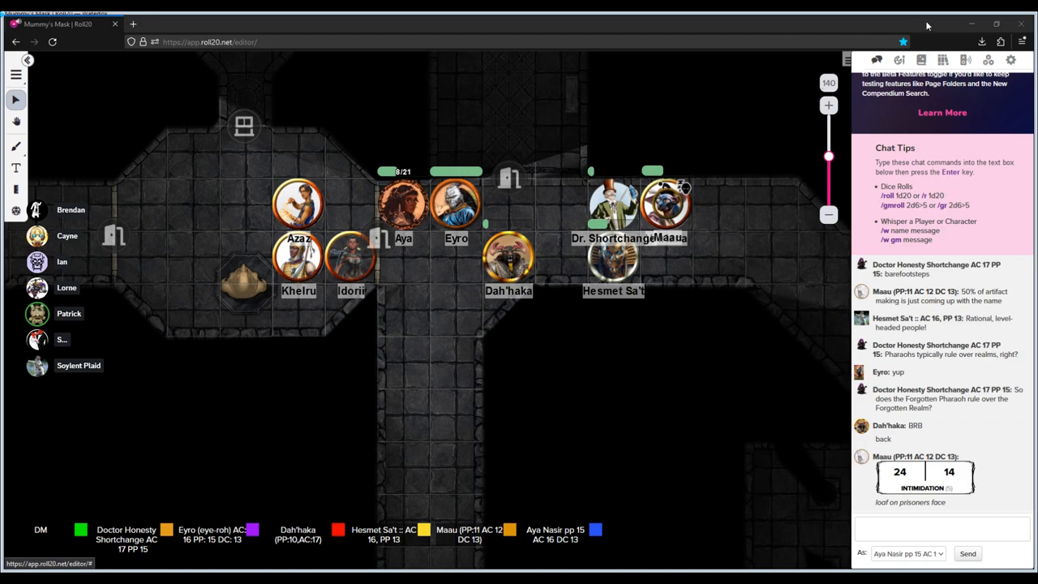
{"action": "mouse_move", "coordinate": [927, 26]}
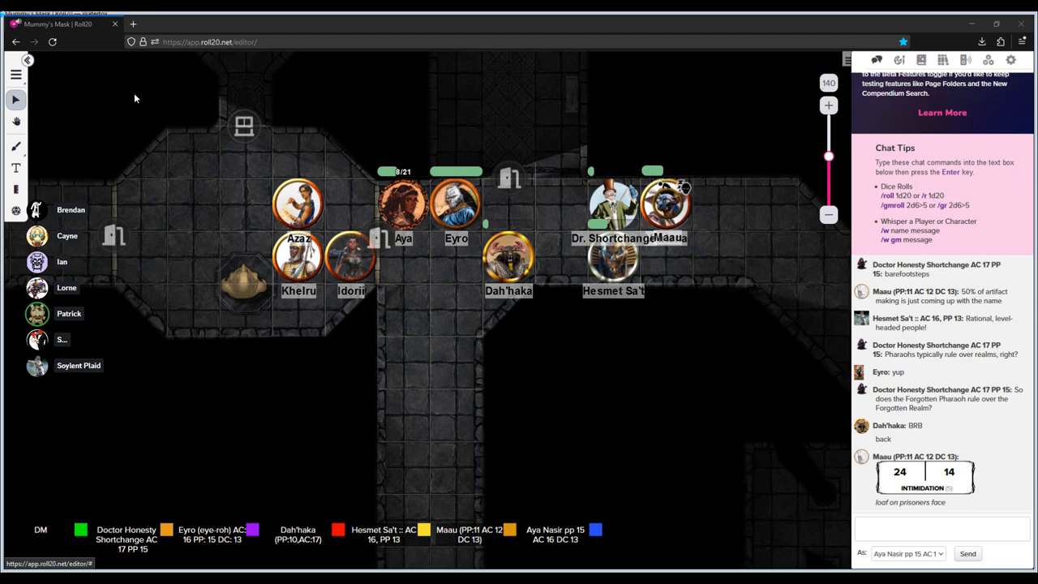
{"action": "mouse_move", "coordinate": [254, 100]}
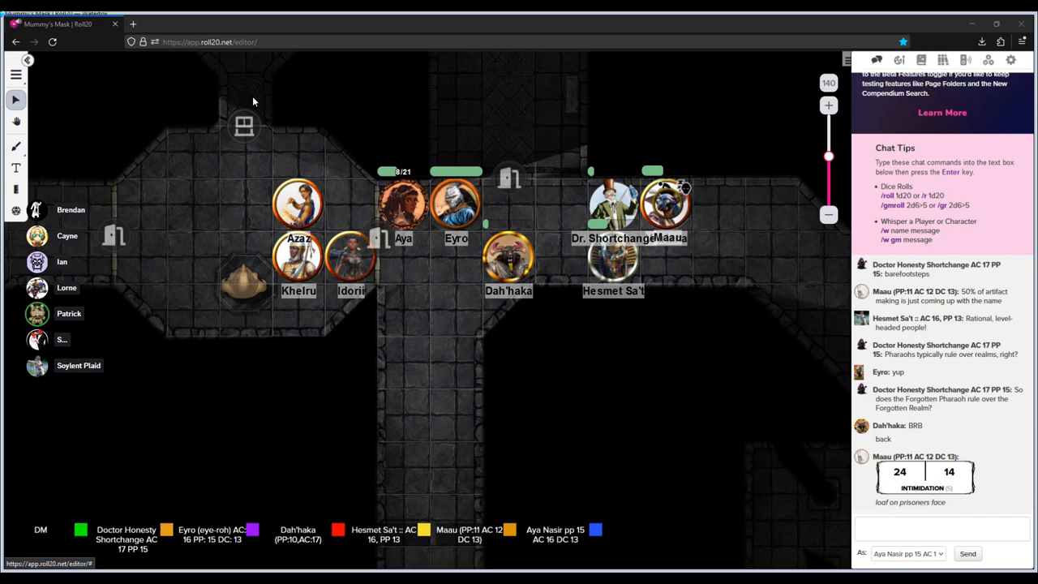
{"action": "mouse_move", "coordinate": [225, 416]}
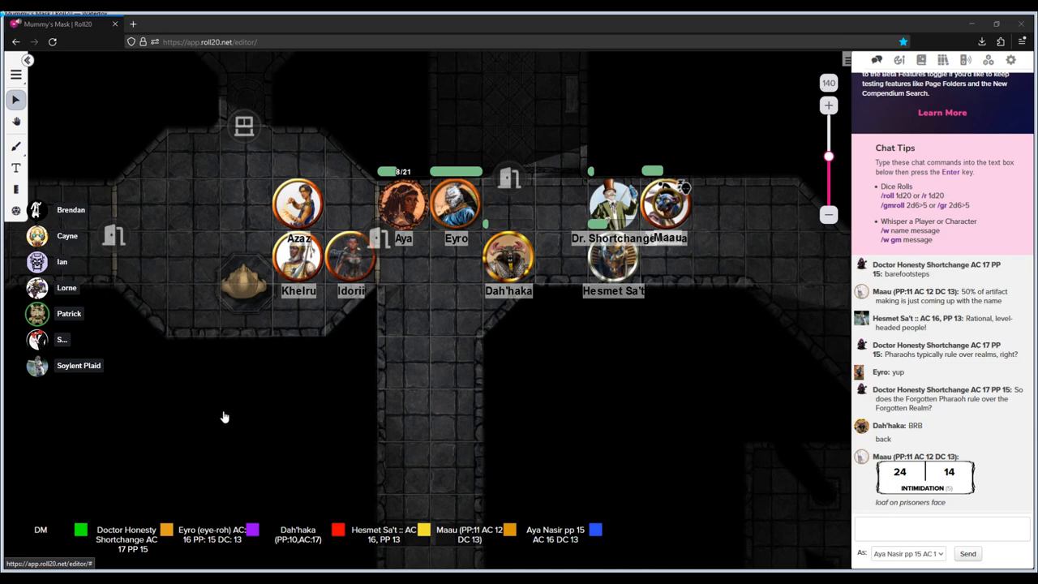
{"action": "mouse_move", "coordinate": [134, 187]}
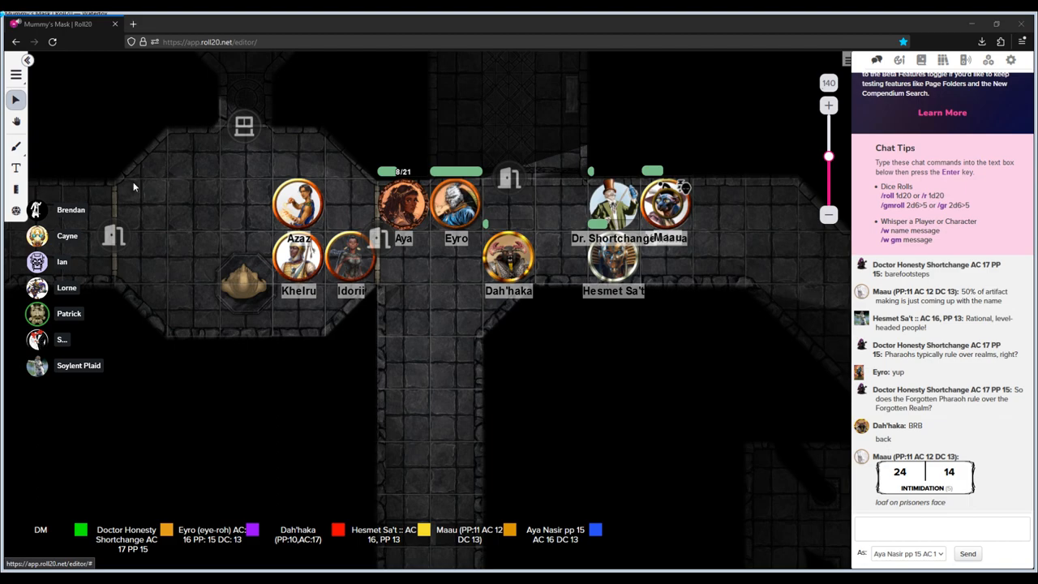
{"action": "mouse_move", "coordinate": [125, 261]}
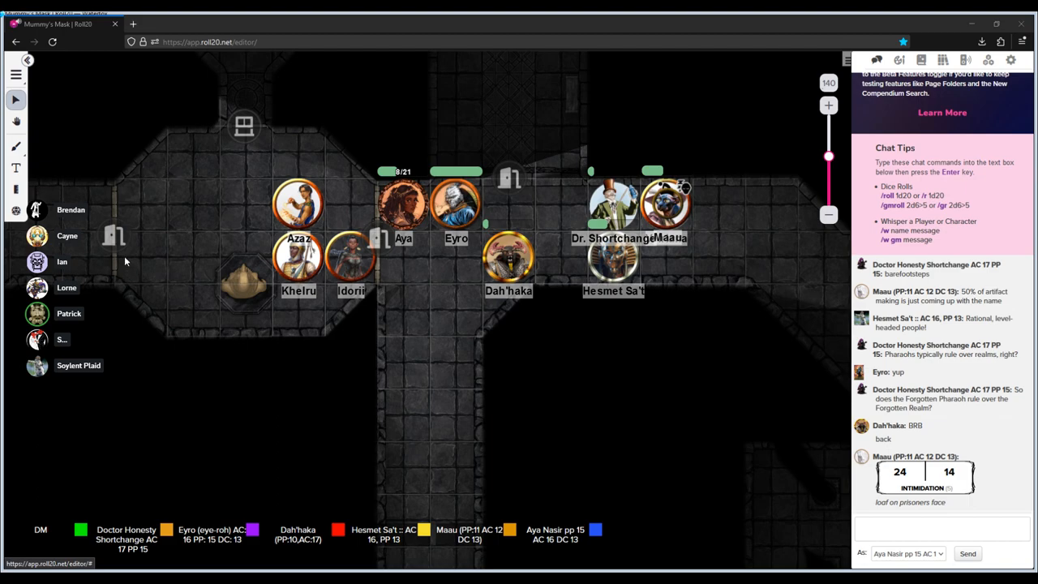
{"action": "mouse_move", "coordinate": [289, 266]}
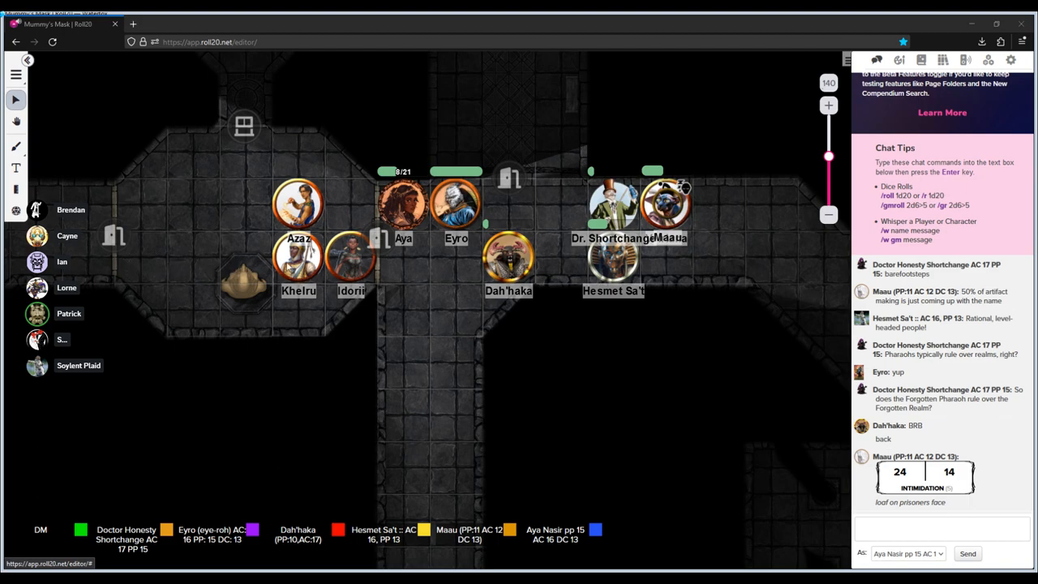
{"action": "mouse_move", "coordinate": [324, 263]}
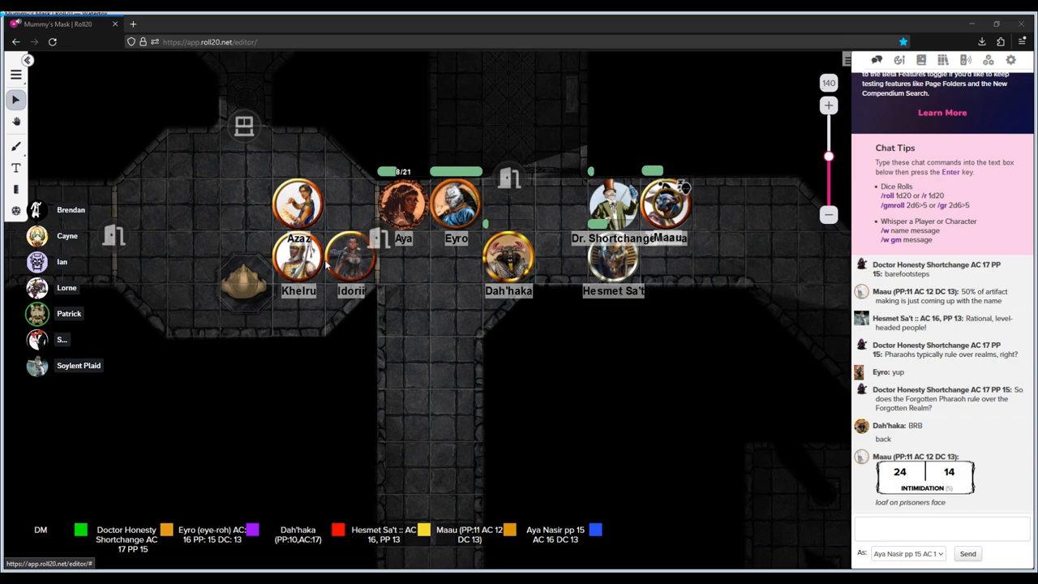
{"action": "mouse_move", "coordinate": [576, 515]}
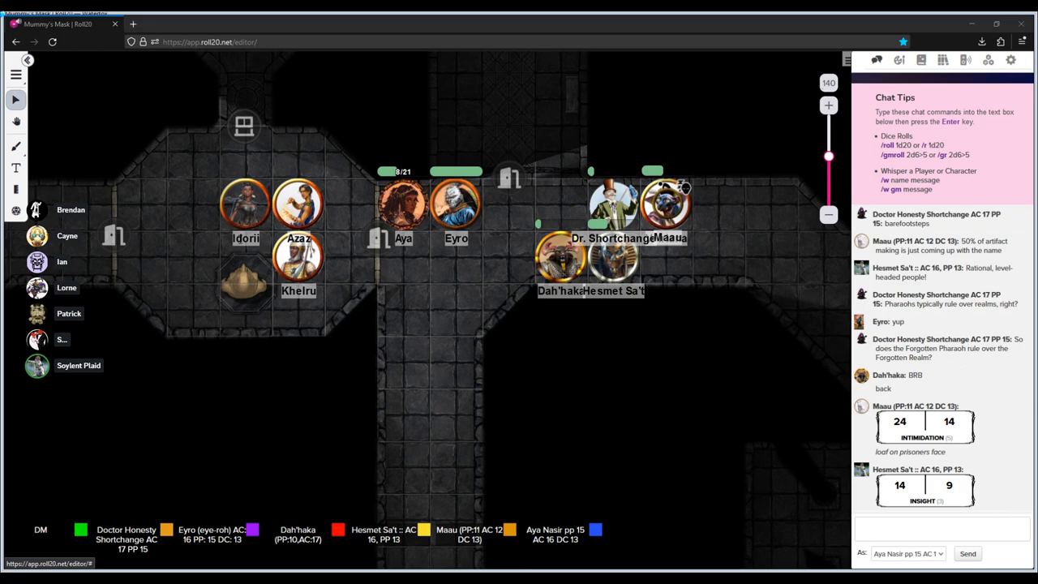
{"action": "mouse_move", "coordinate": [261, 230]}
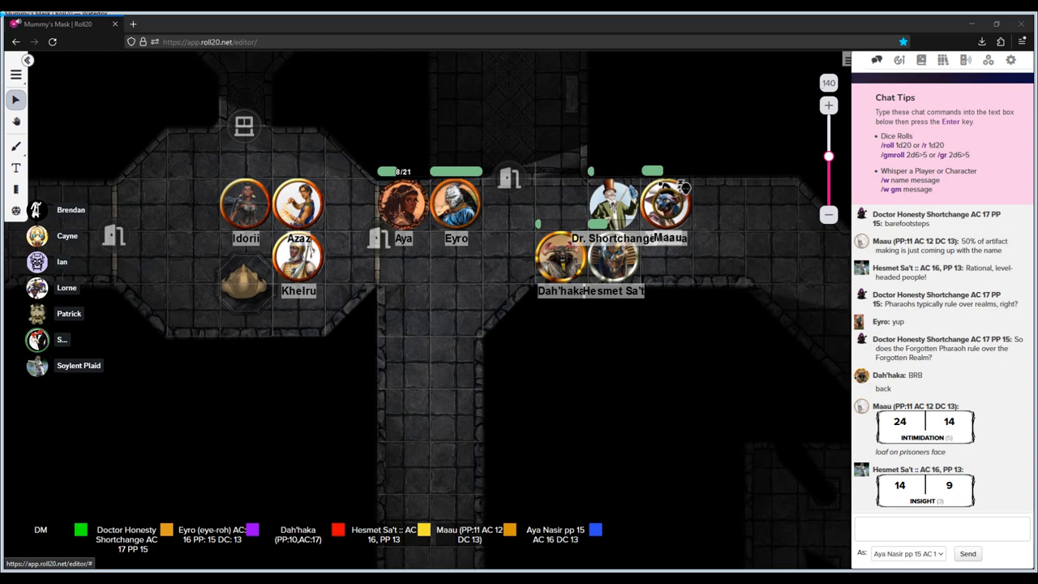
{"action": "mouse_move", "coordinate": [727, 27]}
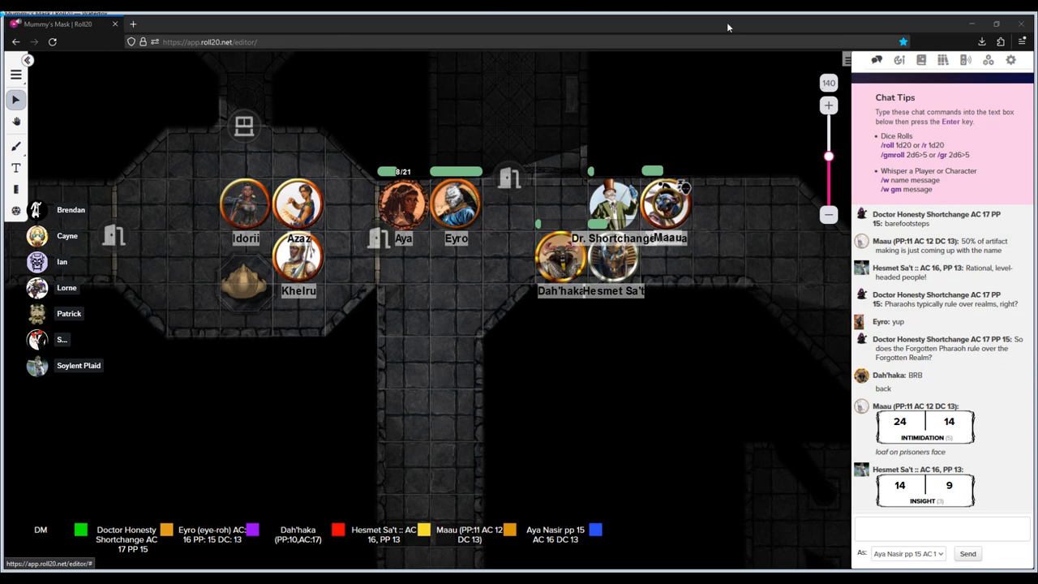
{"action": "mouse_move", "coordinate": [568, 103]}
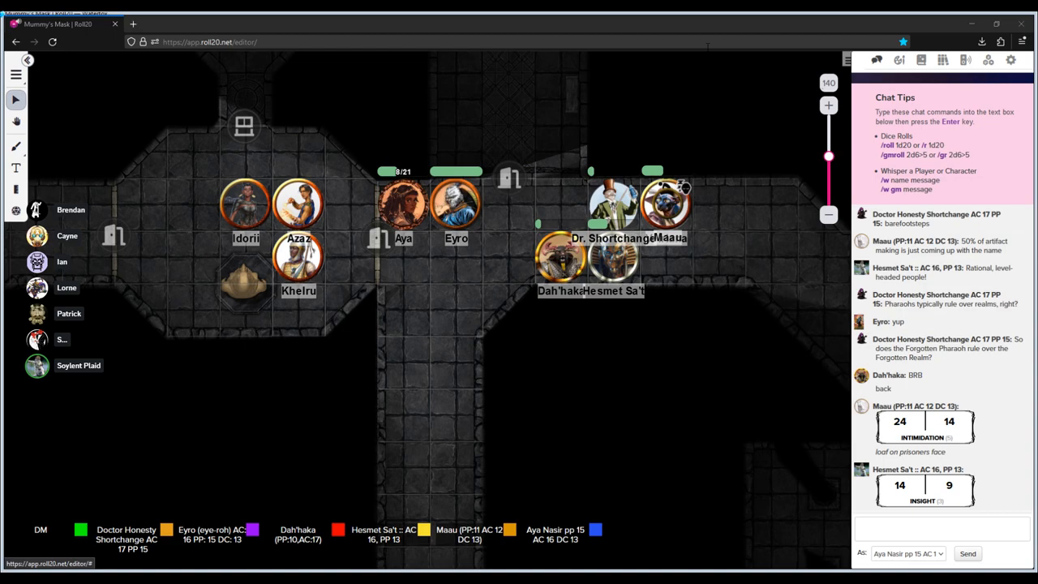
{"action": "mouse_move", "coordinate": [331, 74]}
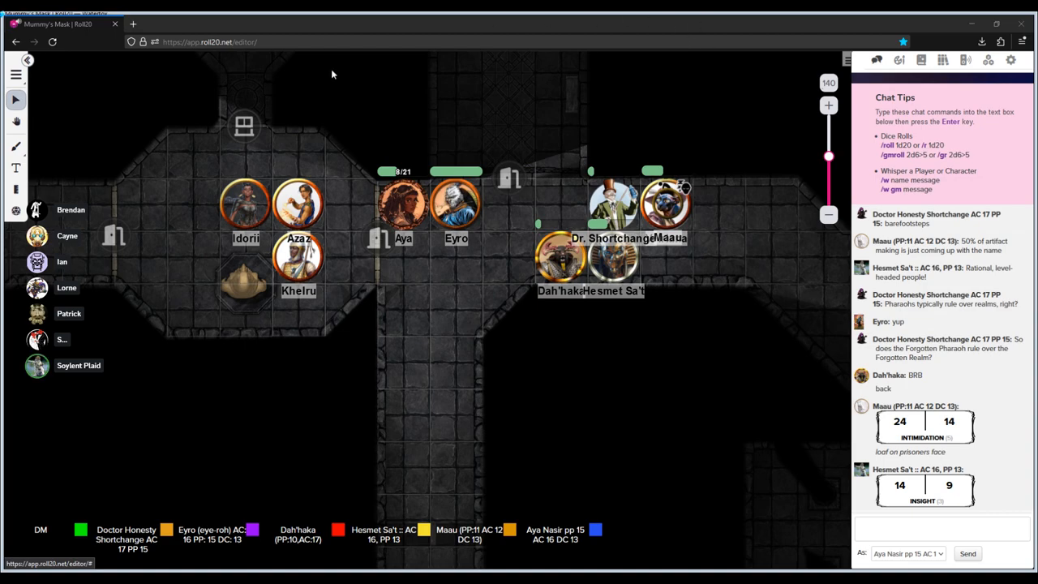
{"action": "mouse_move", "coordinate": [317, 306]}
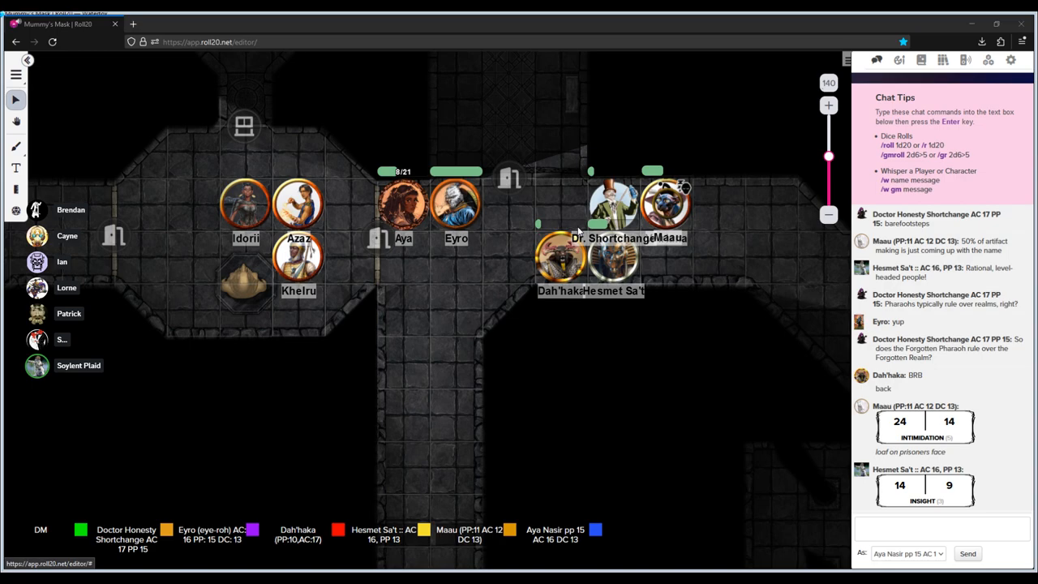
{"action": "mouse_move", "coordinate": [829, 43]}
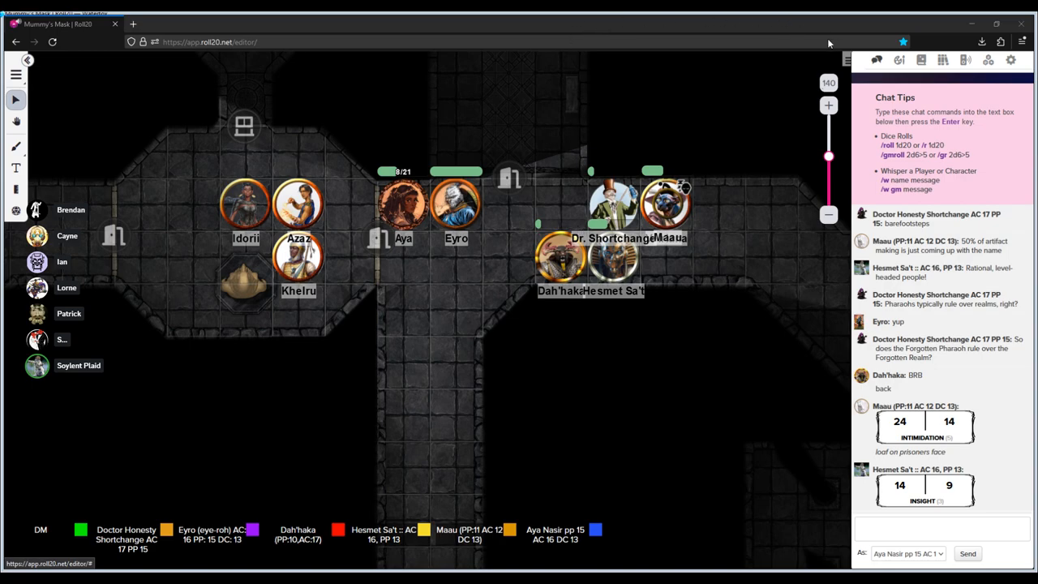
{"action": "mouse_move", "coordinate": [706, 24]}
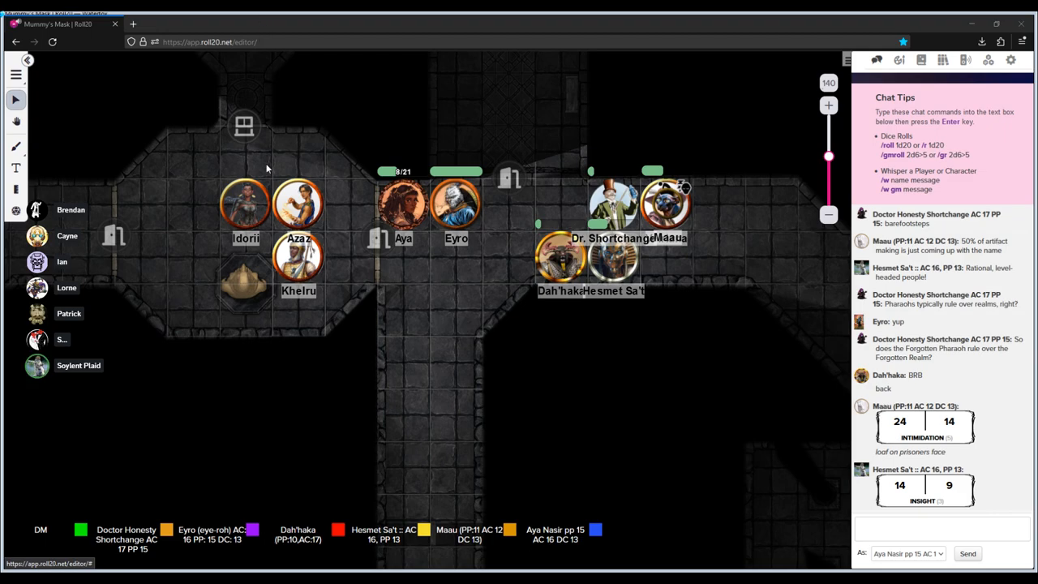
{"action": "mouse_move", "coordinate": [271, 153]}
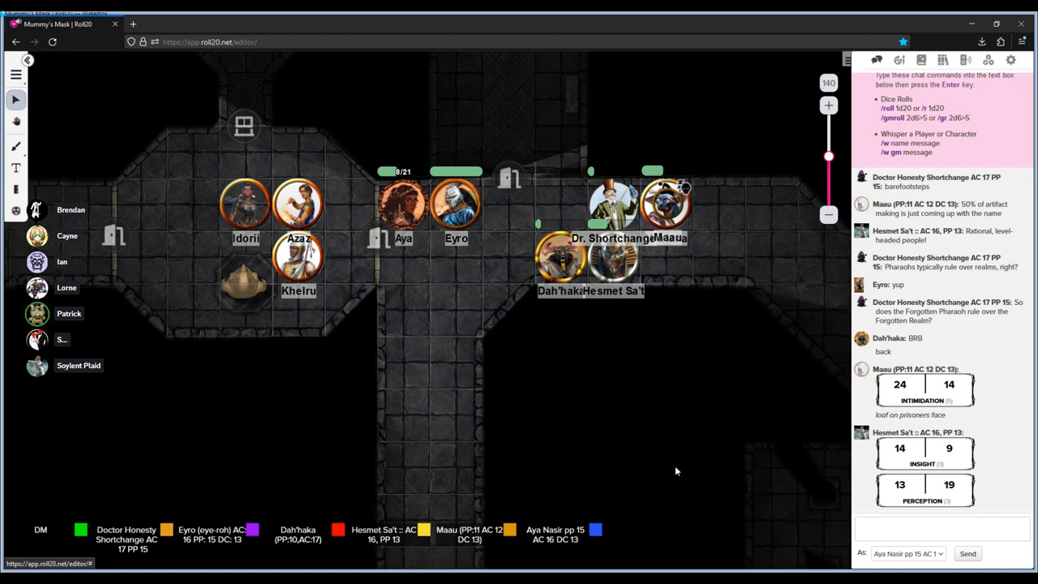
{"action": "mouse_move", "coordinate": [474, 309]}
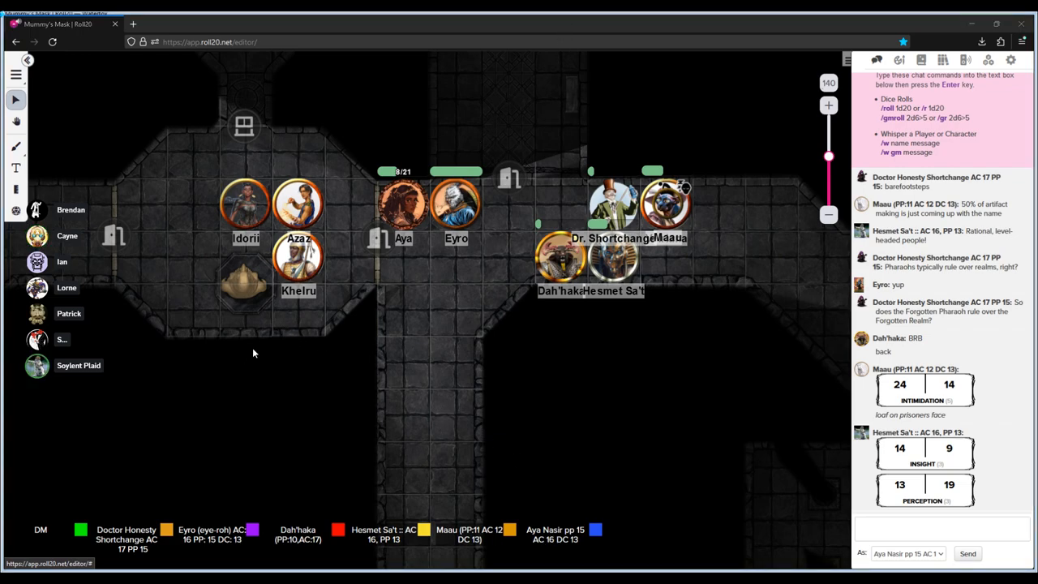
{"action": "mouse_move", "coordinate": [253, 356]}
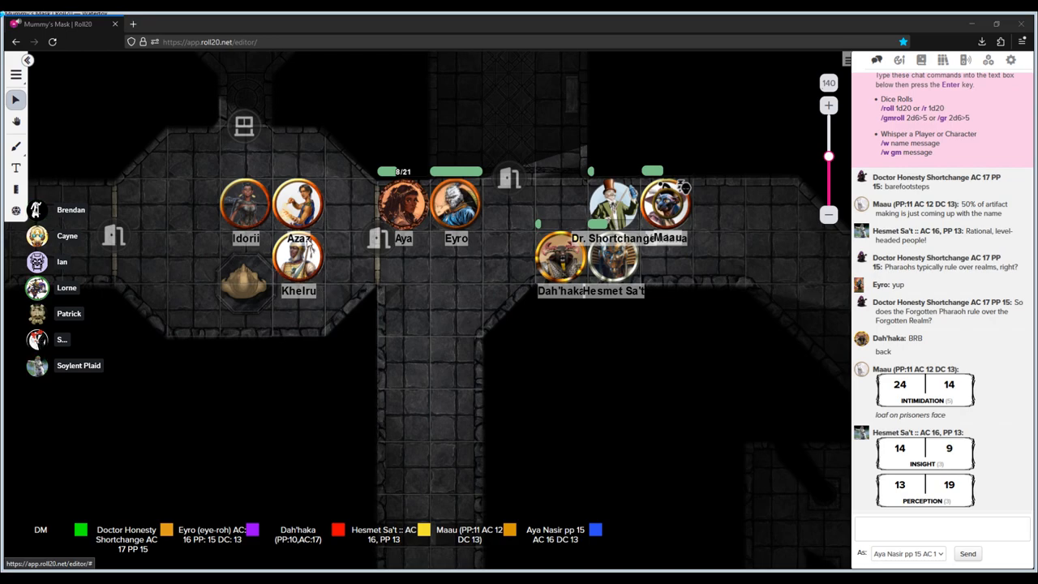
{"action": "mouse_move", "coordinate": [275, 226]}
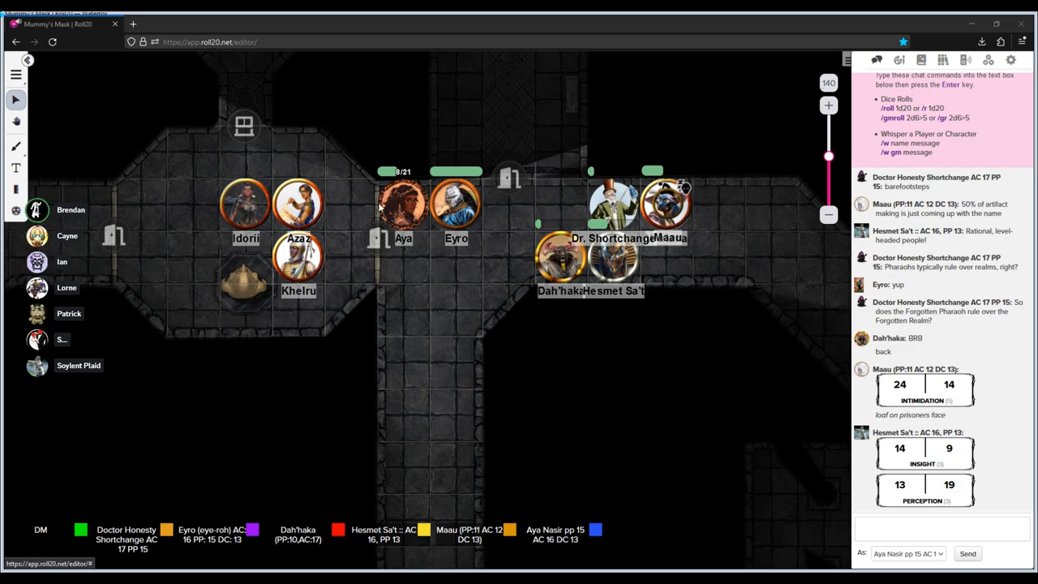
{"action": "mouse_move", "coordinate": [513, 225]}
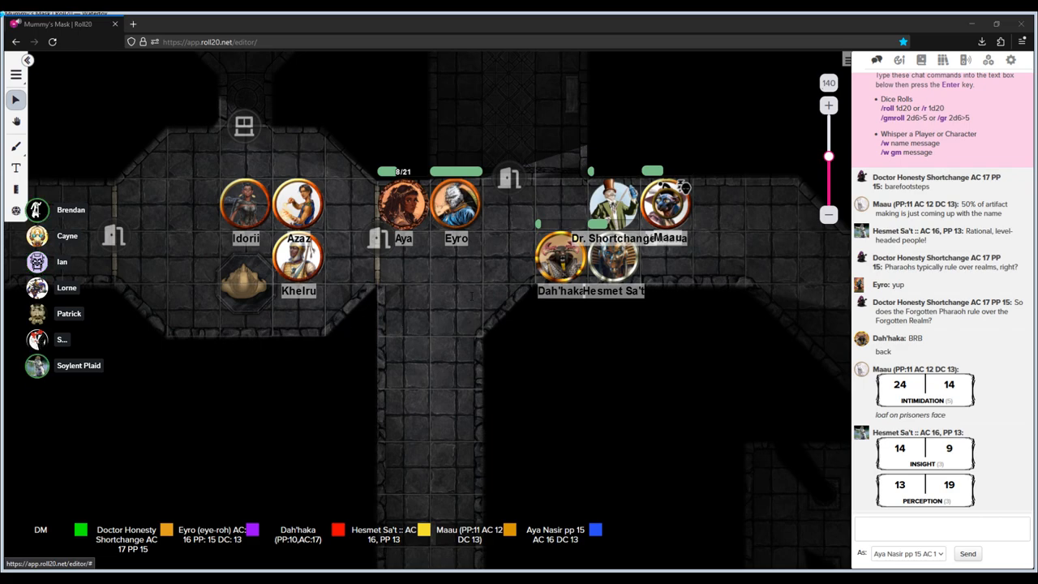
{"action": "mouse_move", "coordinate": [515, 296]}
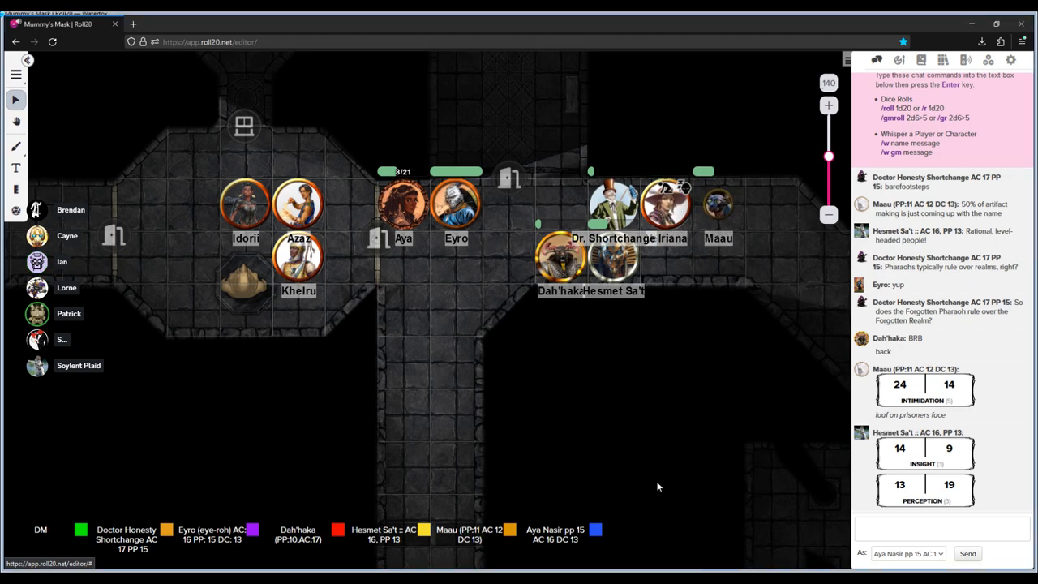
{"action": "mouse_move", "coordinate": [624, 449]}
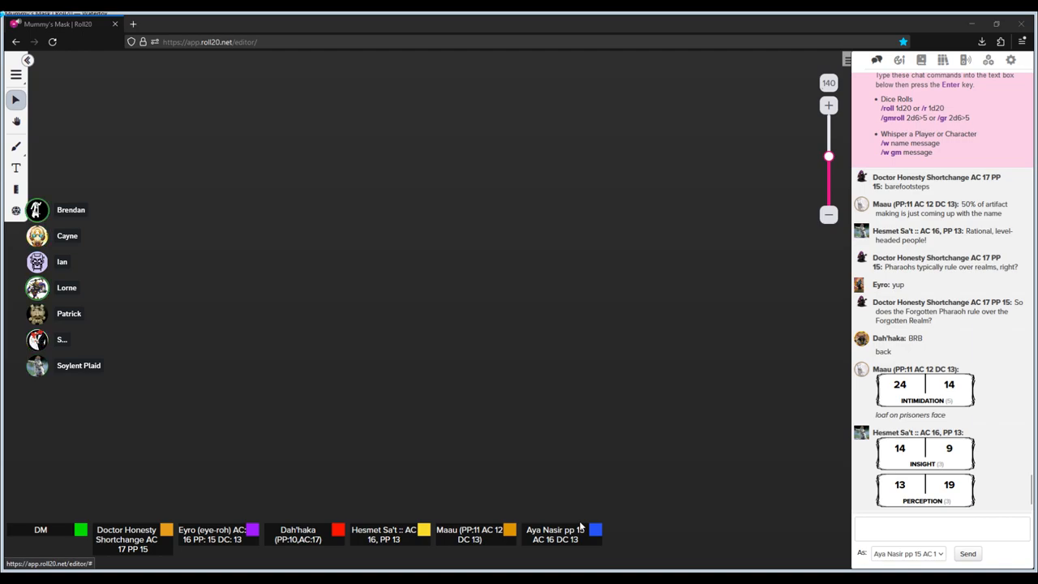
{"action": "mouse_move", "coordinate": [568, 514]}
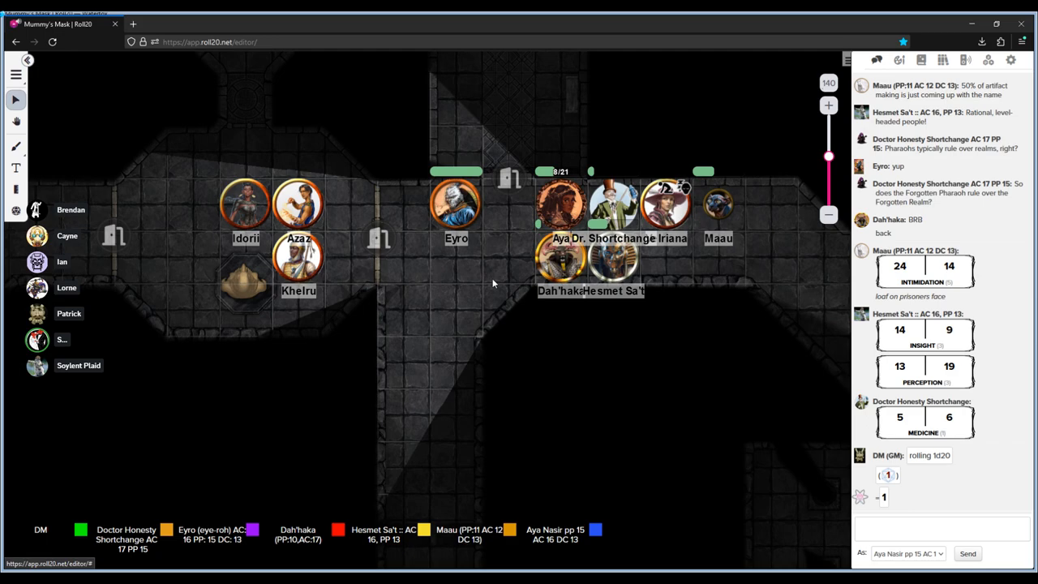
{"action": "scroll", "scroll_direction": "down", "scroll_amount": 3}
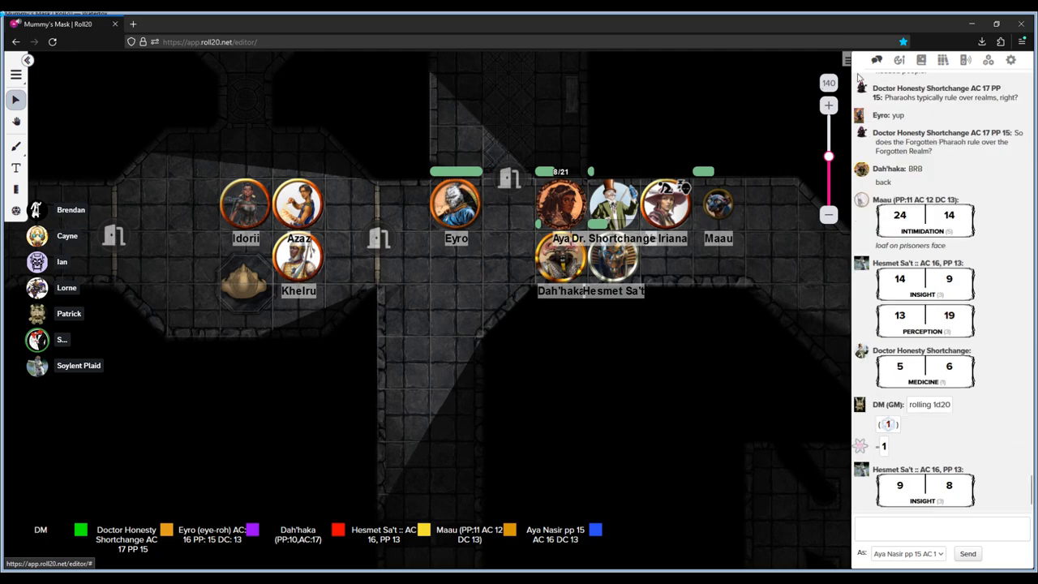
{"action": "left_click", "coordinate": [921, 60]}
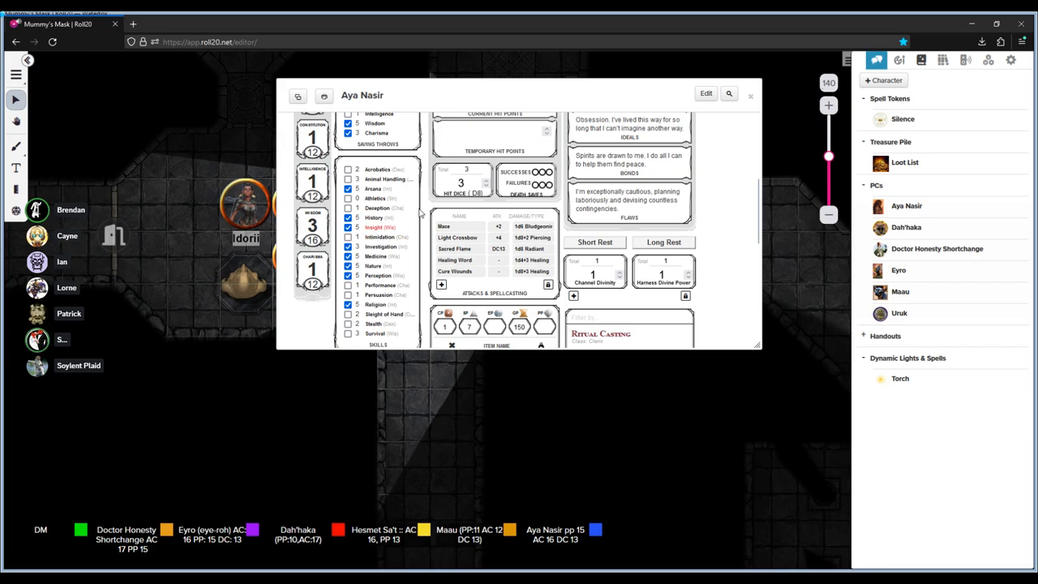
- Roll Aya Nasir's Insight check (18 and 24) and collapse her sheet
{"action": "left_click", "coordinate": [876, 60]}
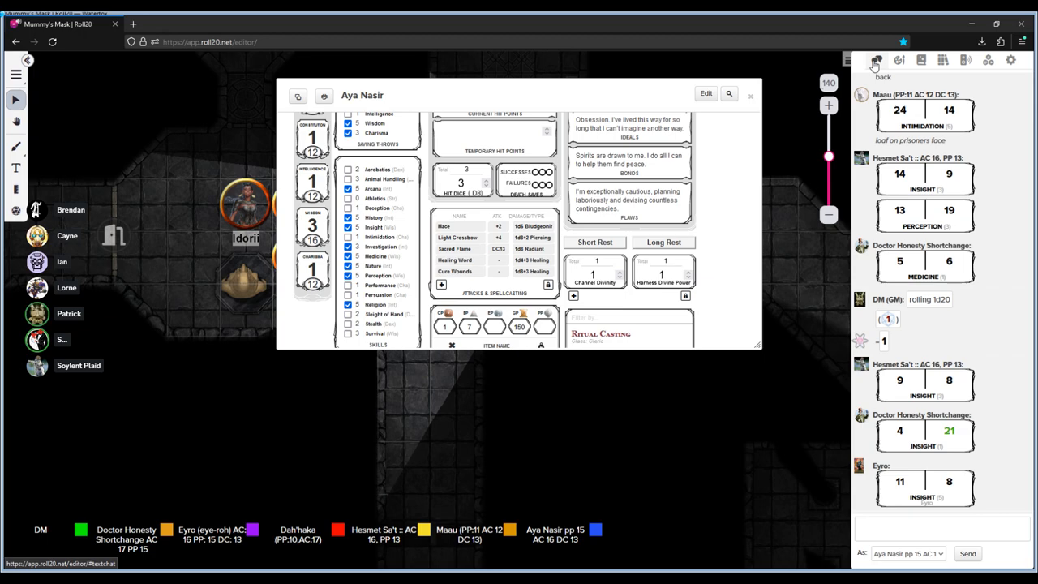
{"action": "scroll", "scroll_direction": "down", "scroll_amount": 3}
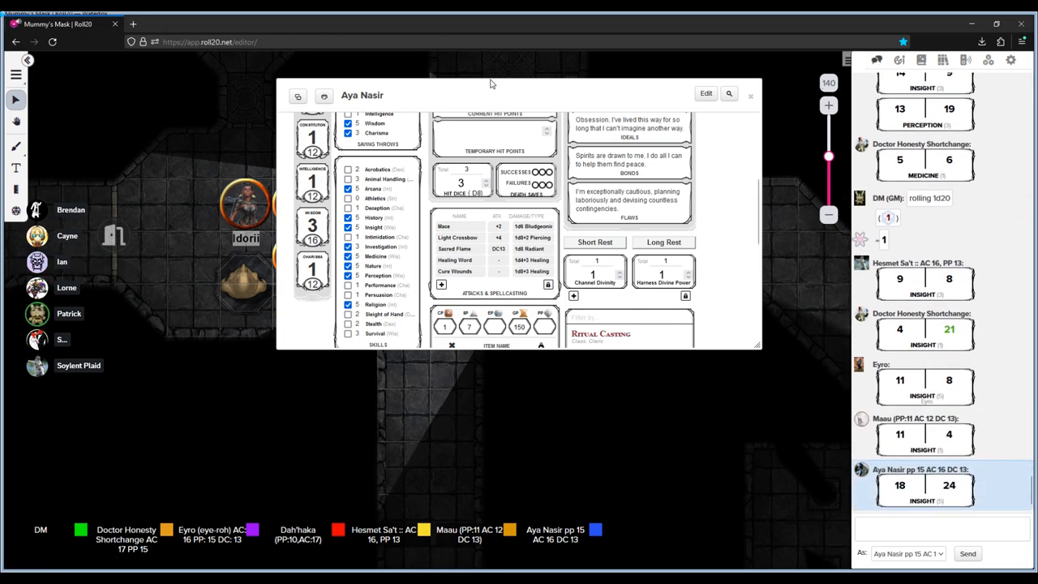
{"action": "left_click", "coordinate": [750, 95]}
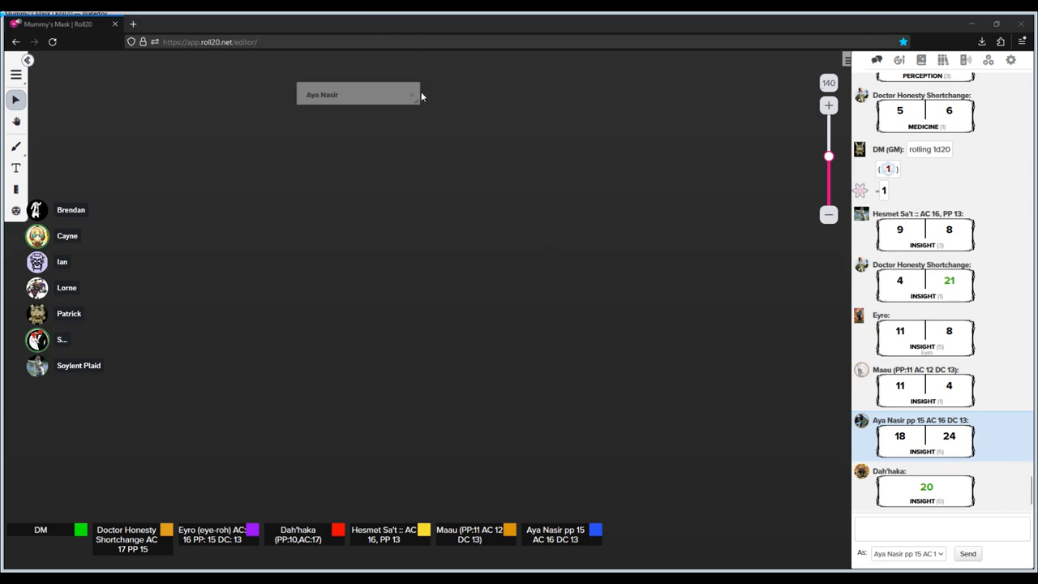
{"action": "mouse_move", "coordinate": [104, 155]}
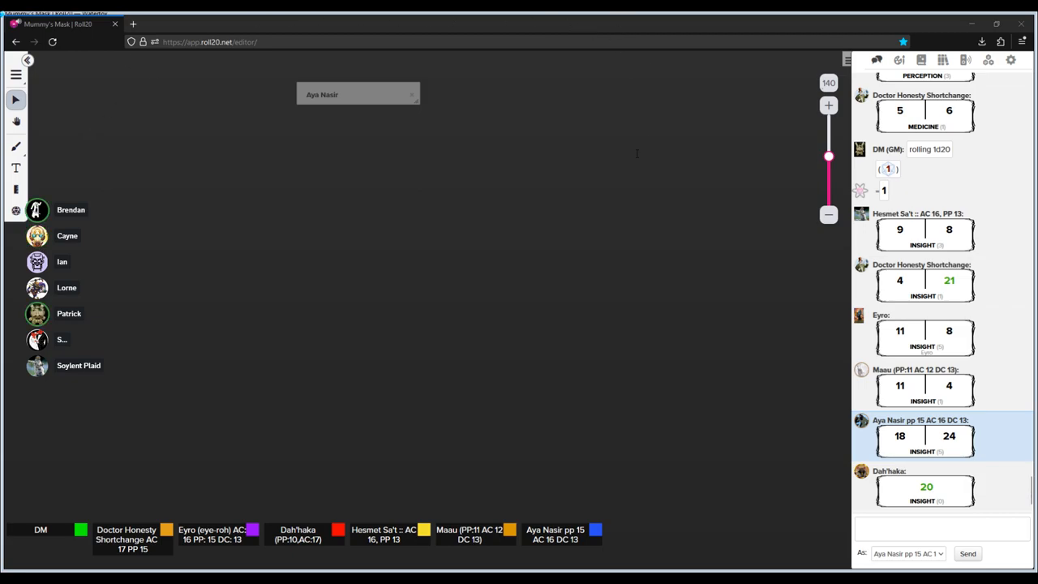
{"action": "mouse_move", "coordinate": [340, 257]}
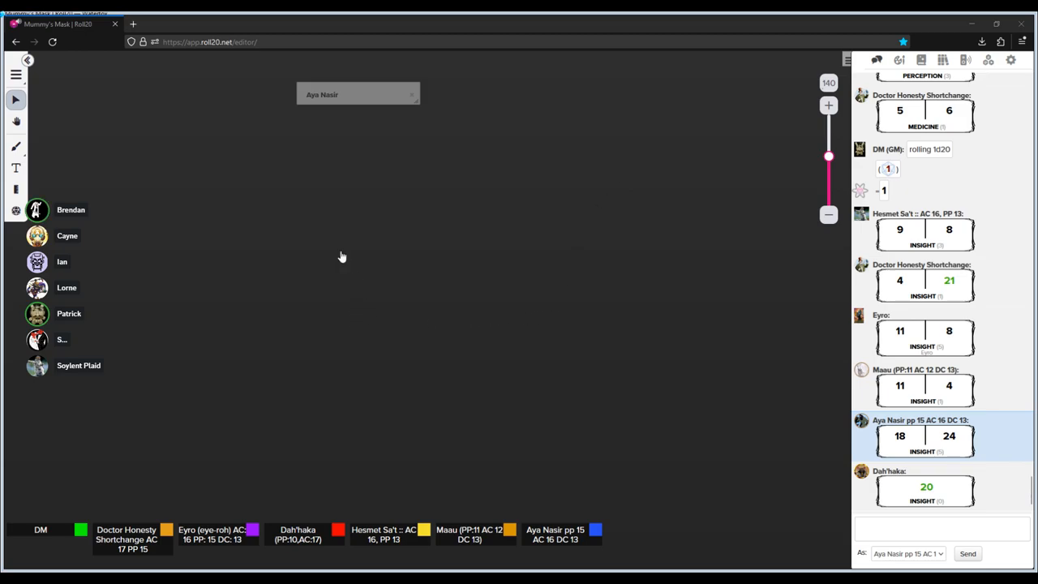
{"action": "mouse_move", "coordinate": [574, 356]}
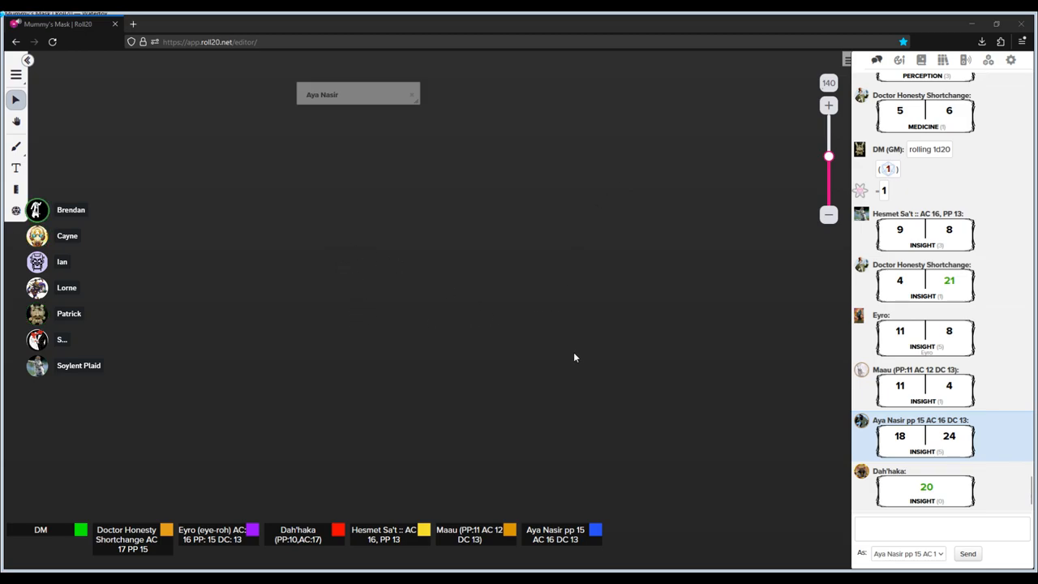
{"action": "mouse_move", "coordinate": [576, 337]}
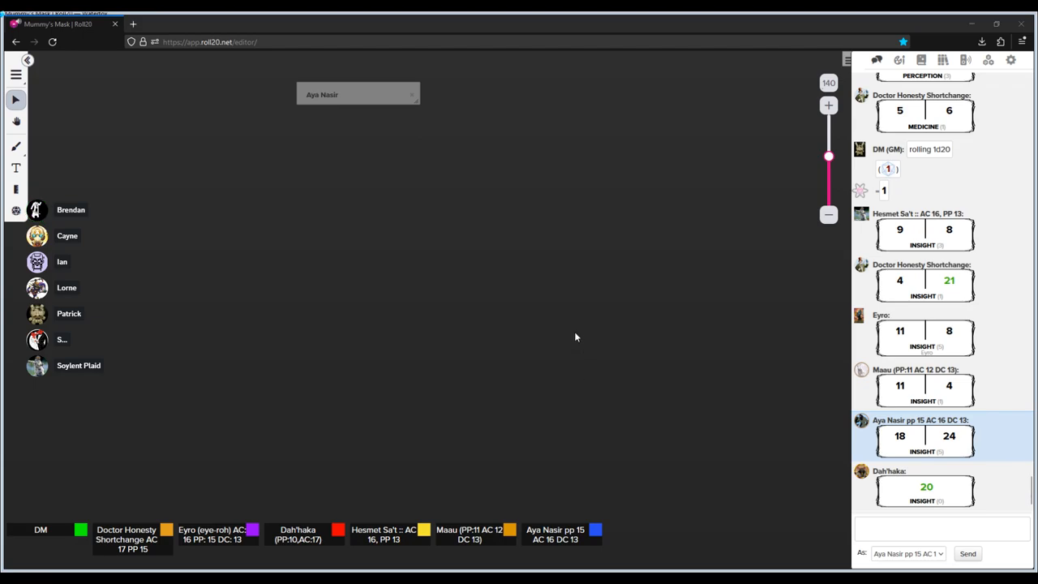
{"action": "mouse_move", "coordinate": [361, 144]}
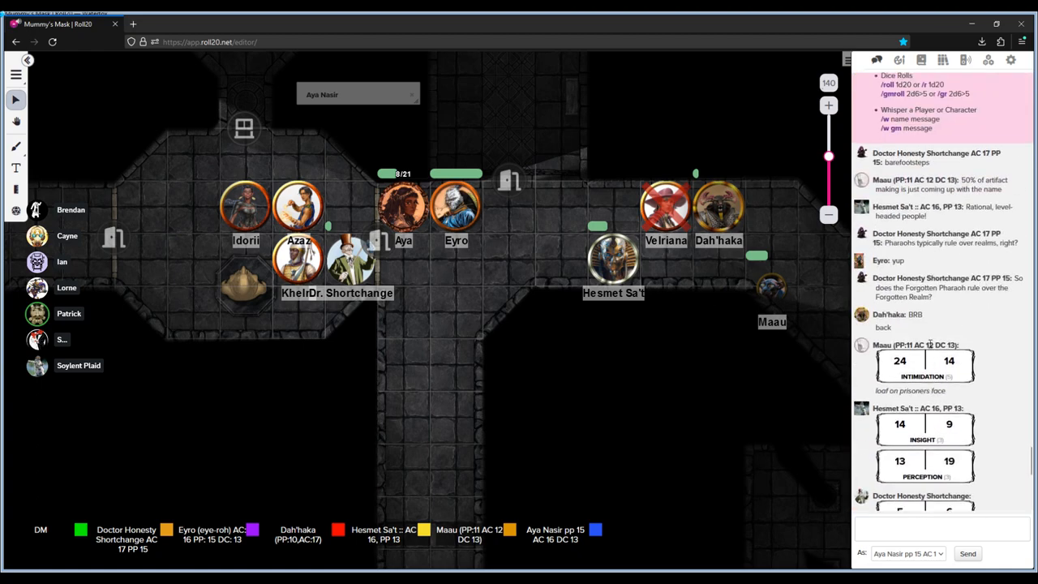
{"action": "mouse_move", "coordinate": [988, 345]}
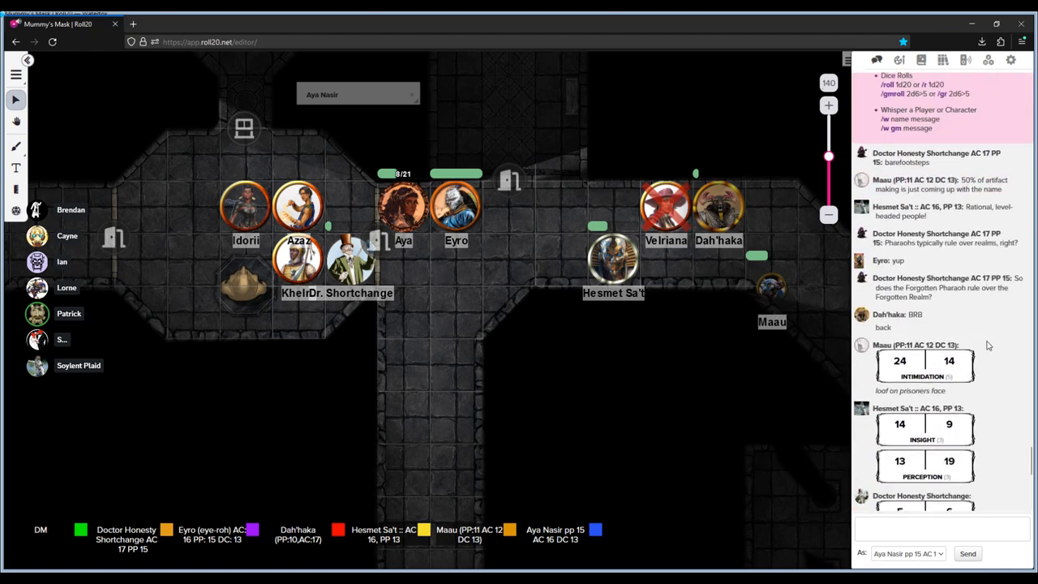
- Close the What's New banner and scroll chat down to the latest rolls
{"action": "scroll", "scroll_direction": "down", "scroll_amount": 3}
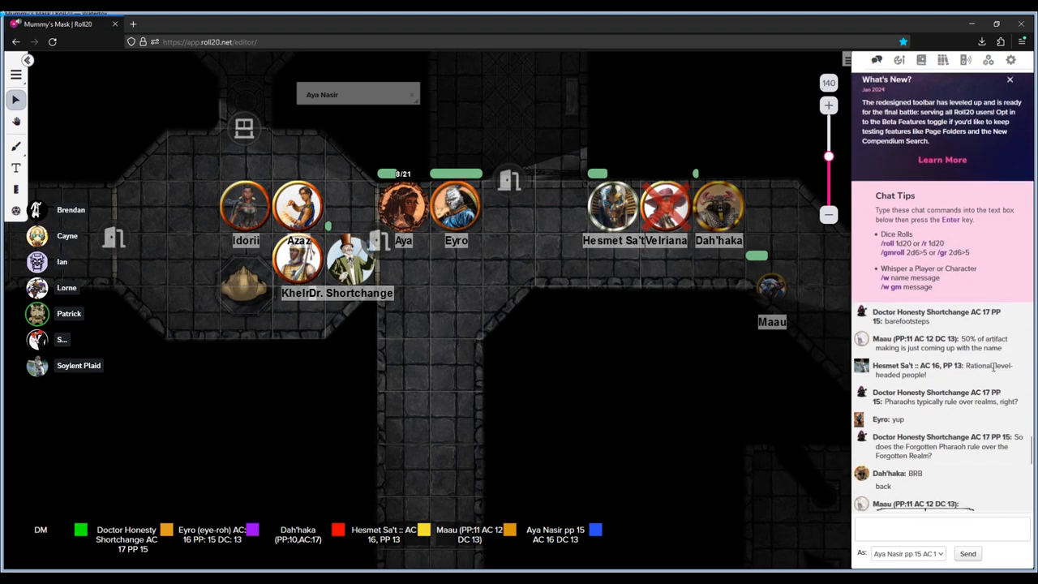
{"action": "left_click", "coordinate": [1009, 79]}
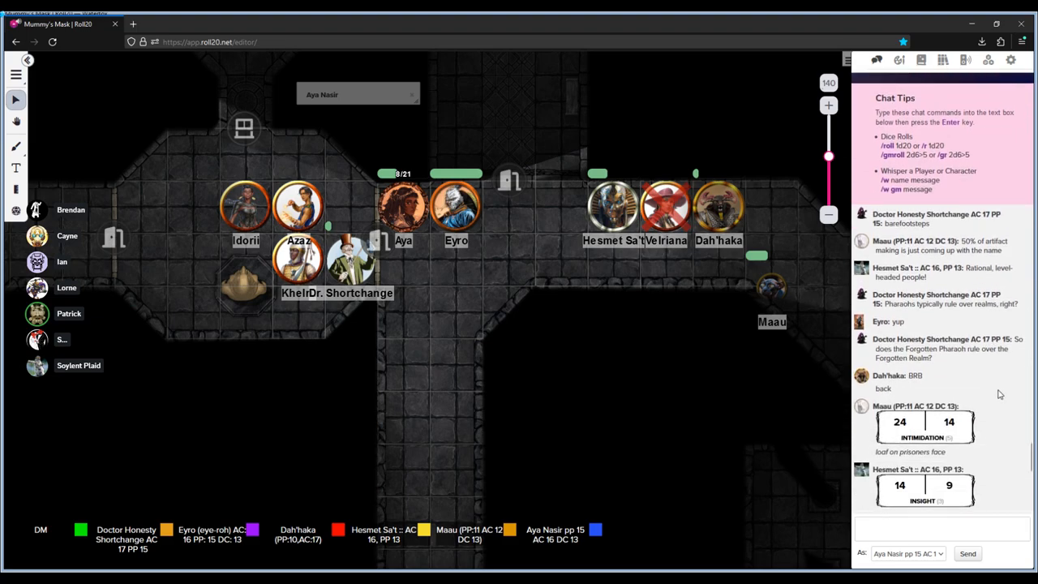
{"action": "scroll", "scroll_direction": "down", "scroll_amount": 3}
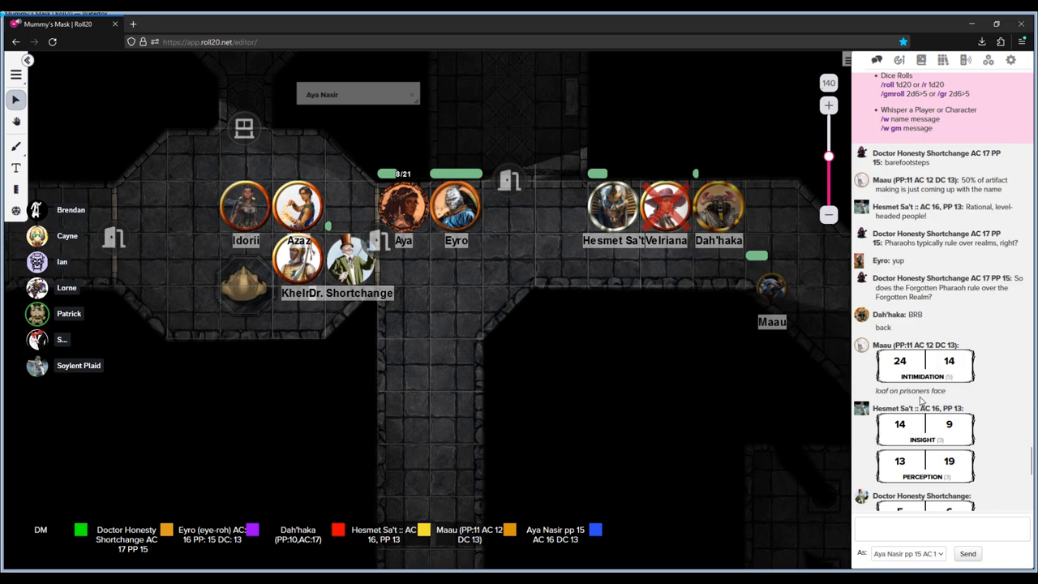
{"action": "mouse_move", "coordinate": [991, 387]}
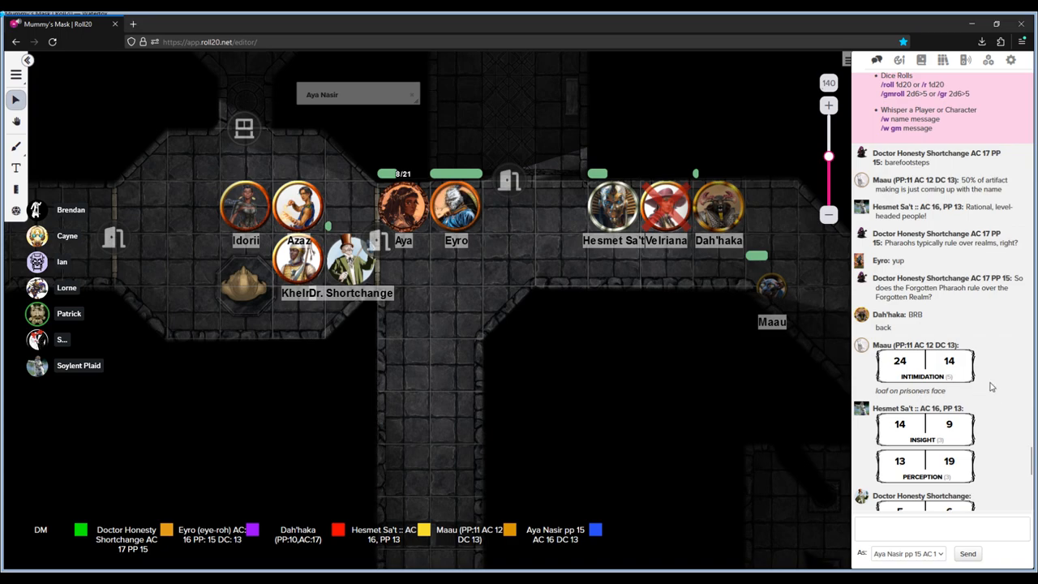
{"action": "scroll", "scroll_direction": "down", "scroll_amount": 3}
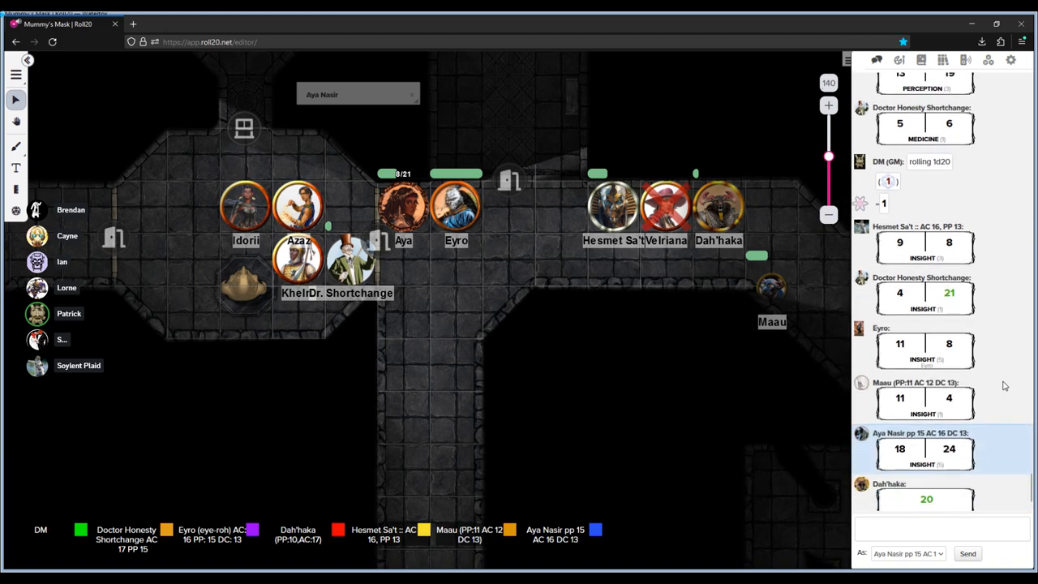
{"action": "scroll", "scroll_direction": "down", "scroll_amount": 3}
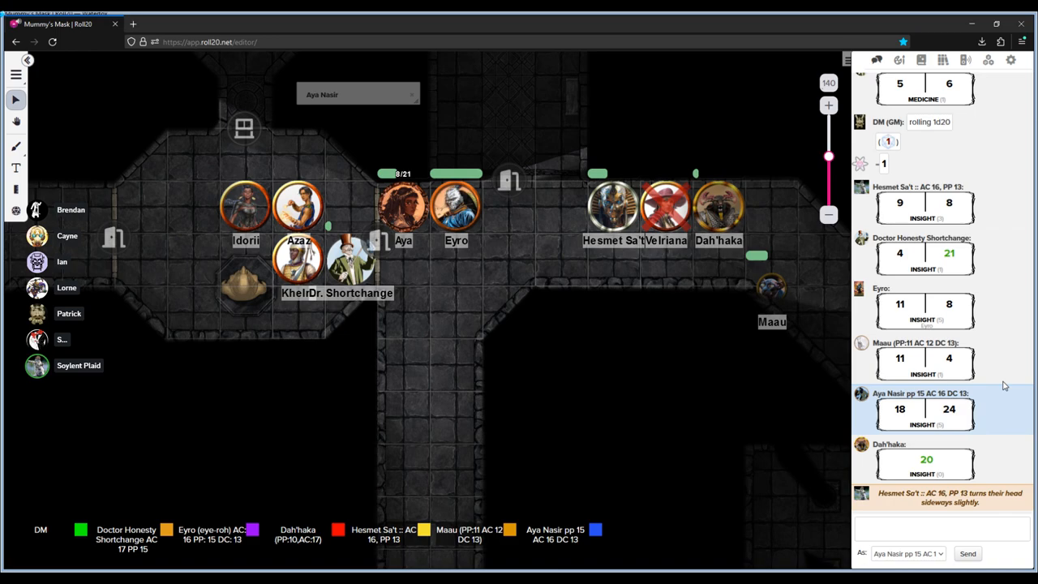
{"action": "scroll", "scroll_direction": "down", "scroll_amount": 3}
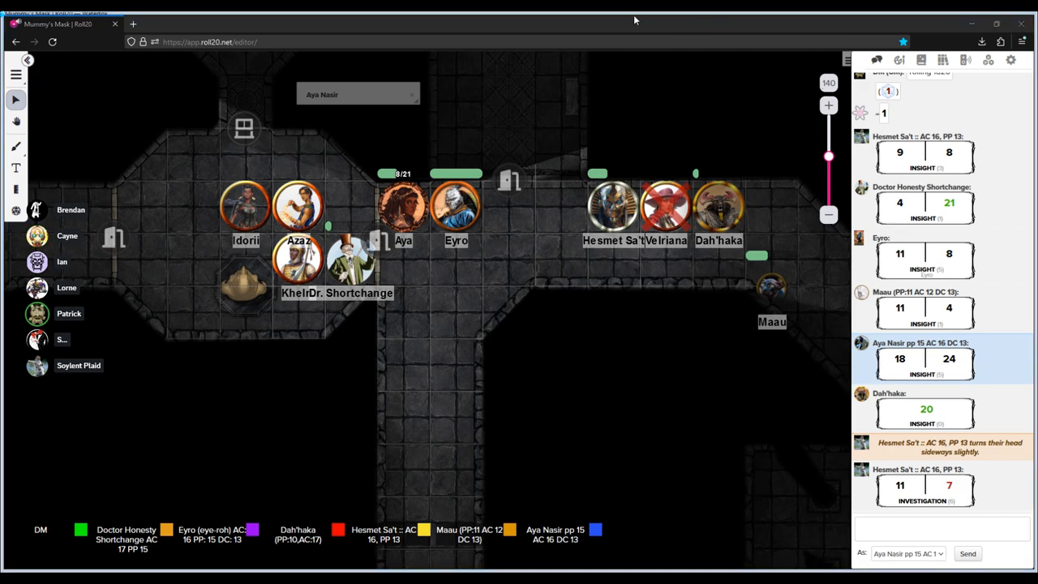
{"action": "mouse_move", "coordinate": [410, 19]}
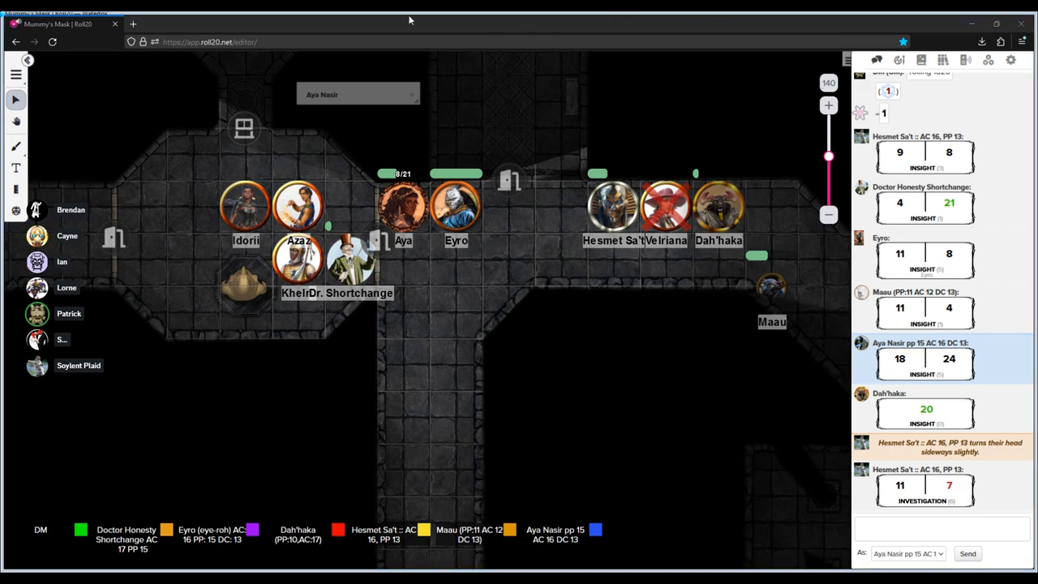
{"action": "mouse_move", "coordinate": [285, 175]}
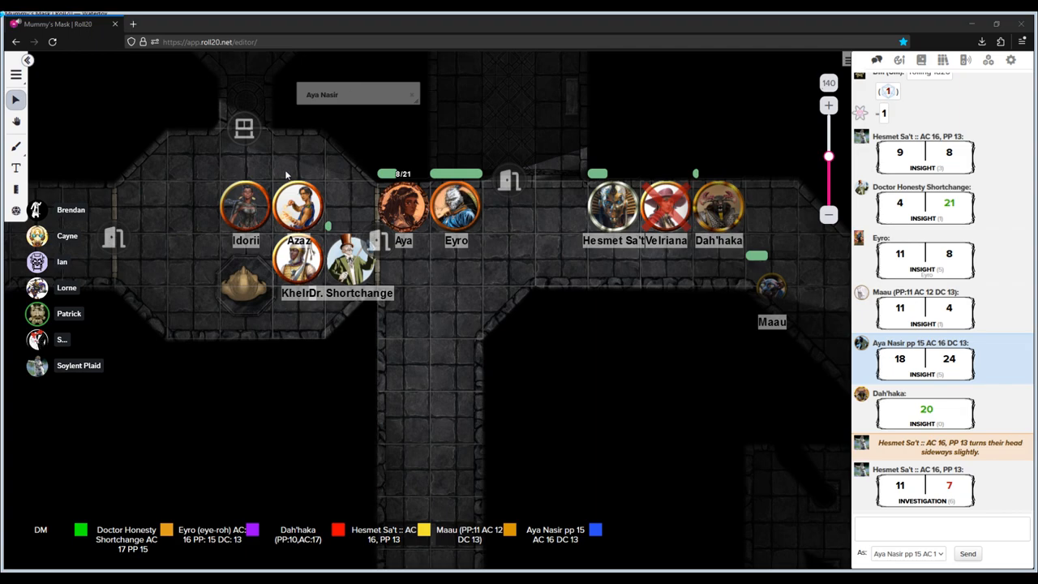
{"action": "mouse_move", "coordinate": [283, 178]}
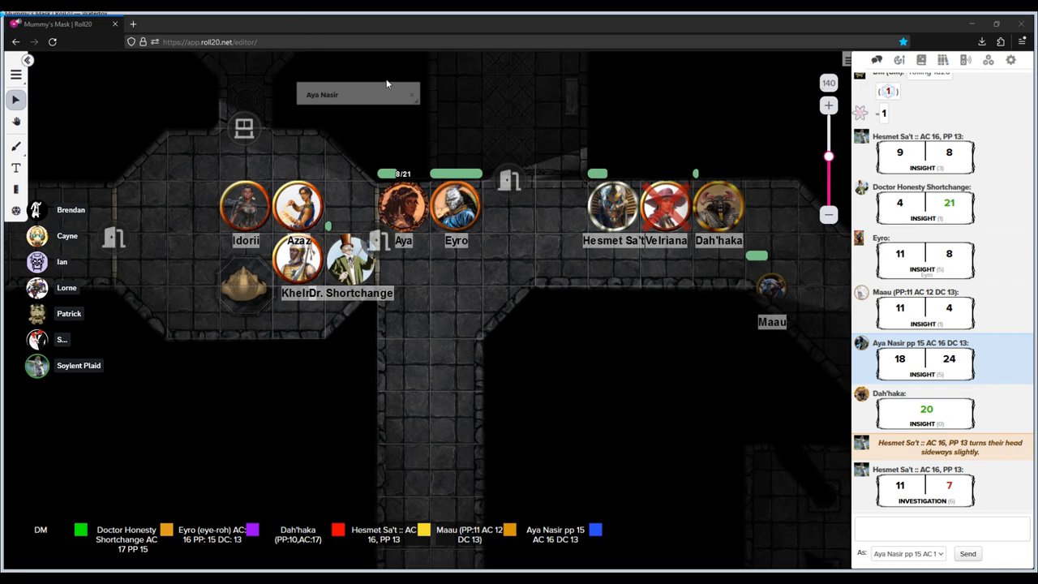
{"action": "mouse_move", "coordinate": [445, 260]}
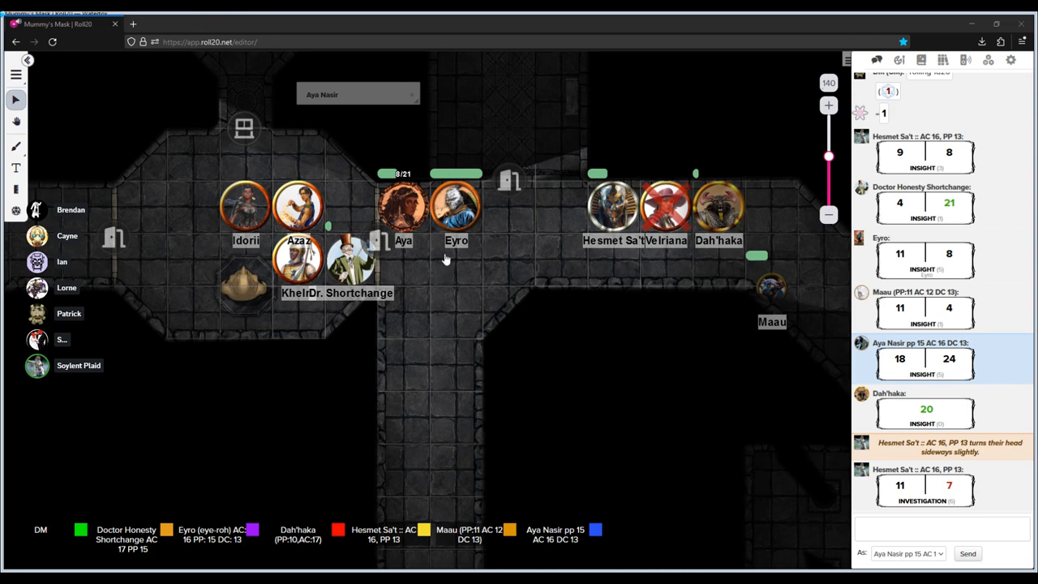
{"action": "mouse_move", "coordinate": [796, 348]}
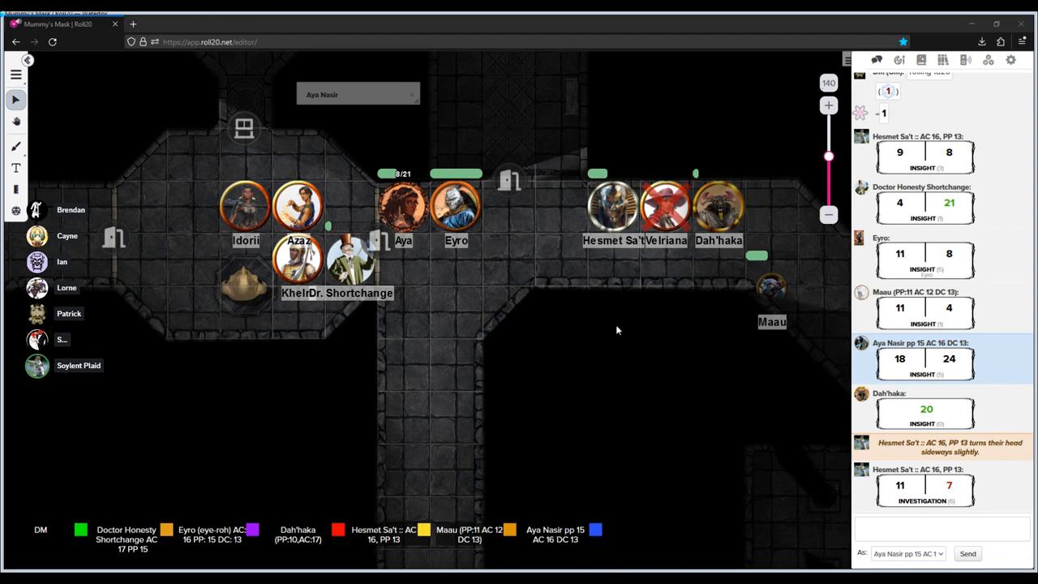
{"action": "mouse_move", "coordinate": [738, 283]}
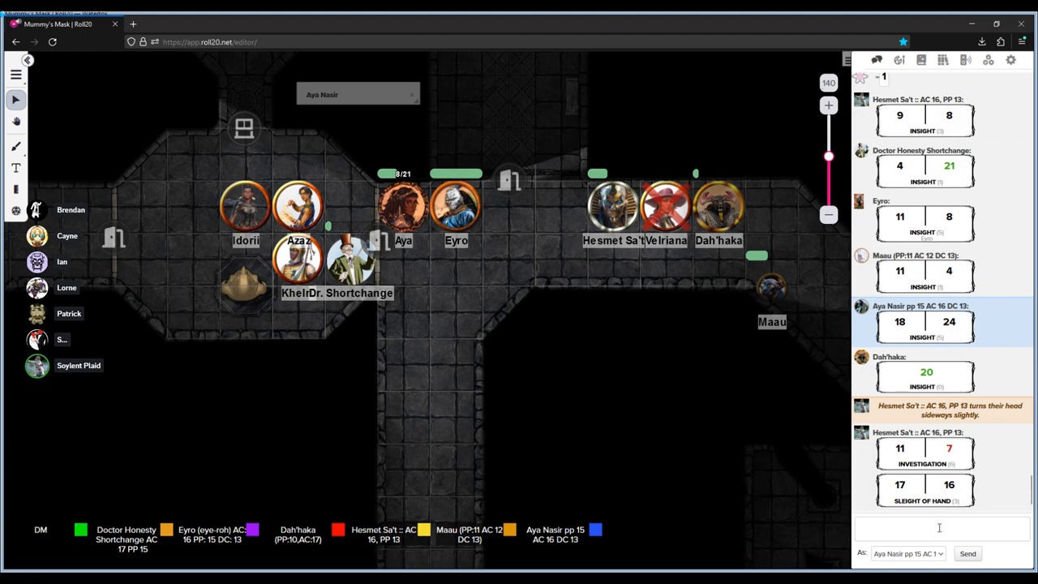
- Focus the chat message box to write a message
{"action": "left_click", "coordinate": [939, 528]}
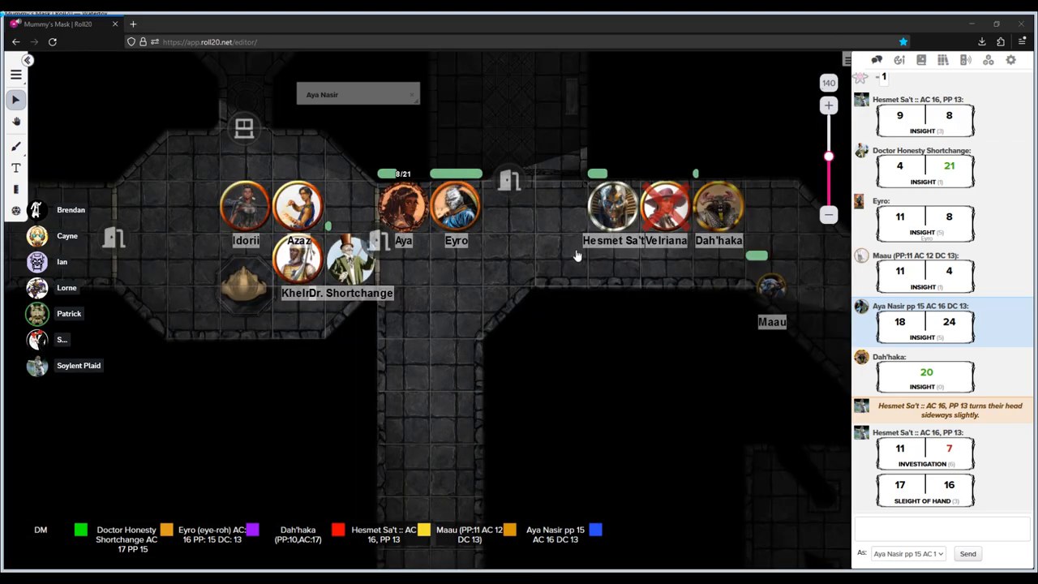
{"action": "mouse_move", "coordinate": [97, 142]}
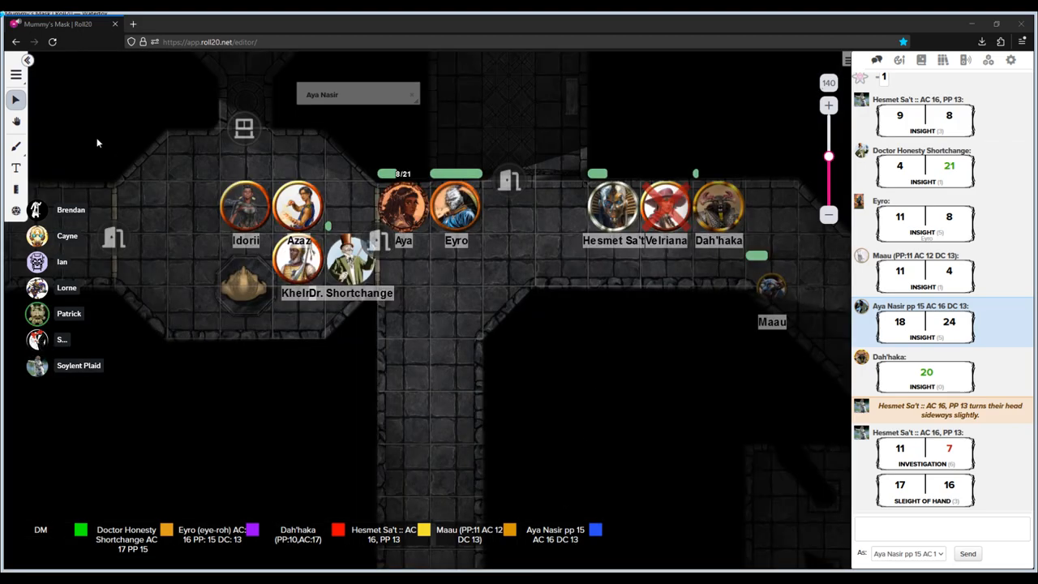
{"action": "mouse_move", "coordinate": [328, 57]}
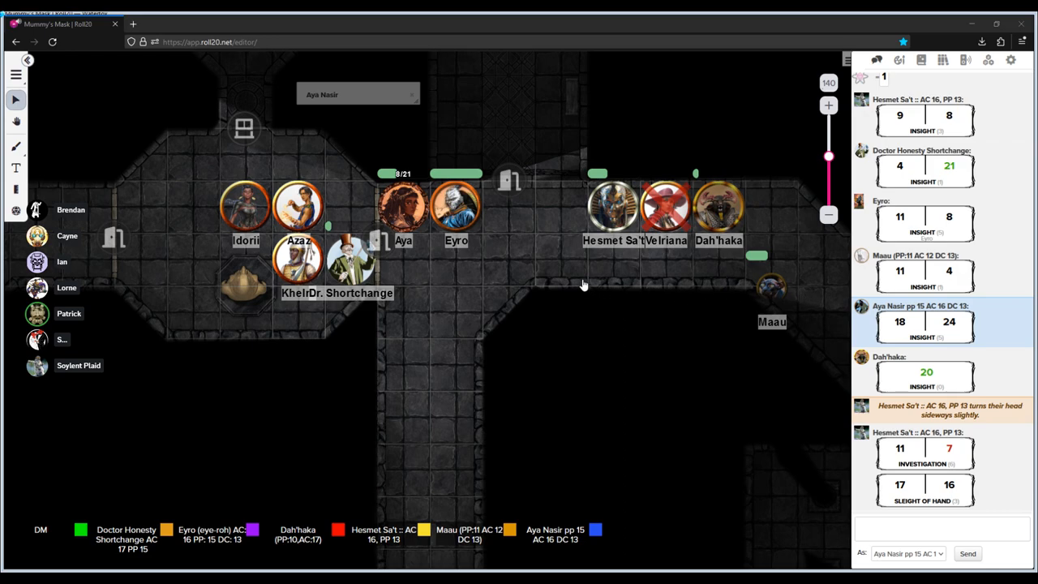
{"action": "mouse_move", "coordinate": [144, 151]}
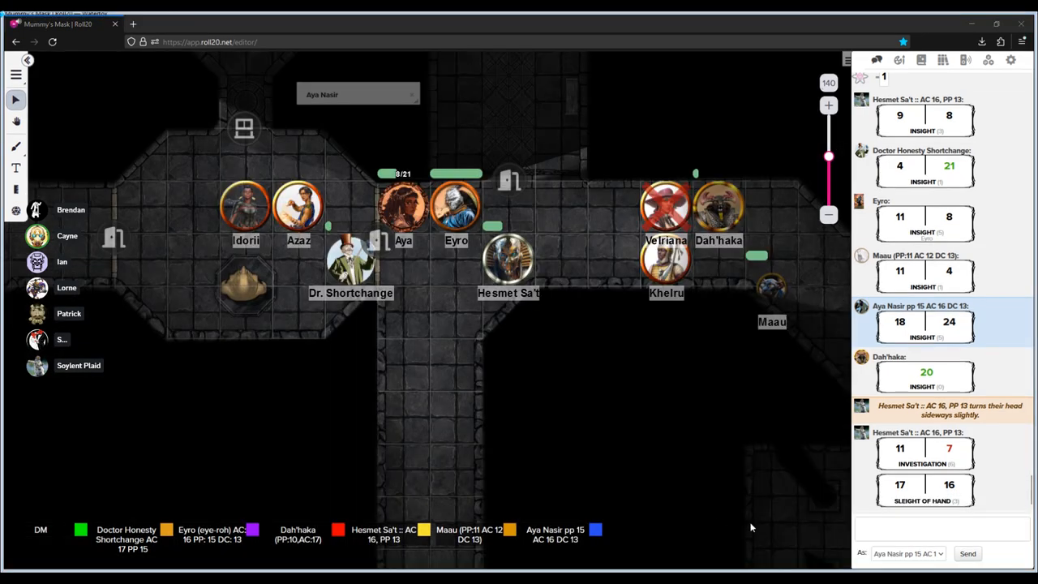
- Move Idorii down beside Hesmet Sa't, then up beside Dah'haka
{"action": "left_click", "coordinate": [940, 529]}
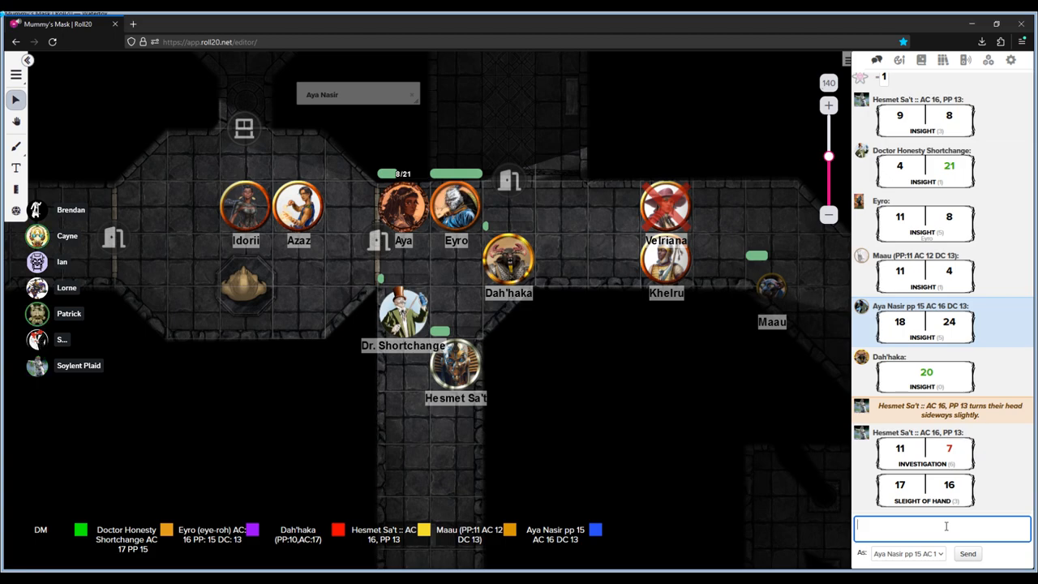
{"action": "left_click_drag", "start_coordinate": [246, 206], "coordinate": [403, 369]}
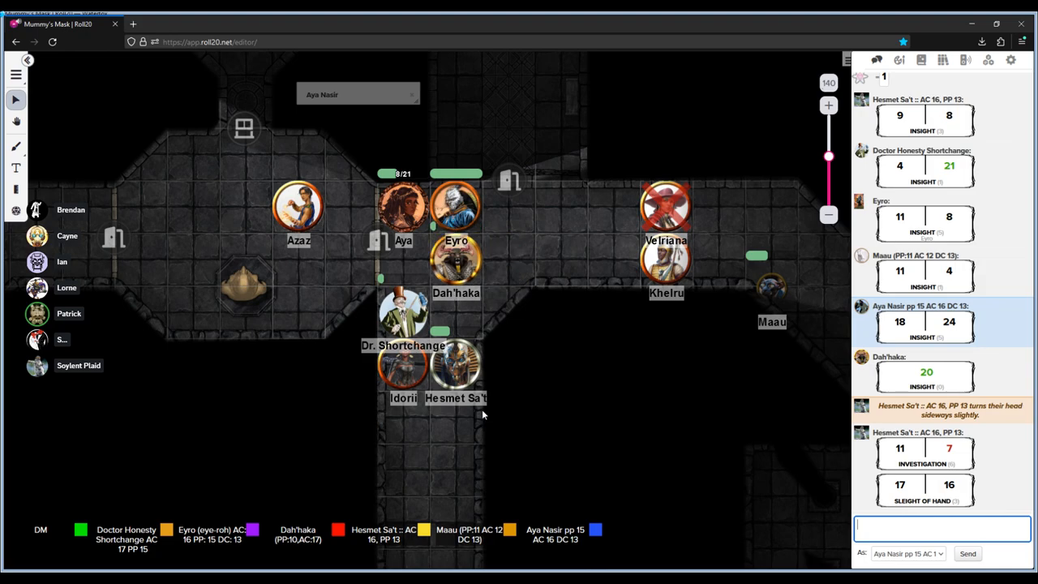
{"action": "left_click_drag", "start_coordinate": [456, 259], "coordinate": [508, 259]}
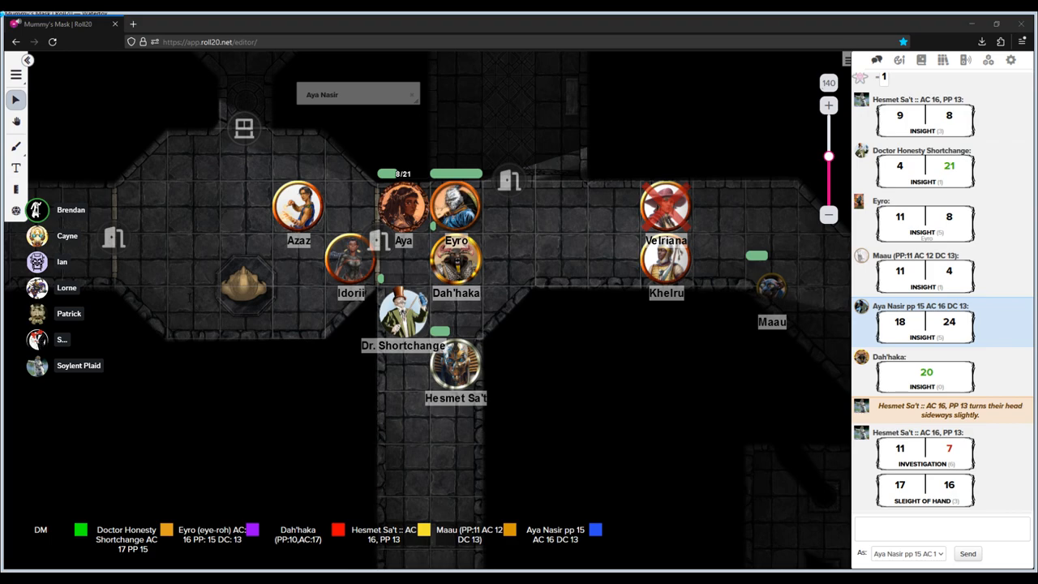
- Move Idorii to the square left of Hesmet Sa't in the southern passage
{"action": "left_click_drag", "start_coordinate": [351, 258], "coordinate": [403, 367]}
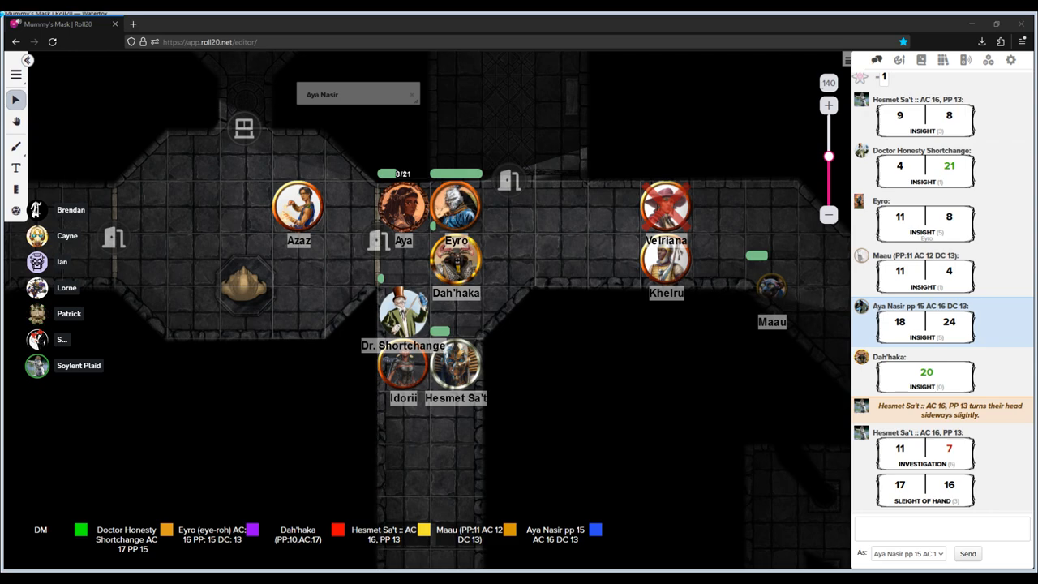
{"action": "mouse_move", "coordinate": [176, 270]}
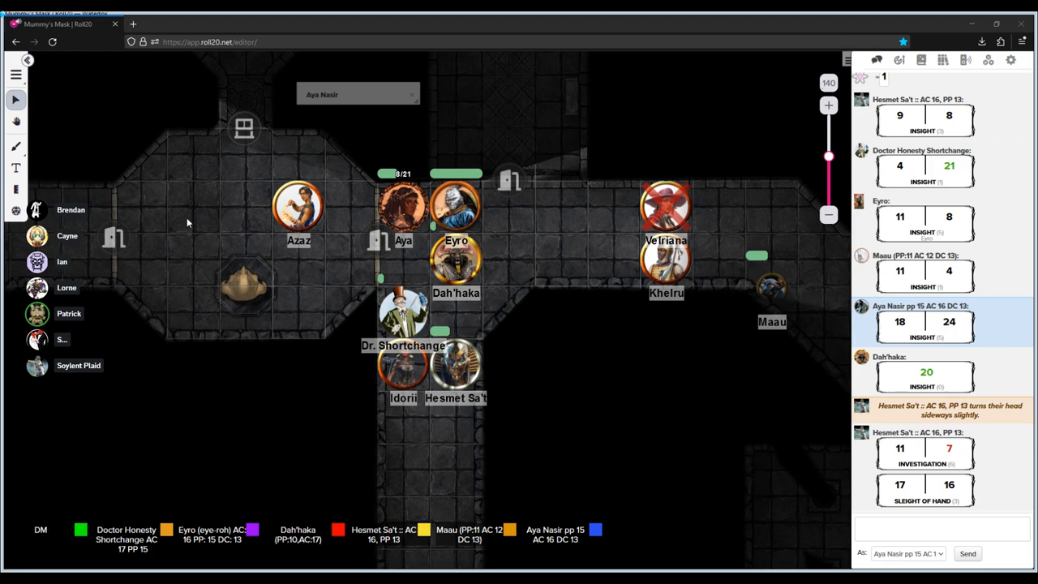
{"action": "mouse_move", "coordinate": [239, 174]}
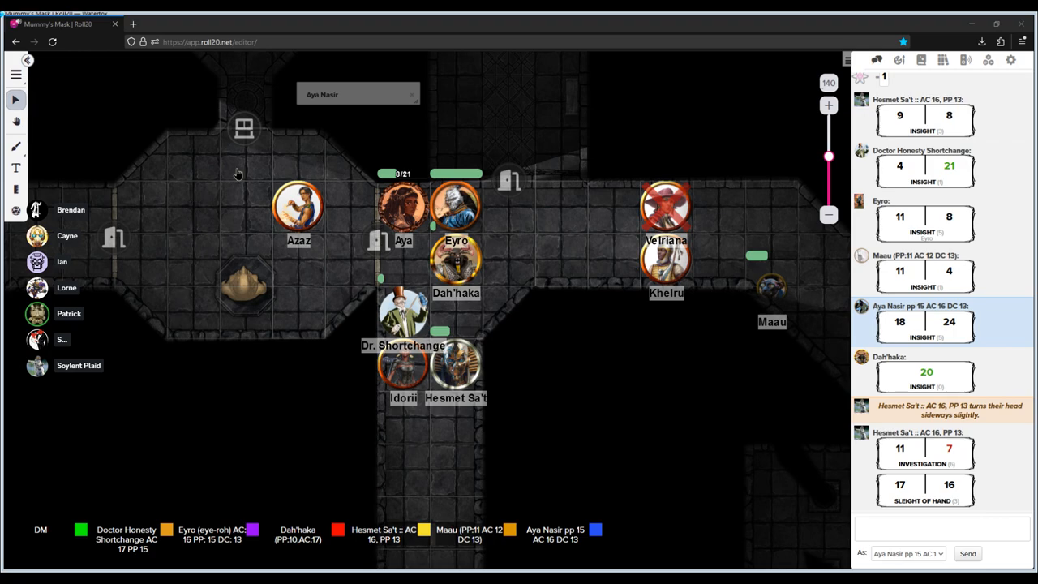
{"action": "mouse_move", "coordinate": [220, 307]}
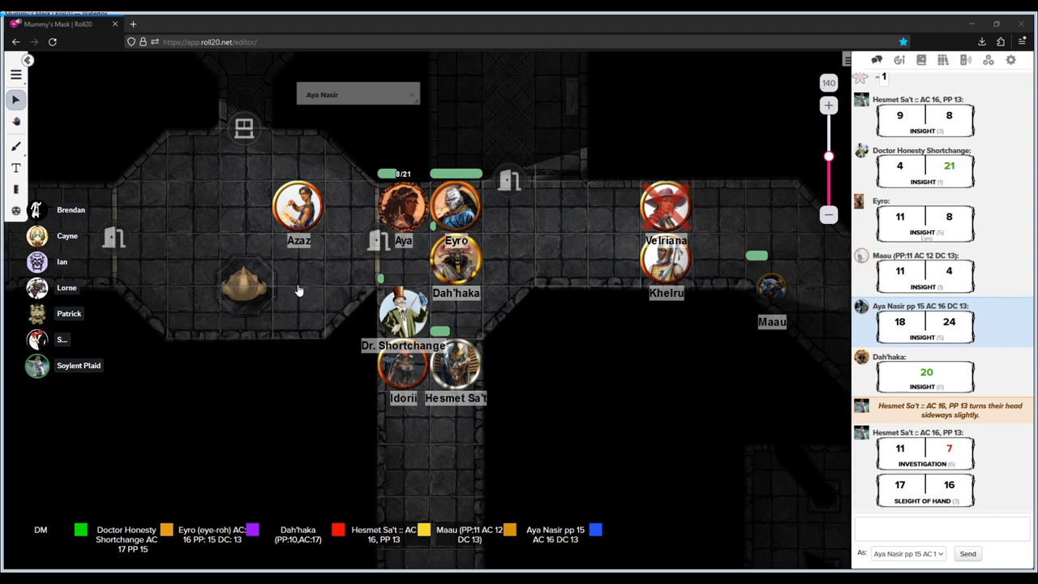
{"action": "mouse_move", "coordinate": [228, 306]}
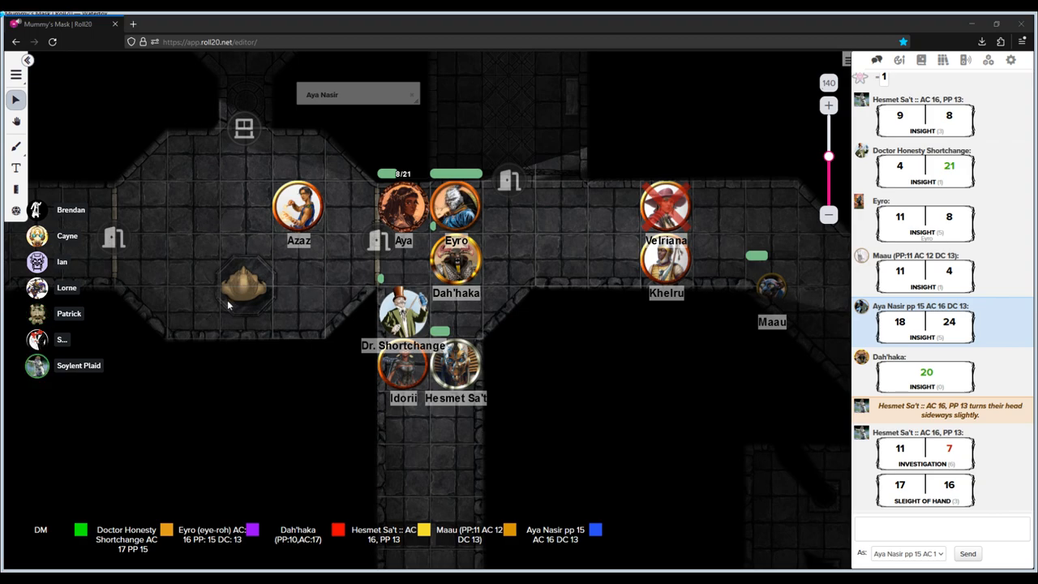
{"action": "mouse_move", "coordinate": [273, 303]}
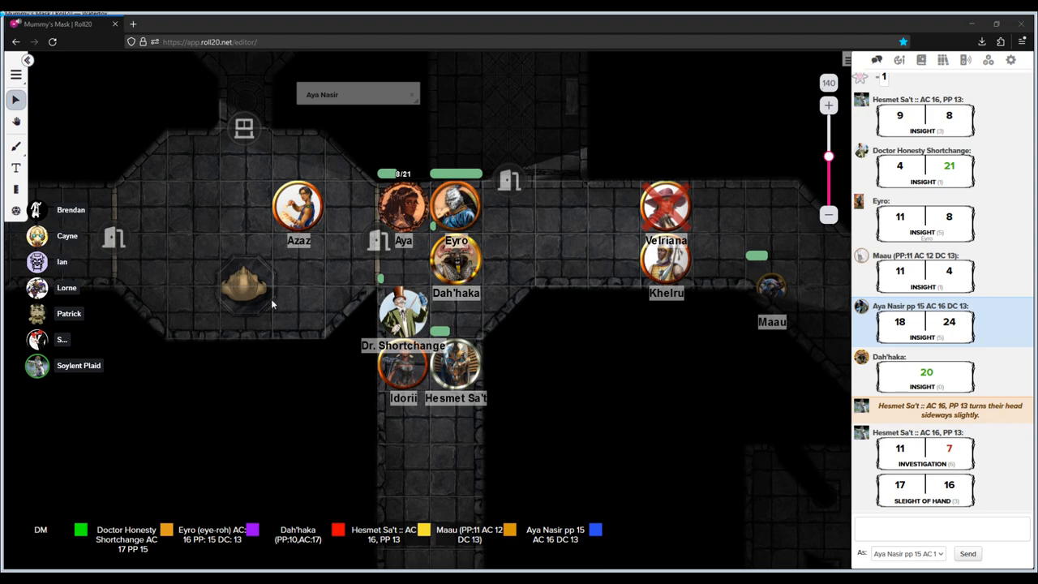
{"action": "mouse_move", "coordinate": [240, 286]}
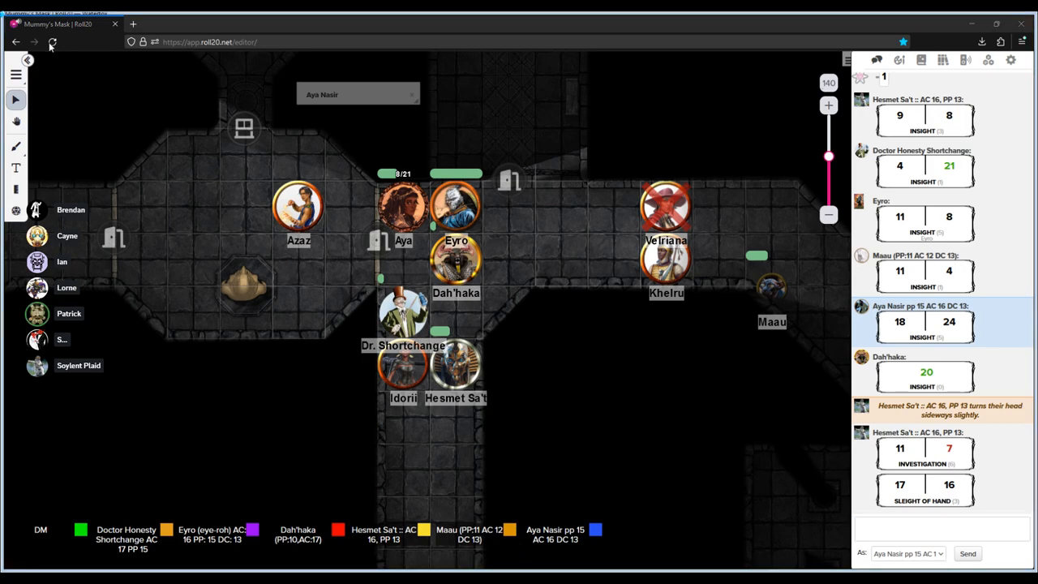
{"action": "mouse_move", "coordinate": [832, 325]}
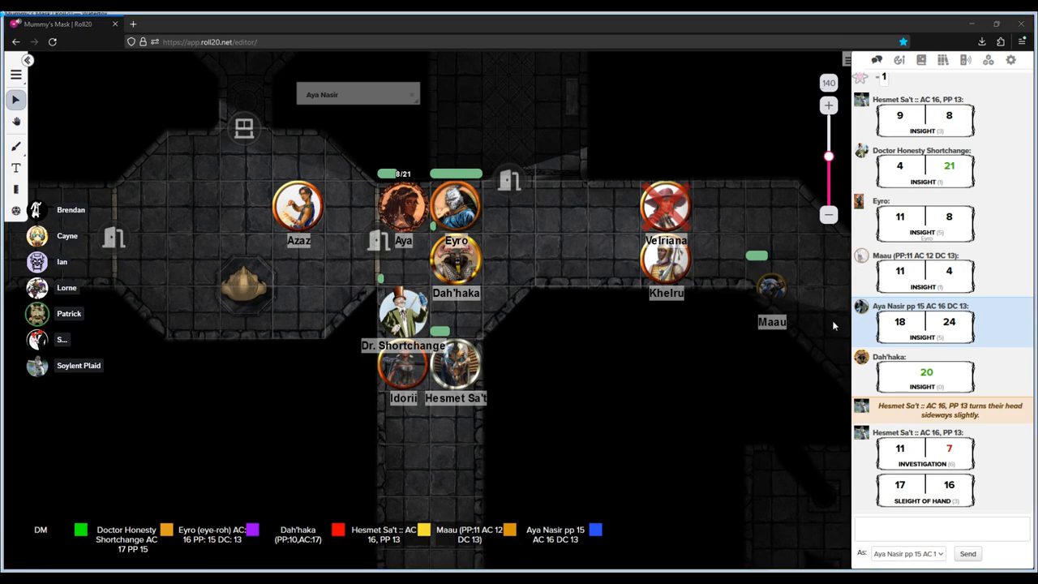
{"action": "mouse_move", "coordinate": [645, 333]}
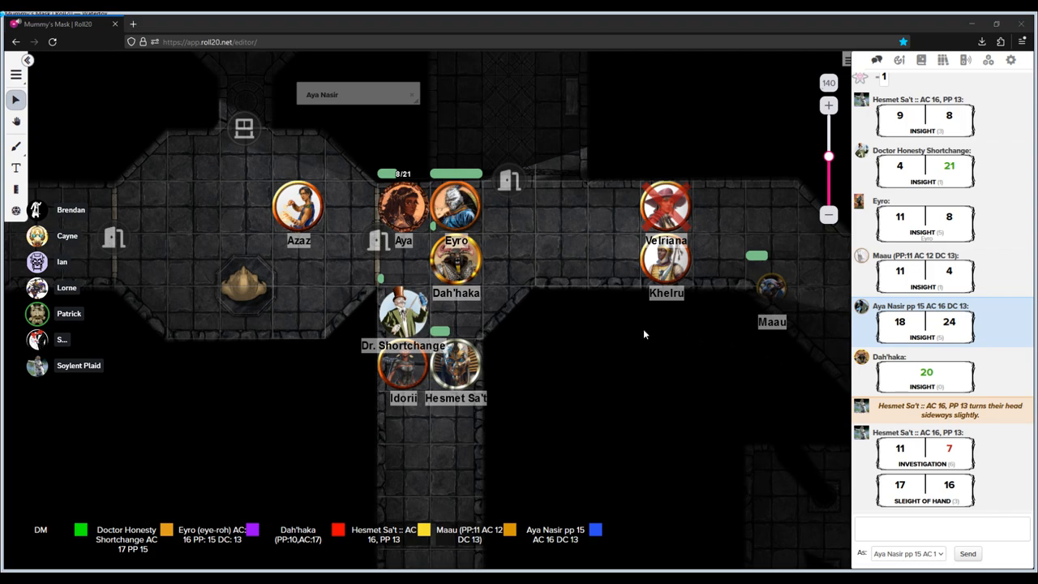
{"action": "mouse_move", "coordinate": [576, 353]}
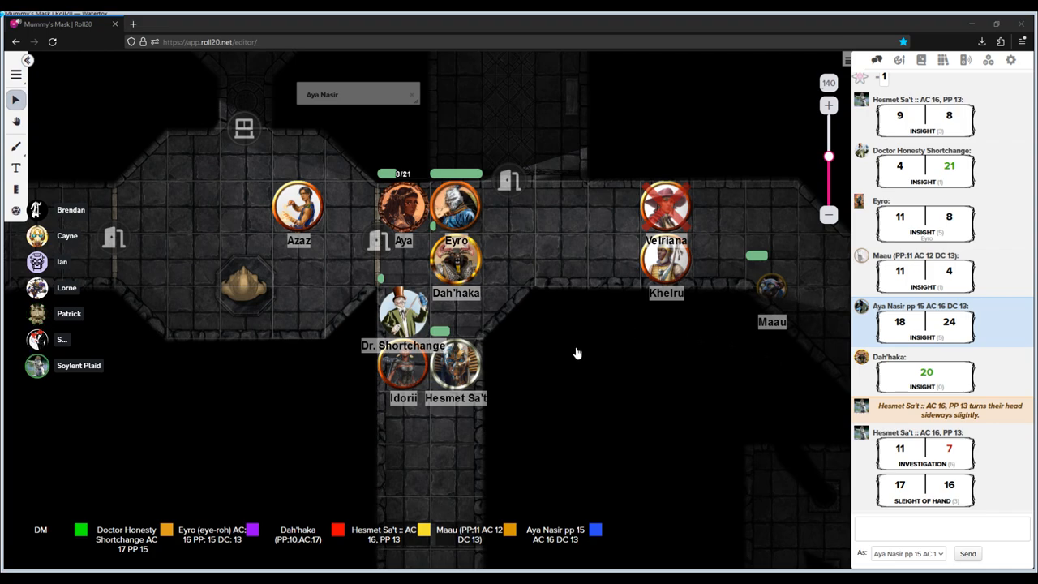
{"action": "mouse_move", "coordinate": [393, 271]}
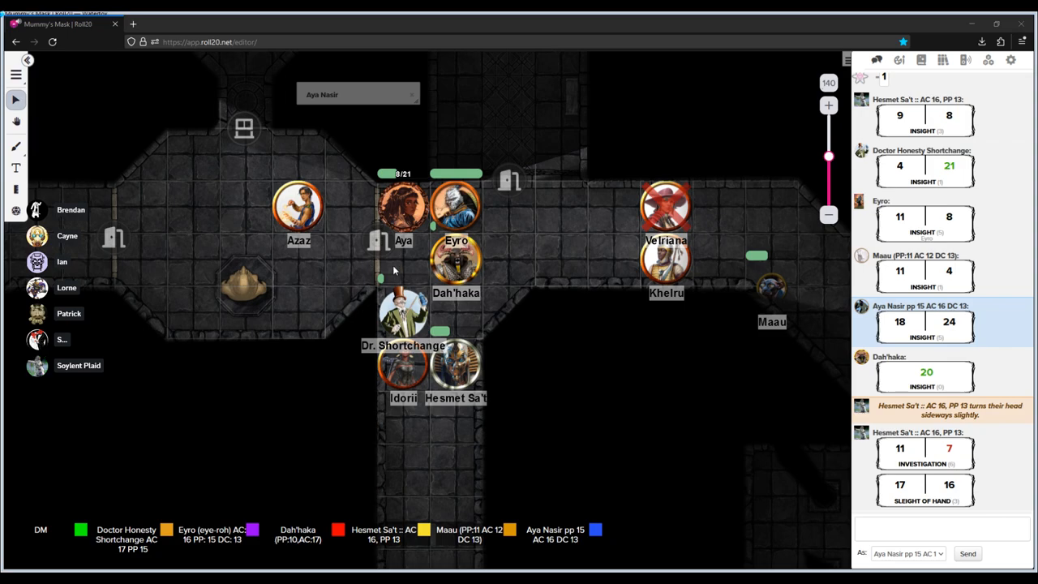
{"action": "mouse_move", "coordinate": [453, 316]}
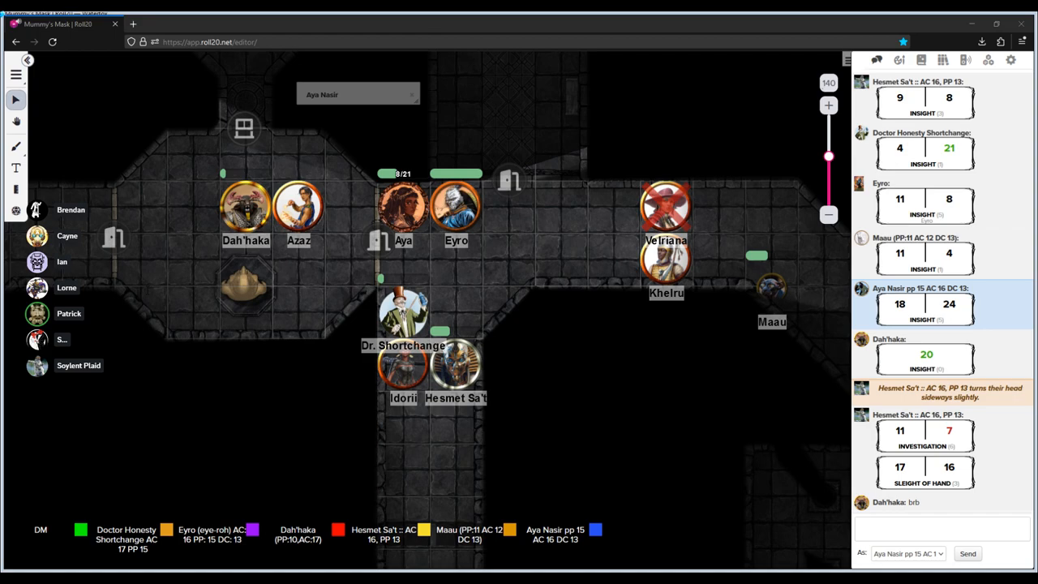
{"action": "mouse_move", "coordinate": [154, 106]}
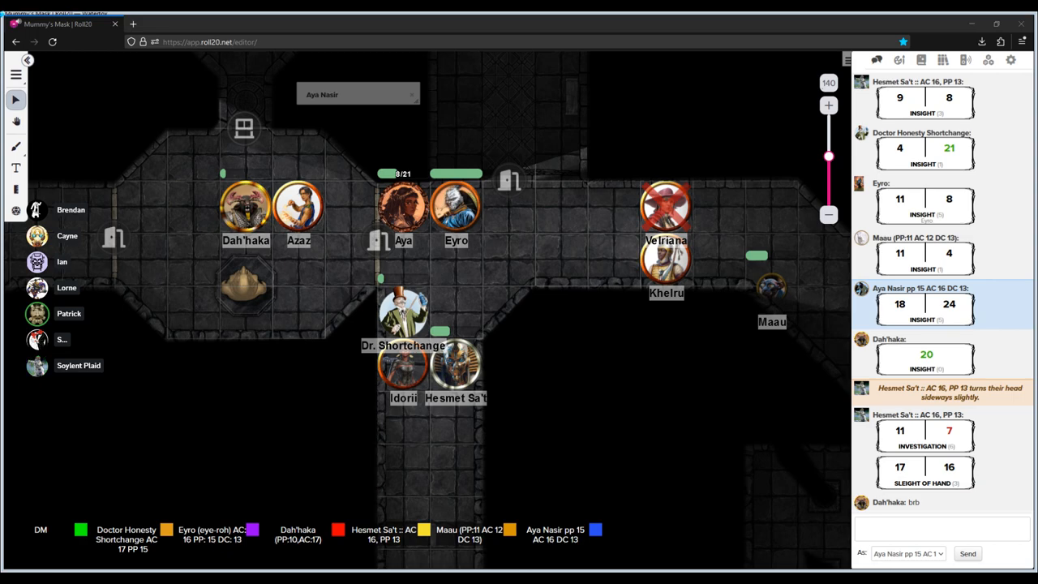
{"action": "mouse_move", "coordinate": [192, 106]}
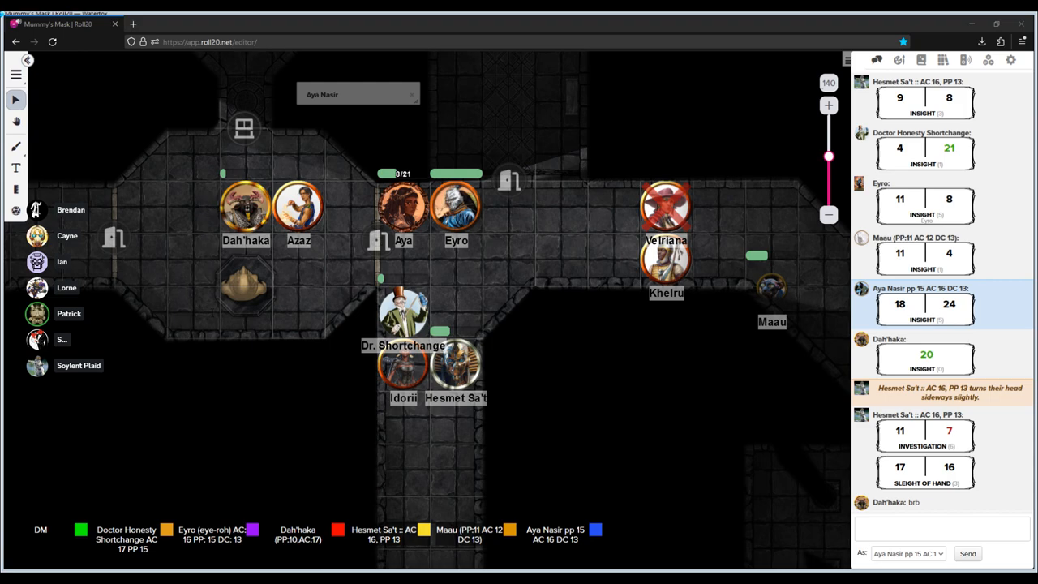
{"action": "mouse_move", "coordinate": [139, 324]}
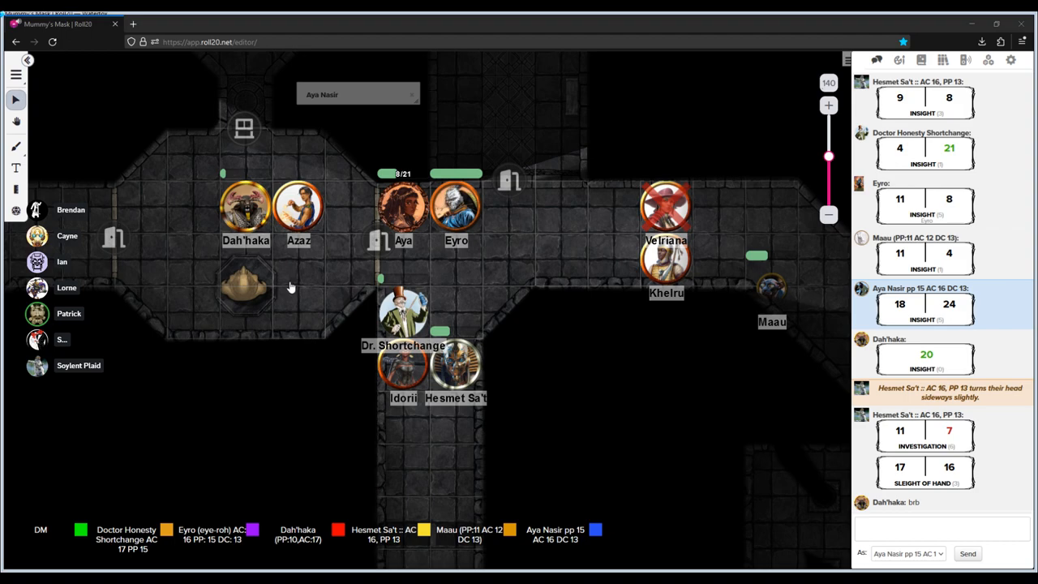
{"action": "mouse_move", "coordinate": [247, 289]}
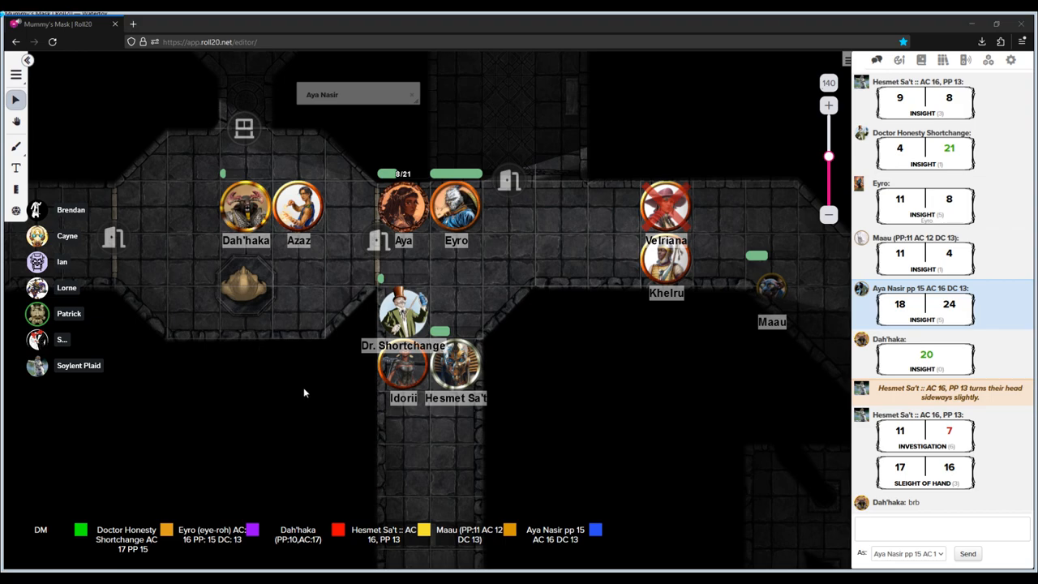
{"action": "mouse_move", "coordinate": [278, 263]}
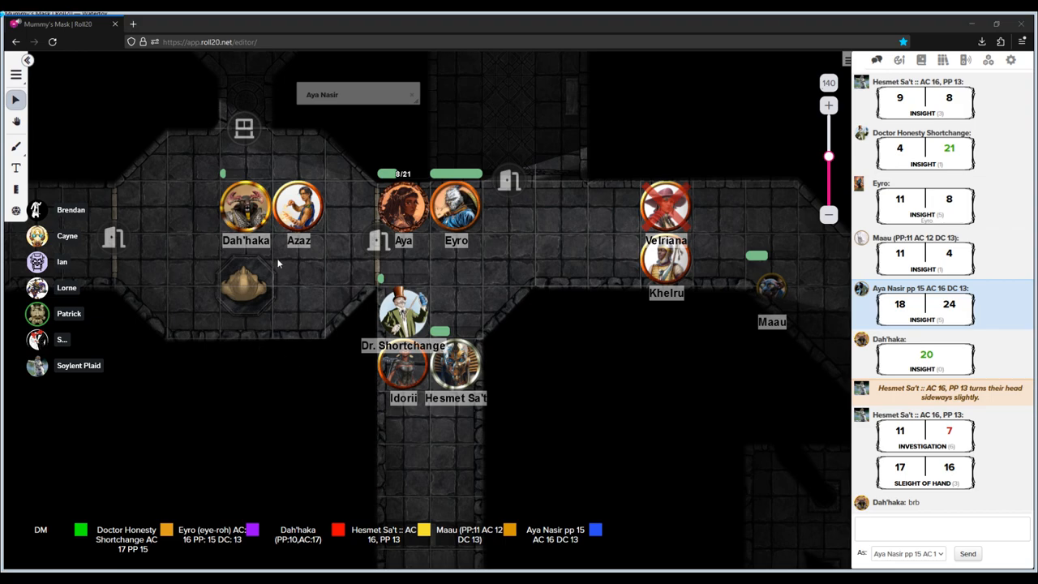
{"action": "mouse_move", "coordinate": [485, 371]}
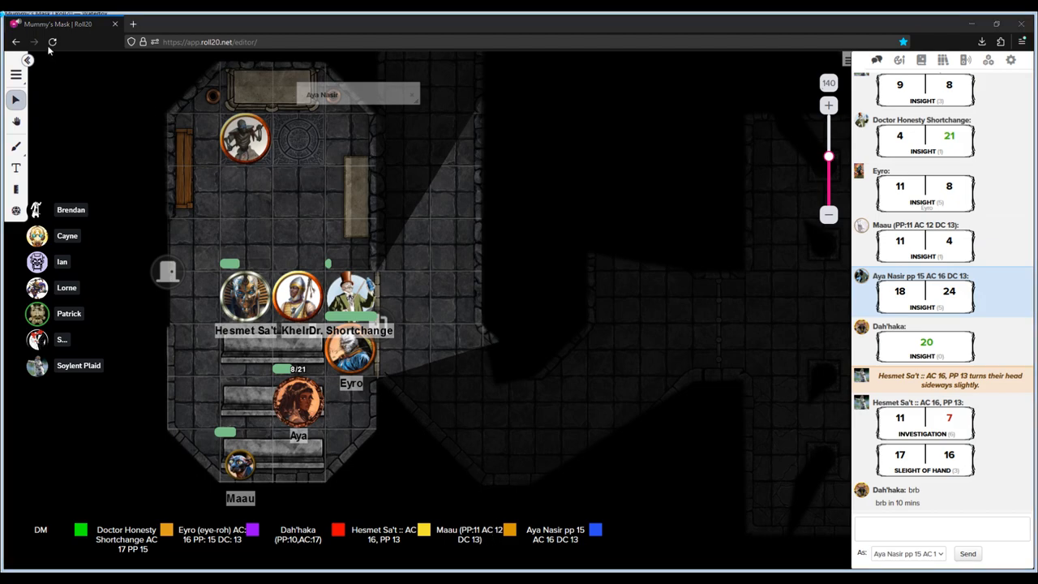
{"action": "mouse_move", "coordinate": [837, 304]}
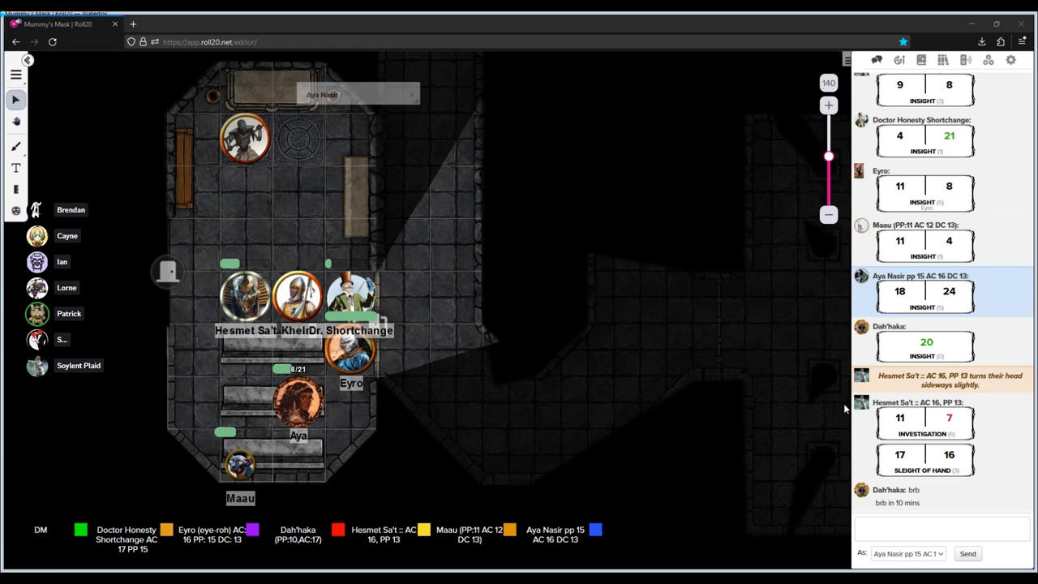
{"action": "mouse_move", "coordinate": [832, 410]}
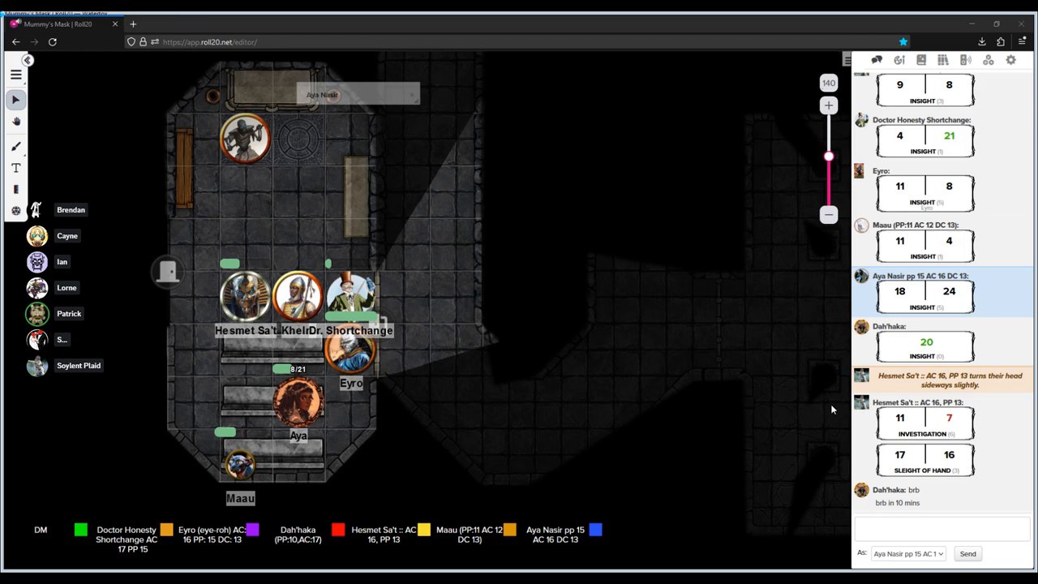
{"action": "mouse_move", "coordinate": [828, 408]}
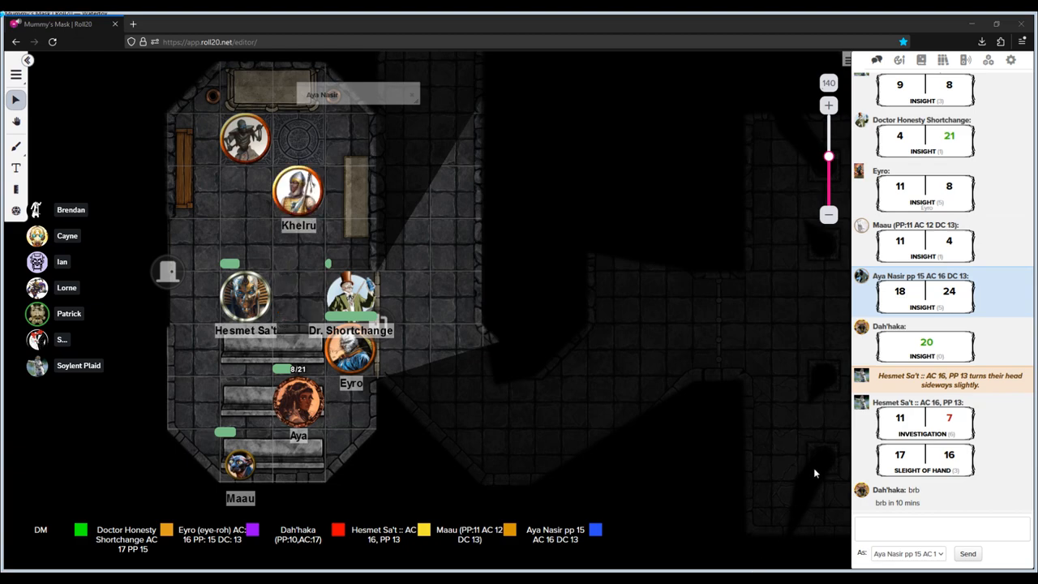
{"action": "mouse_move", "coordinate": [795, 415]}
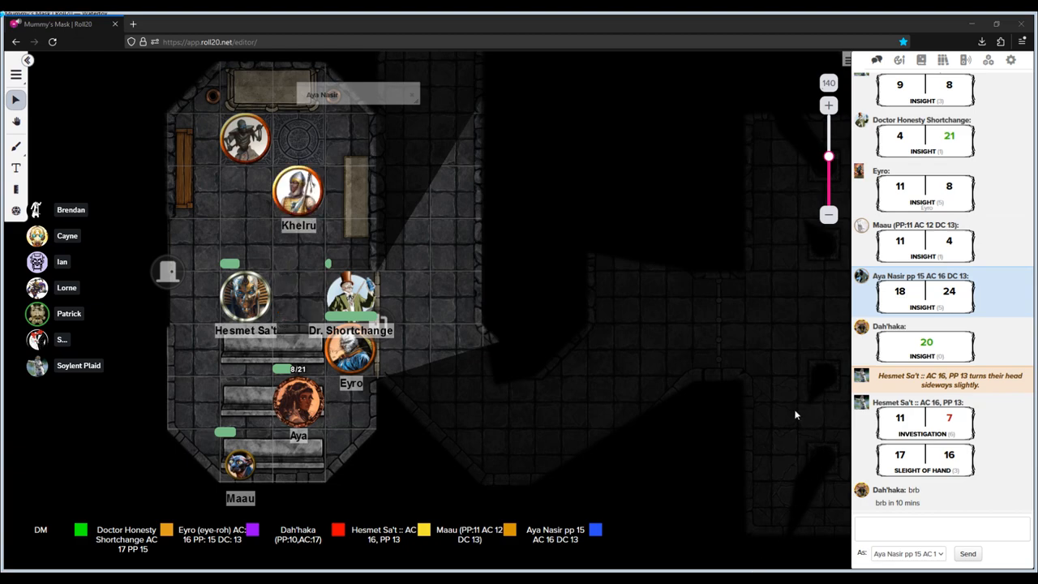
{"action": "mouse_move", "coordinate": [786, 425]}
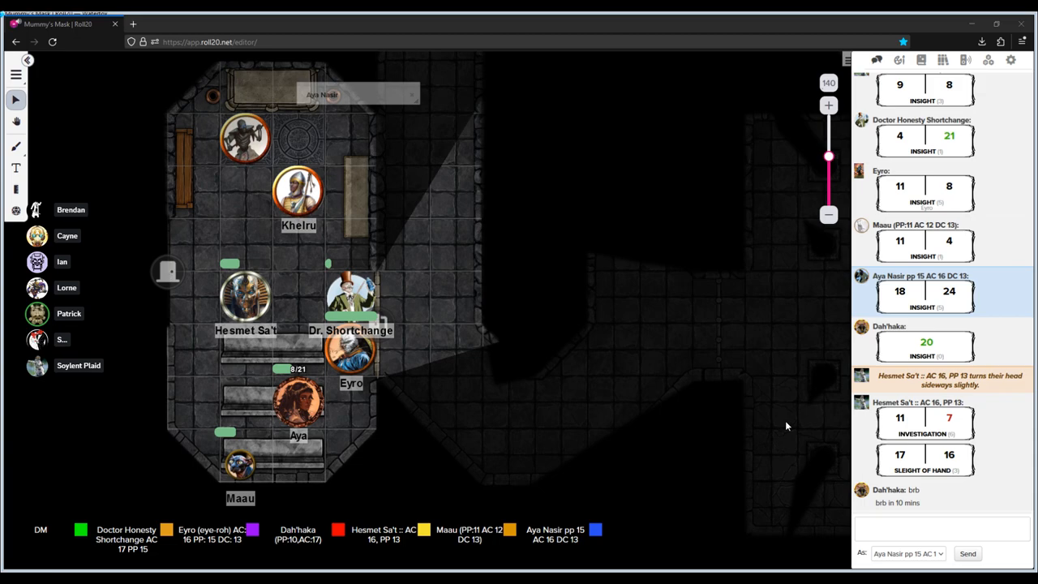
{"action": "mouse_move", "coordinate": [783, 431]}
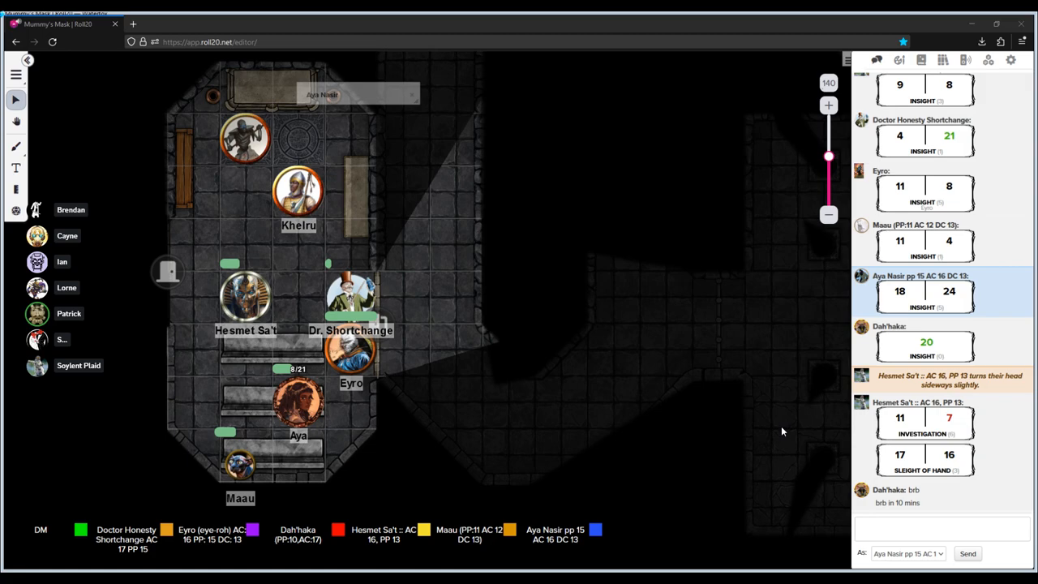
{"action": "mouse_move", "coordinate": [768, 473]}
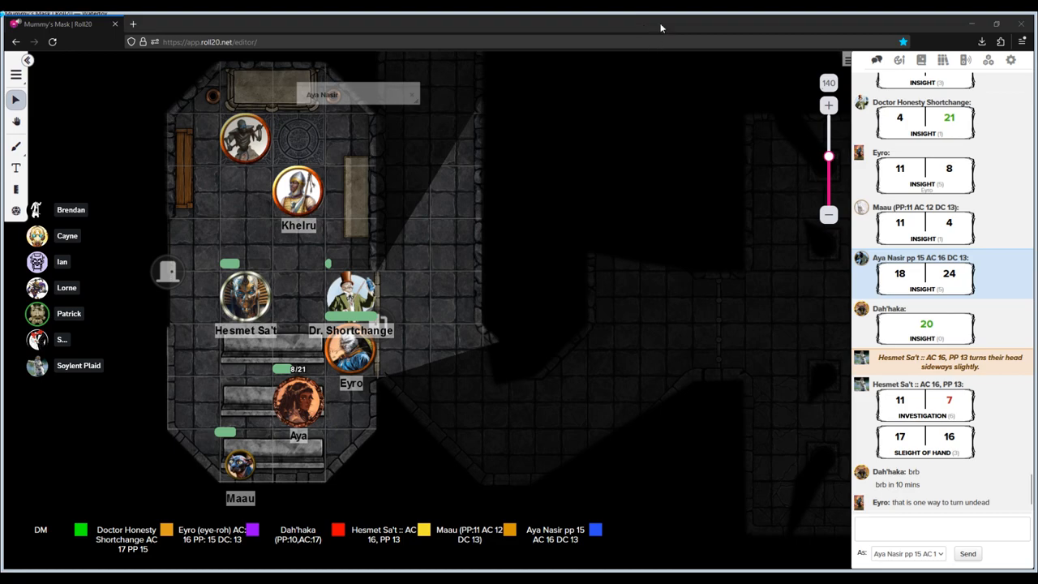
{"action": "mouse_move", "coordinate": [378, 22]}
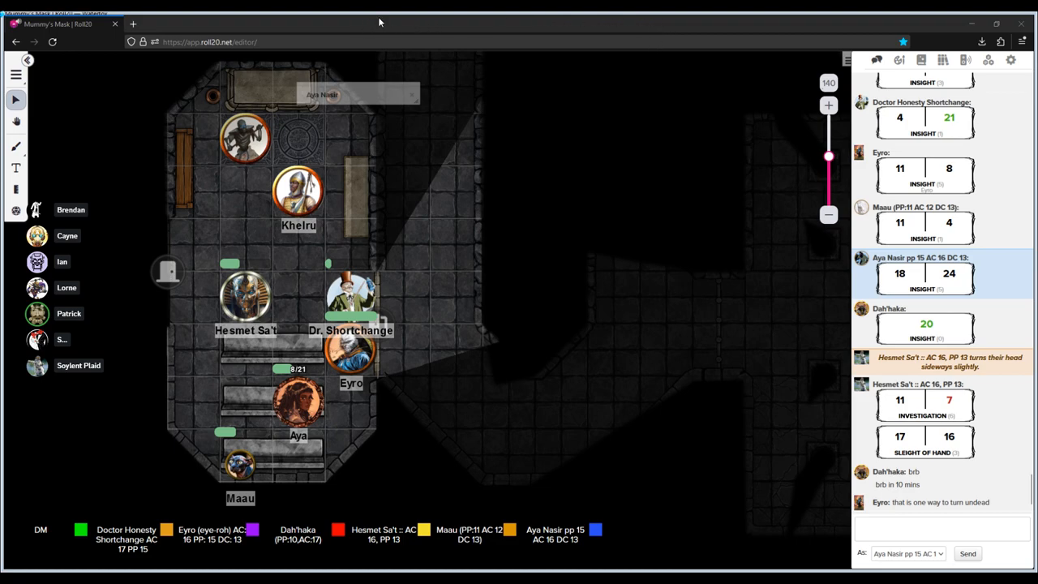
{"action": "mouse_move", "coordinate": [396, 27]}
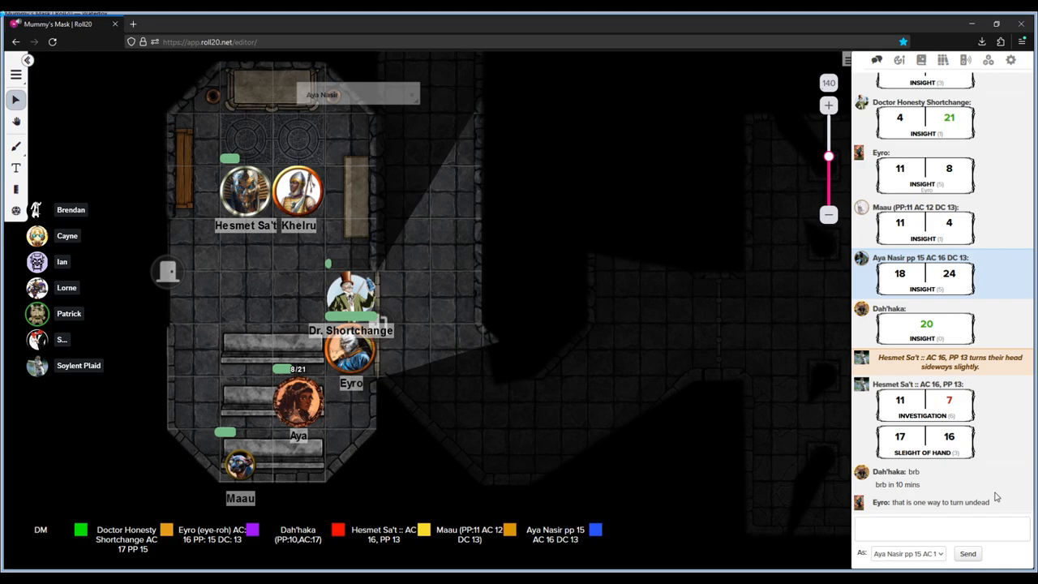
- Move Hesmet Sa't's token up beside Khelru near the top of the room
{"action": "left_click_drag", "start_coordinate": [350, 296], "coordinate": [297, 247]}
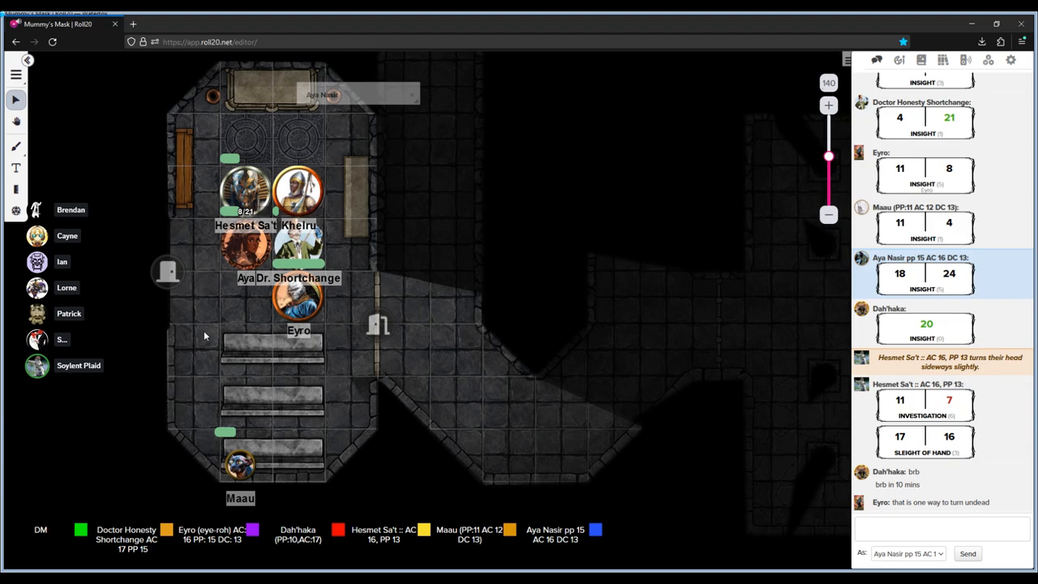
{"action": "mouse_move", "coordinate": [685, 373]}
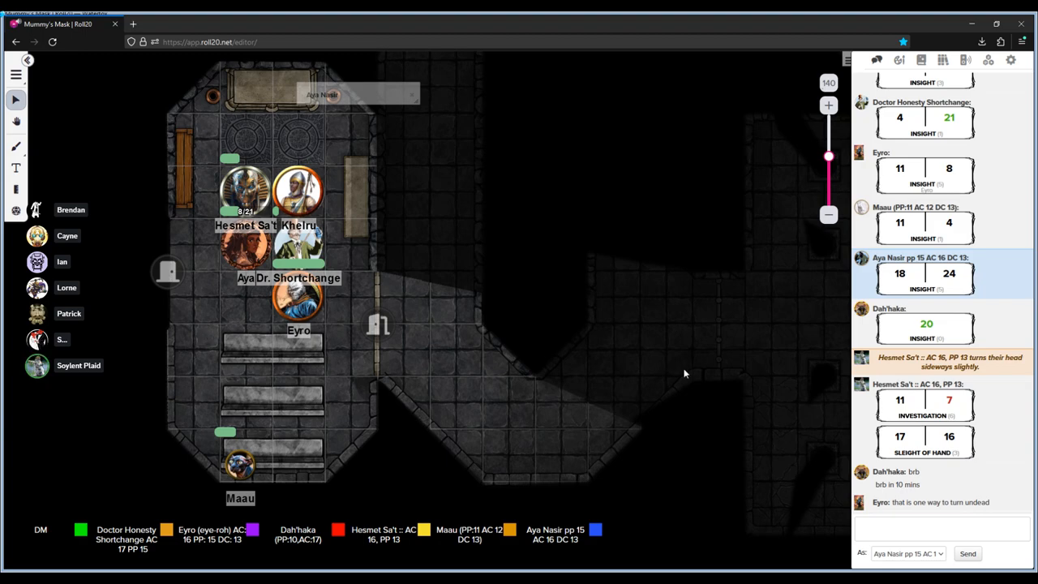
{"action": "mouse_move", "coordinate": [746, 473]}
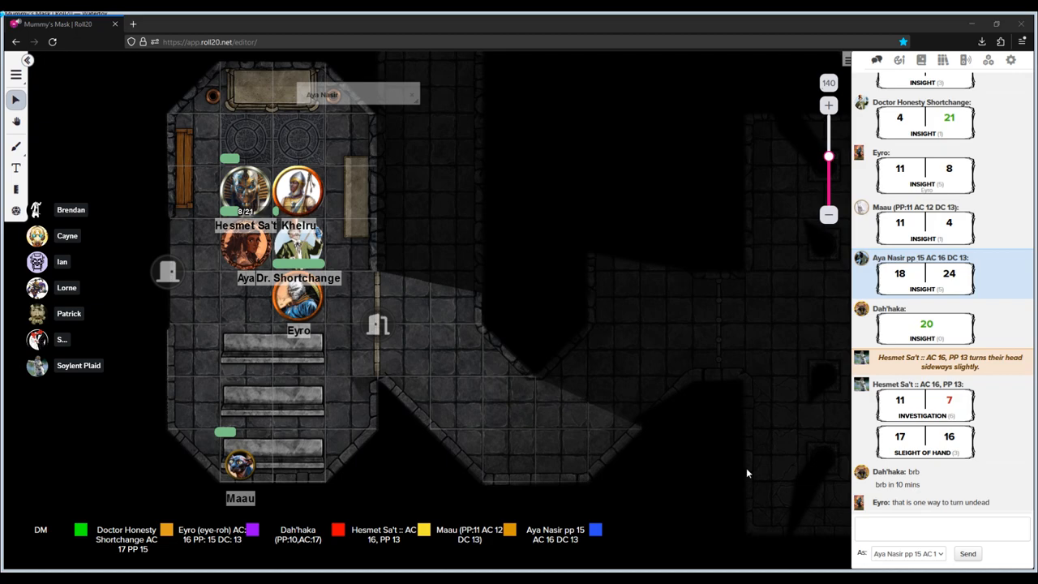
{"action": "mouse_move", "coordinate": [612, 250]}
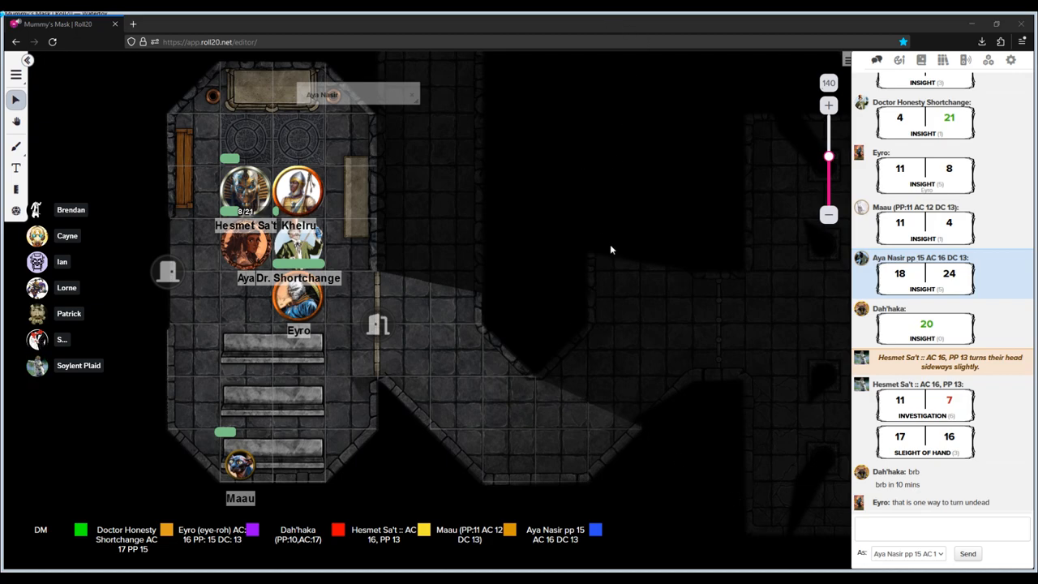
{"action": "mouse_move", "coordinate": [420, 231]}
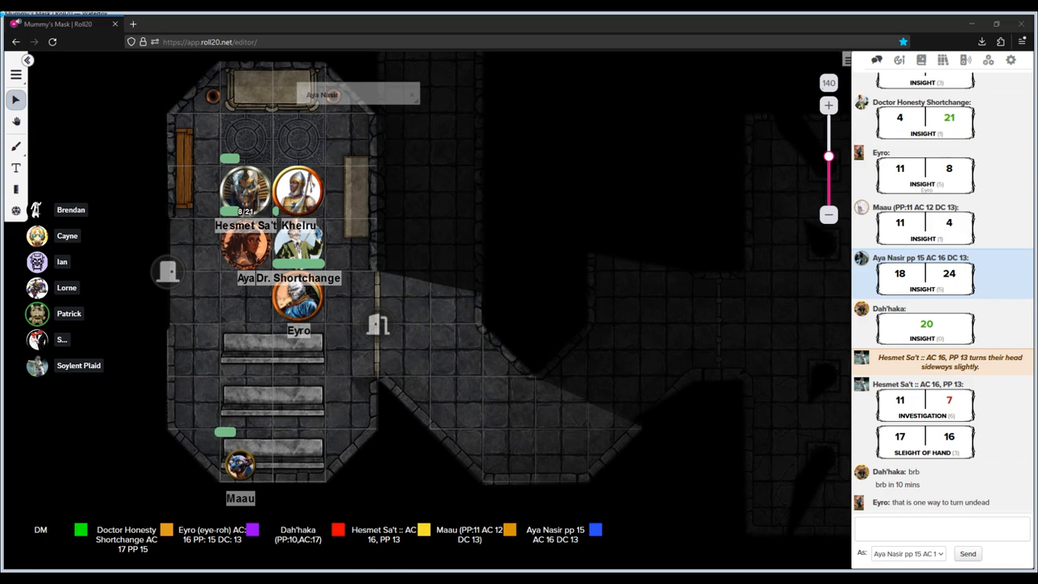
{"action": "mouse_move", "coordinate": [298, 399]}
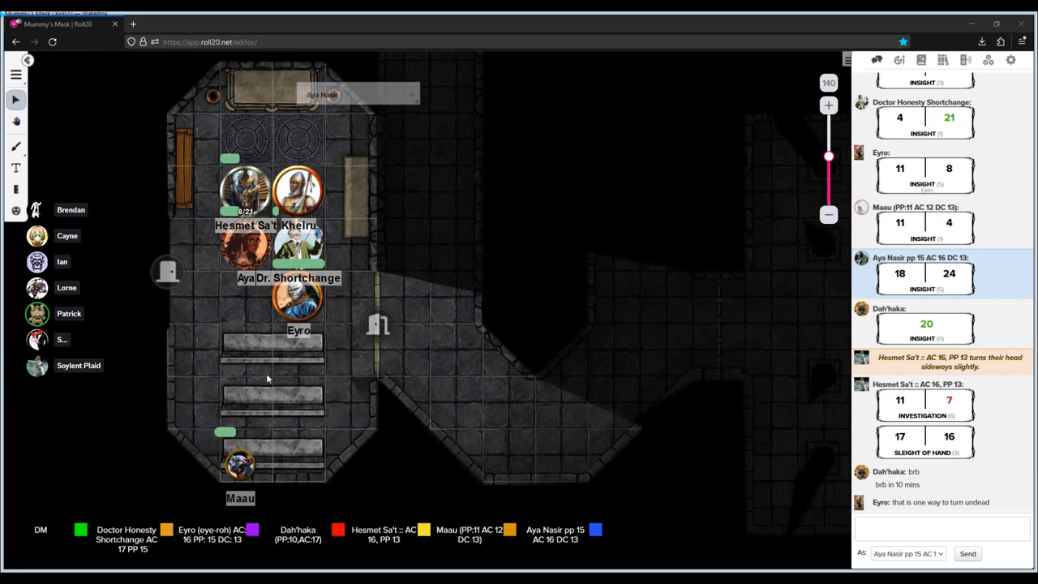
{"action": "mouse_move", "coordinate": [306, 373]}
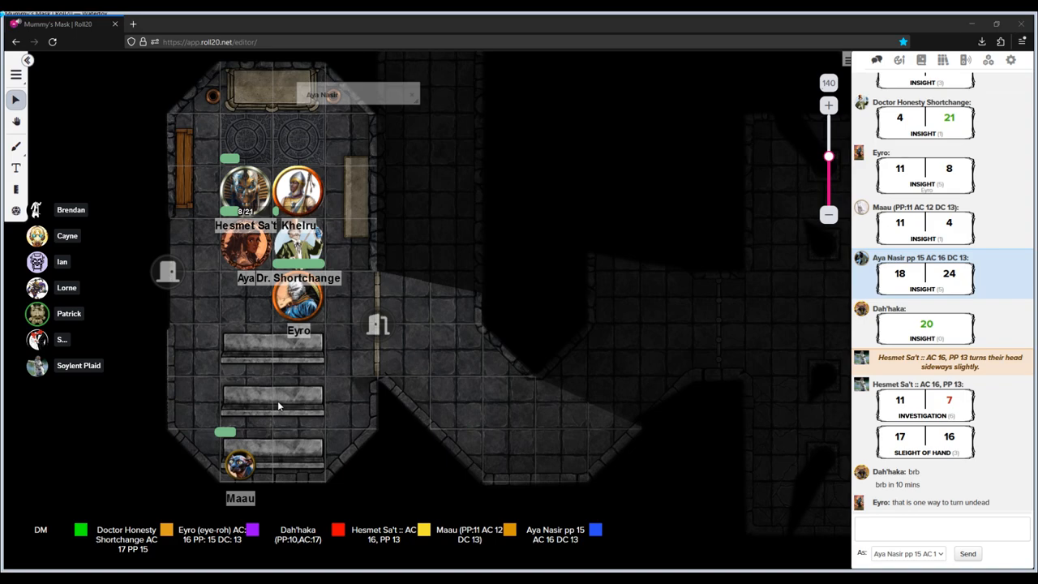
{"action": "mouse_move", "coordinate": [322, 333]}
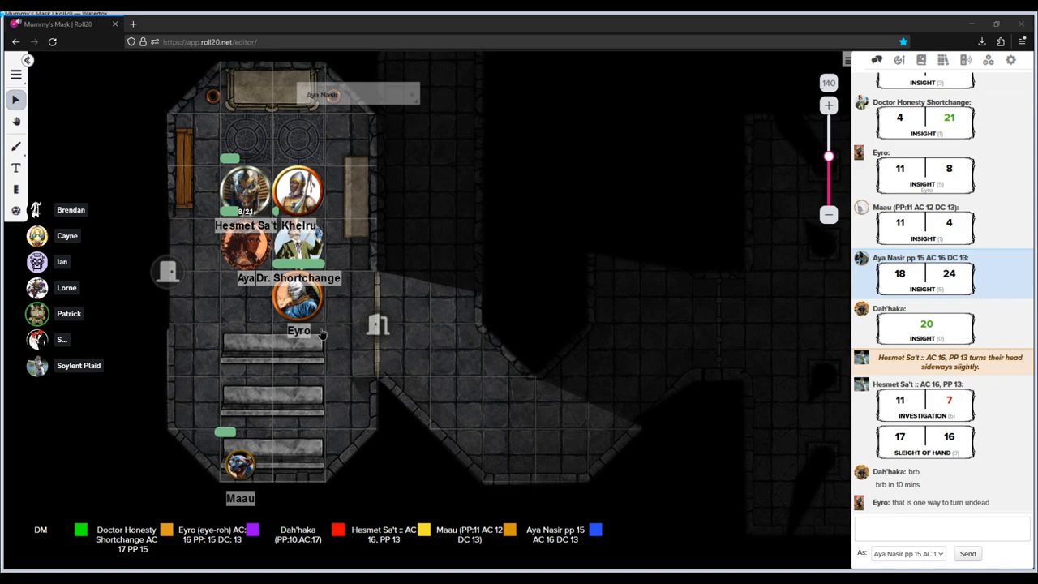
{"action": "mouse_move", "coordinate": [349, 349]}
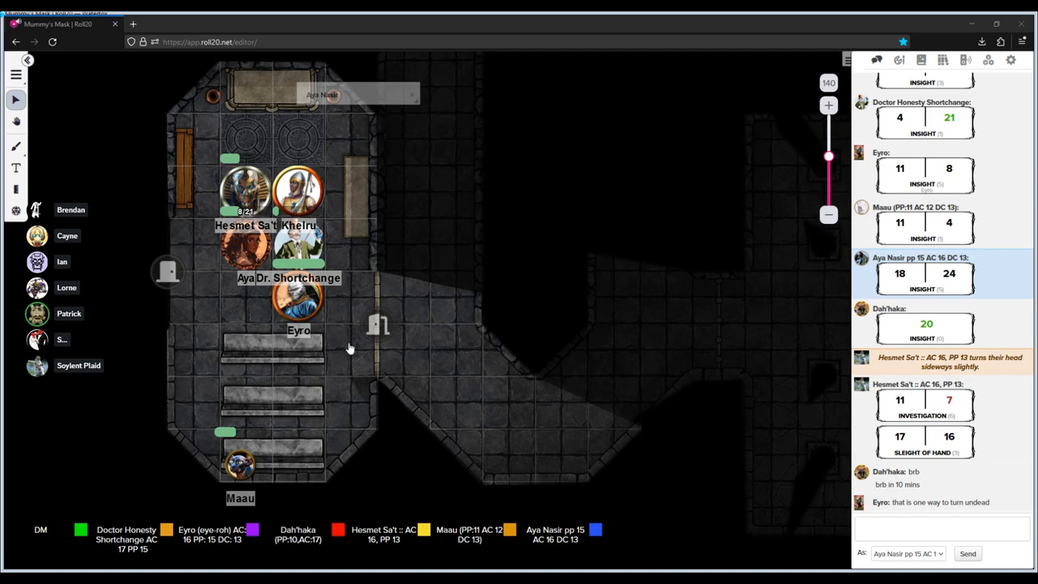
{"action": "mouse_move", "coordinate": [271, 393]}
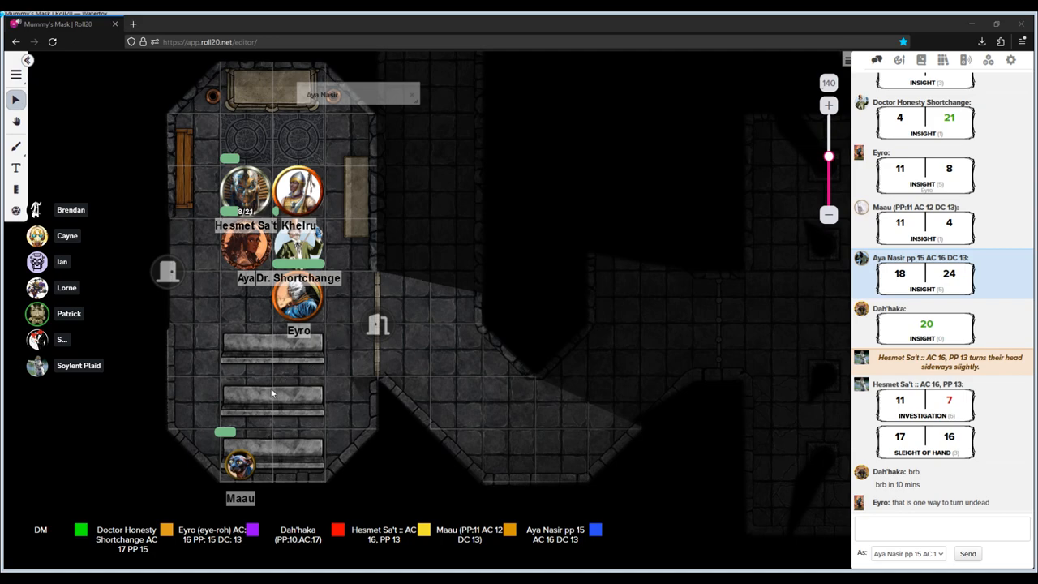
{"action": "mouse_move", "coordinate": [286, 368]}
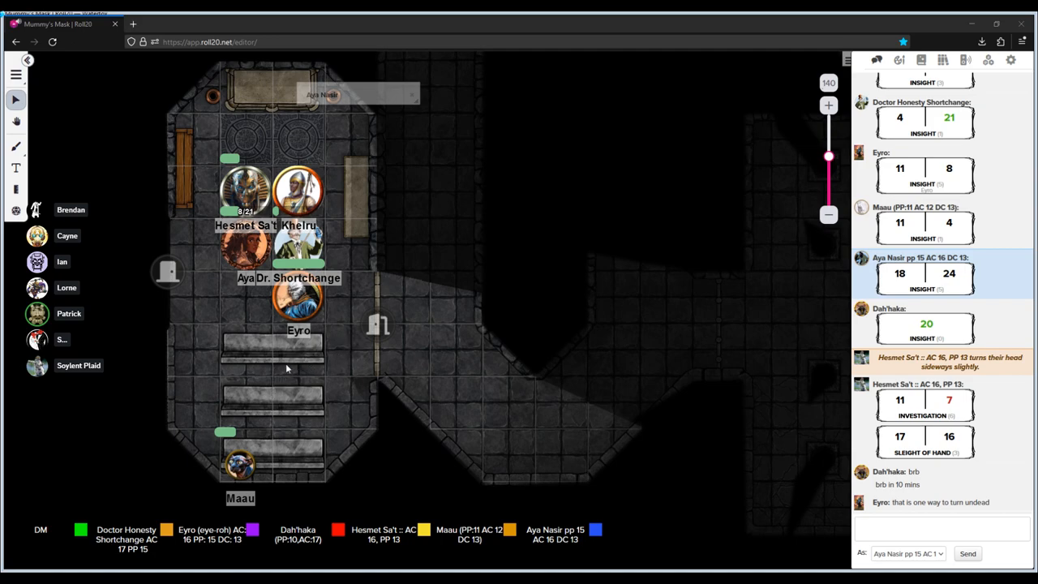
{"action": "mouse_move", "coordinate": [276, 366]}
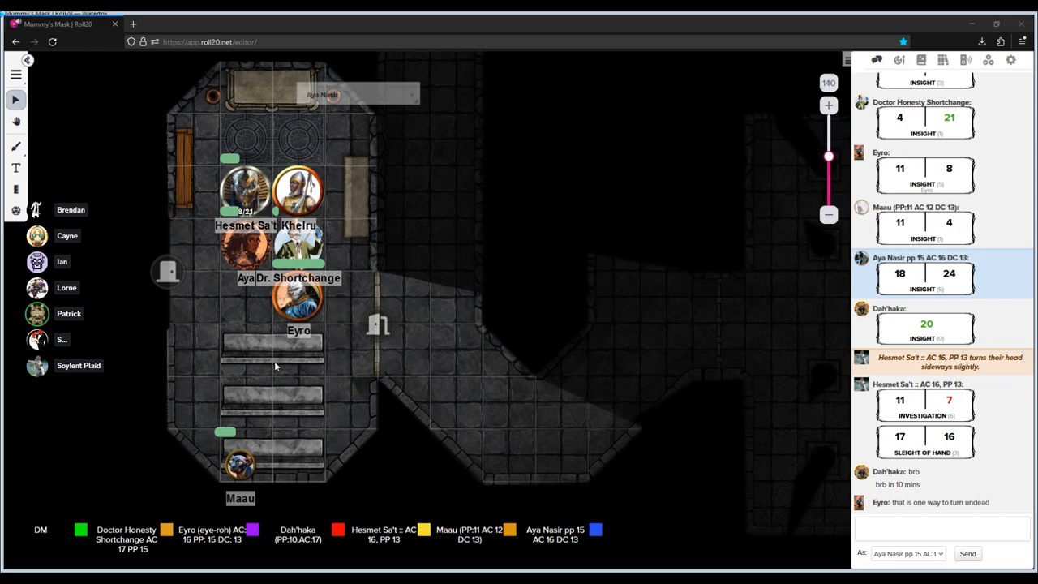
{"action": "mouse_move", "coordinate": [357, 395]}
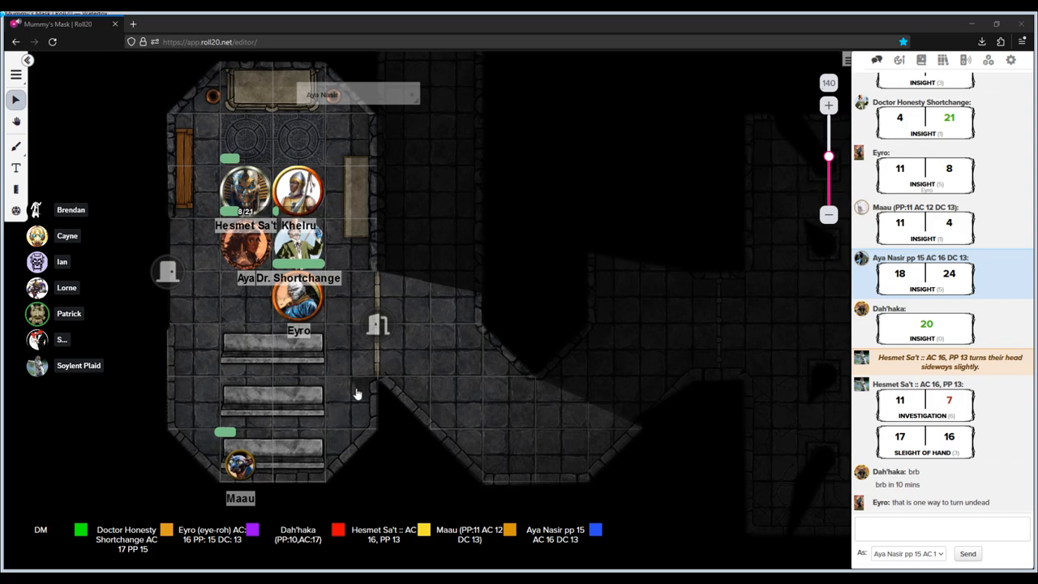
{"action": "mouse_move", "coordinate": [283, 427]}
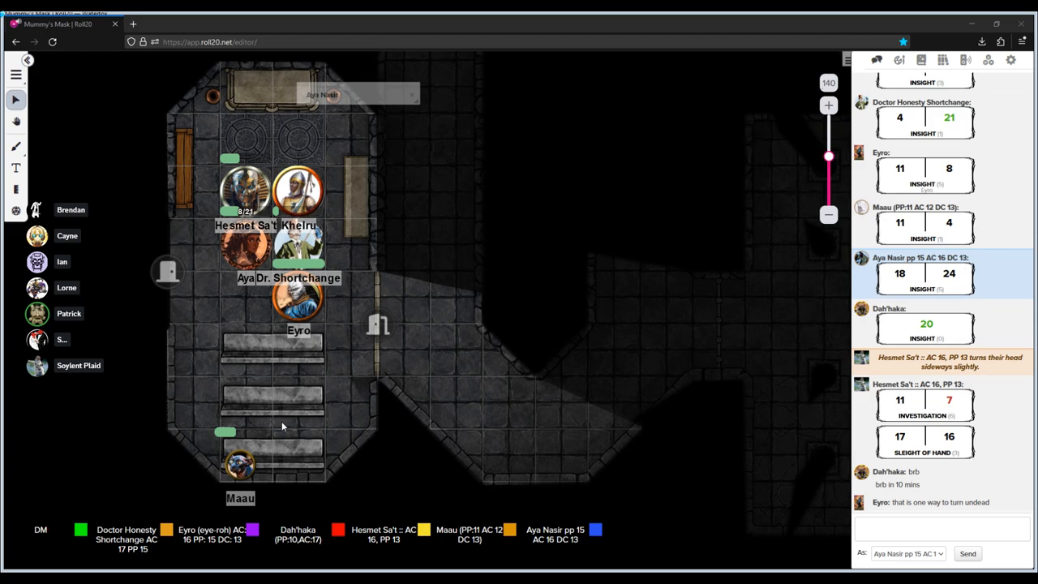
{"action": "mouse_move", "coordinate": [373, 291]}
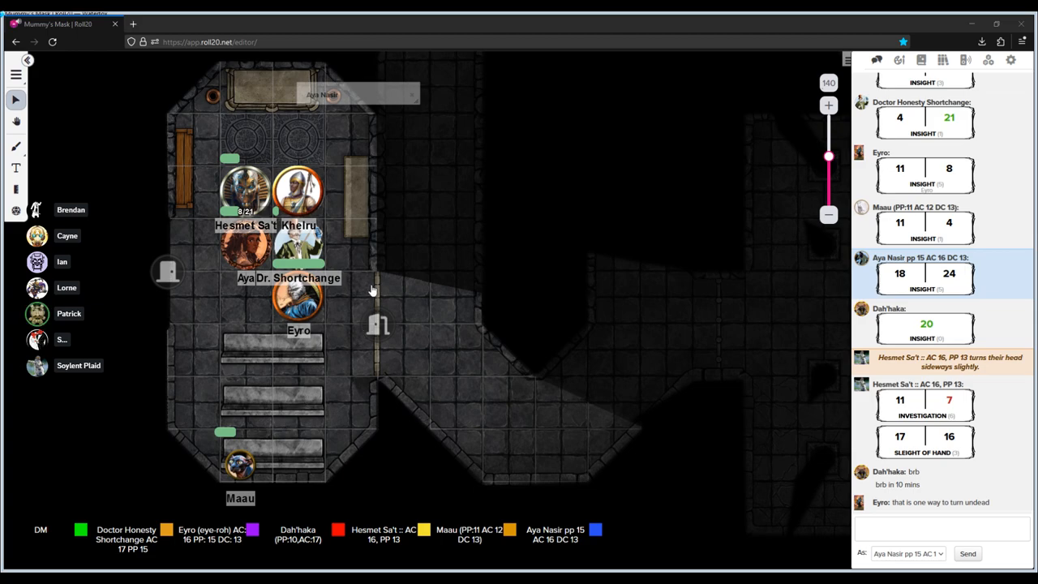
{"action": "mouse_move", "coordinate": [519, 508]}
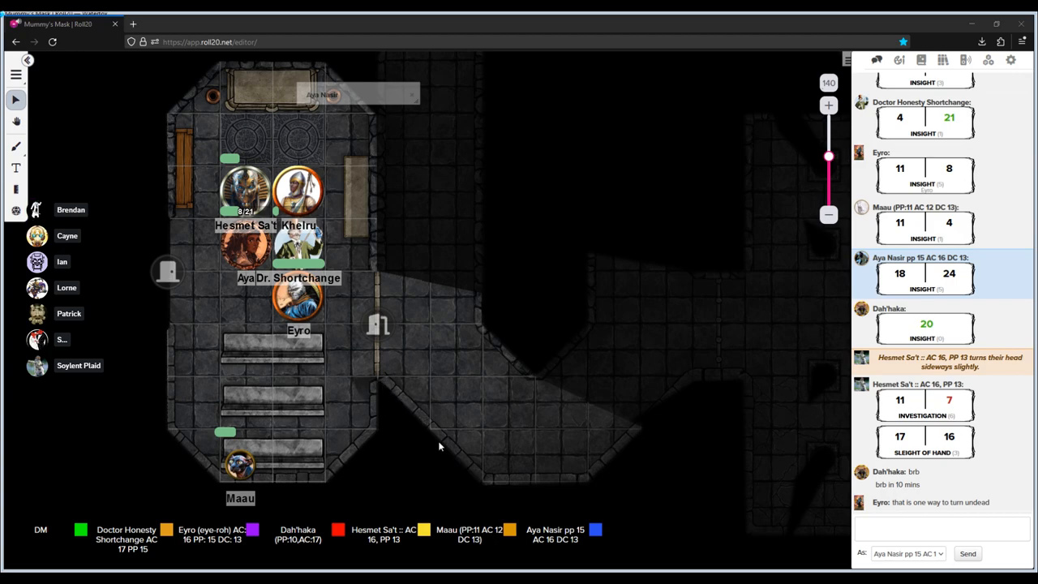
{"action": "mouse_move", "coordinate": [440, 449]}
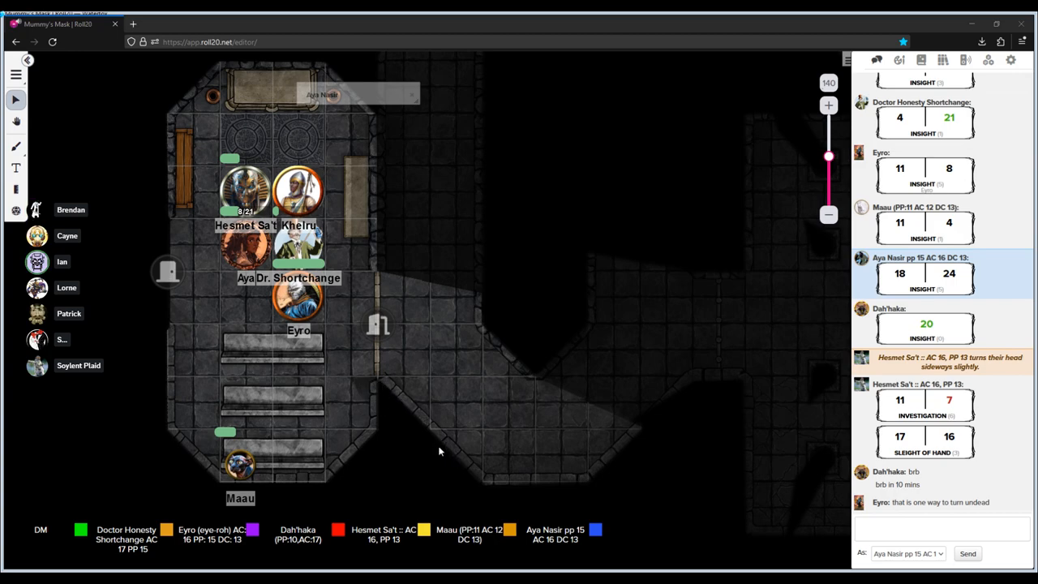
{"action": "mouse_move", "coordinate": [366, 309]}
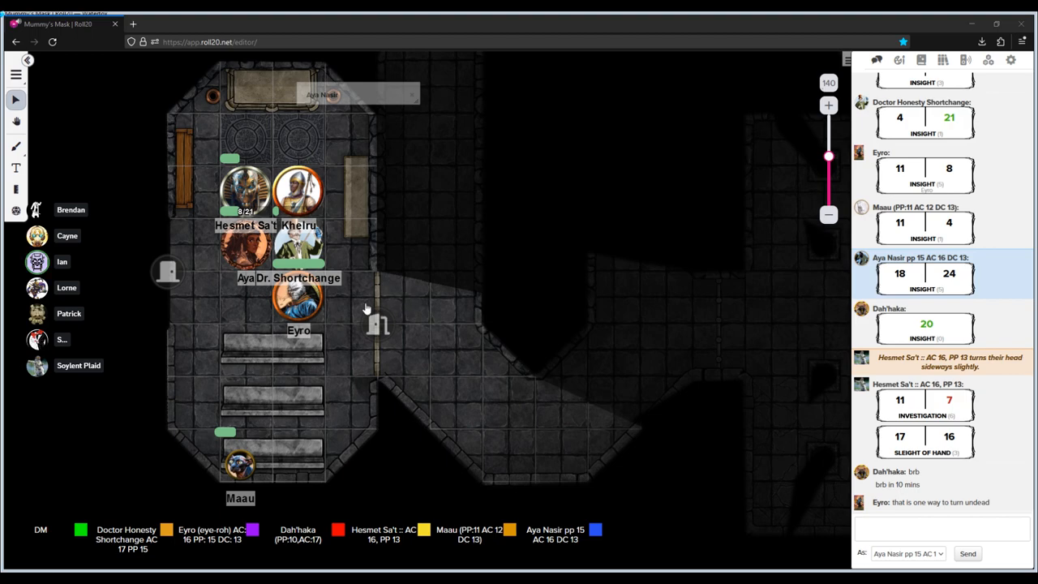
{"action": "mouse_move", "coordinate": [435, 454]}
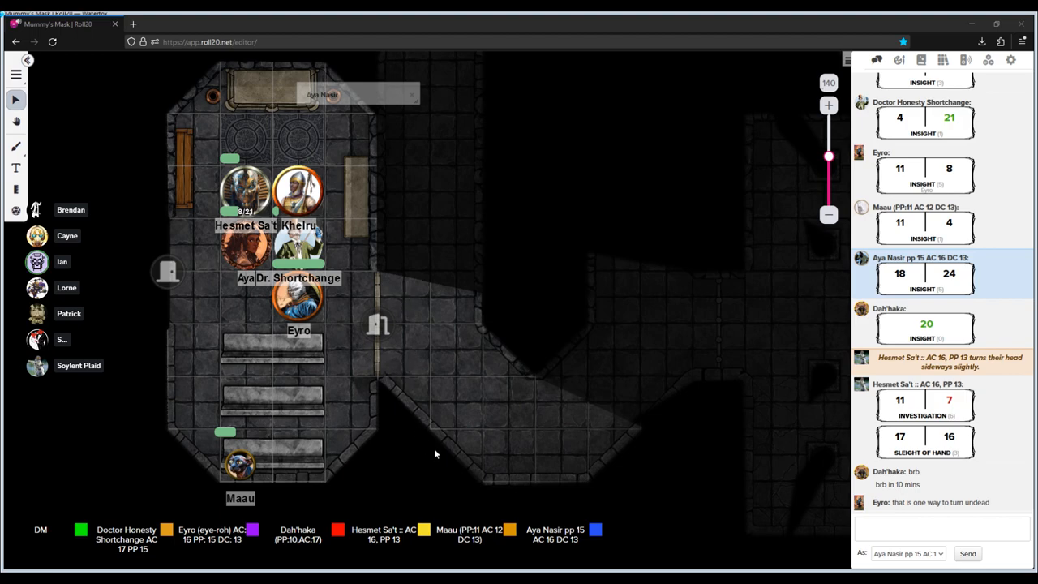
{"action": "mouse_move", "coordinate": [529, 470]}
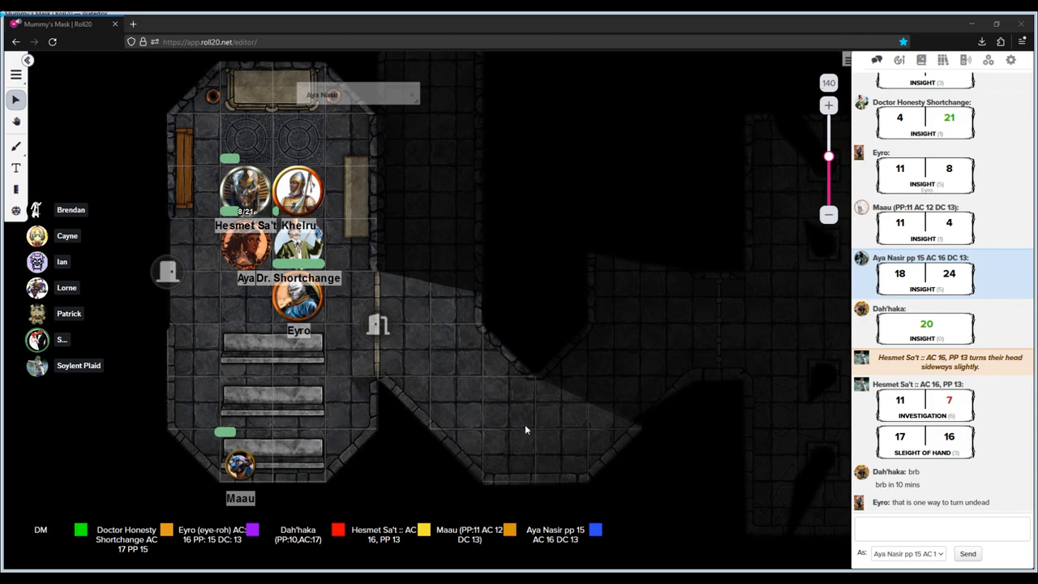
{"action": "mouse_move", "coordinate": [580, 230]}
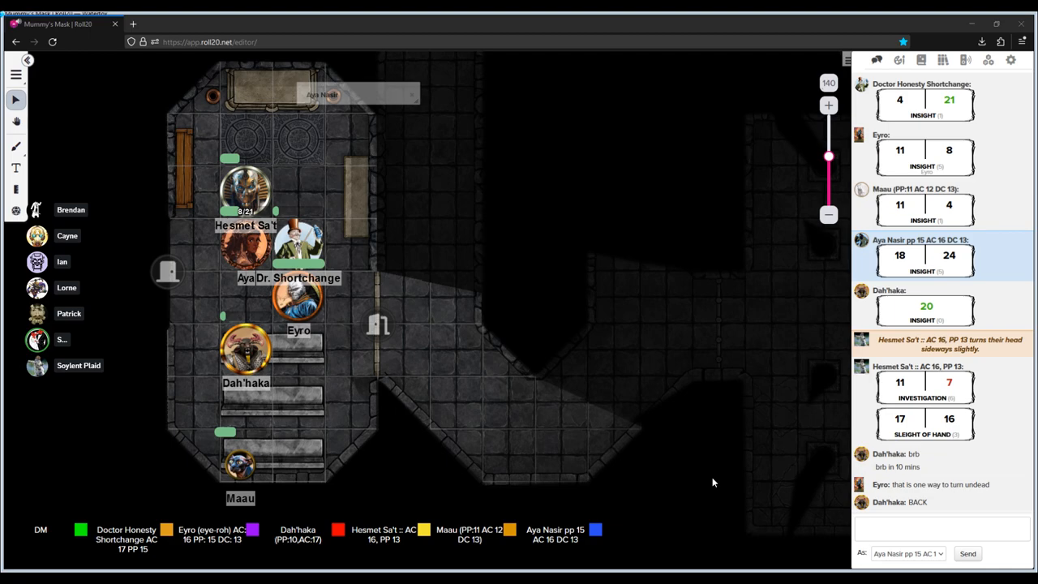
{"action": "mouse_move", "coordinate": [462, 488]}
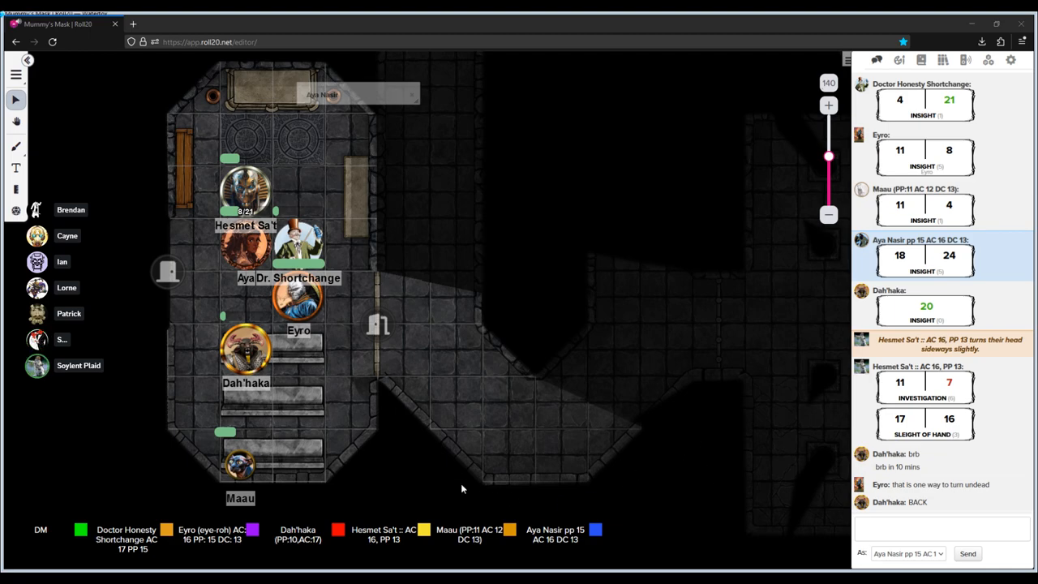
{"action": "mouse_move", "coordinate": [599, 551]}
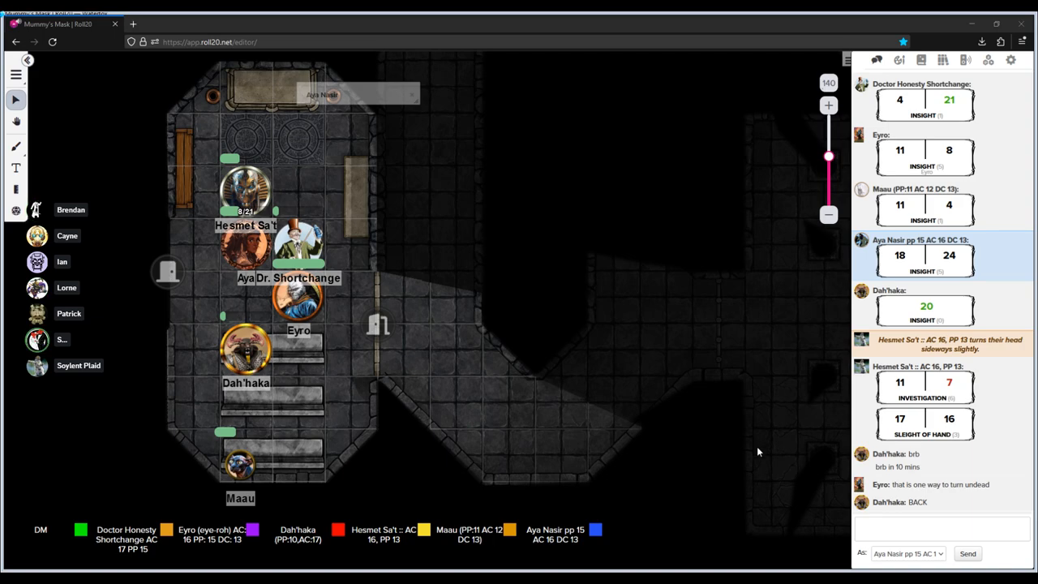
{"action": "mouse_move", "coordinate": [324, 72]}
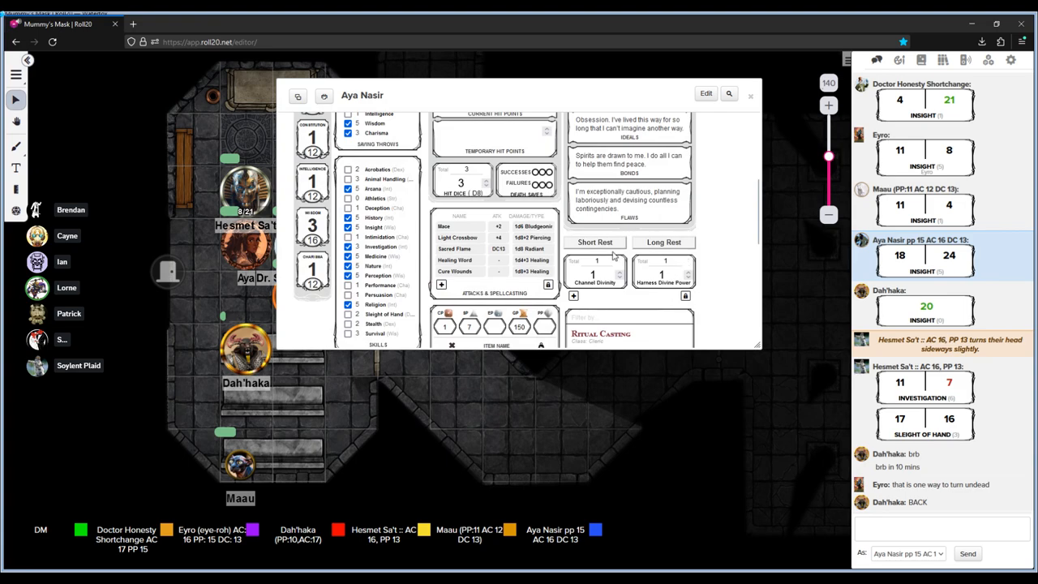
{"action": "mouse_move", "coordinate": [738, 257]}
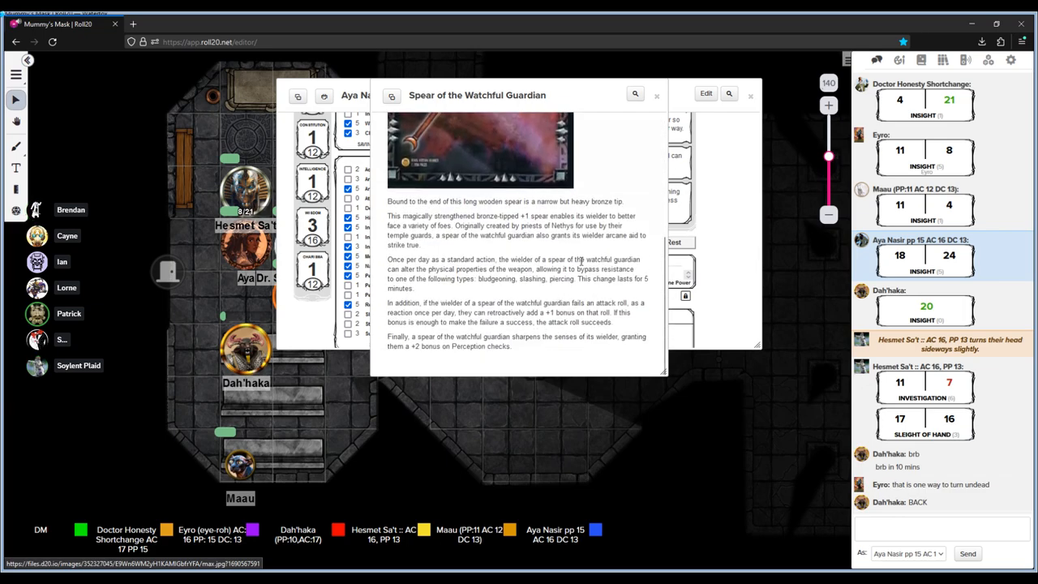
{"action": "mouse_move", "coordinate": [579, 254]}
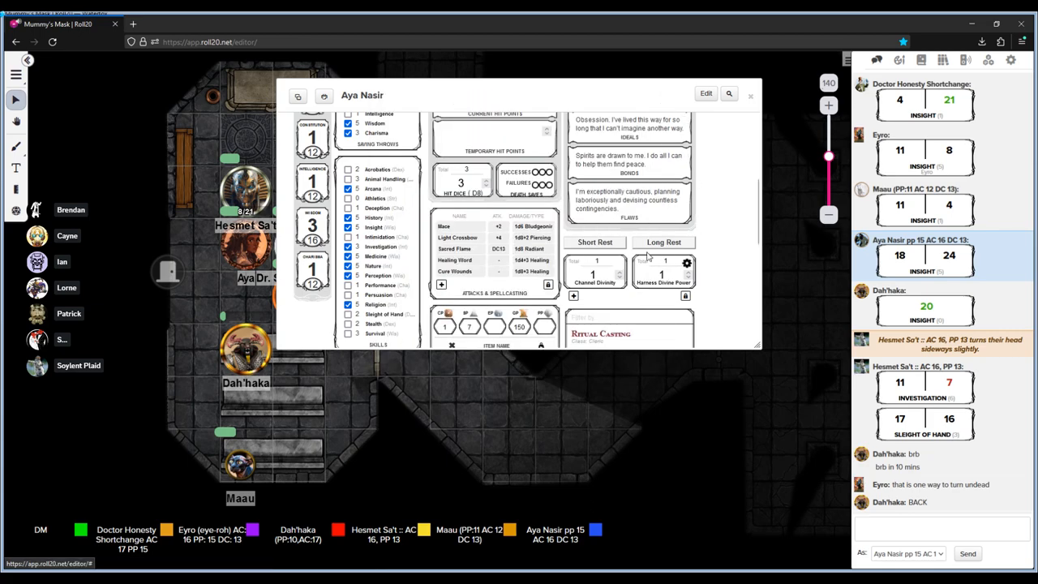
- Spend one of Aya Nasir's Hit Dice, rolling 8, leaving her token at 16 of 21 HP
{"action": "scroll", "scroll_direction": "down", "scroll_amount": 3}
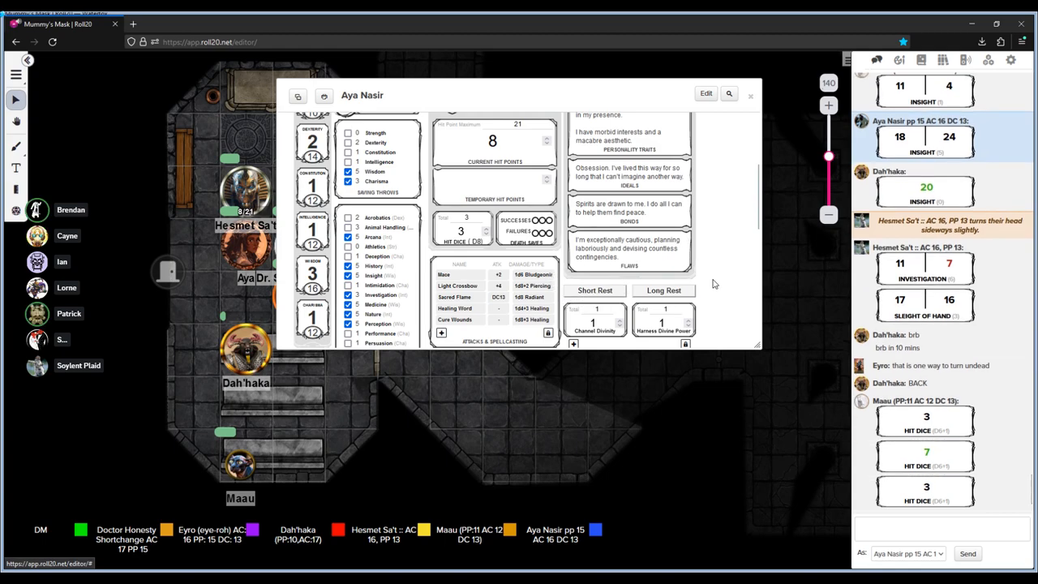
{"action": "scroll", "scroll_direction": "down", "scroll_amount": 3}
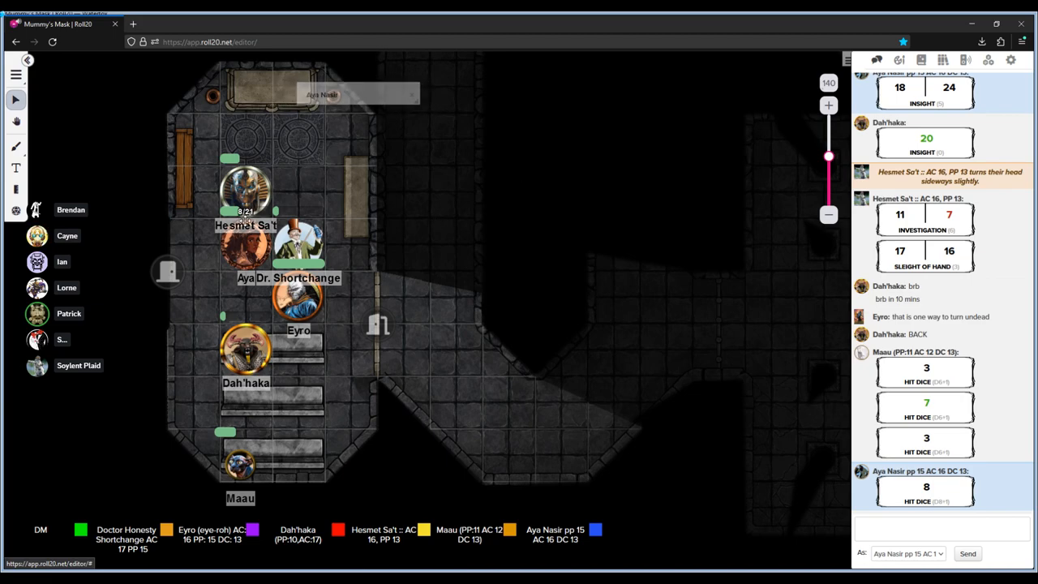
{"action": "double_click", "coordinate": [245, 191]}
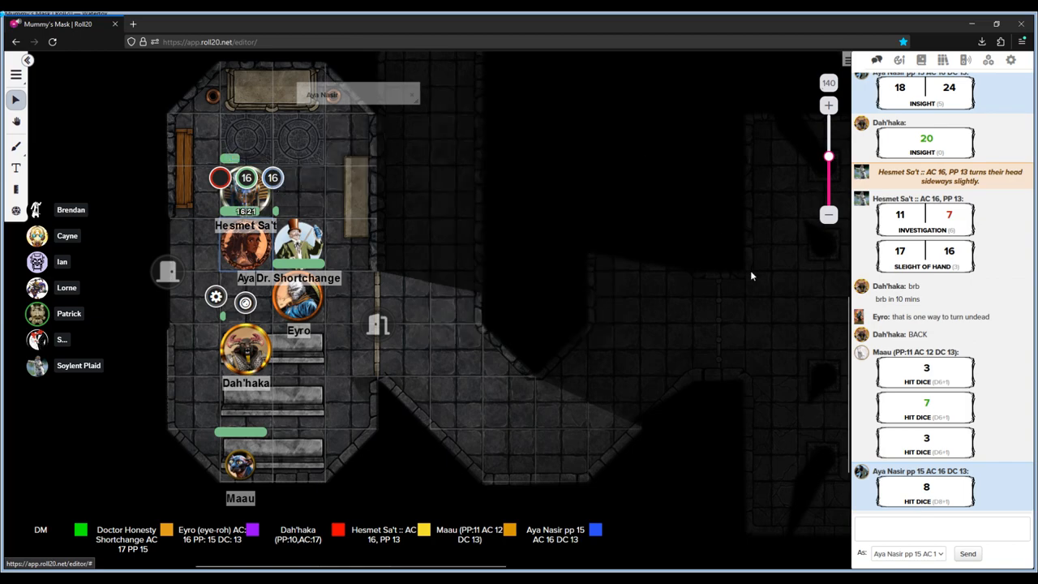
{"action": "mouse_move", "coordinate": [360, 283]}
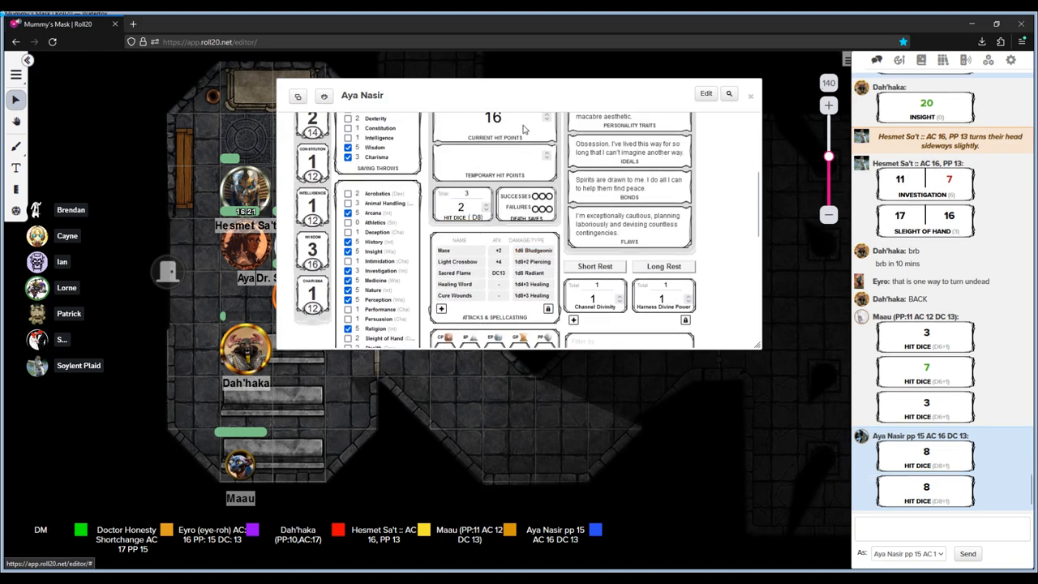
- Correct Aya Nasir's token hit points to 21 of 21 and show her sheet's Spells page
{"action": "left_click", "coordinate": [750, 95]}
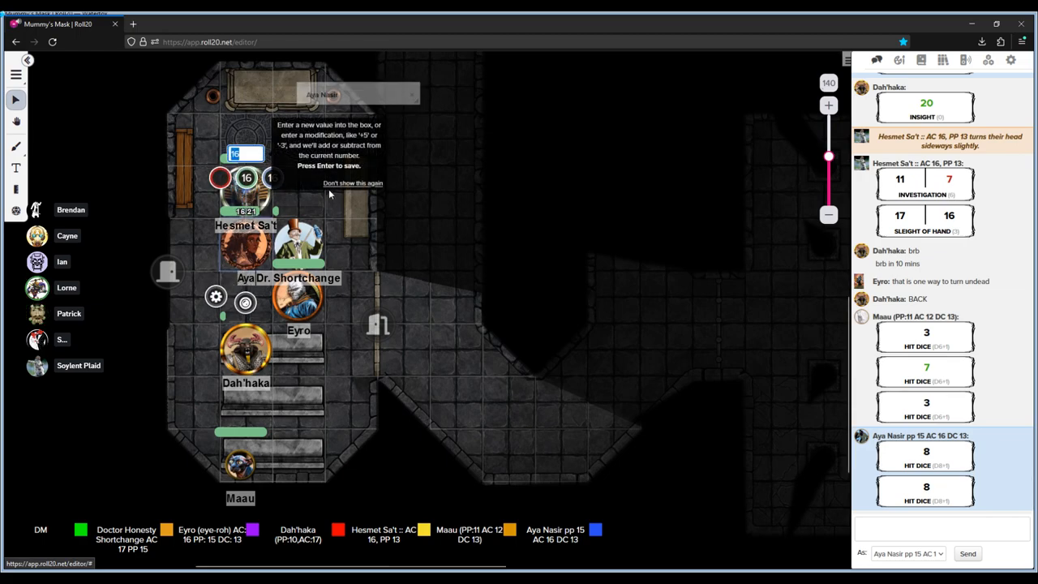
{"action": "type", "text": "24"}
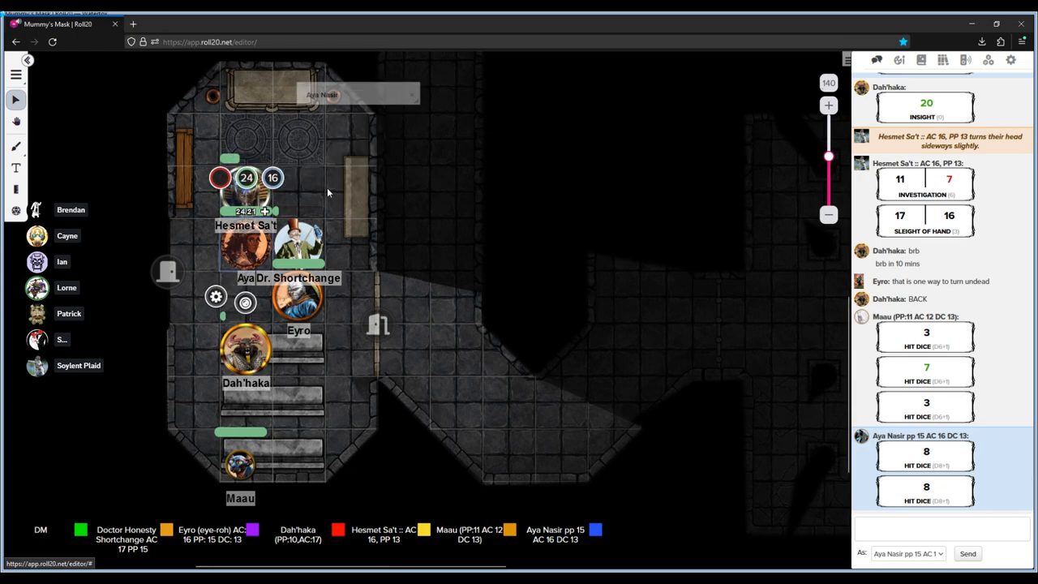
{"action": "left_click", "coordinate": [246, 177]}
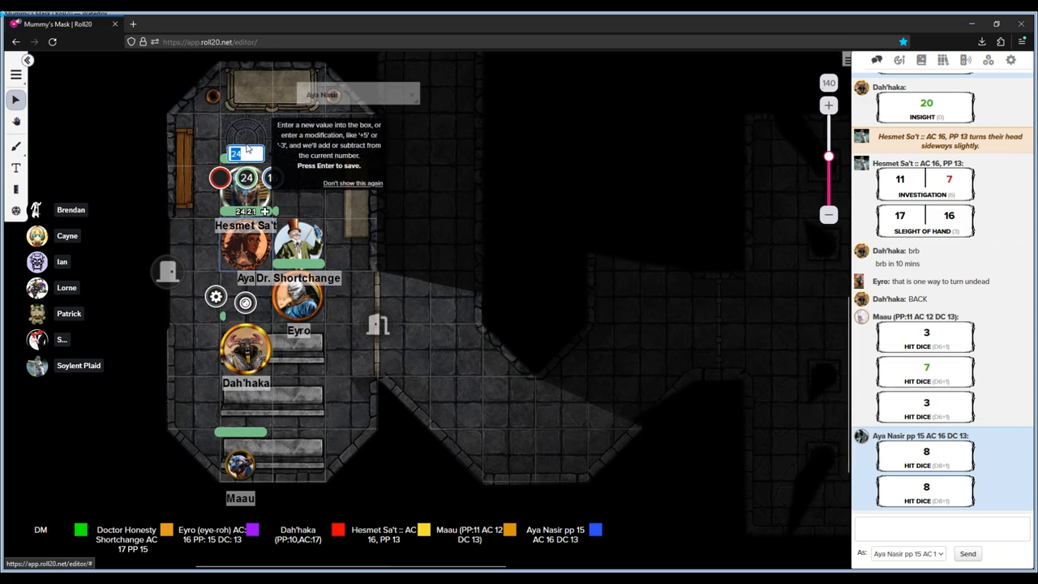
{"action": "type", "text": "-3"}
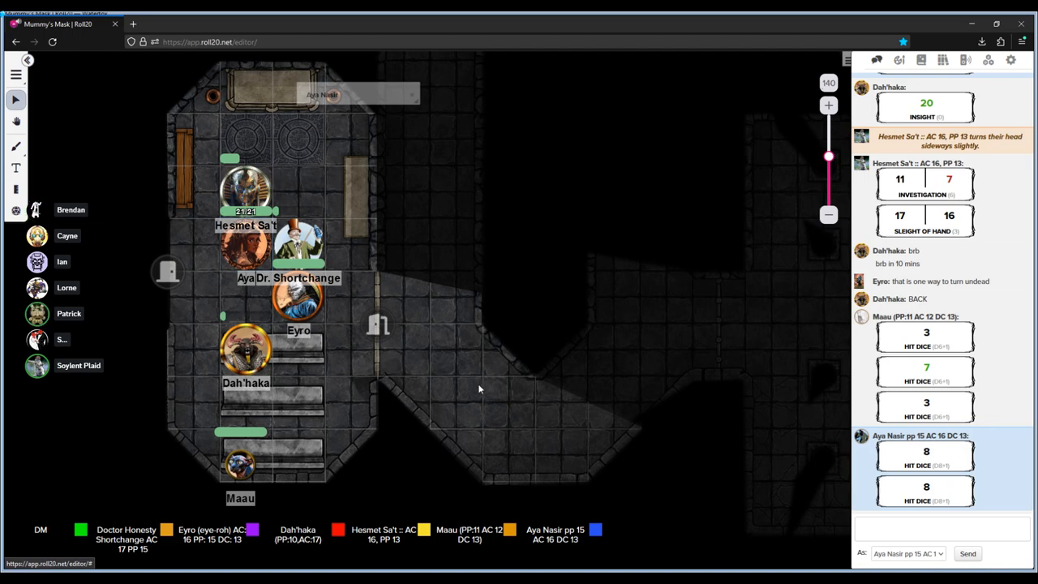
{"action": "mouse_move", "coordinate": [469, 371]}
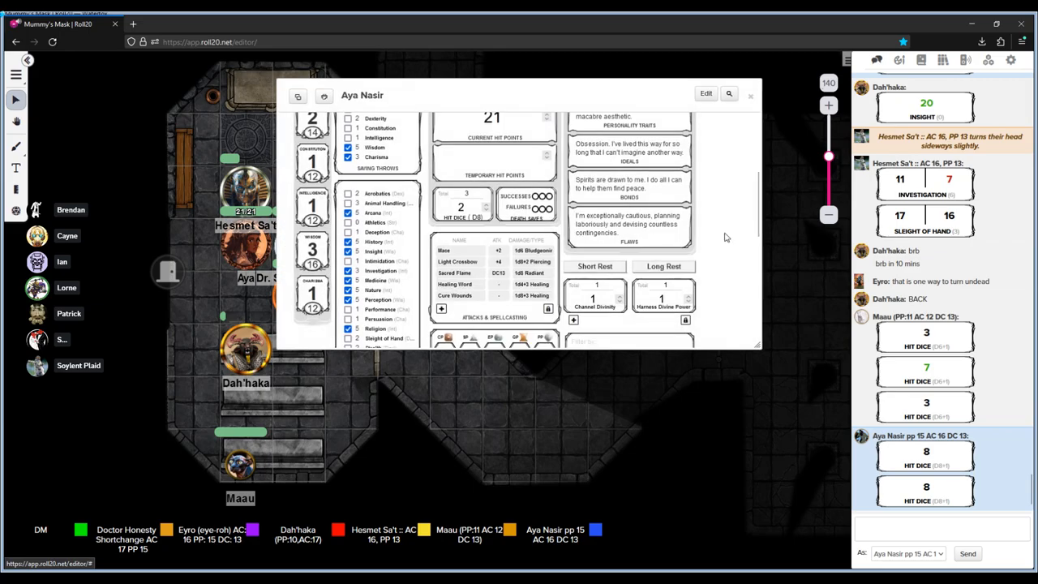
{"action": "left_click", "coordinate": [669, 183]}
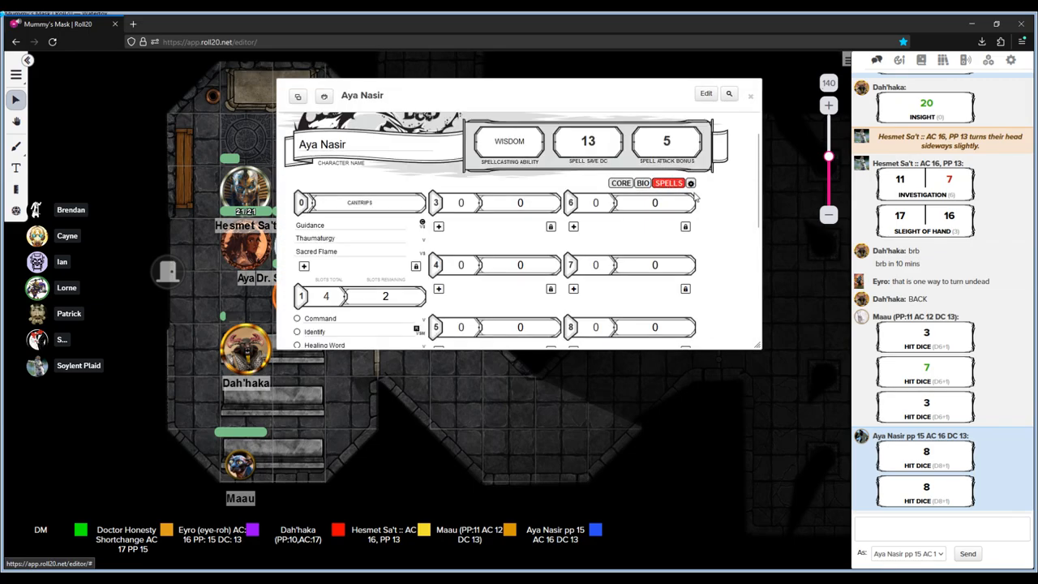
- Set Aya Nasir's level 1 Slots Remaining to 3, then close her character sheet
{"action": "scroll", "scroll_direction": "down", "scroll_amount": 3}
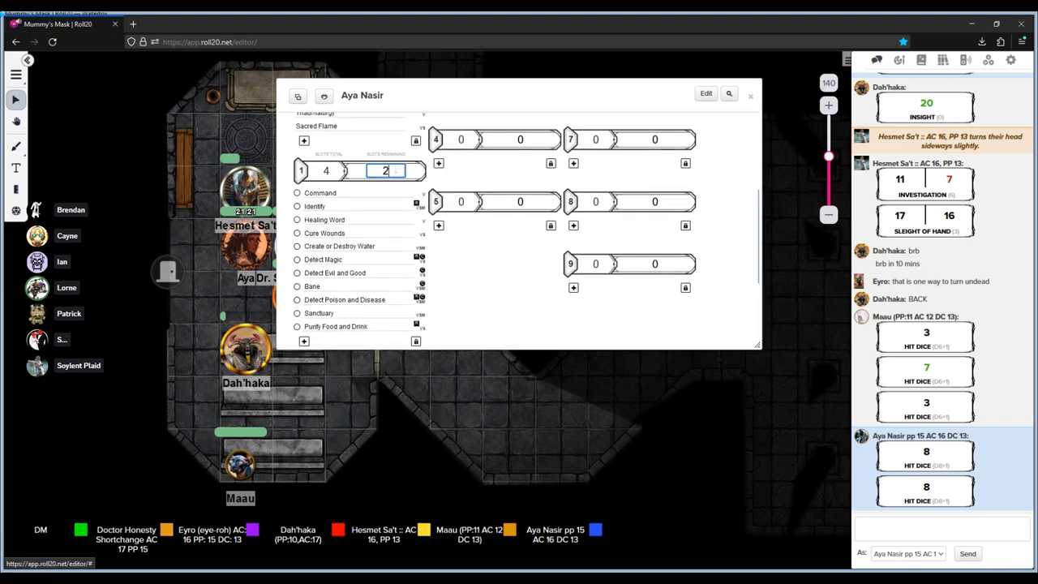
{"action": "type", "text": "3"}
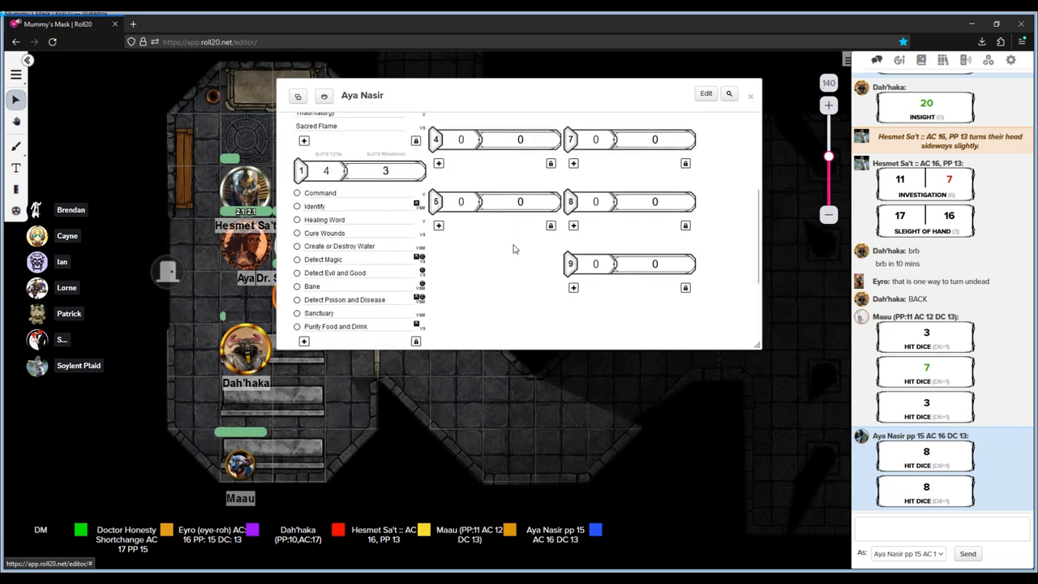
{"action": "left_click", "coordinate": [750, 95]}
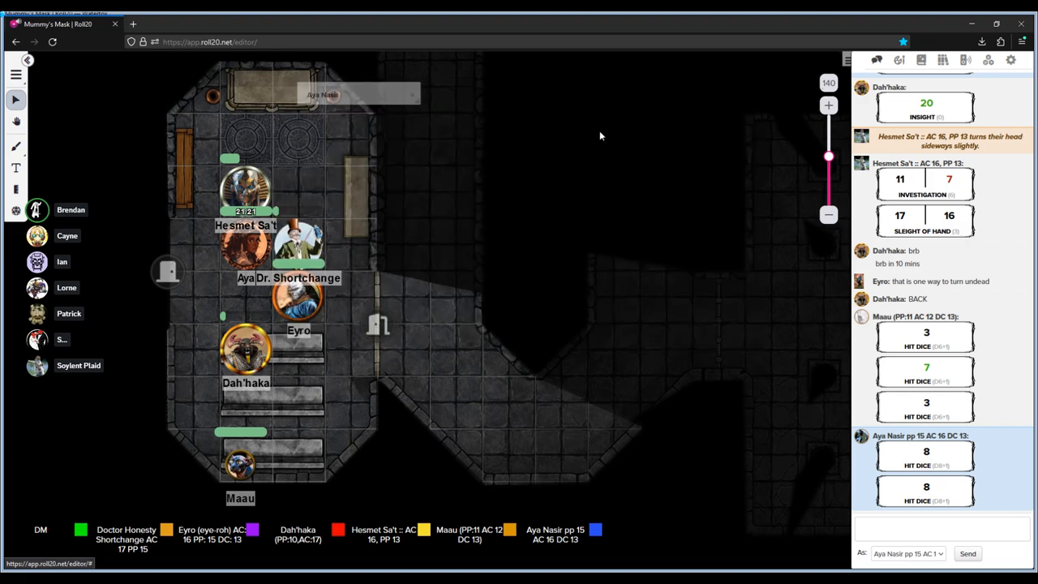
{"action": "mouse_move", "coordinate": [549, 542]}
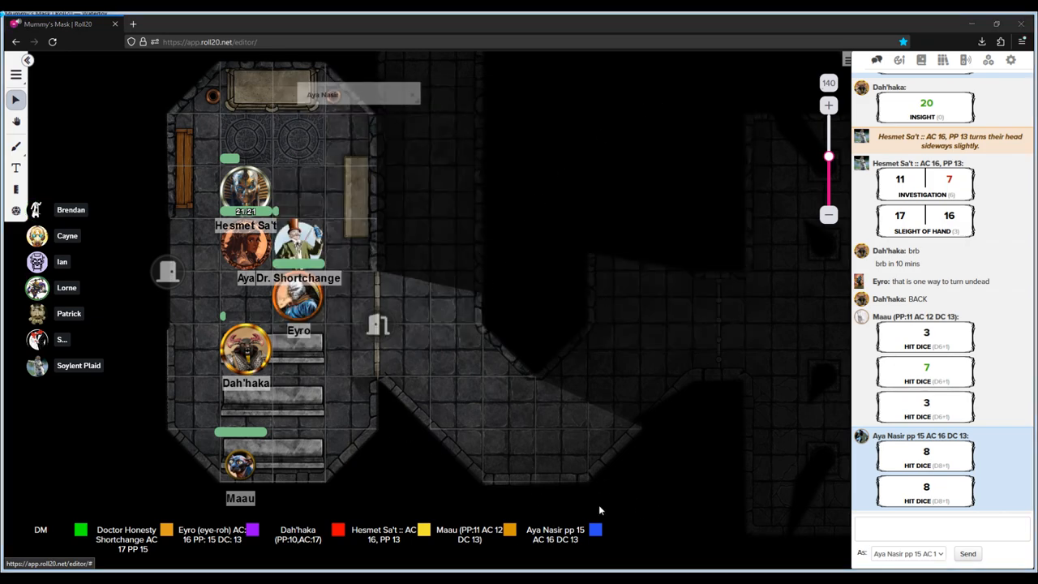
{"action": "mouse_move", "coordinate": [537, 462]}
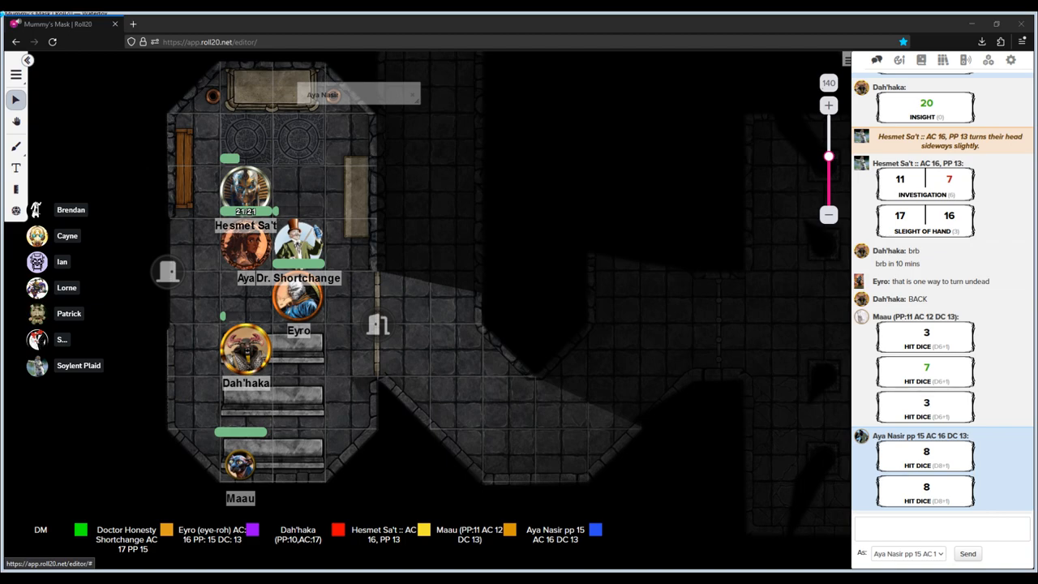
{"action": "scroll", "scroll_direction": "down", "scroll_amount": 3}
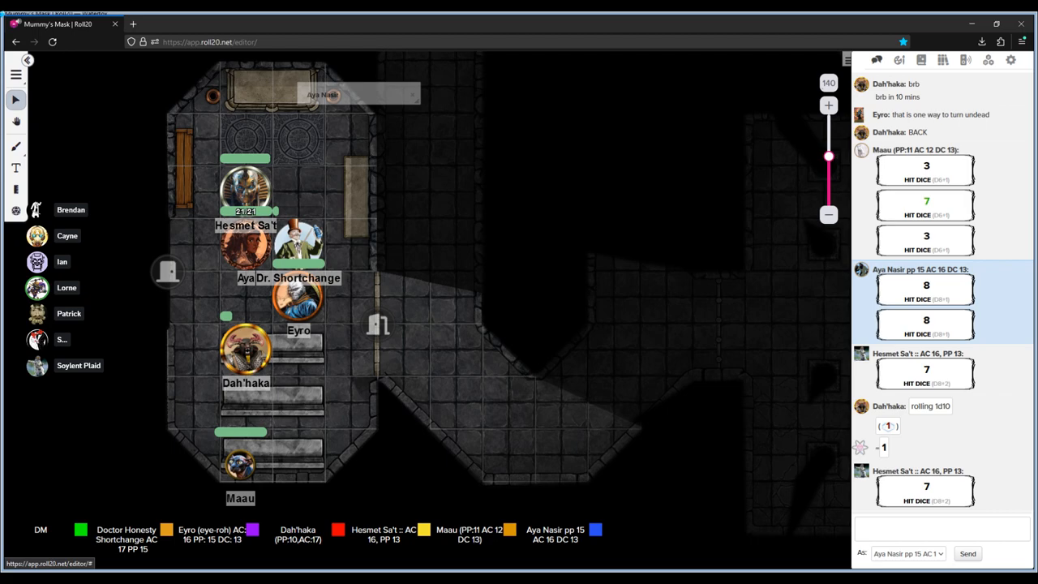
{"action": "mouse_move", "coordinate": [634, 336]}
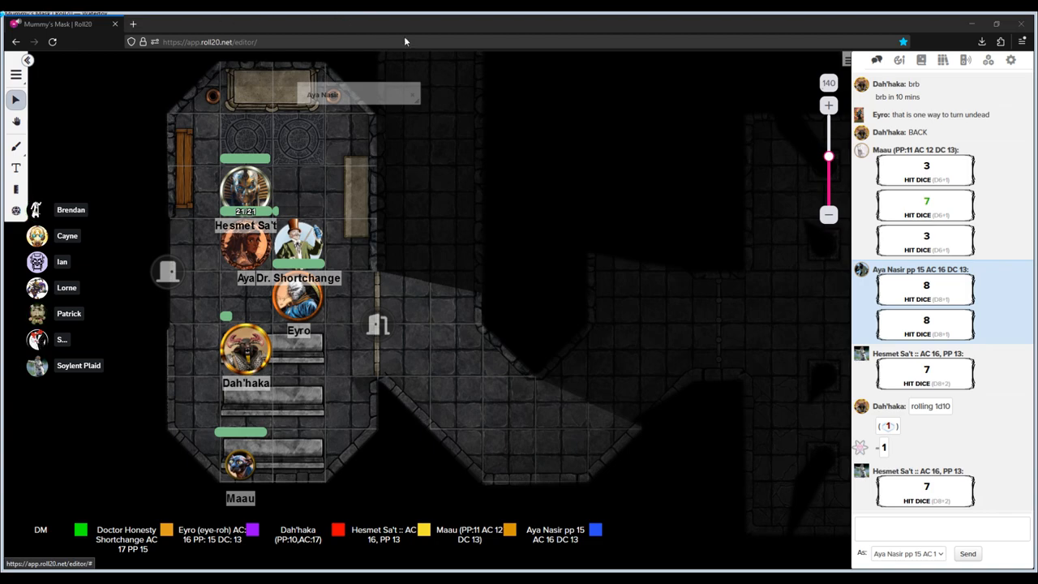
{"action": "mouse_move", "coordinate": [640, 397]}
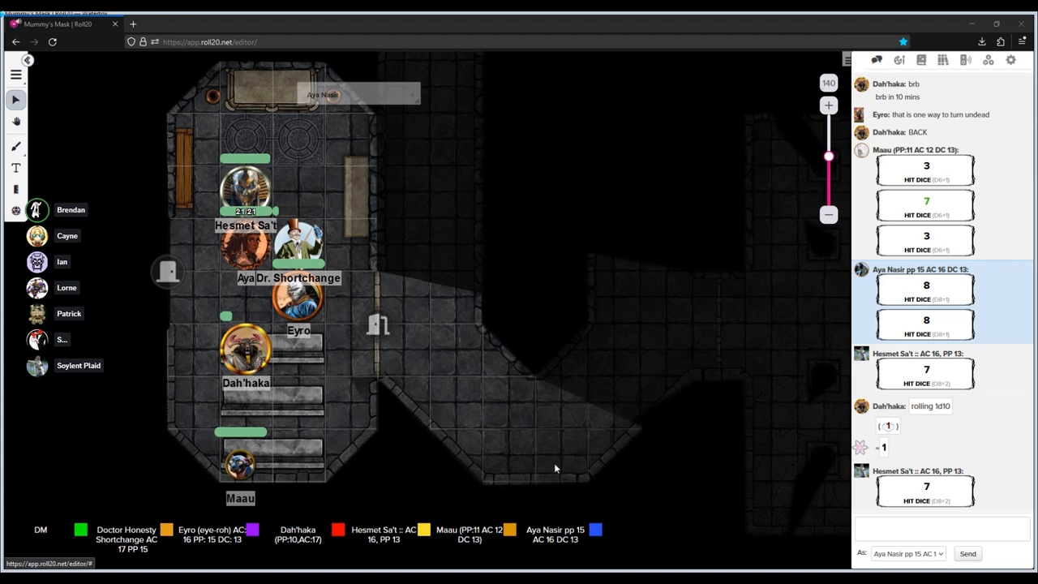
{"action": "mouse_move", "coordinate": [548, 469]}
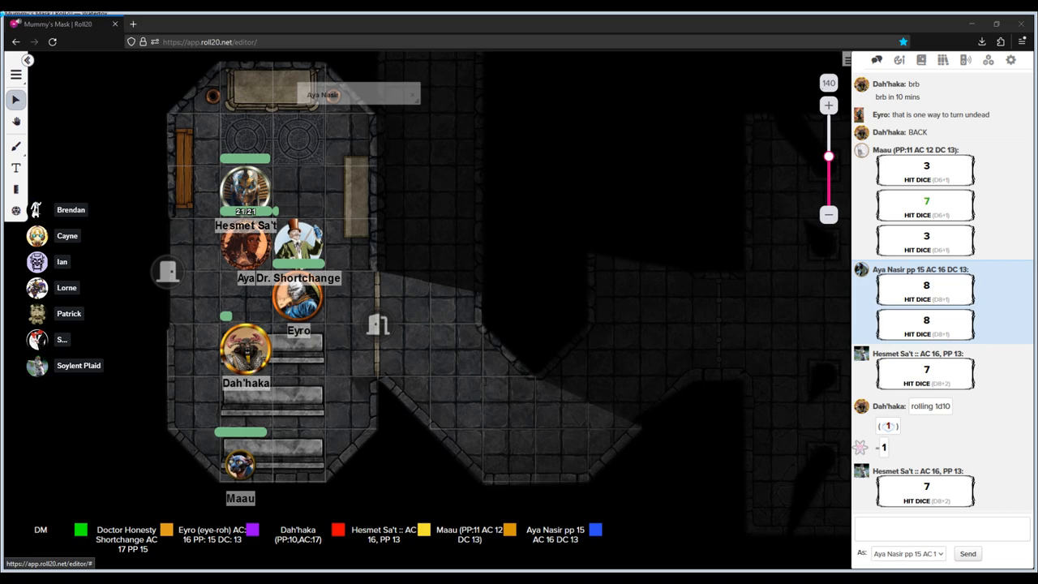
{"action": "mouse_move", "coordinate": [354, 440]}
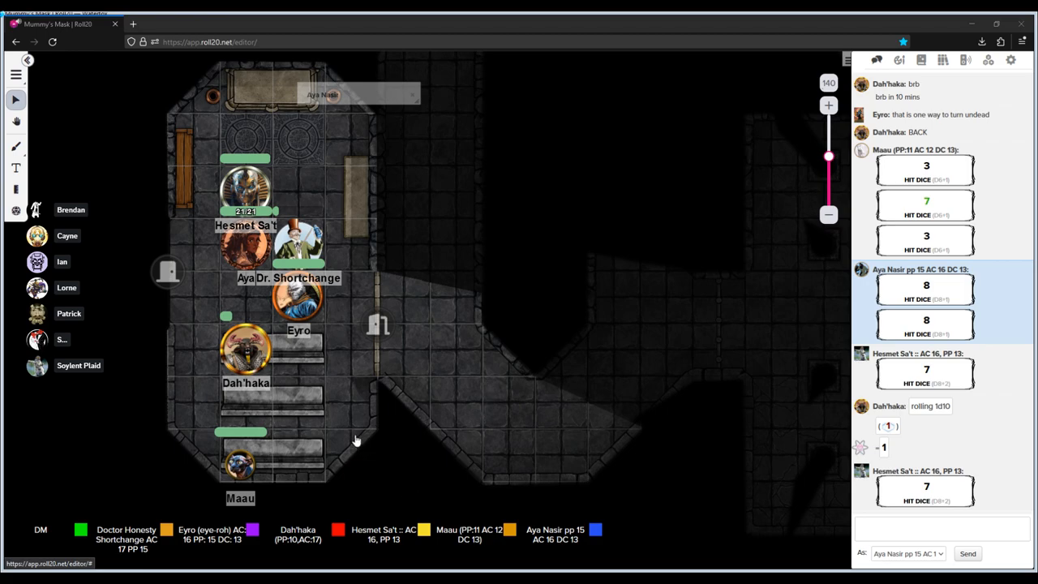
{"action": "mouse_move", "coordinate": [431, 413]}
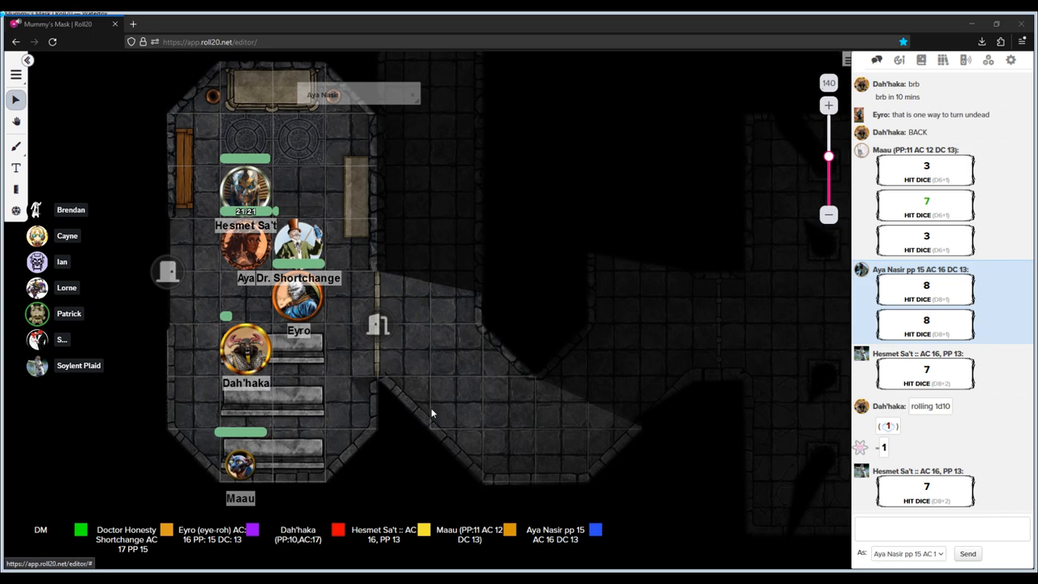
{"action": "mouse_move", "coordinate": [451, 466]}
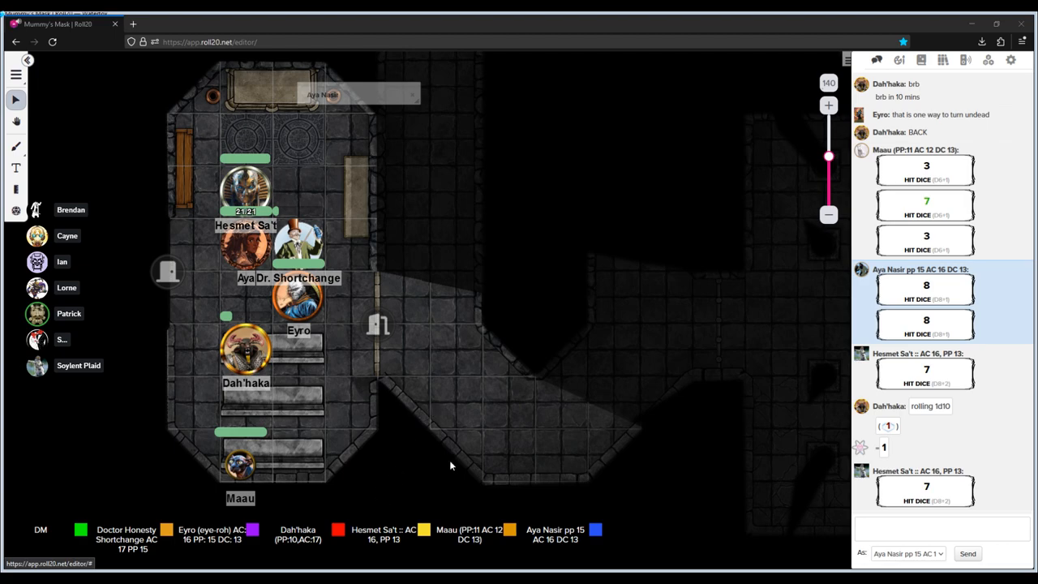
{"action": "mouse_move", "coordinate": [432, 340]}
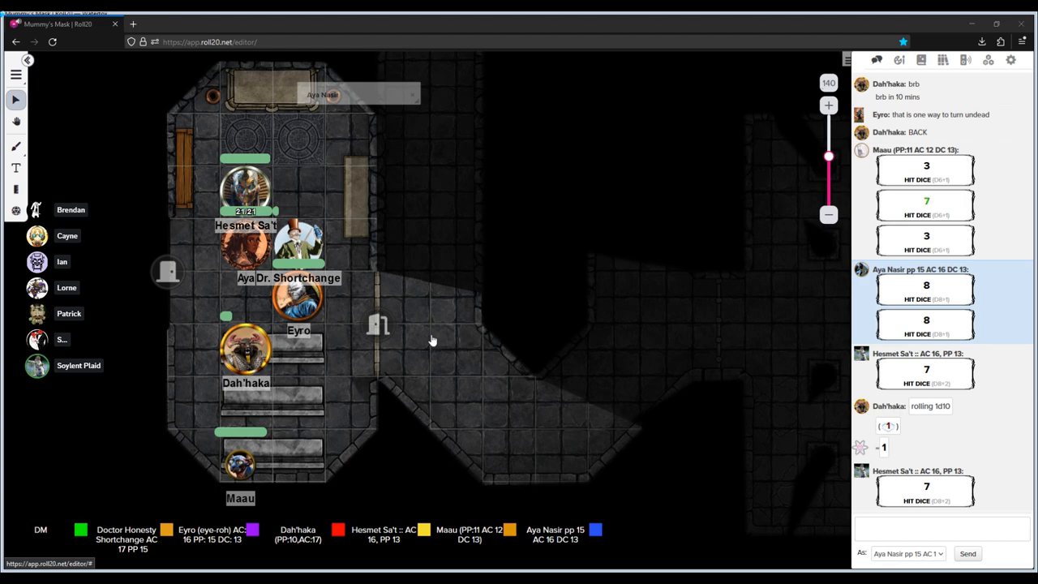
{"action": "mouse_move", "coordinate": [490, 388]}
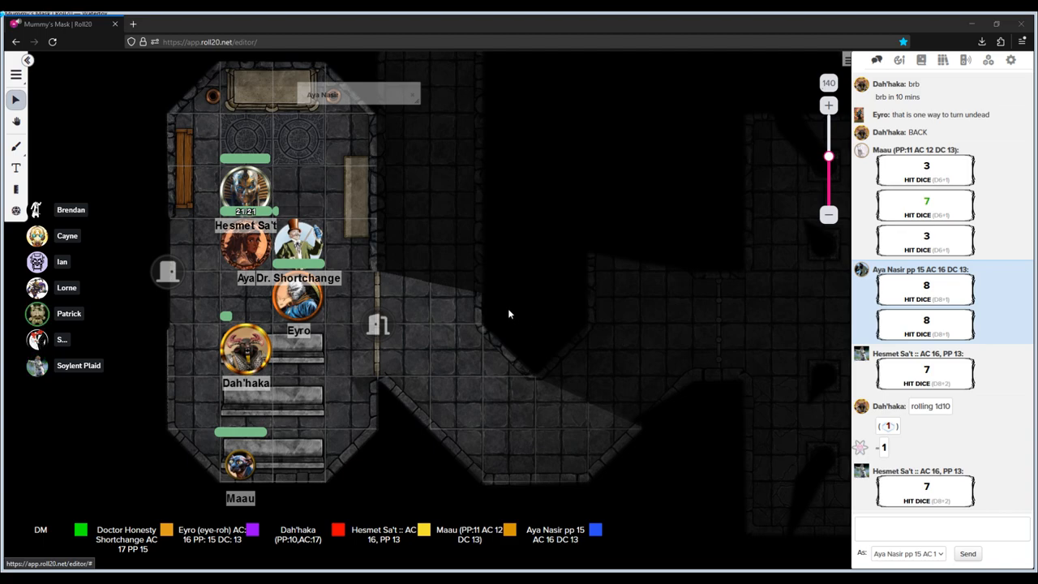
{"action": "mouse_move", "coordinate": [376, 290]}
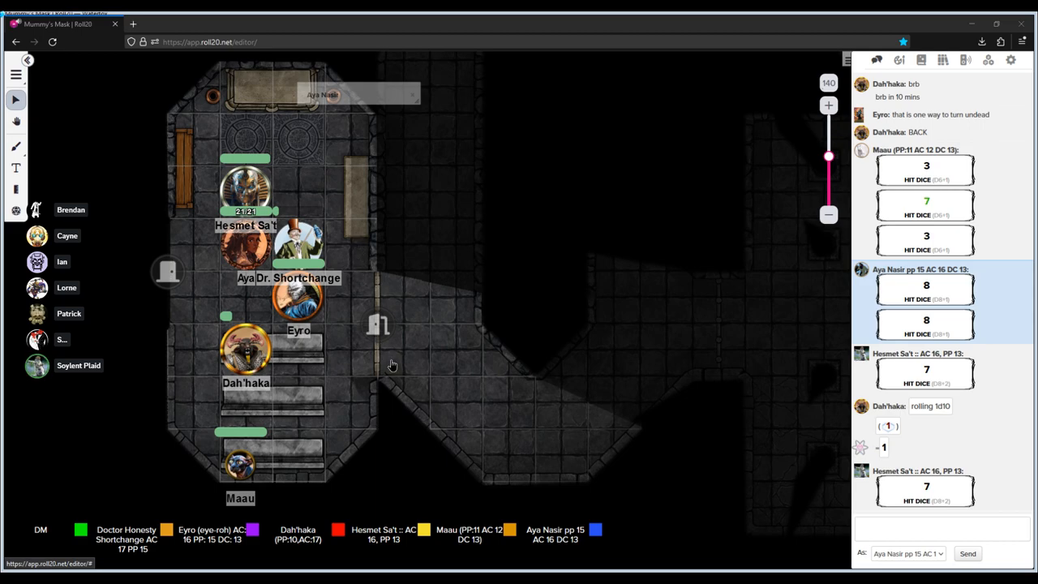
{"action": "mouse_move", "coordinate": [477, 358]}
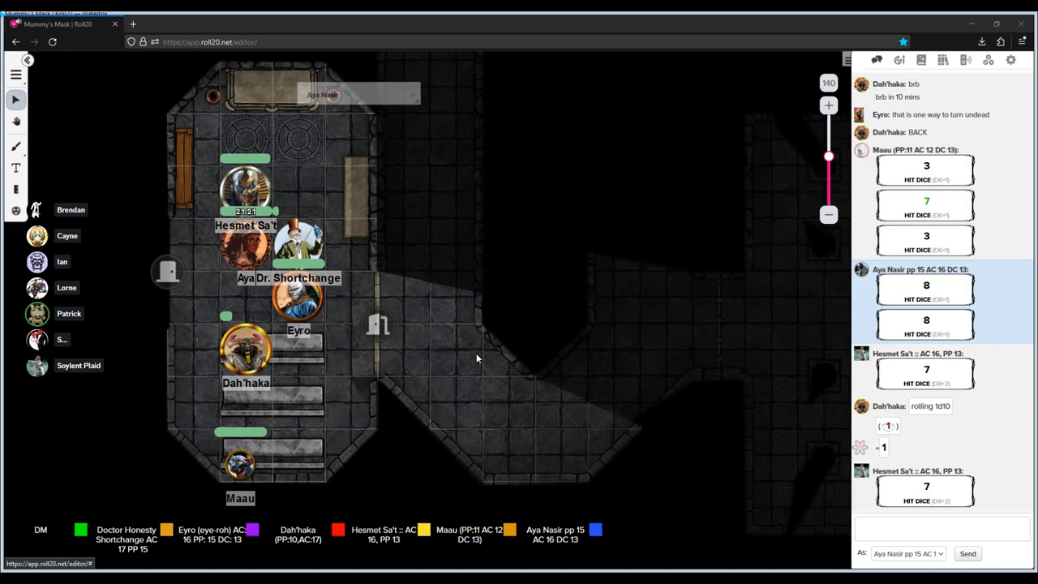
{"action": "mouse_move", "coordinate": [325, 344]}
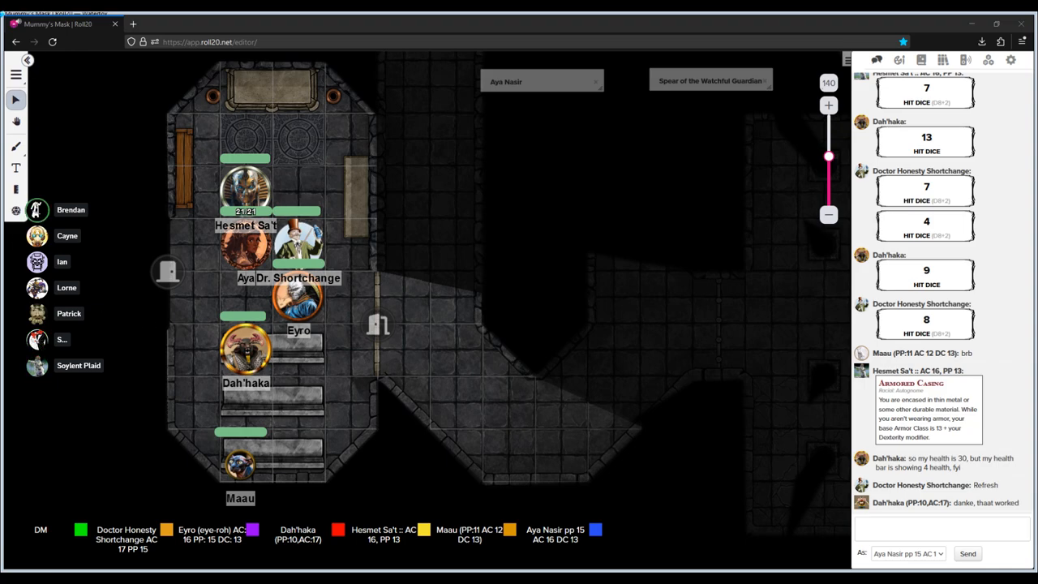
{"action": "mouse_move", "coordinate": [226, 285]}
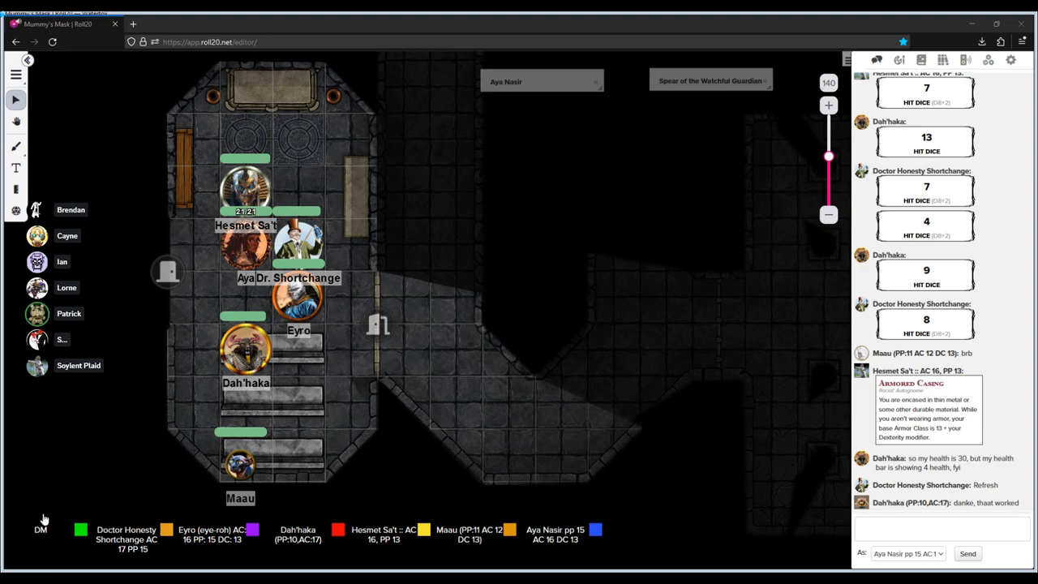
{"action": "mouse_move", "coordinate": [631, 327]}
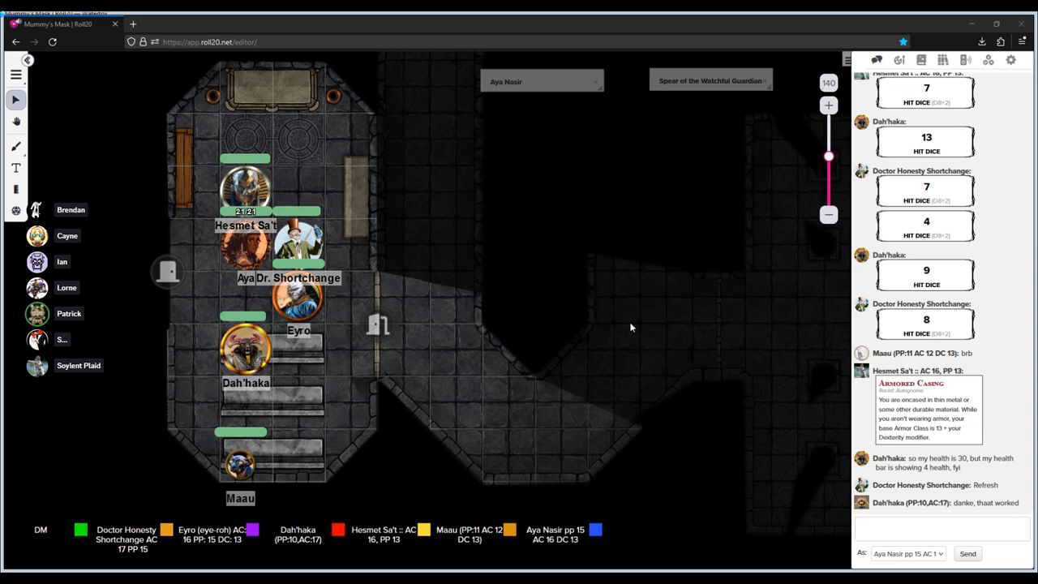
{"action": "mouse_move", "coordinate": [870, 504]}
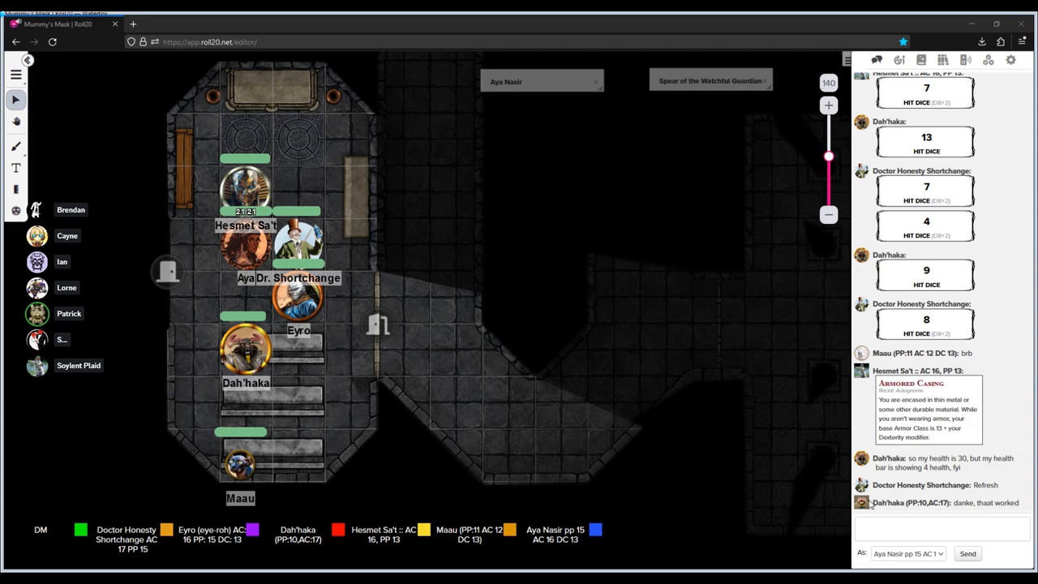
{"action": "mouse_move", "coordinate": [839, 443]}
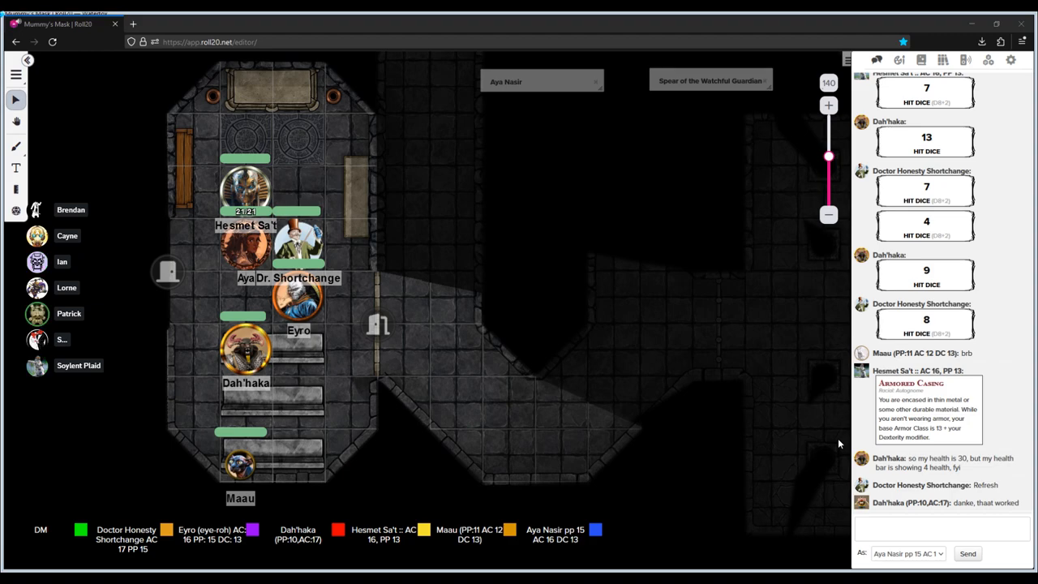
{"action": "mouse_move", "coordinate": [713, 388]}
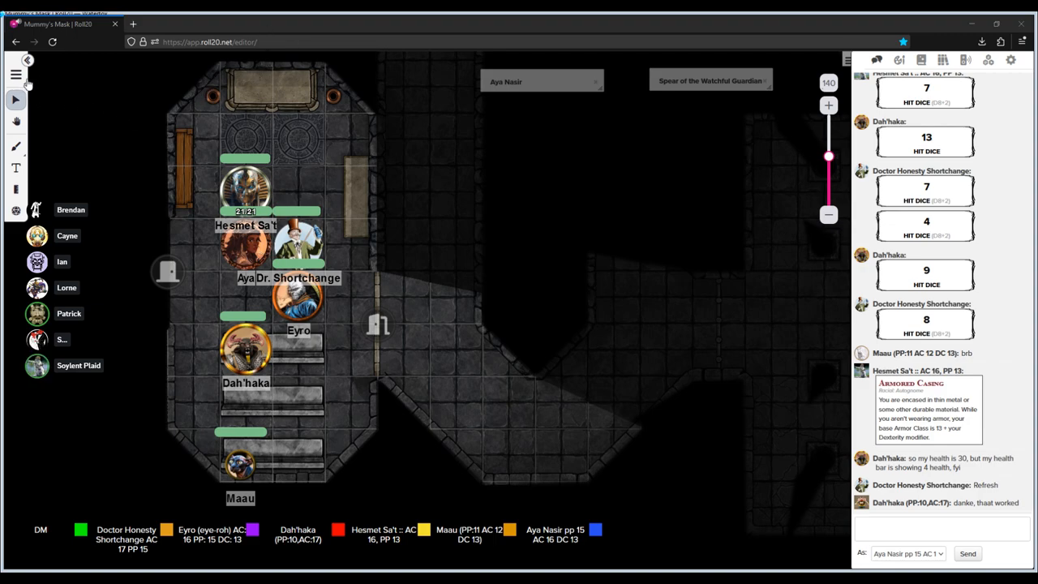
{"action": "mouse_move", "coordinate": [337, 122]}
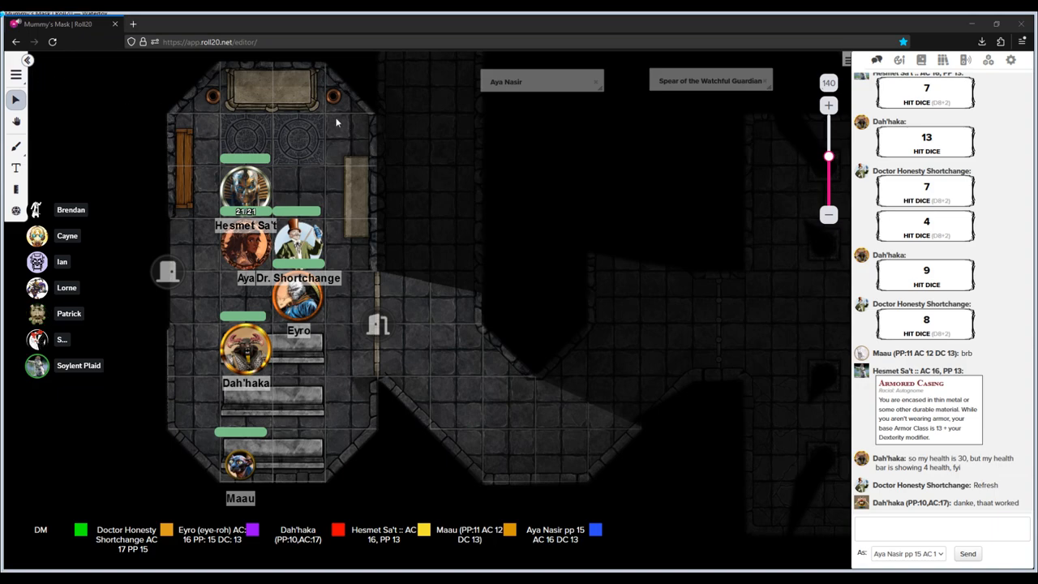
{"action": "mouse_move", "coordinate": [417, 204]}
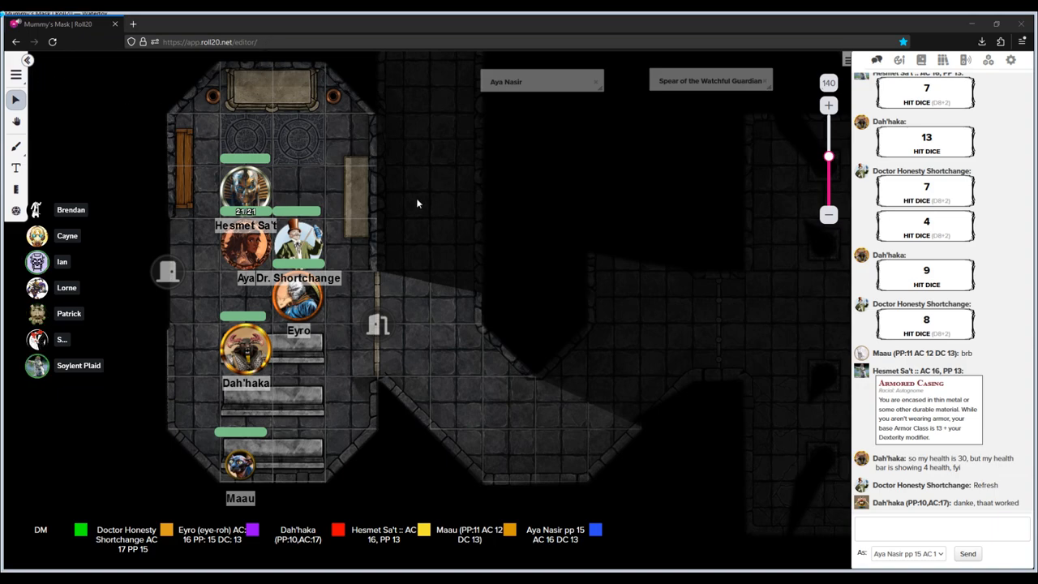
{"action": "mouse_move", "coordinate": [258, 304]}
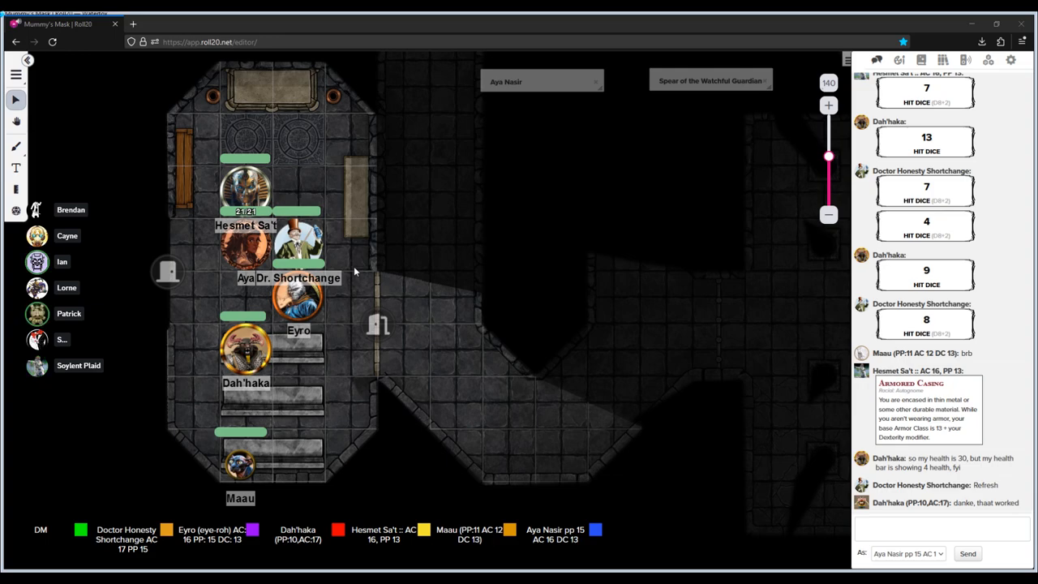
{"action": "mouse_move", "coordinate": [253, 135]}
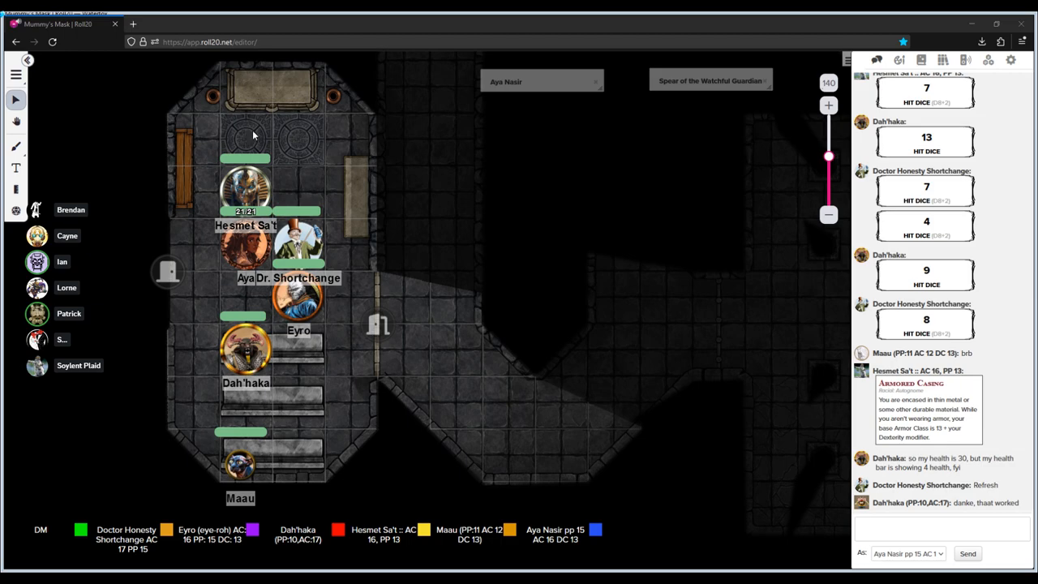
{"action": "mouse_move", "coordinate": [253, 171]}
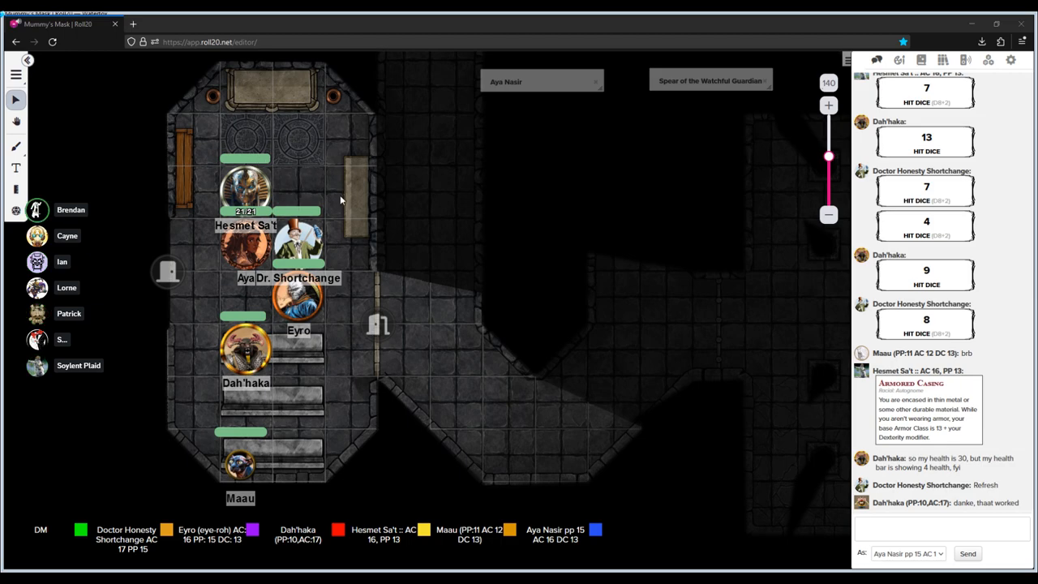
{"action": "mouse_move", "coordinate": [92, 301]}
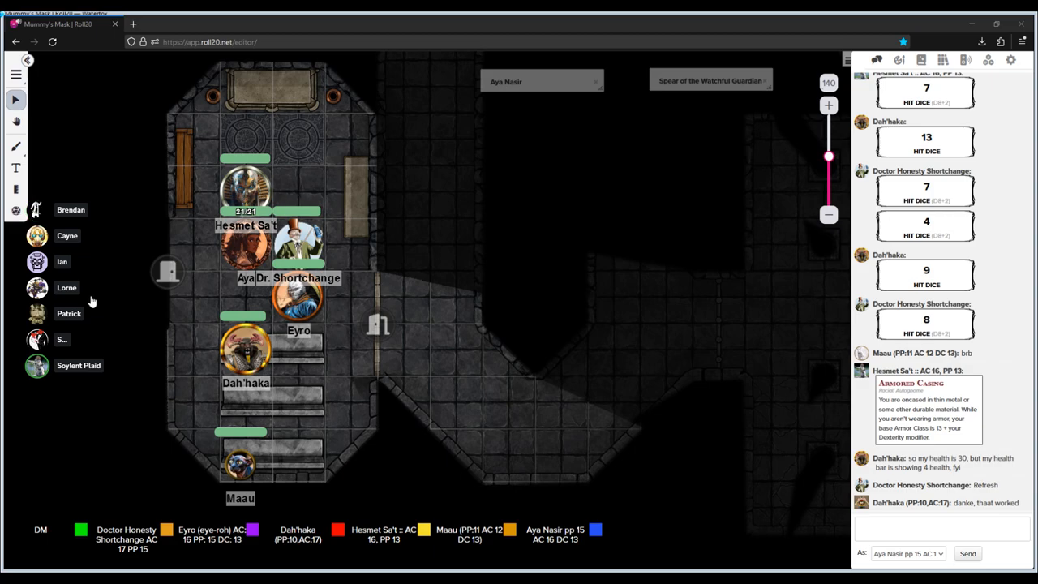
{"action": "mouse_move", "coordinate": [272, 32]}
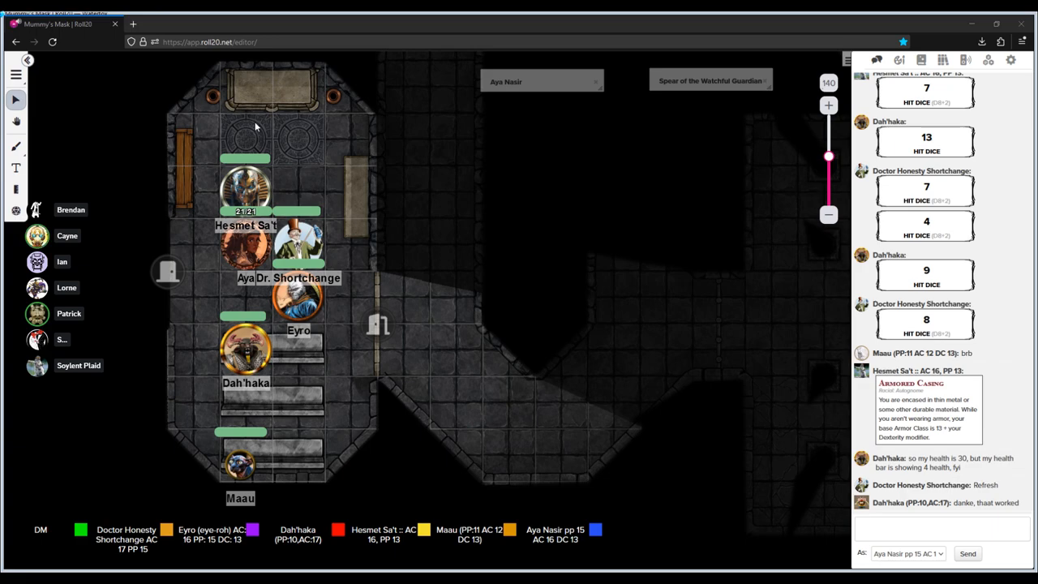
{"action": "mouse_move", "coordinate": [337, 336]}
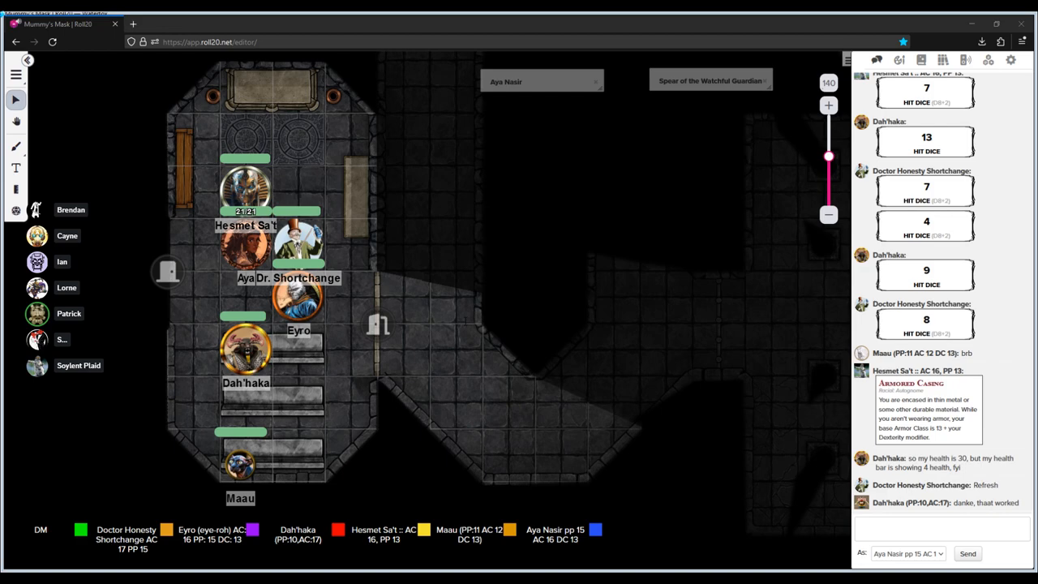
{"action": "mouse_move", "coordinate": [337, 316]}
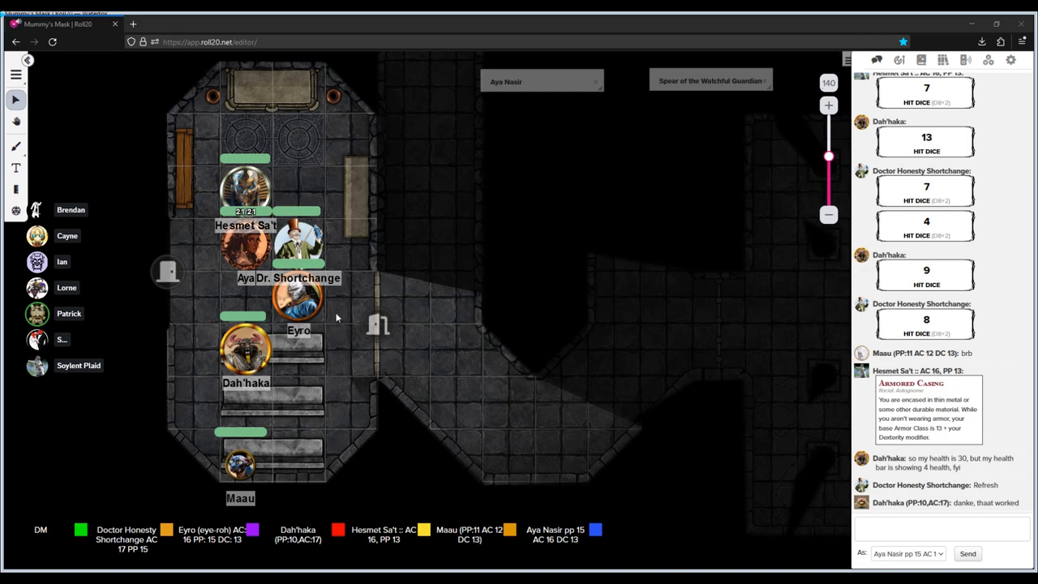
{"action": "mouse_move", "coordinate": [484, 331]}
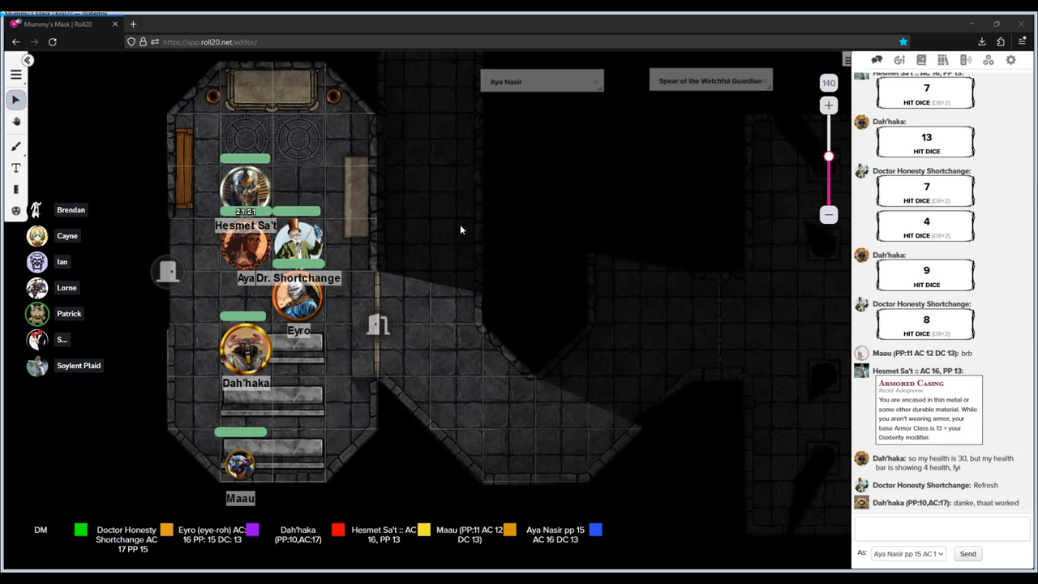
{"action": "mouse_move", "coordinate": [319, 220]}
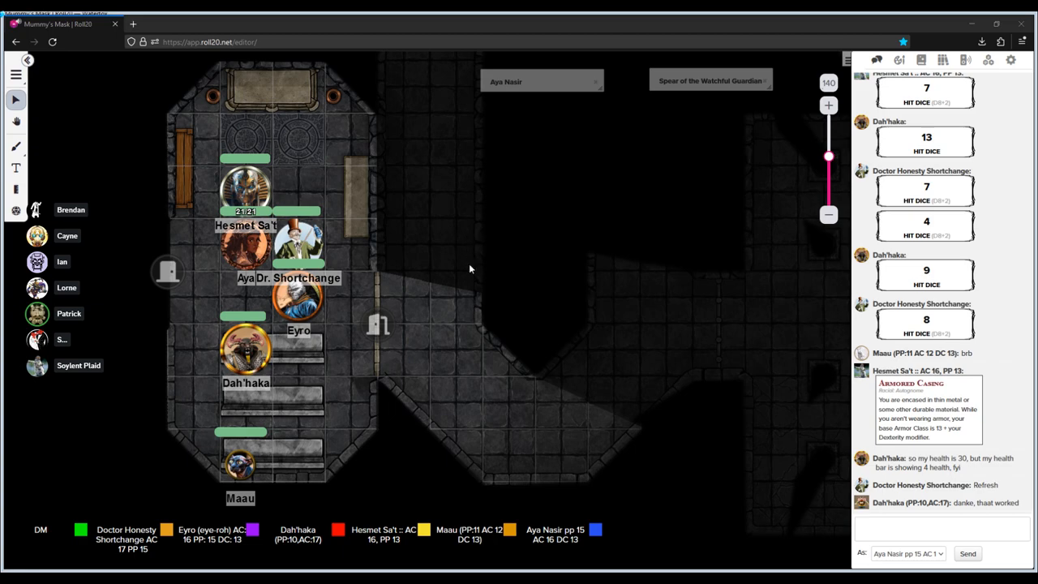
{"action": "mouse_move", "coordinate": [484, 327]}
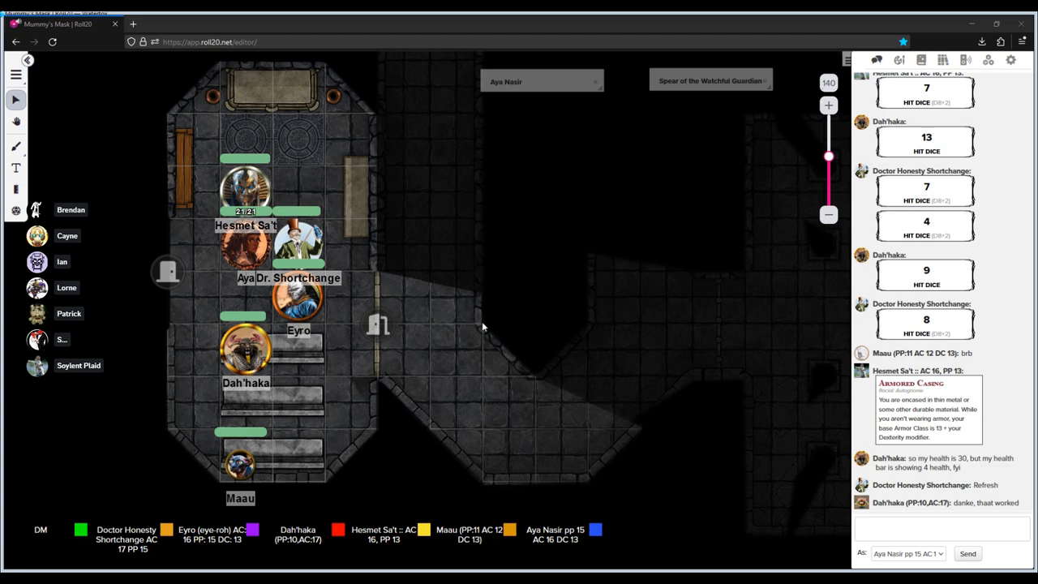
{"action": "mouse_move", "coordinate": [693, 178]}
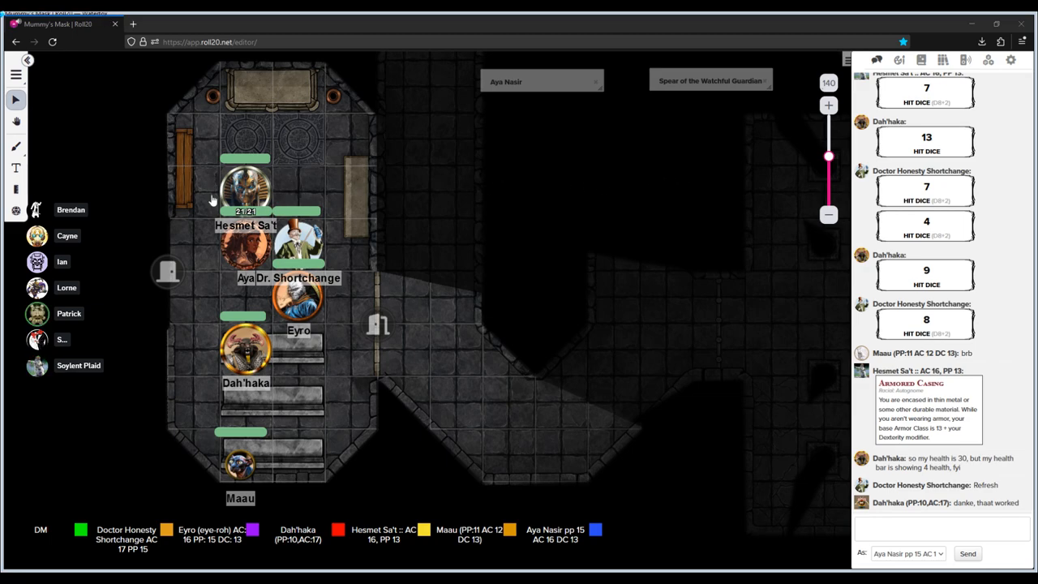
{"action": "mouse_move", "coordinate": [214, 230]}
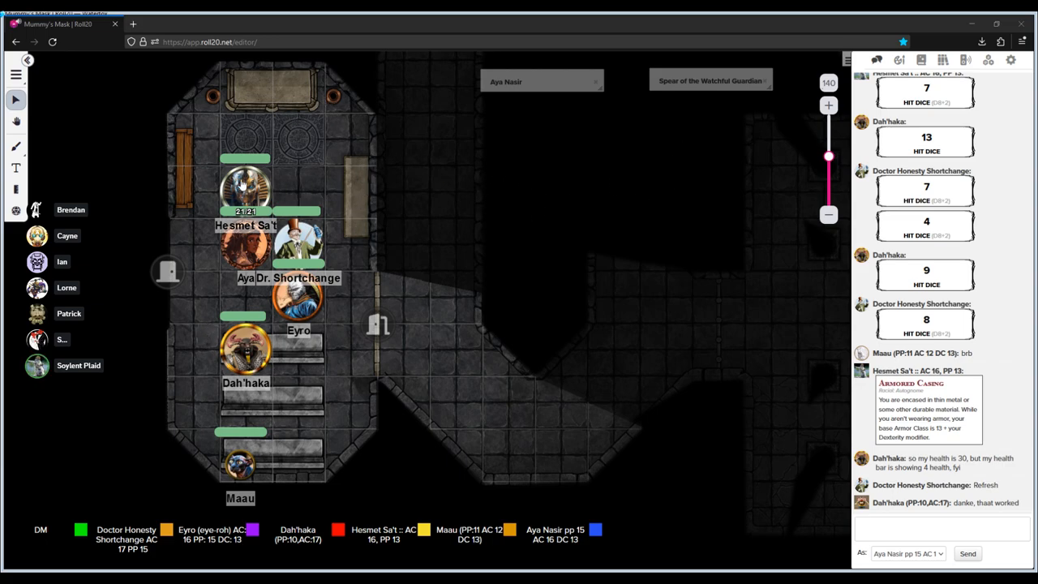
{"action": "mouse_move", "coordinate": [209, 205]}
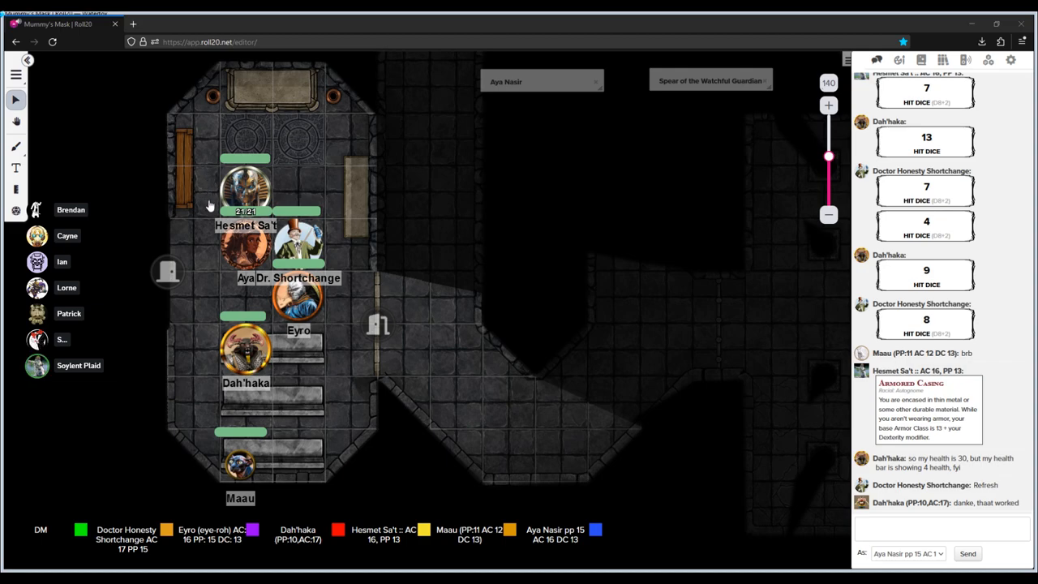
{"action": "mouse_move", "coordinate": [206, 279]}
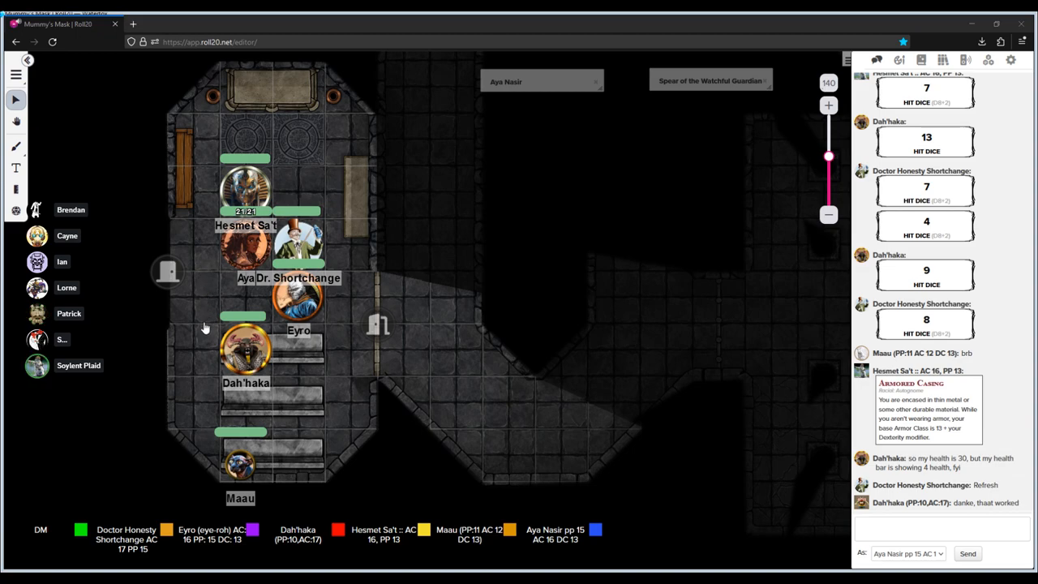
{"action": "mouse_move", "coordinate": [300, 120]}
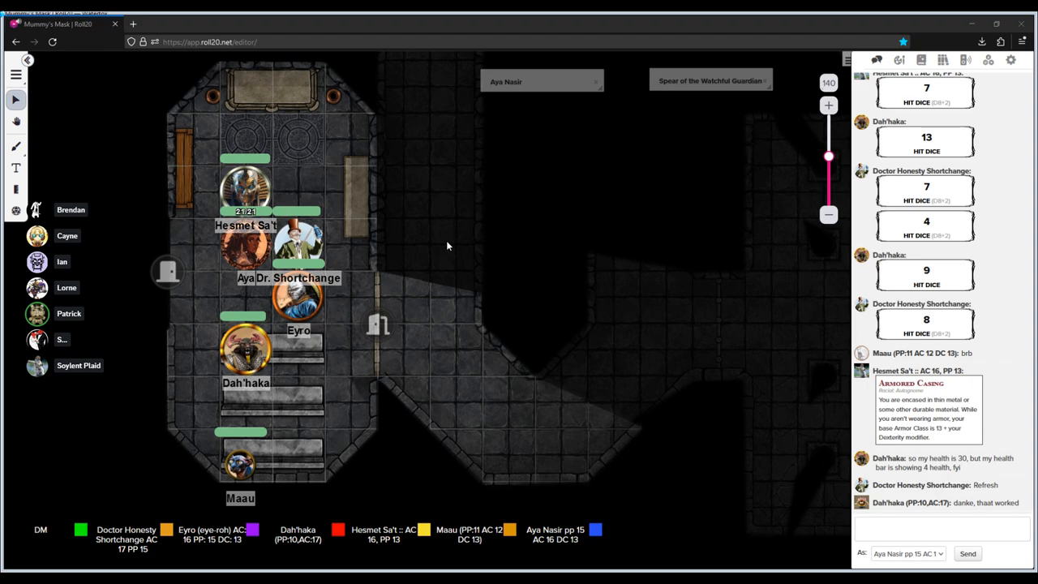
{"action": "mouse_move", "coordinate": [515, 293]}
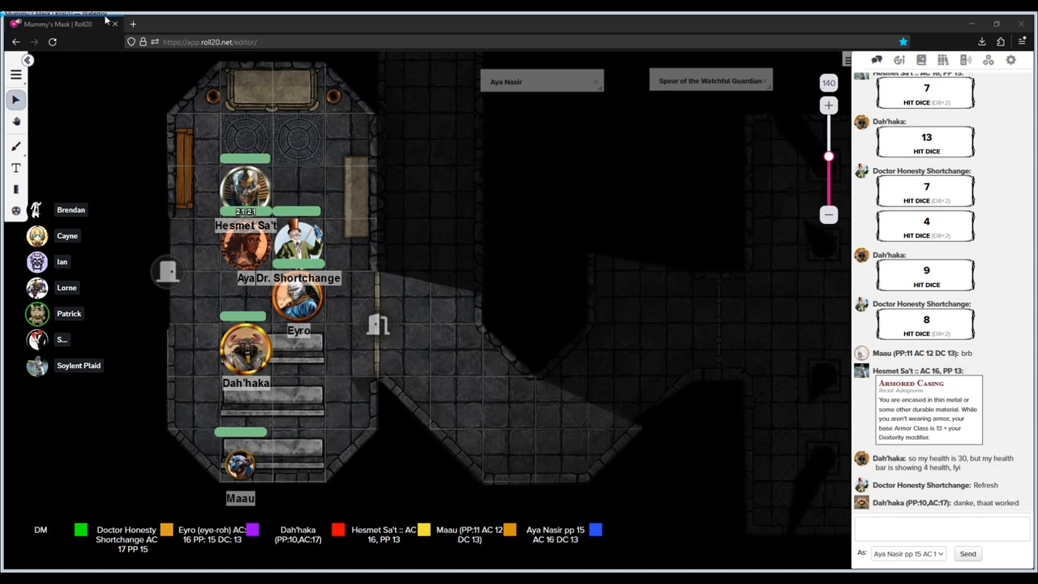
{"action": "mouse_move", "coordinate": [298, 115]}
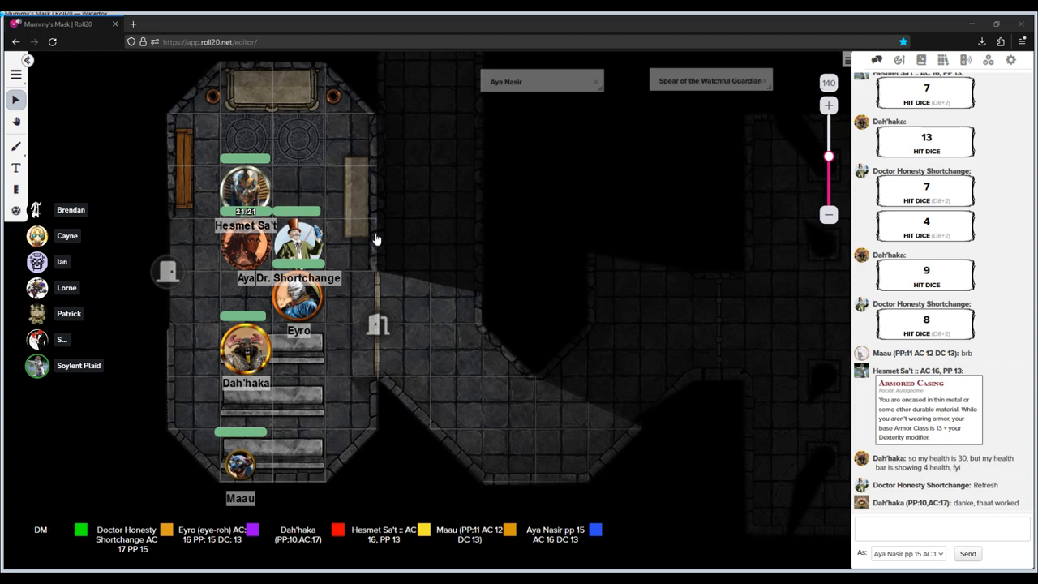
{"action": "mouse_move", "coordinate": [637, 484]}
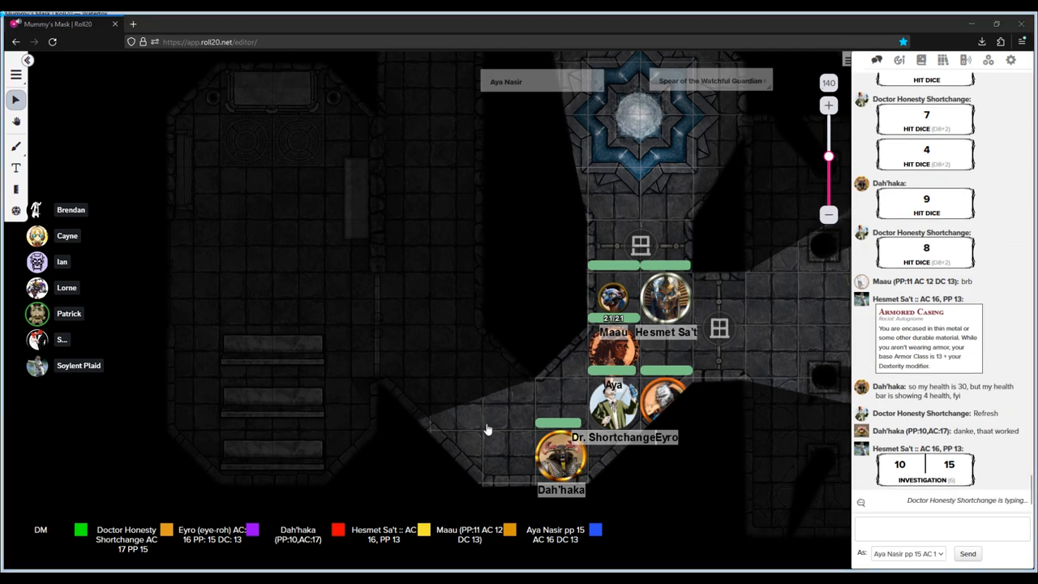
{"action": "mouse_move", "coordinate": [481, 427]}
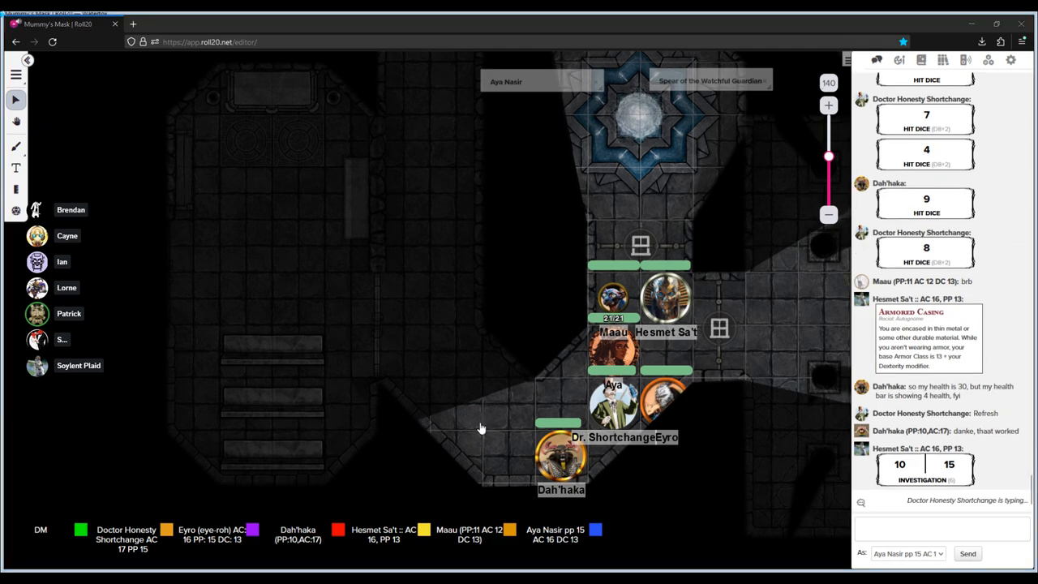
{"action": "mouse_move", "coordinate": [409, 171]}
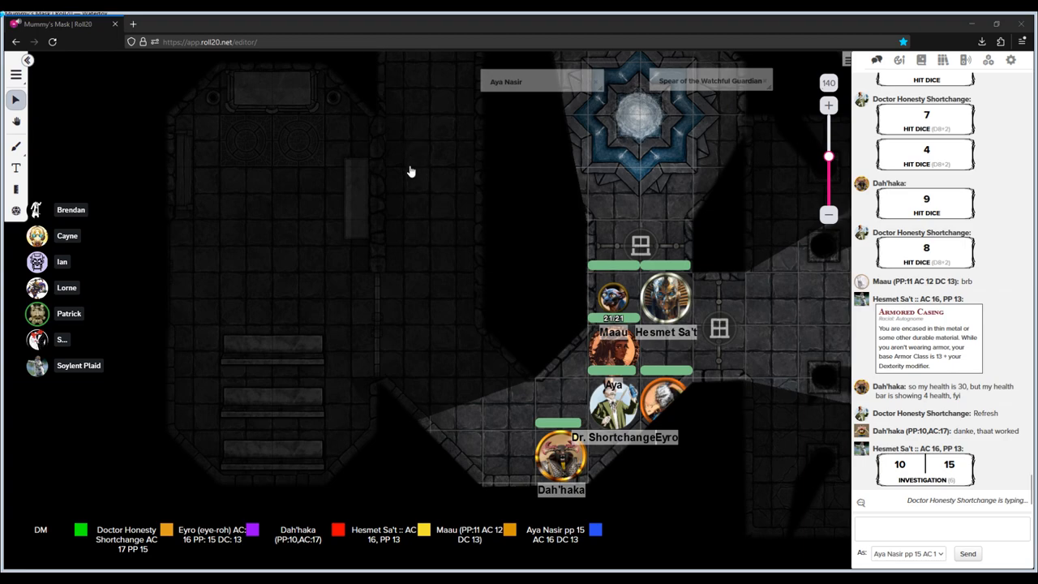
{"action": "mouse_move", "coordinate": [486, 268]}
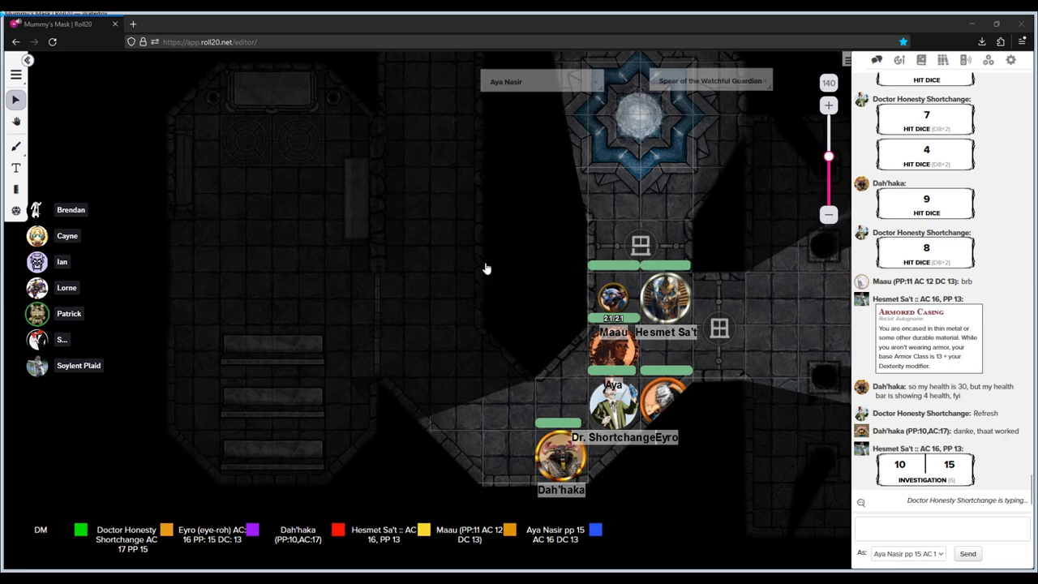
{"action": "mouse_move", "coordinate": [340, 394]}
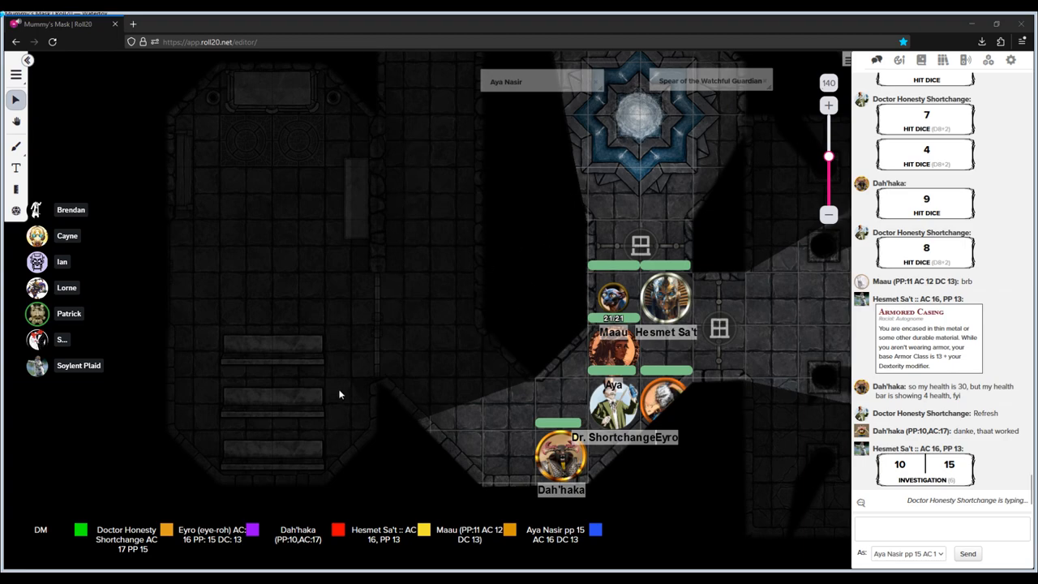
{"action": "mouse_move", "coordinate": [386, 367]}
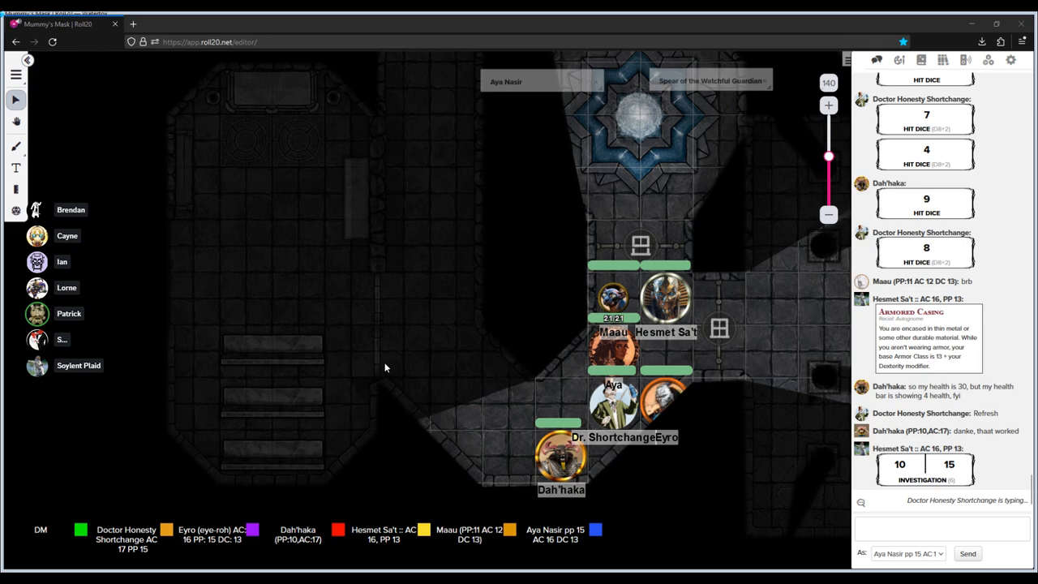
{"action": "mouse_move", "coordinate": [391, 312]}
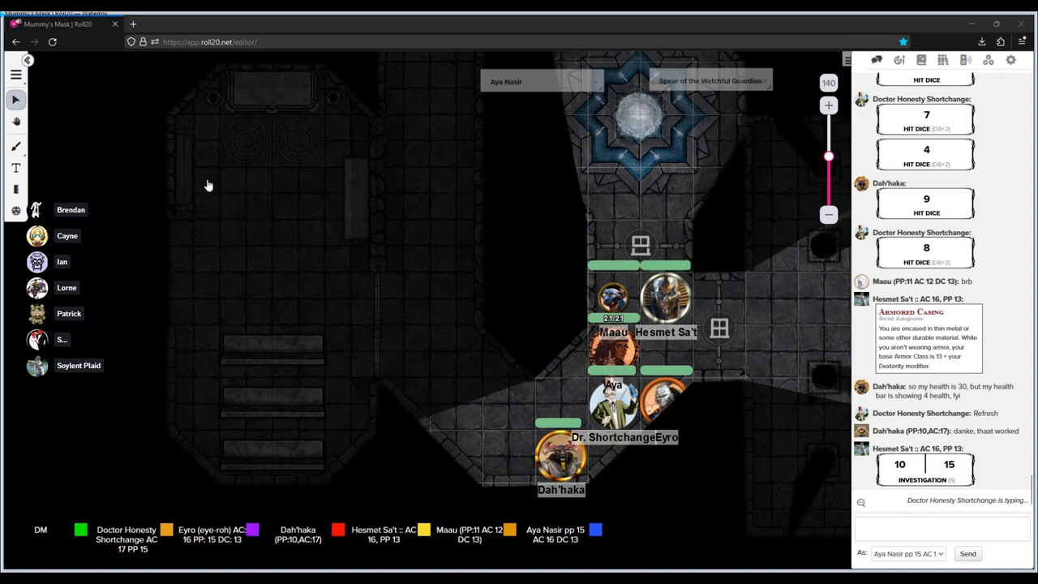
{"action": "mouse_move", "coordinate": [209, 242]}
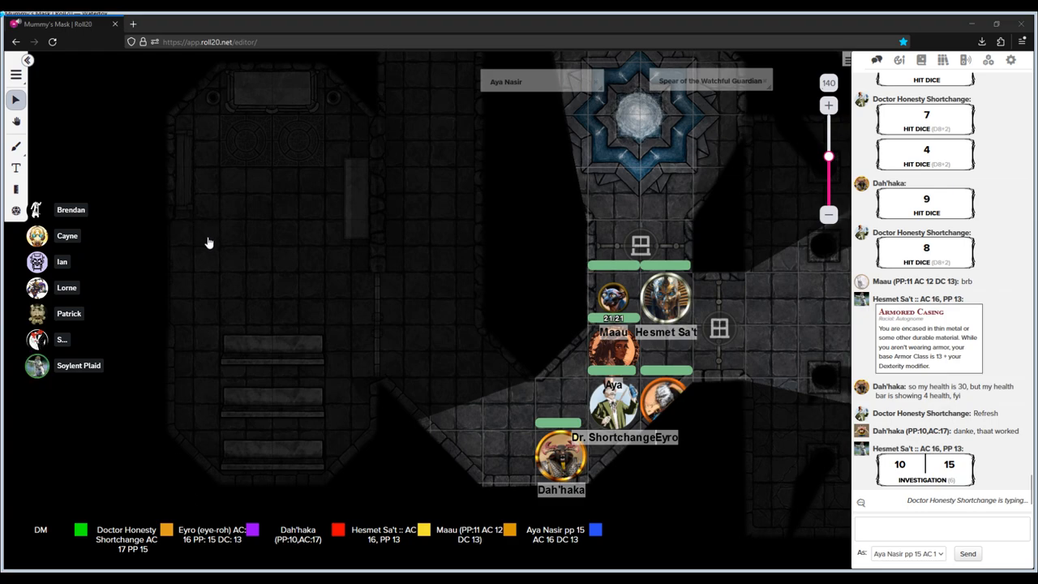
{"action": "mouse_move", "coordinate": [208, 294]}
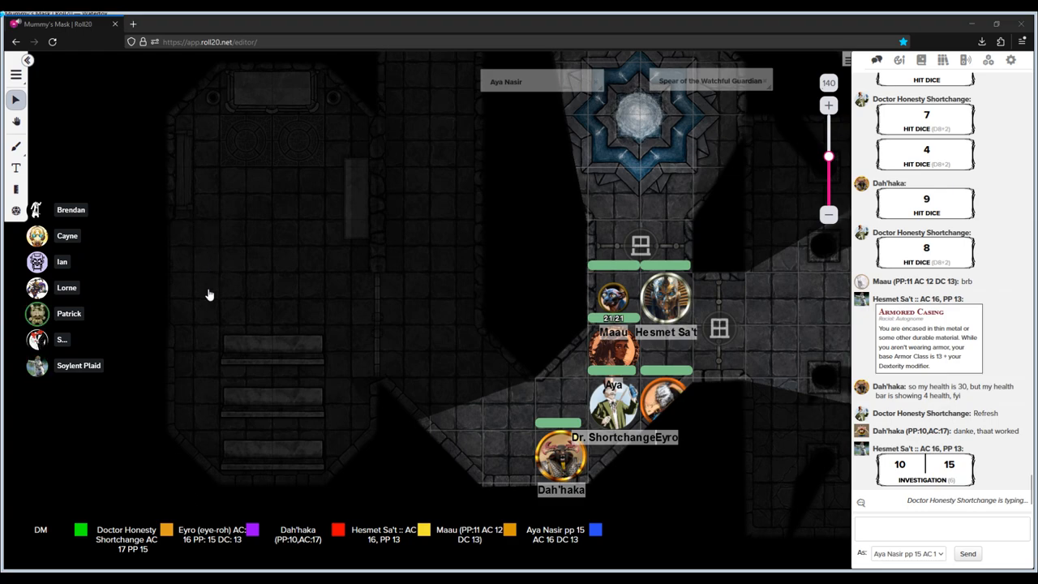
{"action": "mouse_move", "coordinate": [210, 316]}
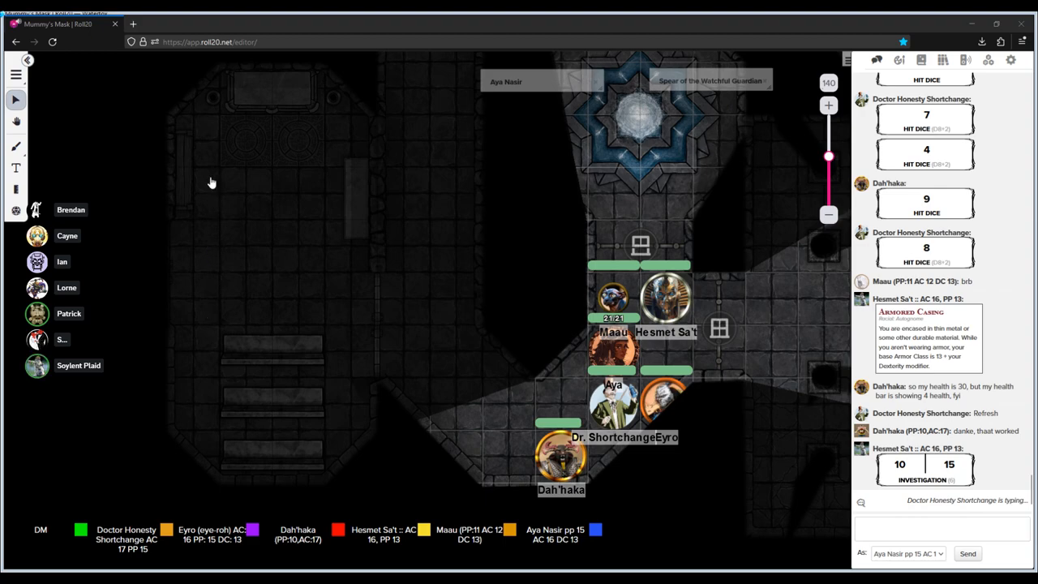
{"action": "mouse_move", "coordinate": [215, 251]}
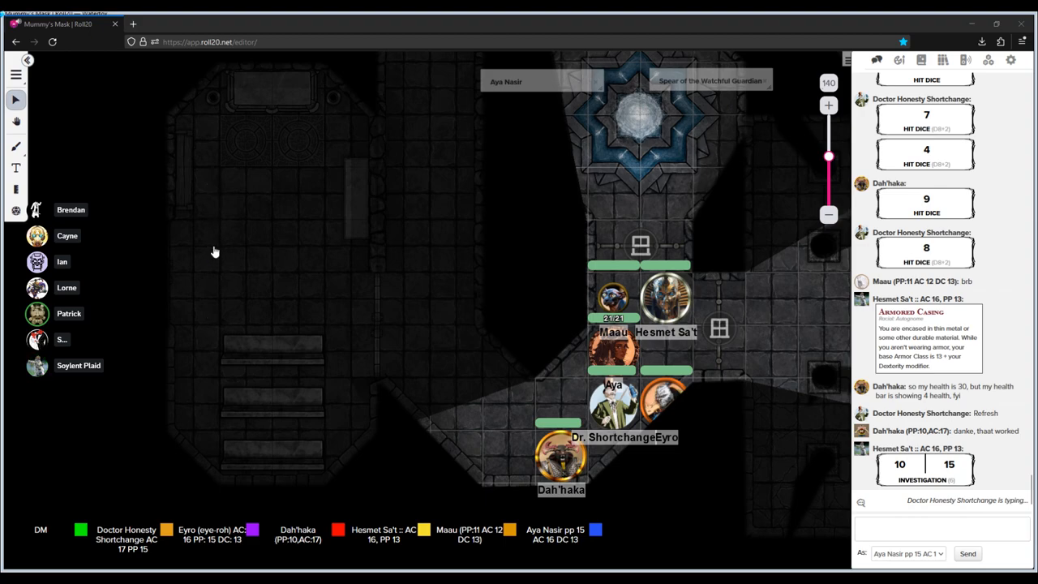
{"action": "mouse_move", "coordinate": [215, 231]}
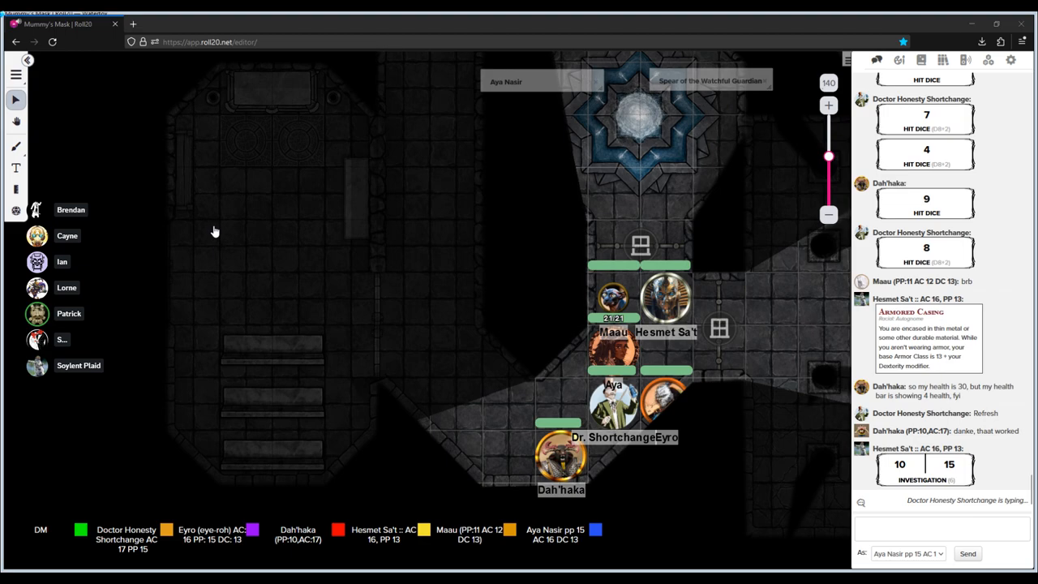
{"action": "mouse_move", "coordinate": [212, 276]}
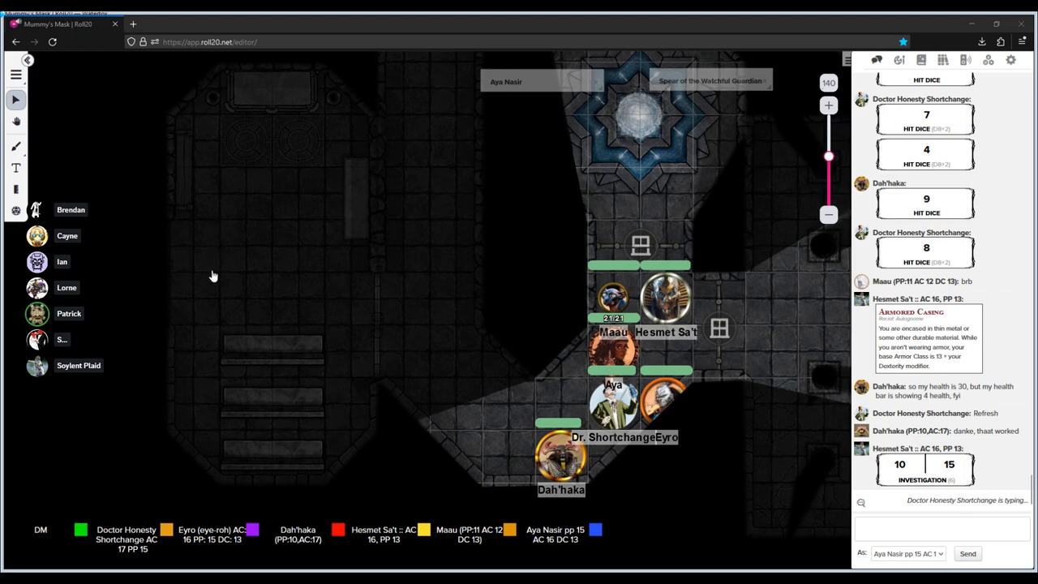
{"action": "mouse_move", "coordinate": [210, 329]}
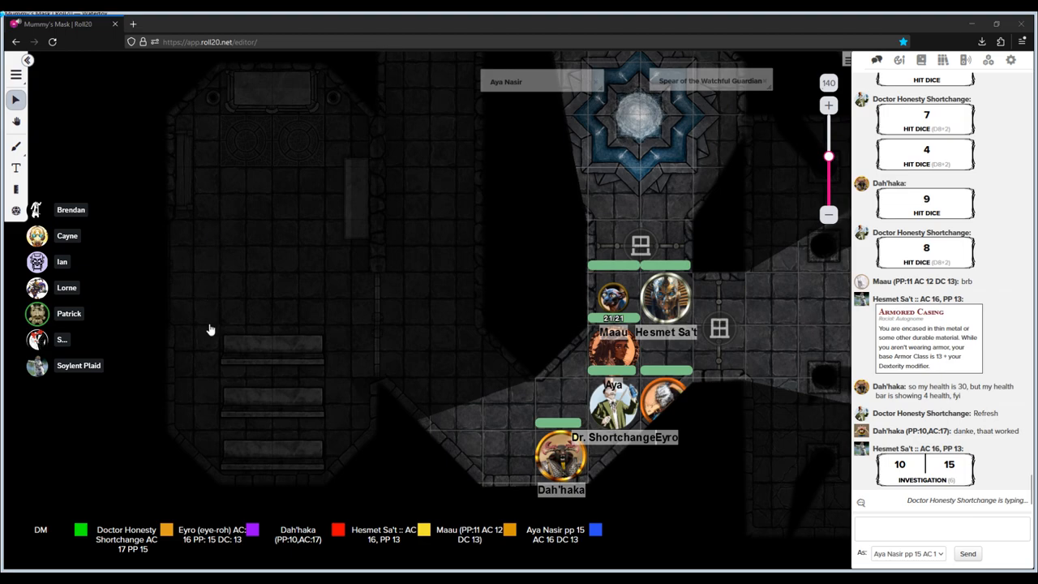
{"action": "mouse_move", "coordinate": [210, 276]}
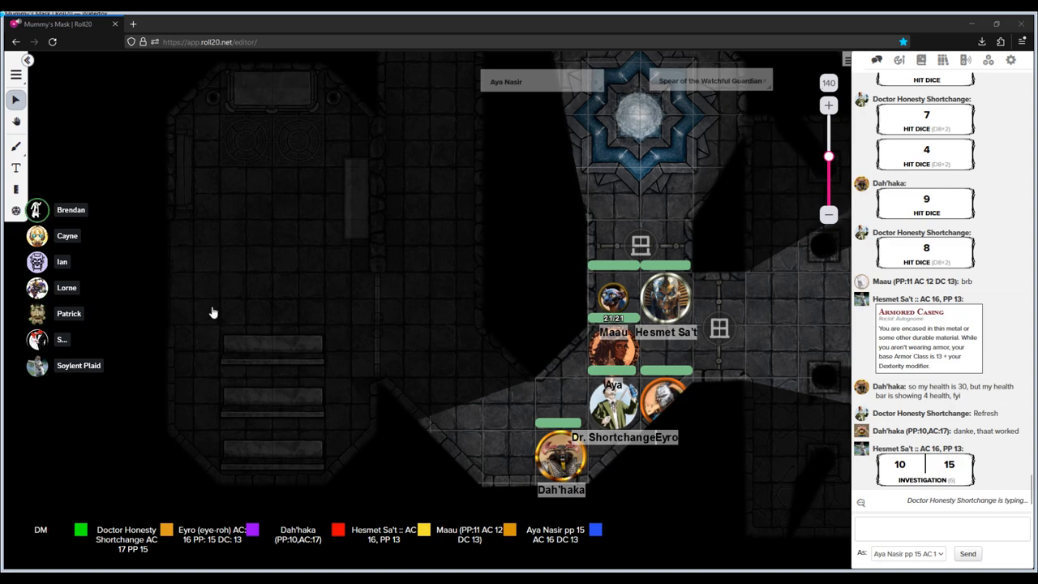
{"action": "mouse_move", "coordinate": [215, 250]}
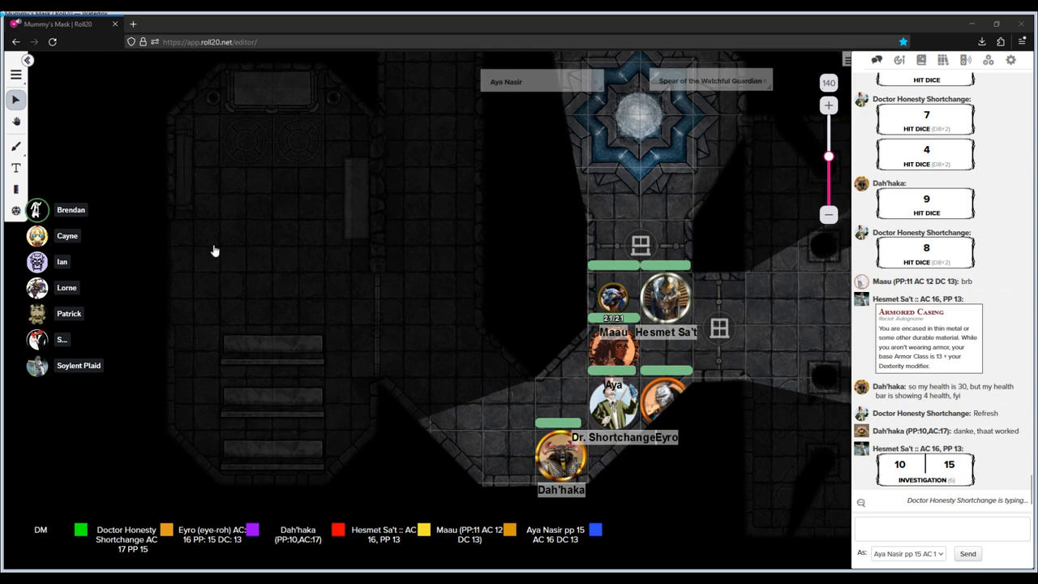
{"action": "mouse_move", "coordinate": [301, 132]}
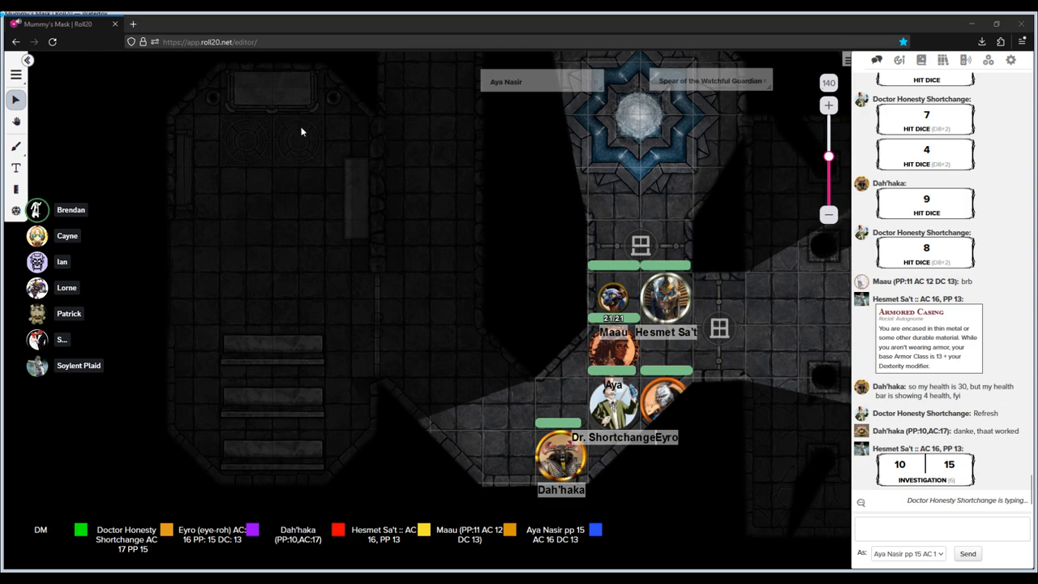
{"action": "mouse_move", "coordinate": [390, 357]}
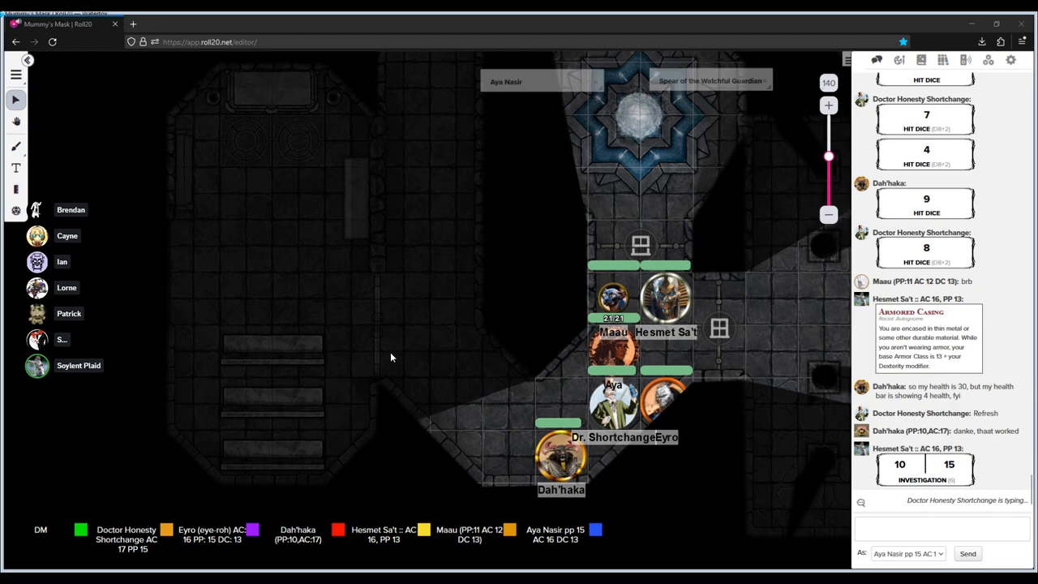
{"action": "mouse_move", "coordinate": [331, 185]}
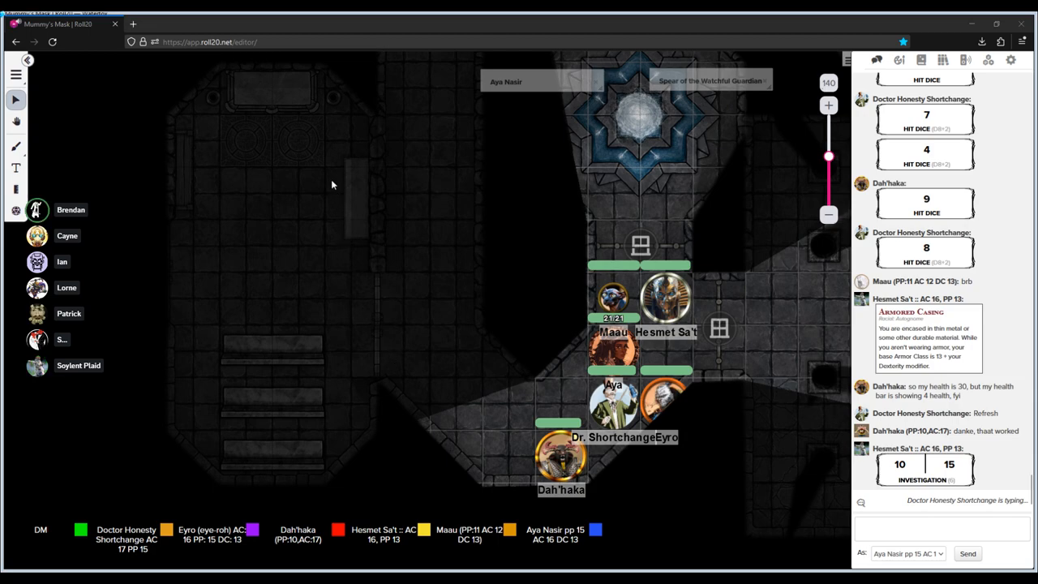
{"action": "mouse_move", "coordinate": [416, 236]}
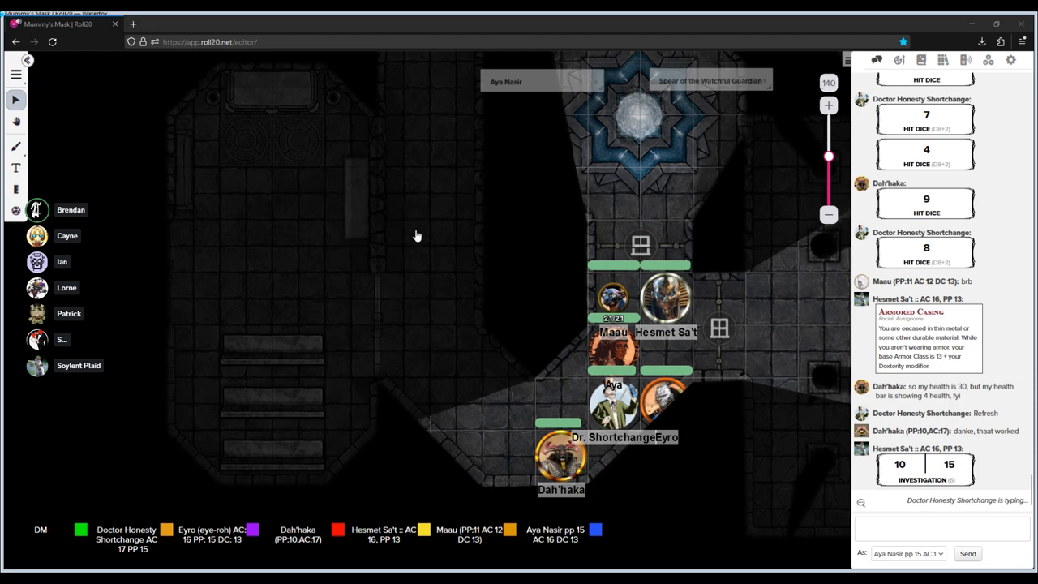
{"action": "mouse_move", "coordinate": [389, 317]}
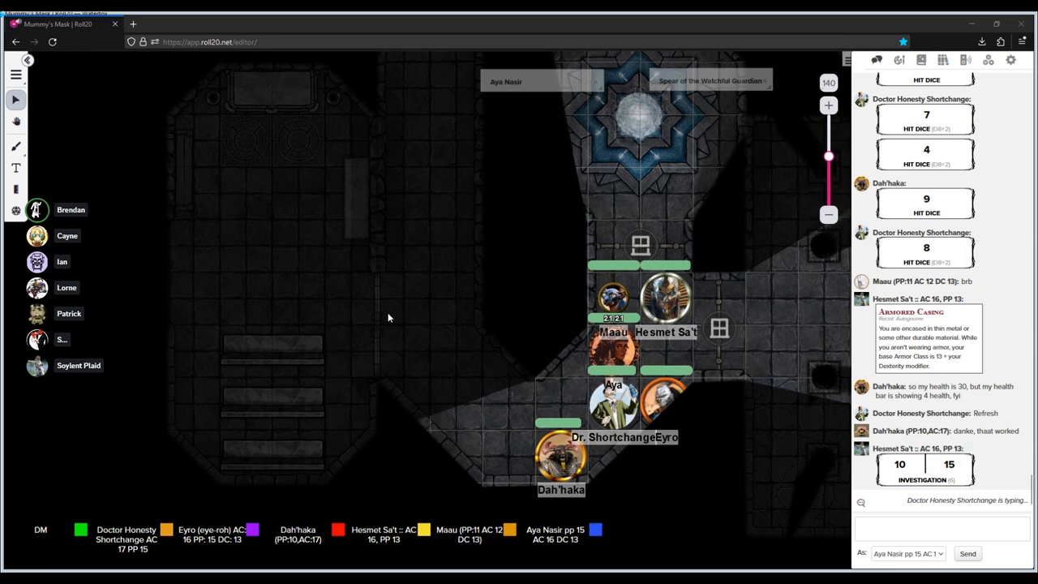
{"action": "mouse_move", "coordinate": [305, 127]}
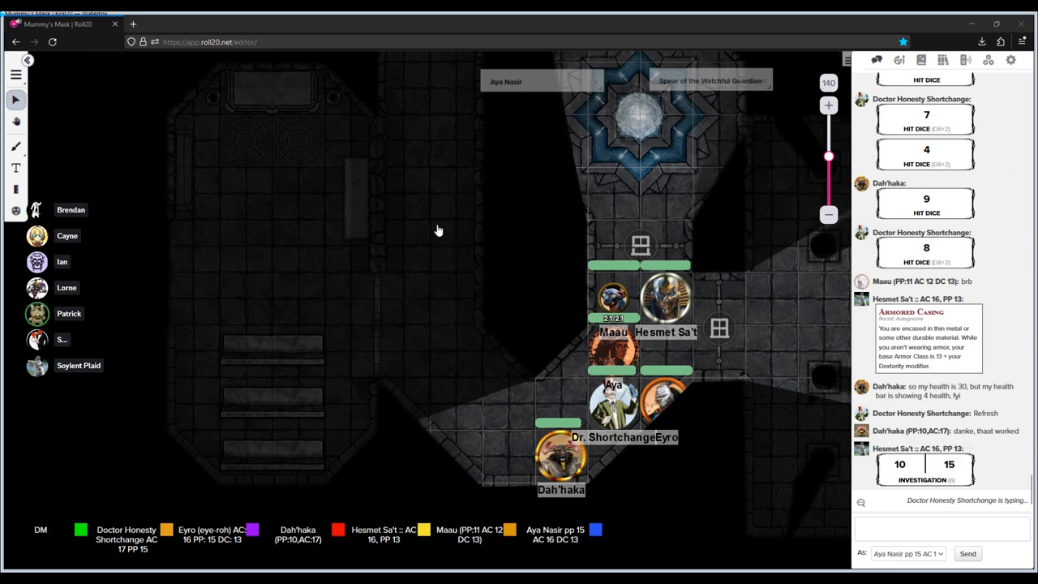
{"action": "mouse_move", "coordinate": [405, 340]}
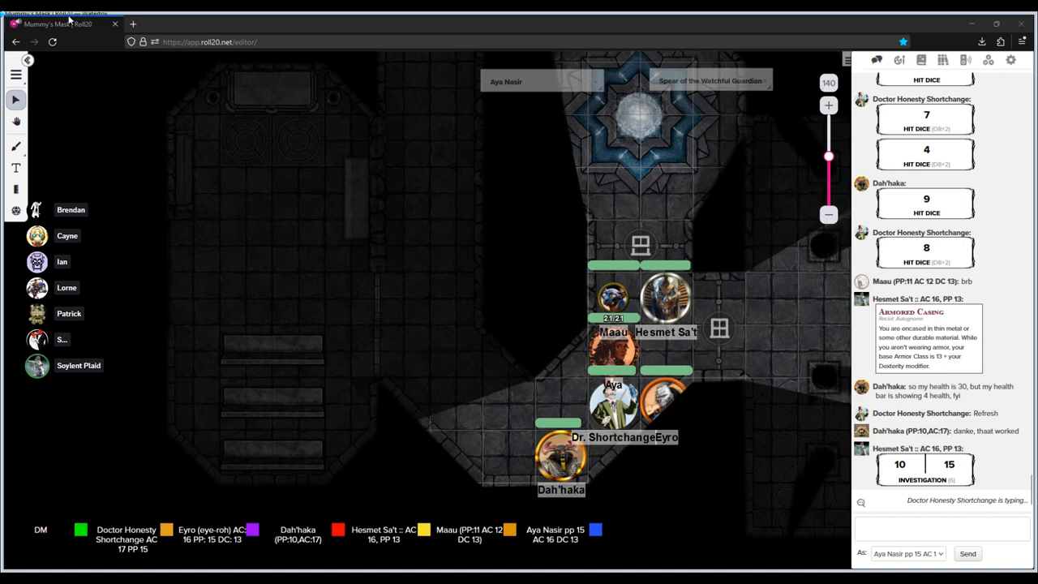
{"action": "mouse_move", "coordinate": [352, 258]}
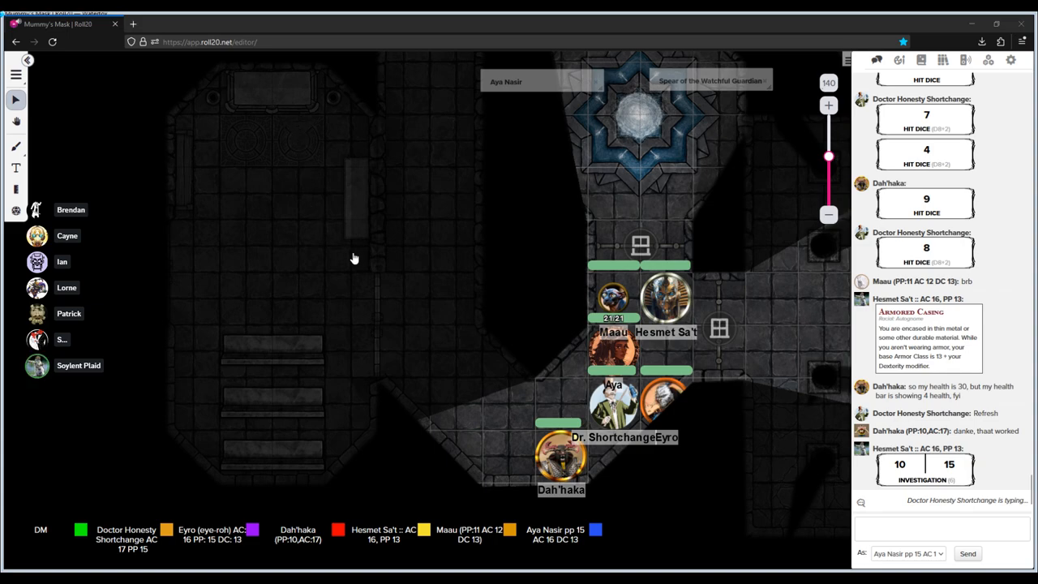
{"action": "mouse_move", "coordinate": [482, 285]}
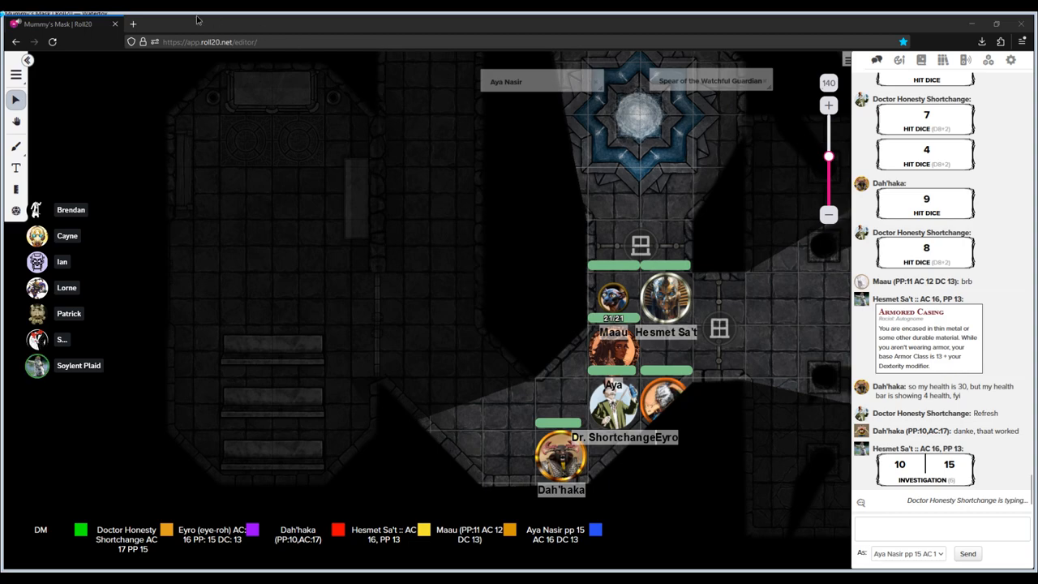
{"action": "mouse_move", "coordinate": [346, 269]}
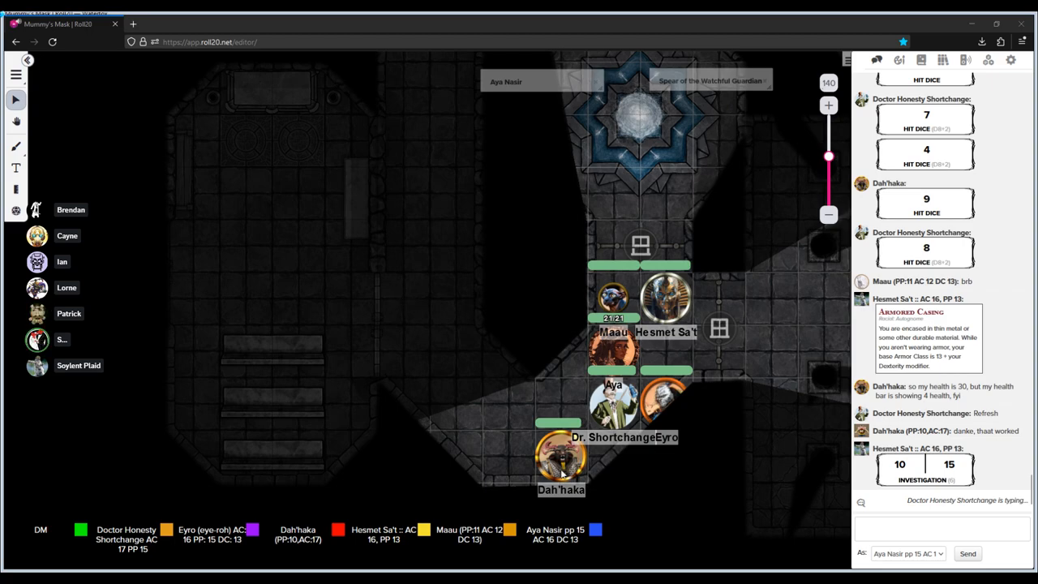
{"action": "mouse_move", "coordinate": [436, 460]}
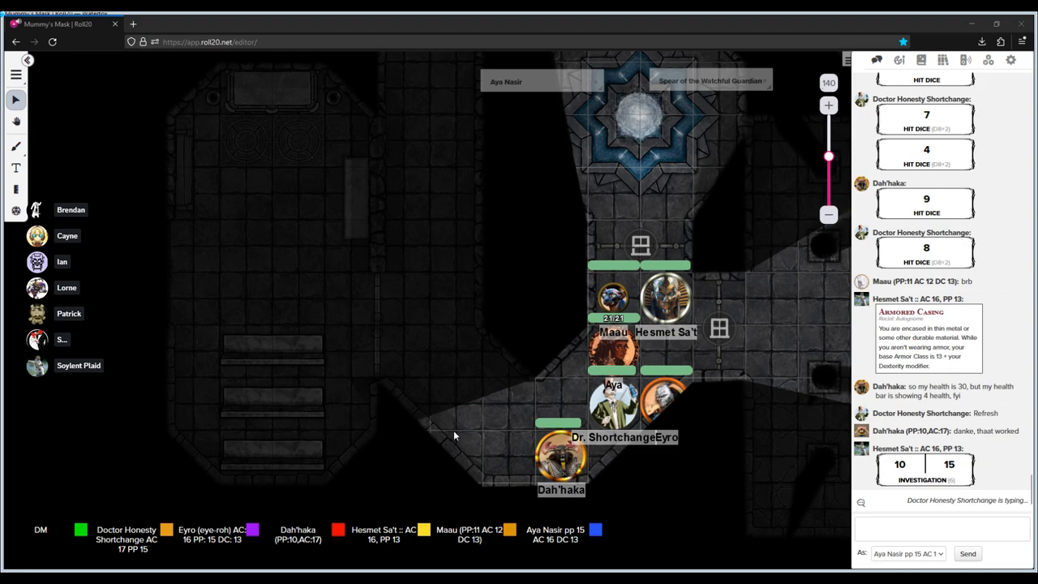
{"action": "mouse_move", "coordinate": [202, 246]}
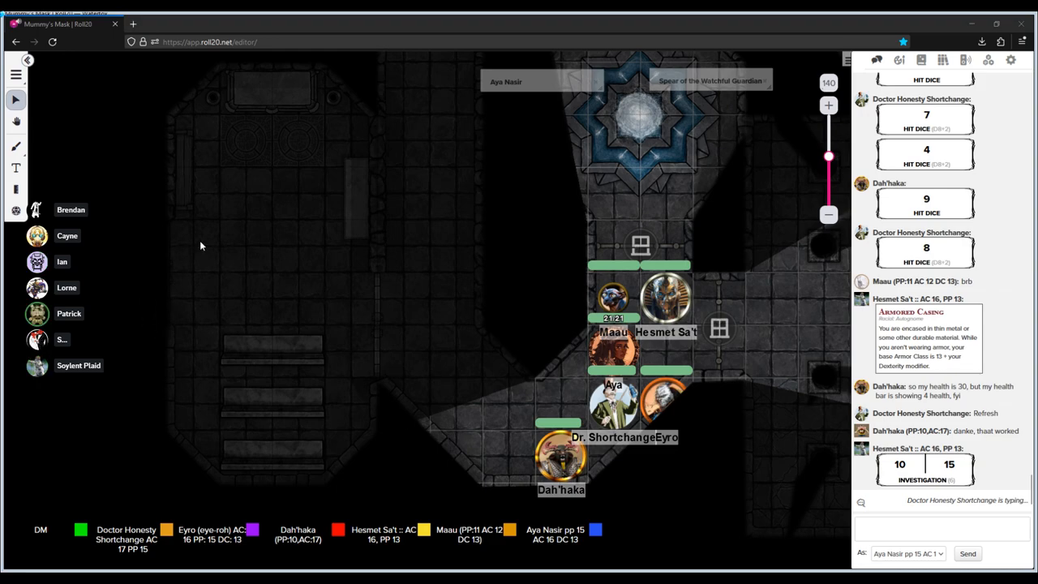
{"action": "mouse_move", "coordinate": [232, 163]}
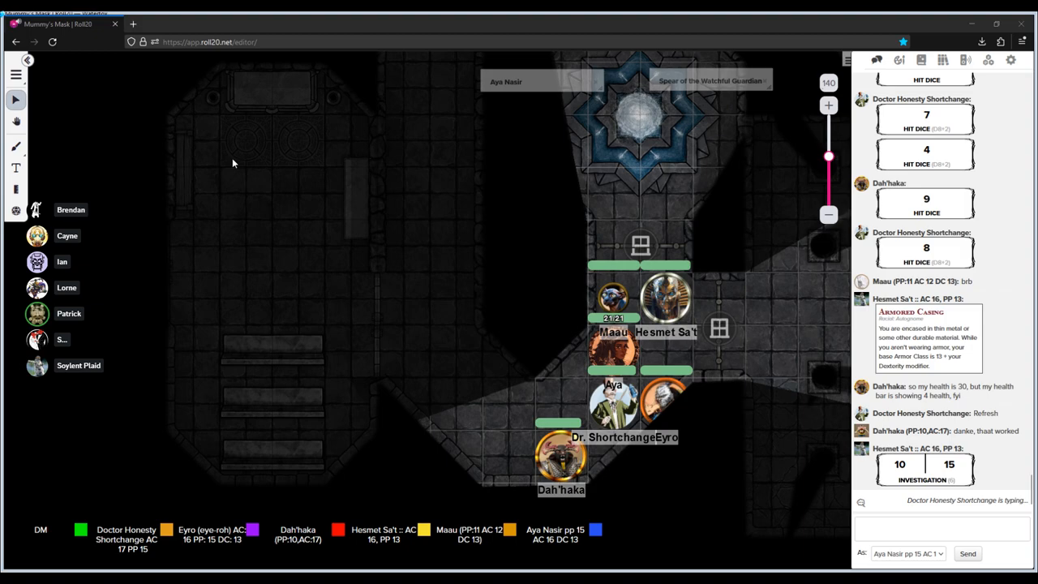
{"action": "mouse_move", "coordinate": [362, 256]}
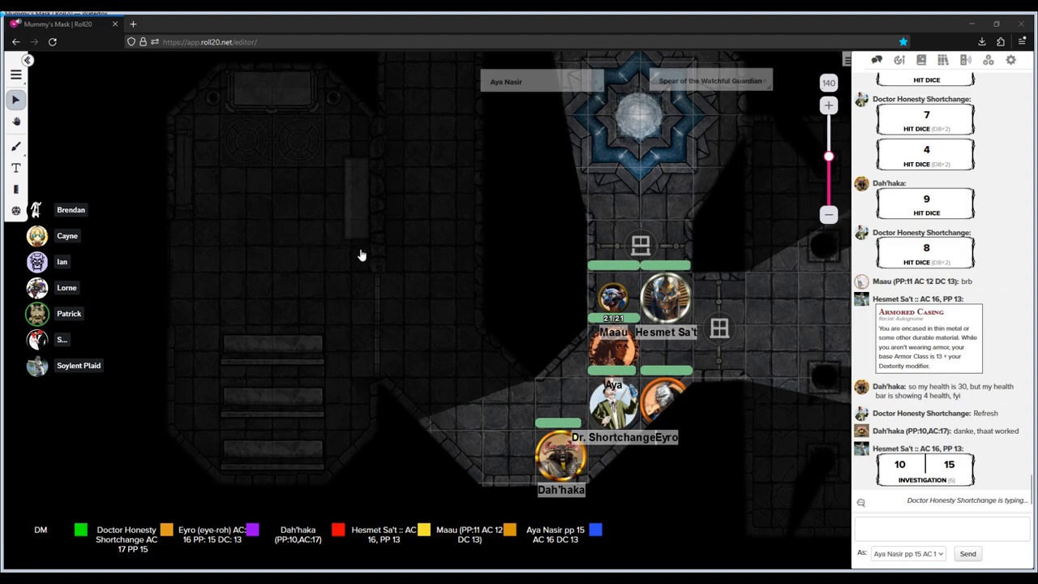
{"action": "mouse_move", "coordinate": [355, 244]}
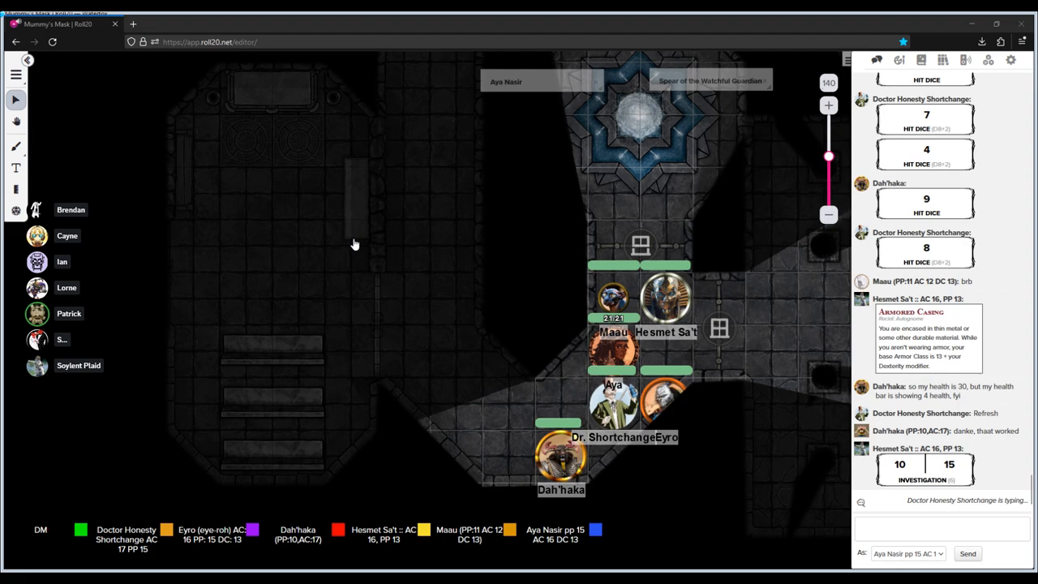
{"action": "mouse_move", "coordinate": [345, 313]}
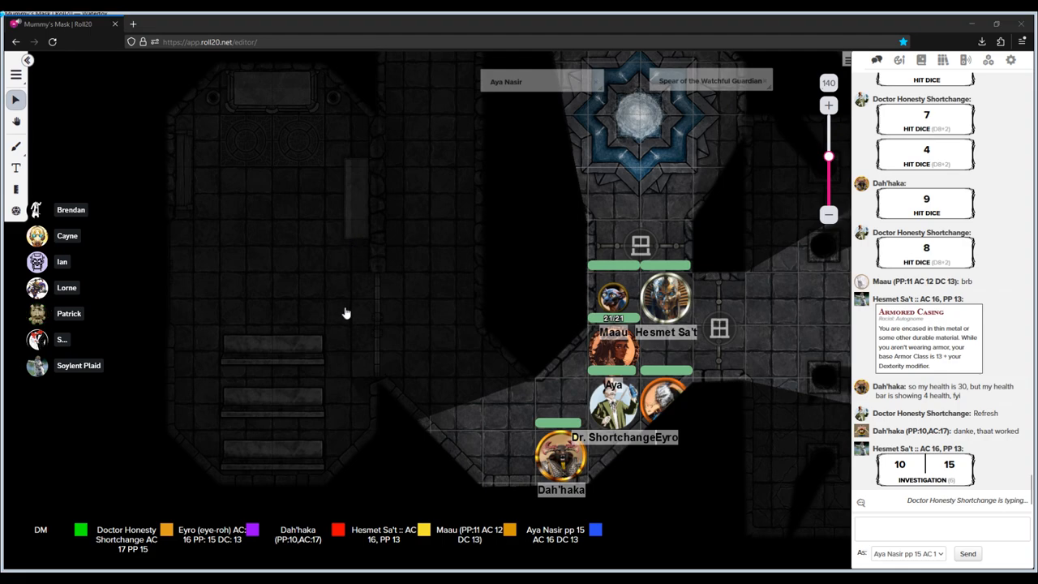
{"action": "mouse_move", "coordinate": [351, 338]}
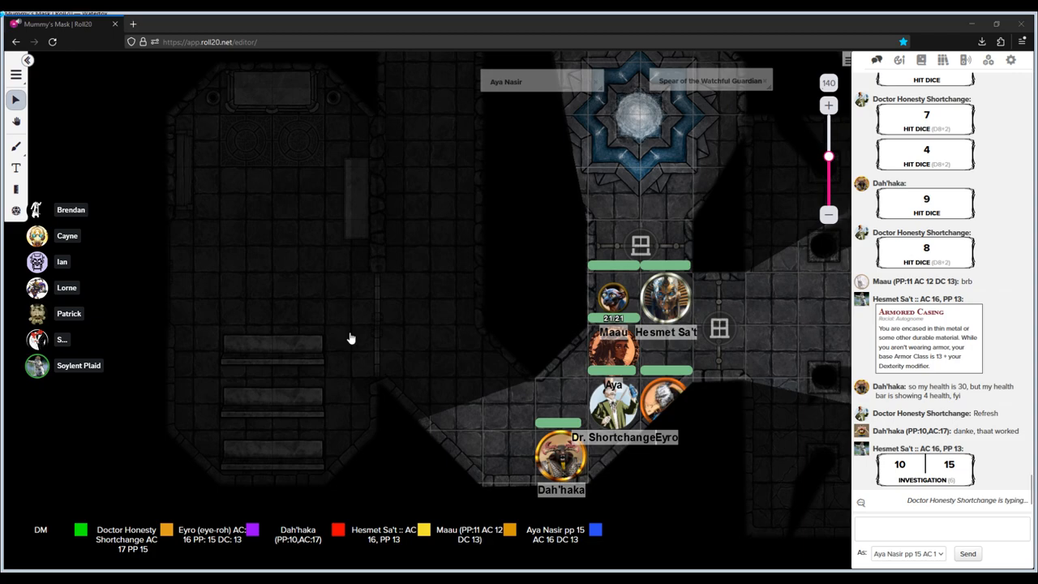
{"action": "mouse_move", "coordinate": [426, 337]}
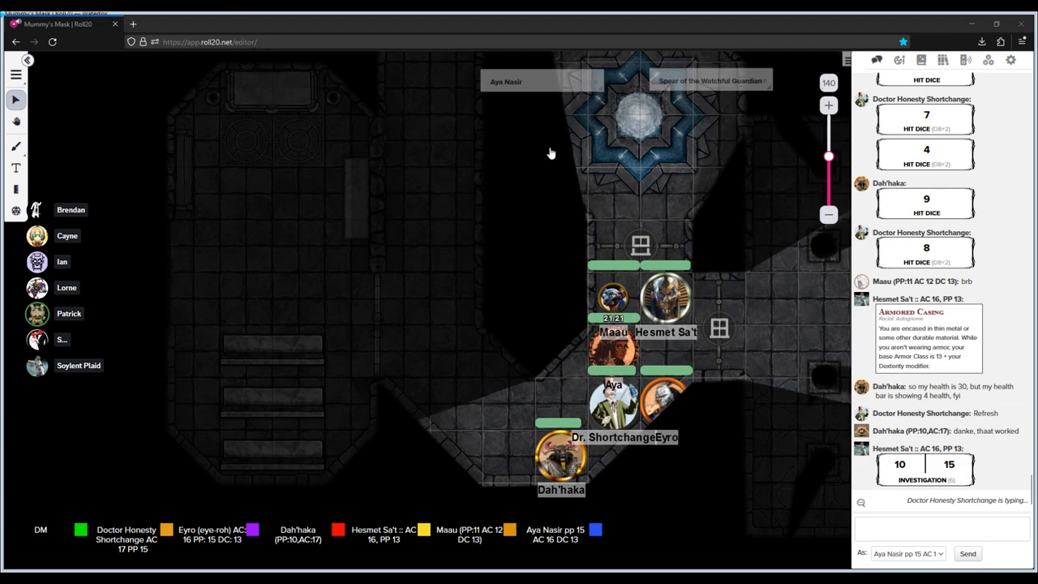
{"action": "mouse_move", "coordinate": [238, 202]}
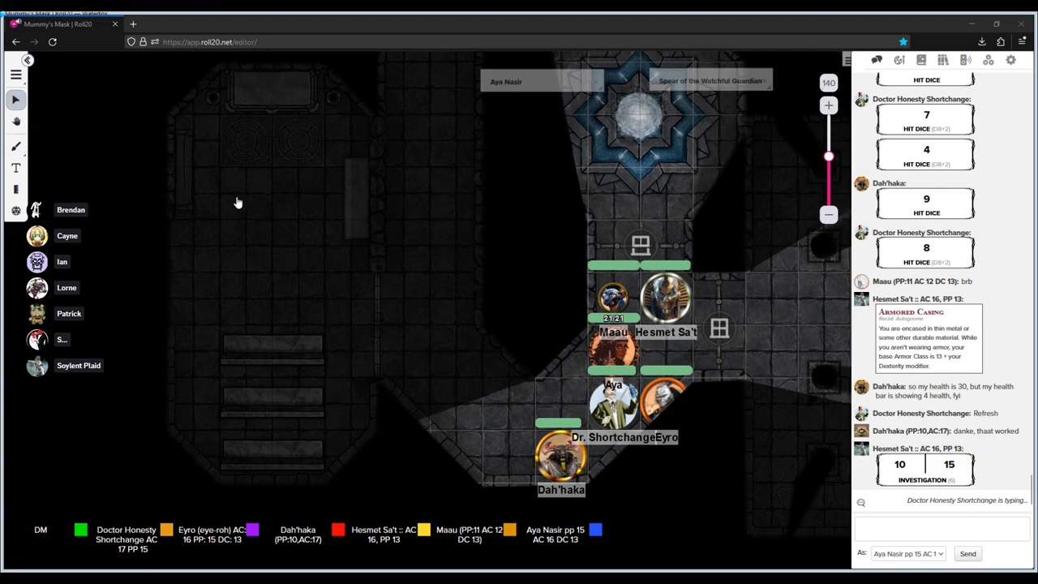
{"action": "mouse_move", "coordinate": [414, 120]}
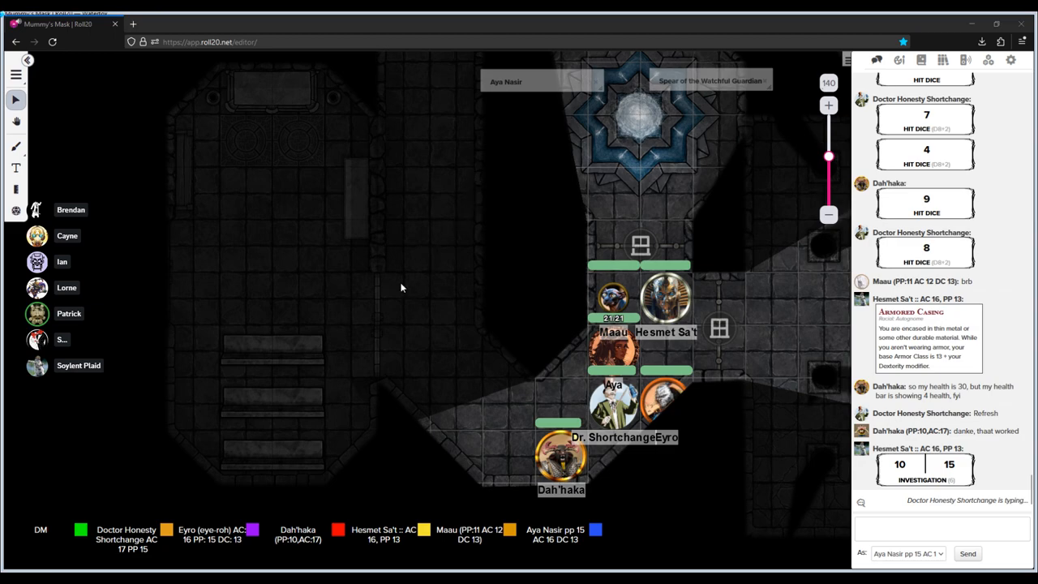
{"action": "mouse_move", "coordinate": [428, 175]}
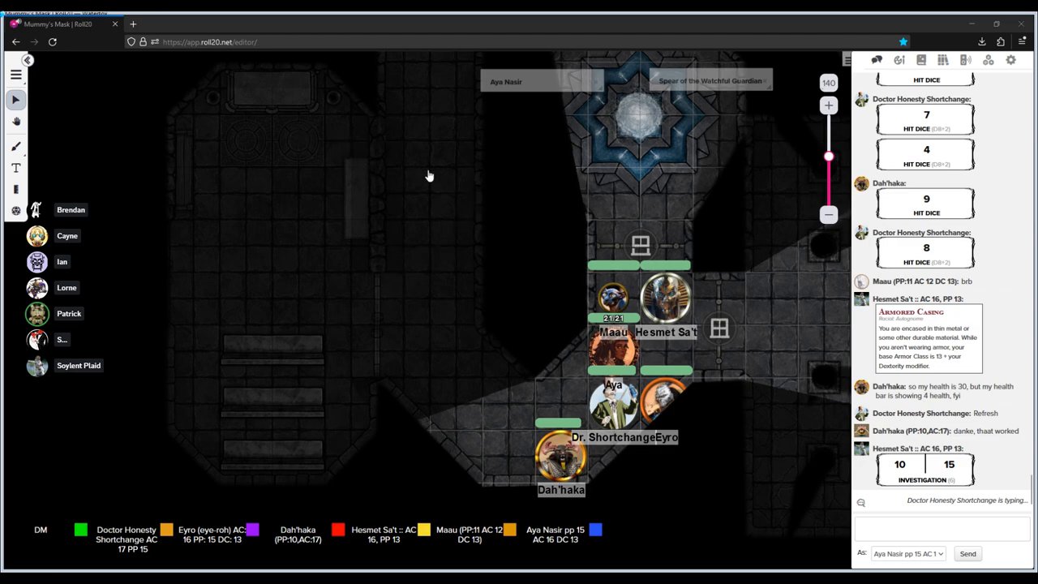
{"action": "mouse_move", "coordinate": [452, 232]}
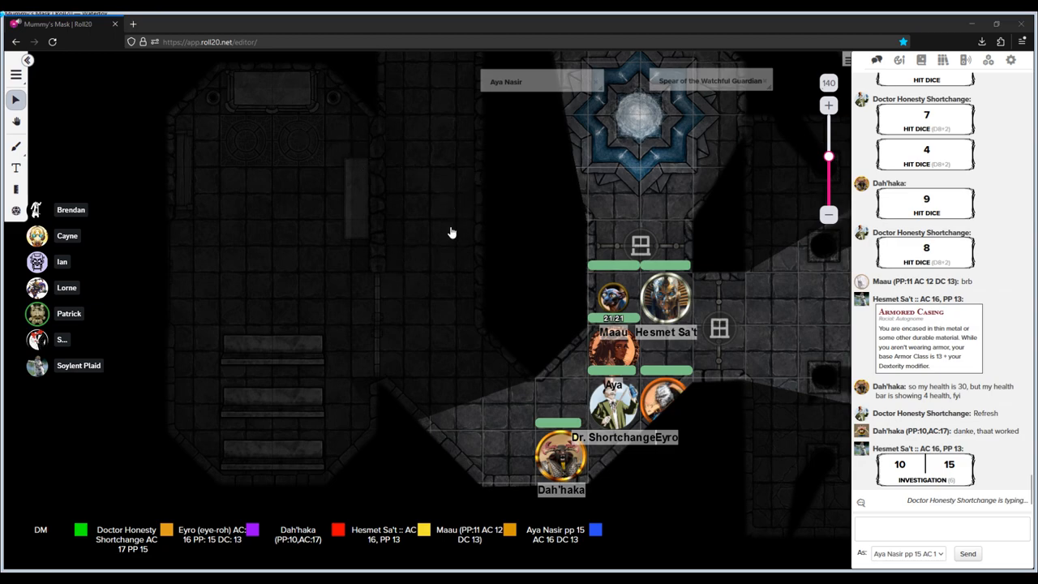
{"action": "mouse_move", "coordinate": [443, 308]}
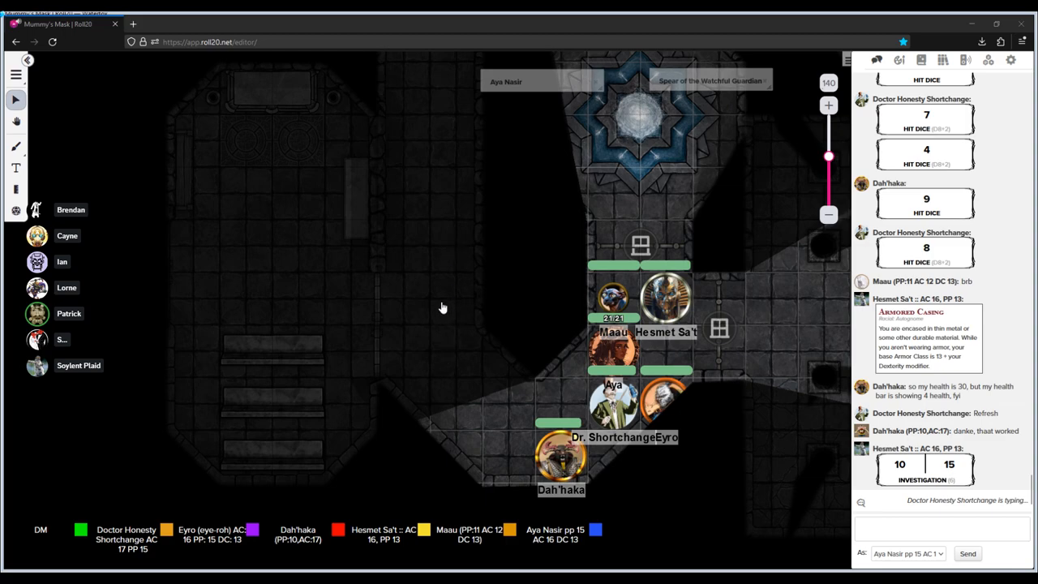
{"action": "mouse_move", "coordinate": [513, 238]}
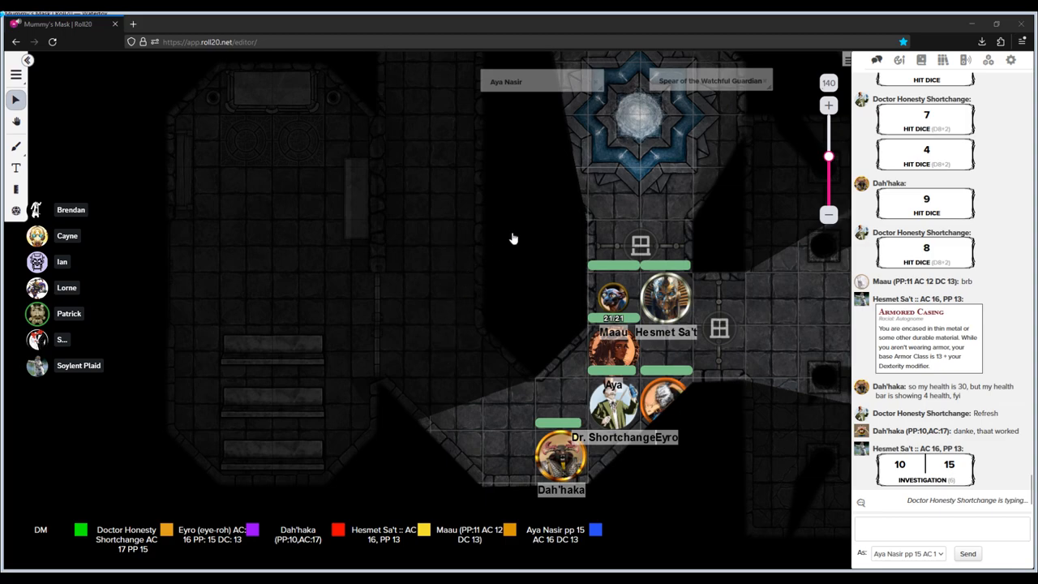
{"action": "mouse_move", "coordinate": [557, 161]}
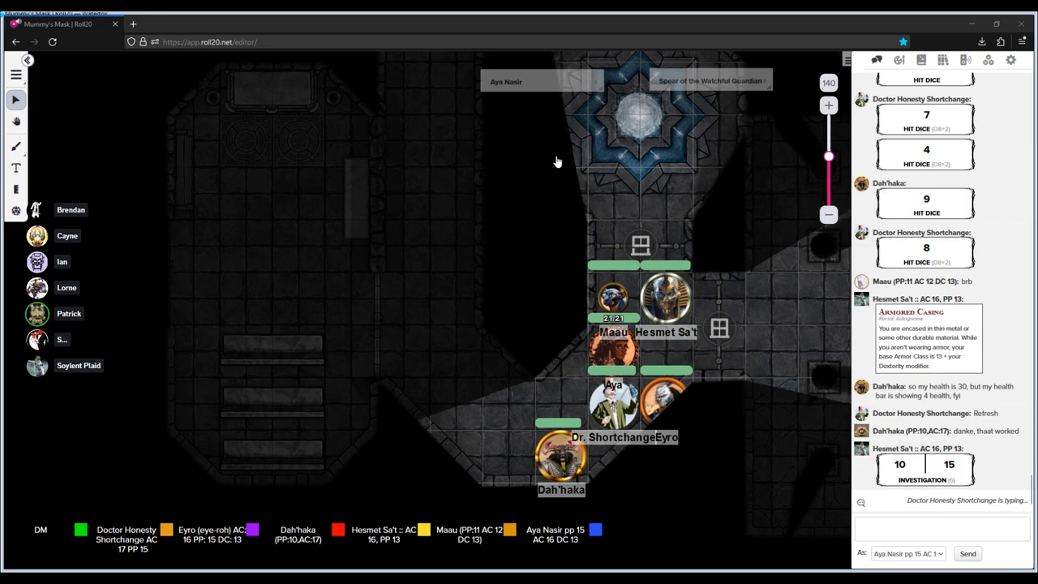
{"action": "mouse_move", "coordinate": [431, 248]}
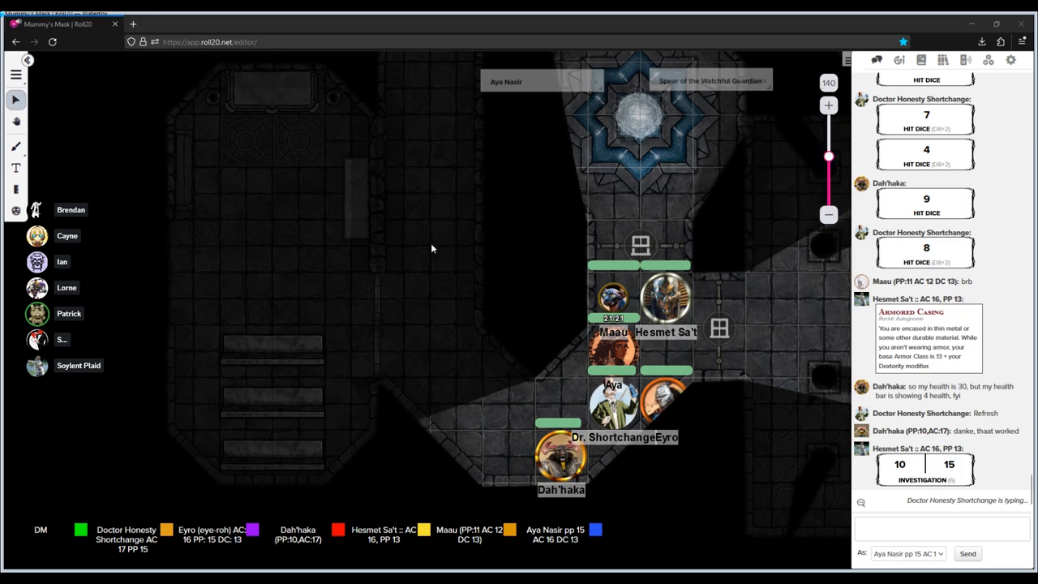
{"action": "mouse_move", "coordinate": [520, 274]}
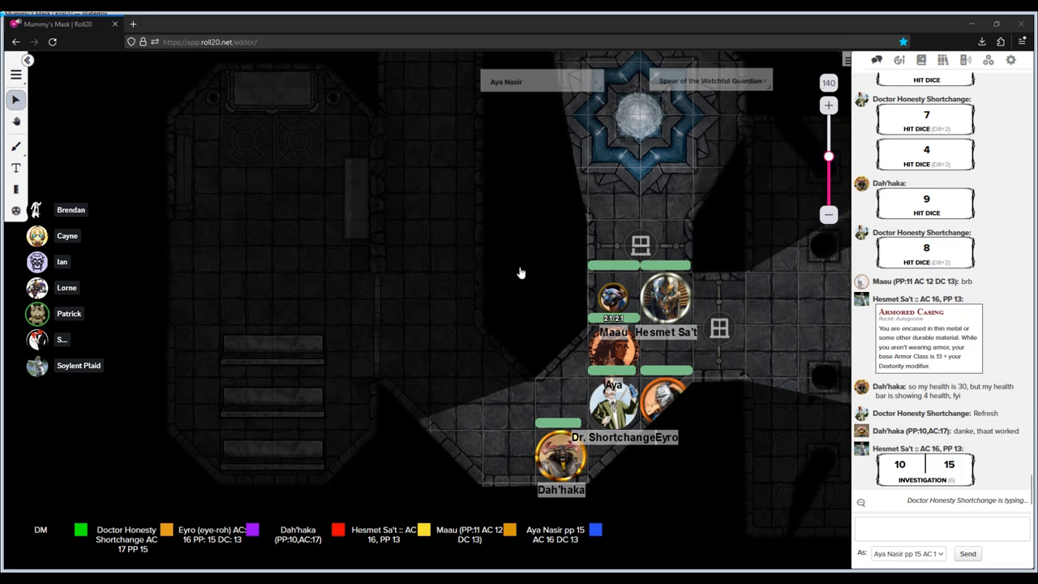
{"action": "mouse_move", "coordinate": [306, 124]}
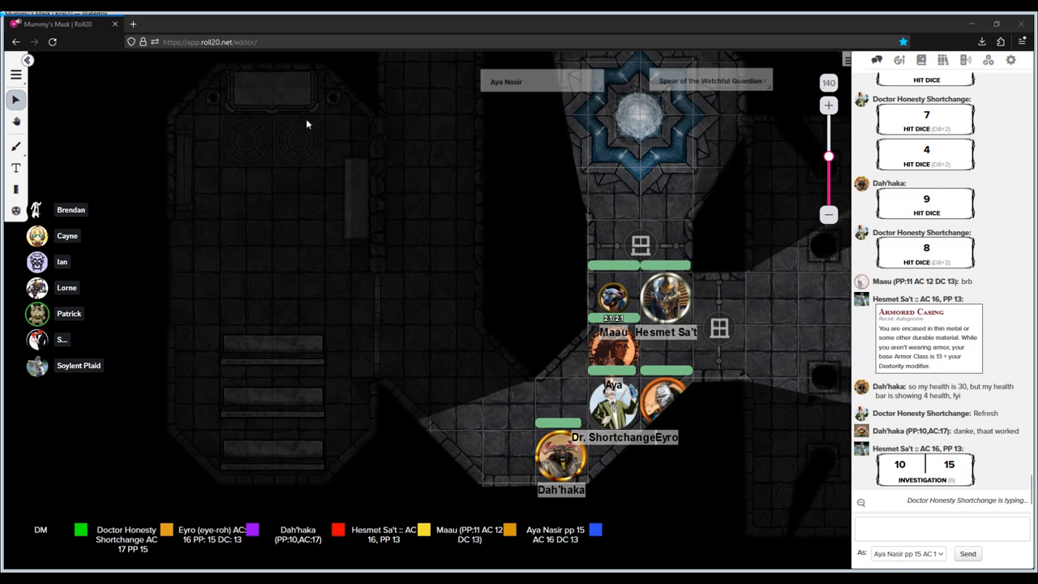
{"action": "mouse_move", "coordinate": [703, 148]}
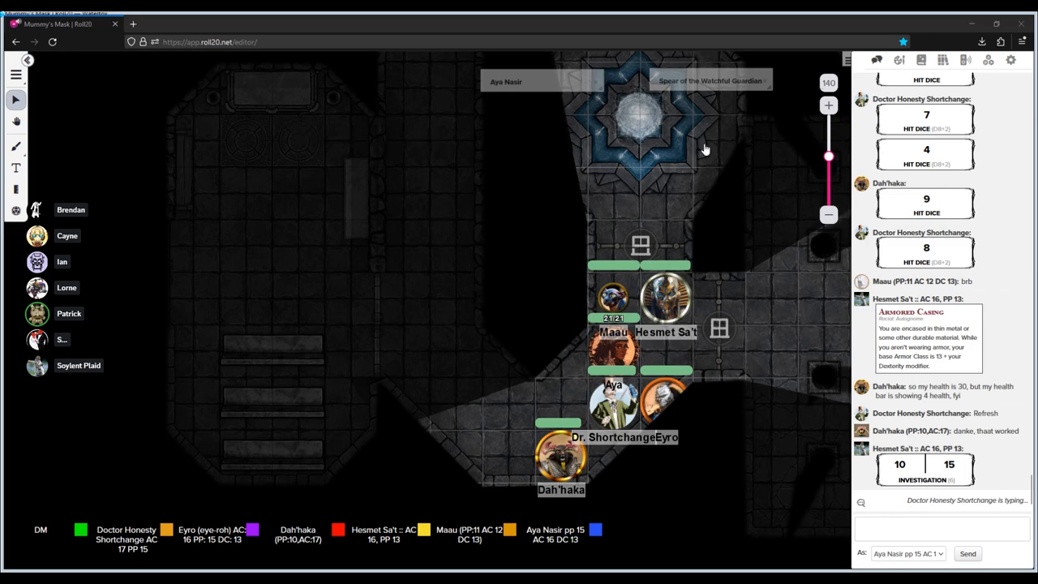
{"action": "mouse_move", "coordinate": [542, 205]}
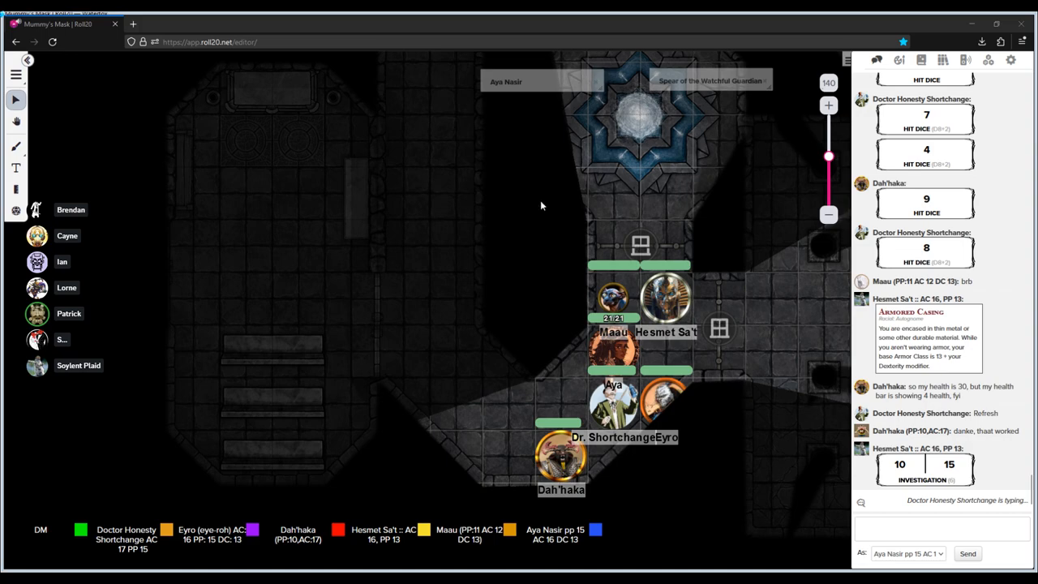
{"action": "mouse_move", "coordinate": [658, 240]}
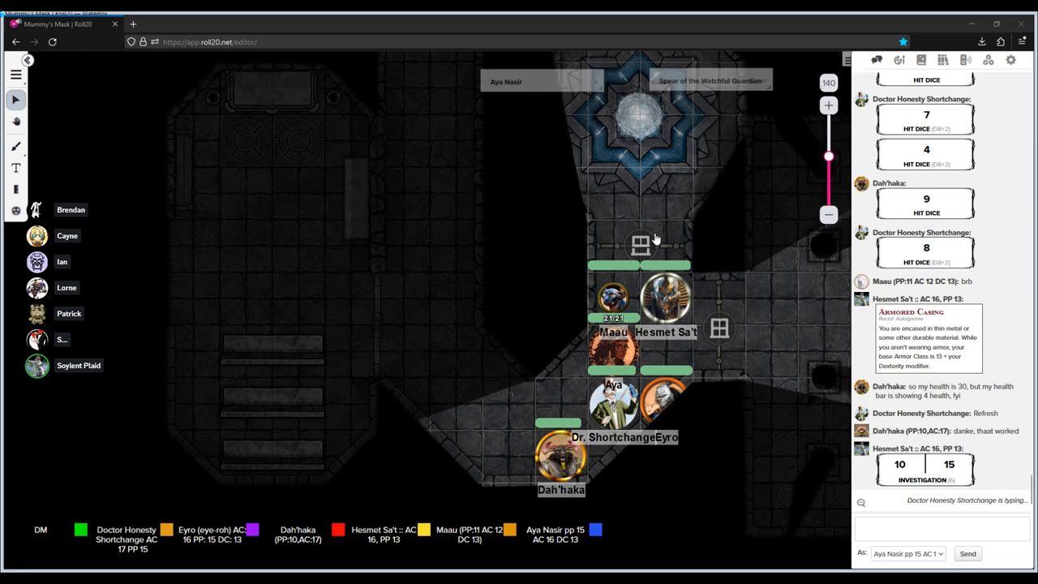
{"action": "mouse_move", "coordinate": [295, 129]}
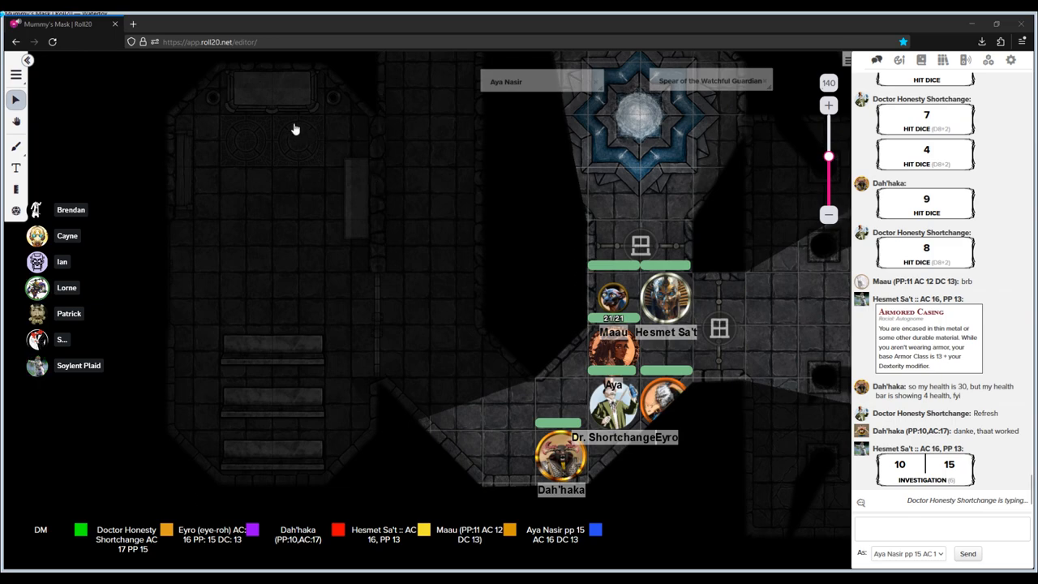
{"action": "mouse_move", "coordinate": [514, 223]}
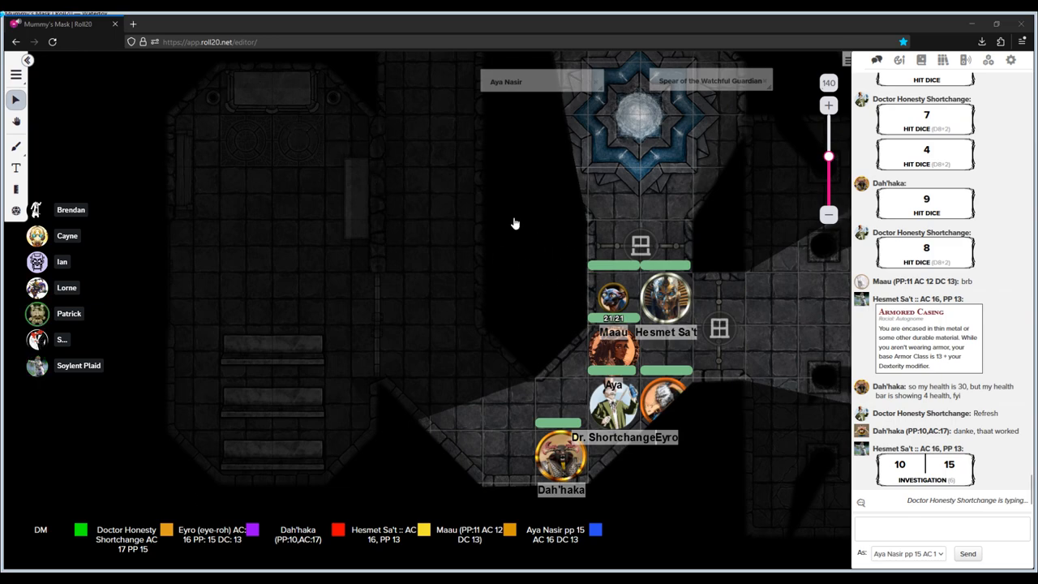
{"action": "mouse_move", "coordinate": [493, 250]}
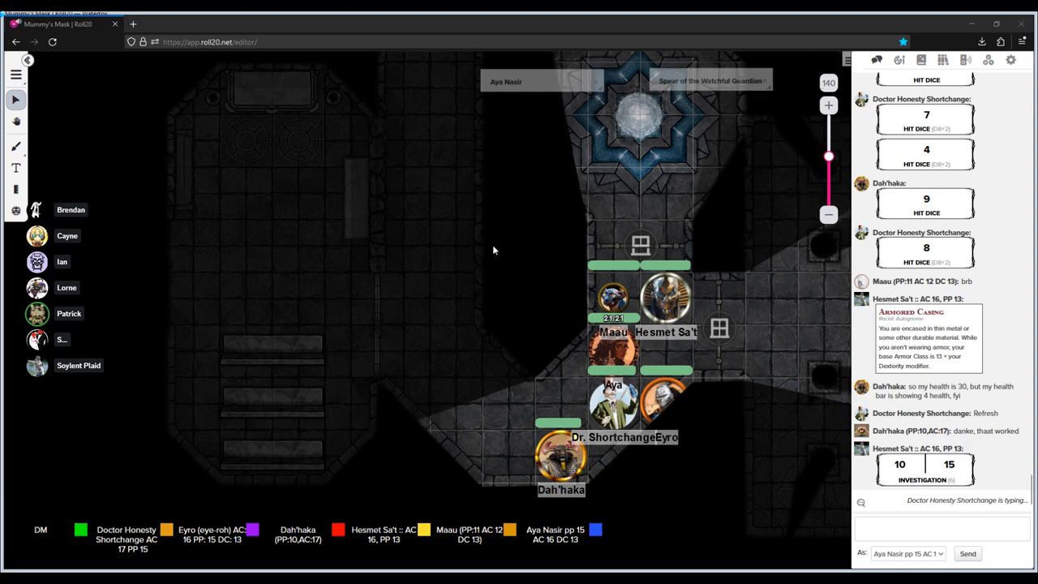
{"action": "mouse_move", "coordinate": [416, 266]}
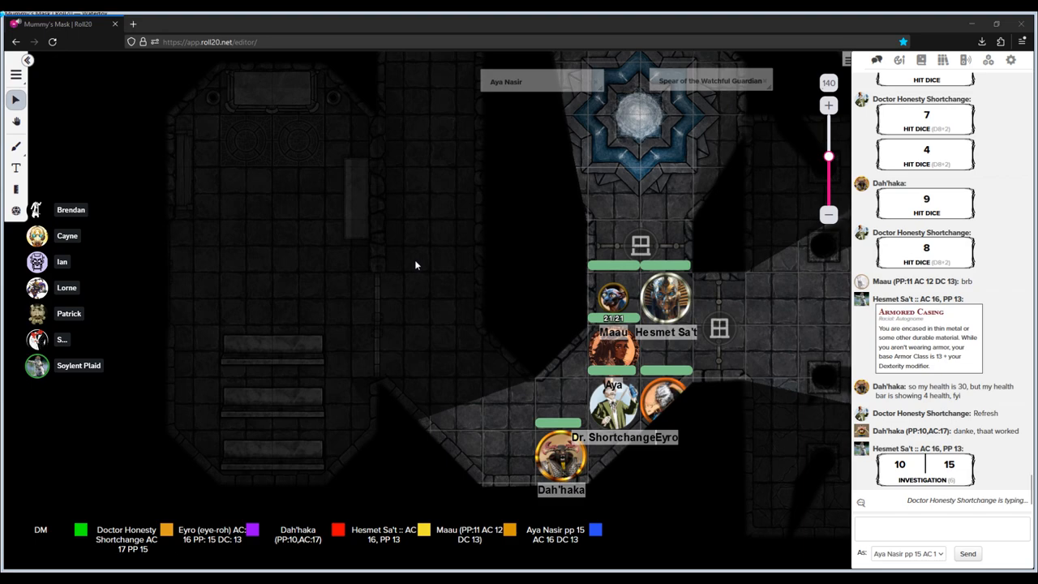
{"action": "mouse_move", "coordinate": [415, 261]}
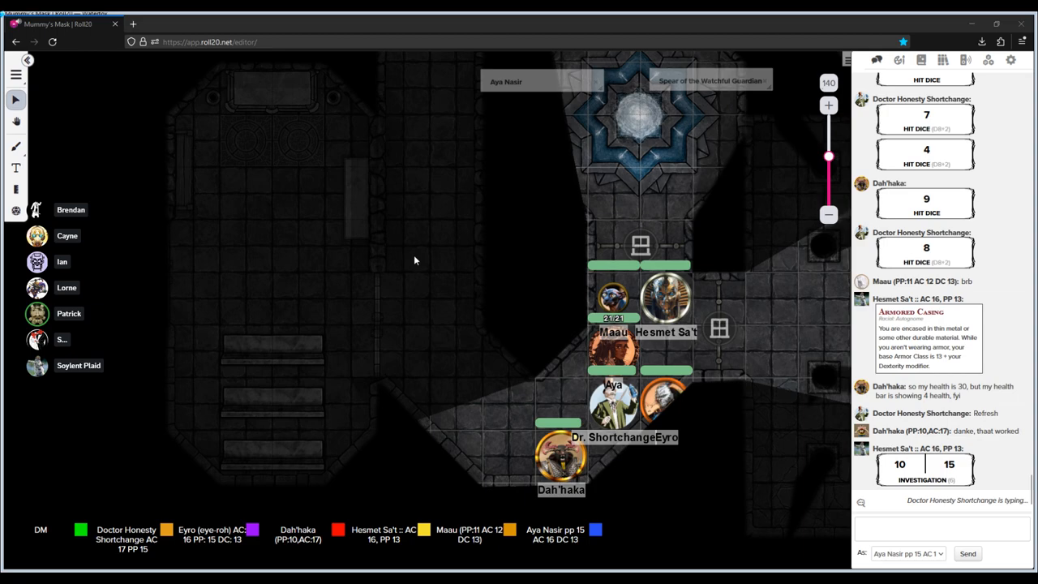
{"action": "mouse_move", "coordinate": [412, 261]}
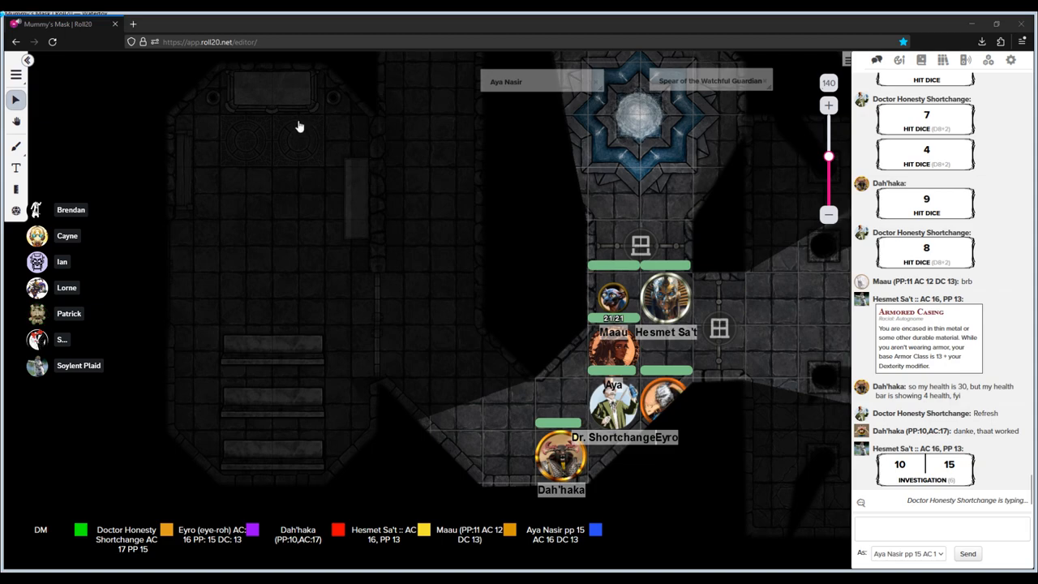
{"action": "mouse_move", "coordinate": [411, 249]}
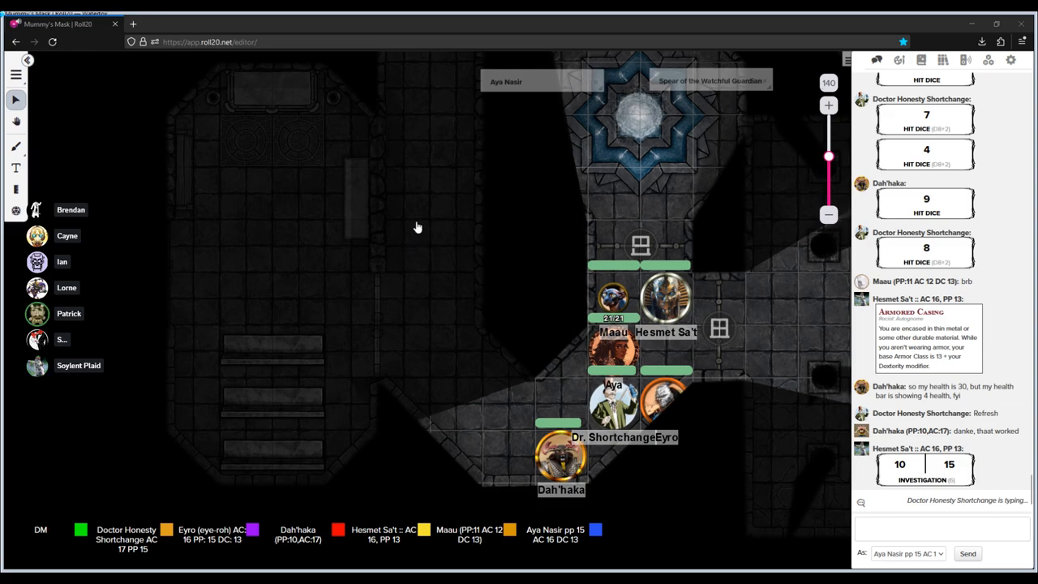
{"action": "mouse_move", "coordinate": [363, 304]}
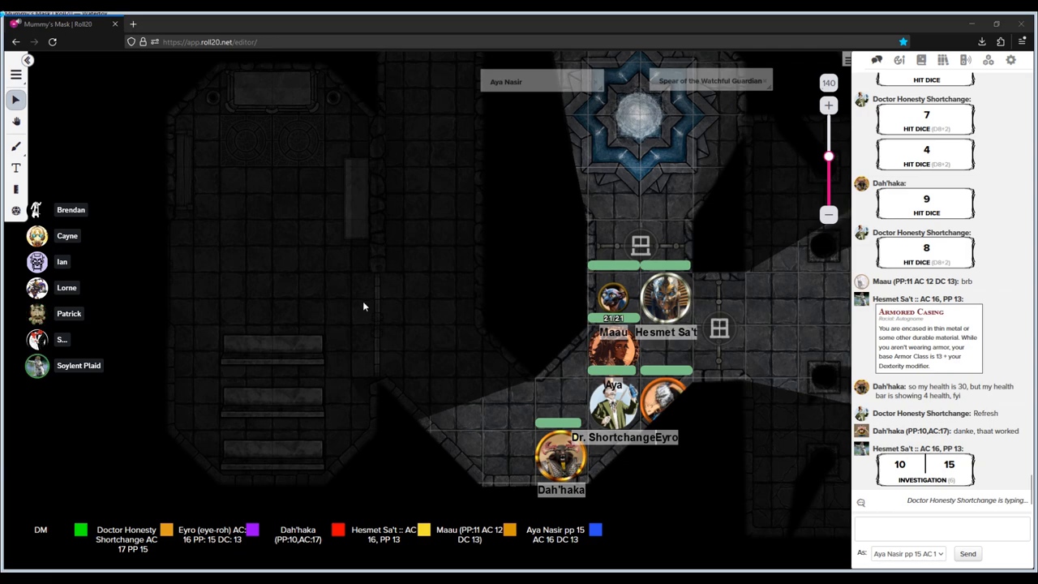
{"action": "mouse_move", "coordinate": [477, 223]}
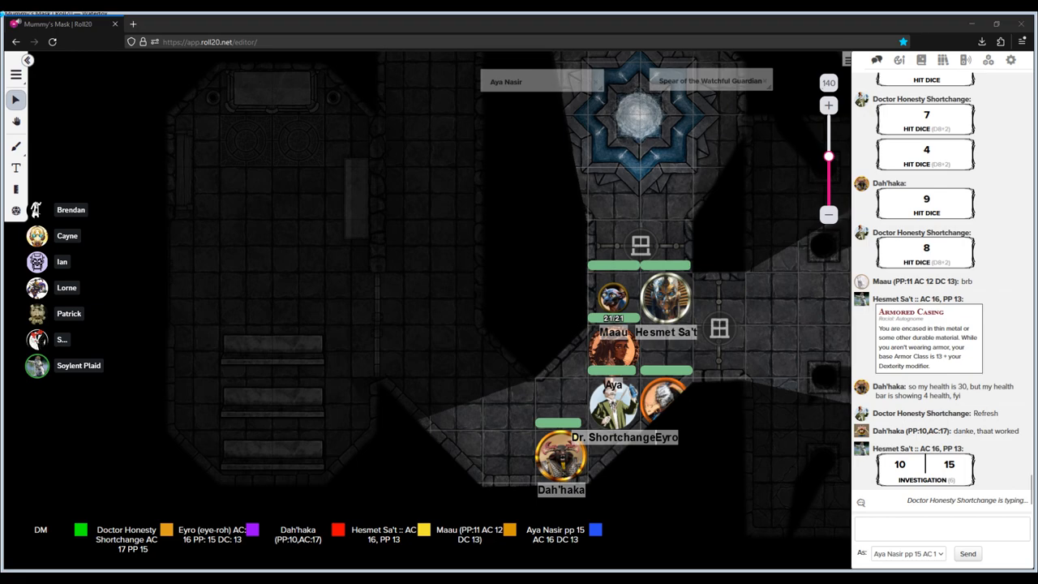
{"action": "mouse_move", "coordinate": [417, 319]}
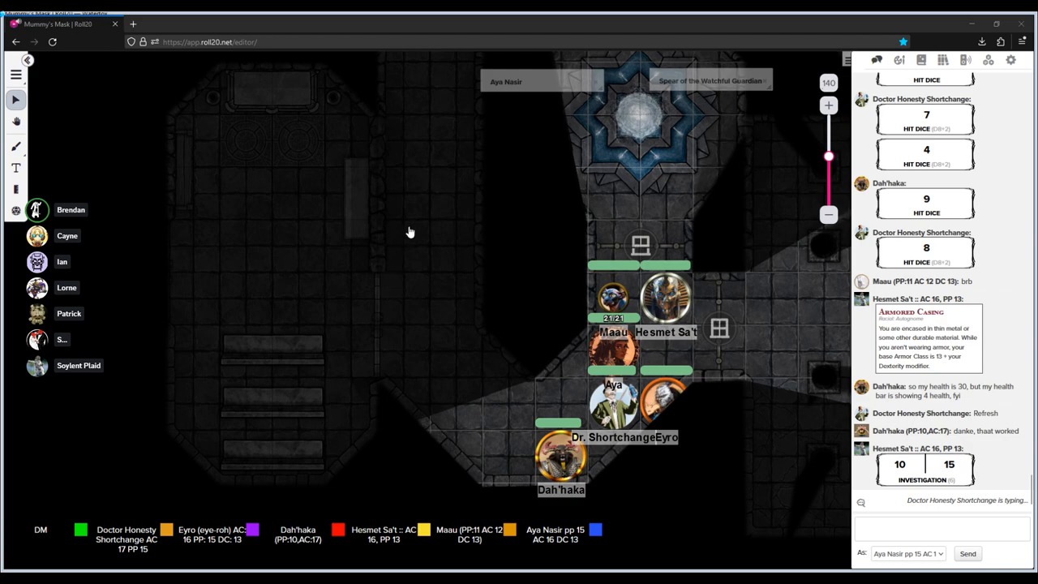
{"action": "mouse_move", "coordinate": [443, 296]}
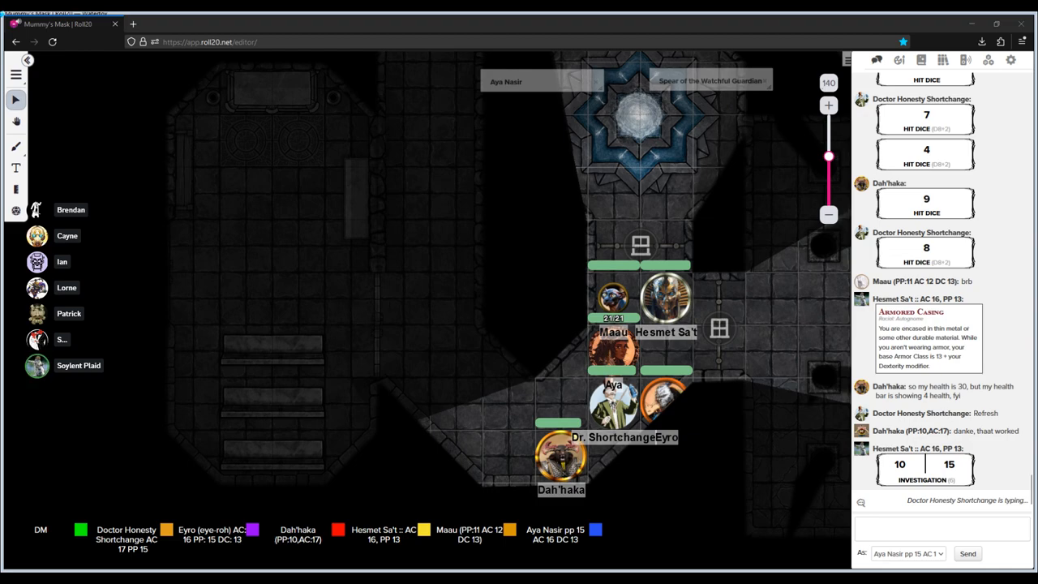
{"action": "mouse_move", "coordinate": [561, 306]}
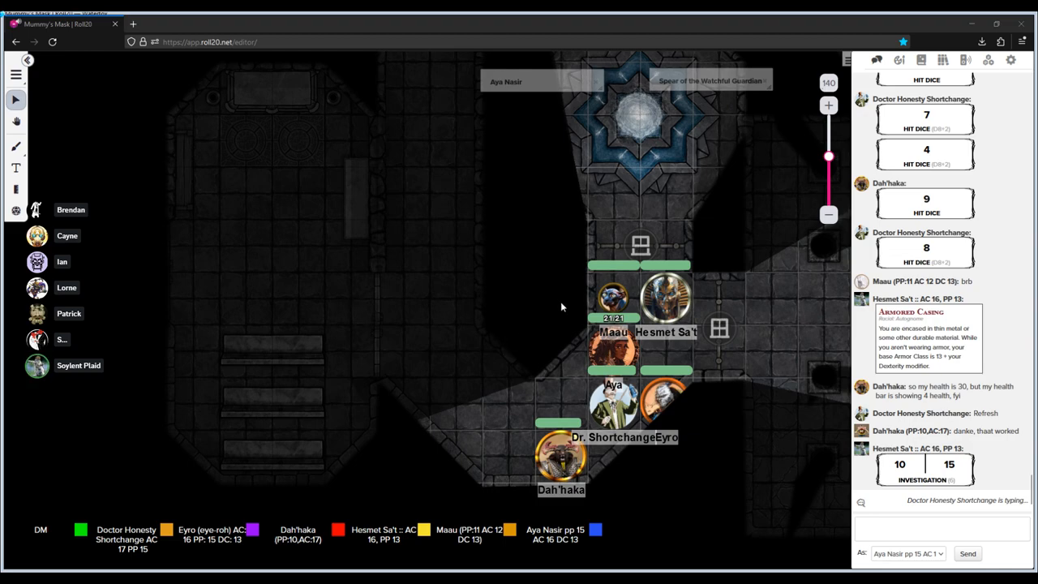
{"action": "mouse_move", "coordinate": [556, 158]}
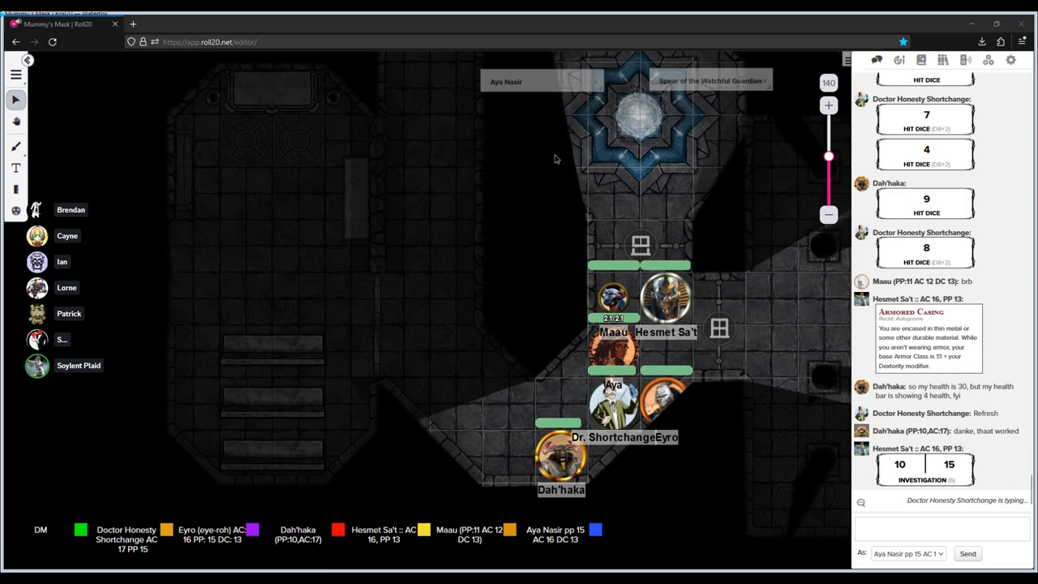
{"action": "mouse_move", "coordinate": [520, 245]}
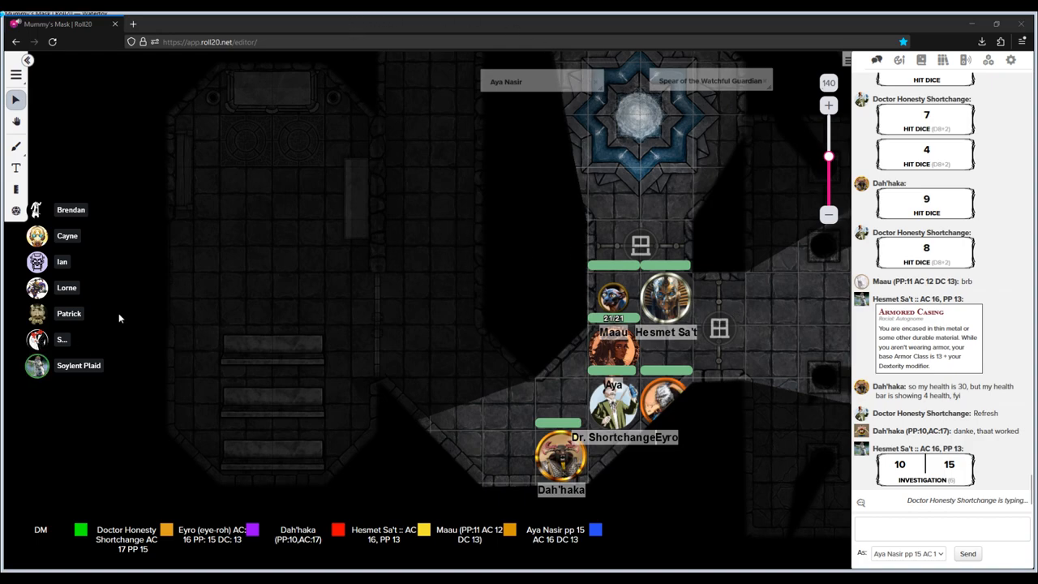
{"action": "mouse_move", "coordinate": [180, 288]}
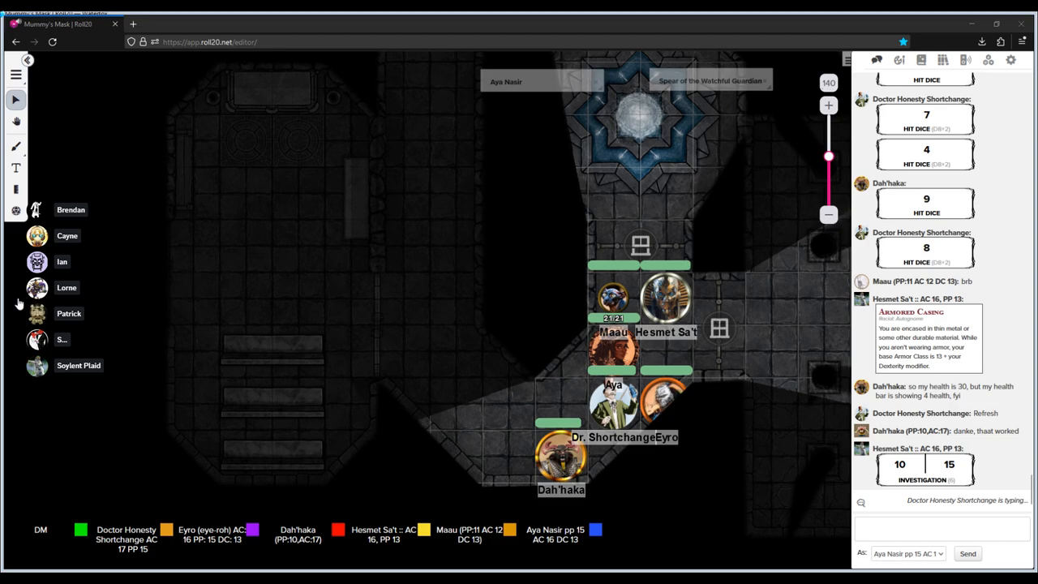
{"action": "mouse_move", "coordinate": [536, 224]}
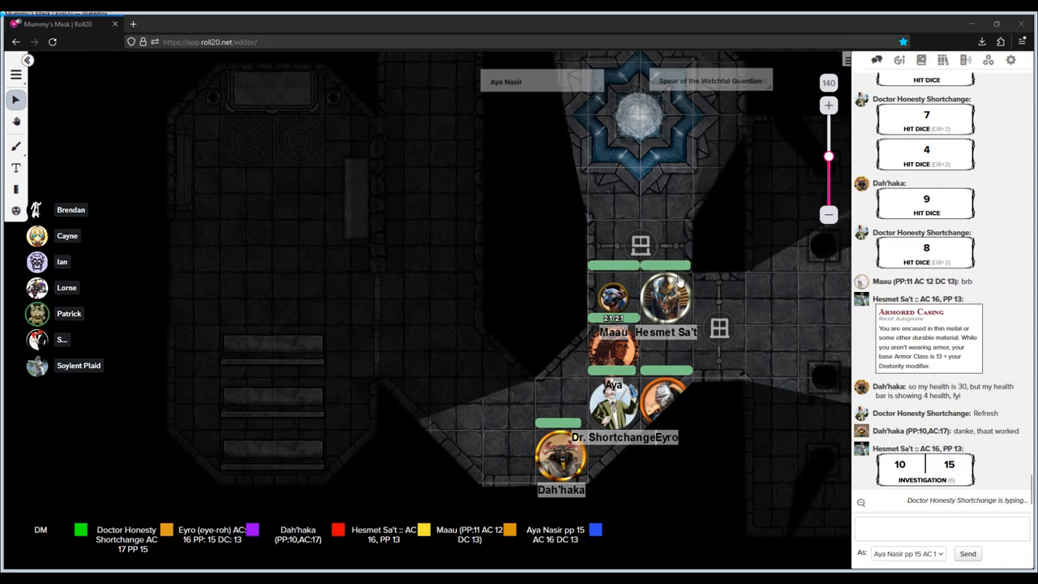
{"action": "mouse_move", "coordinate": [649, 204]}
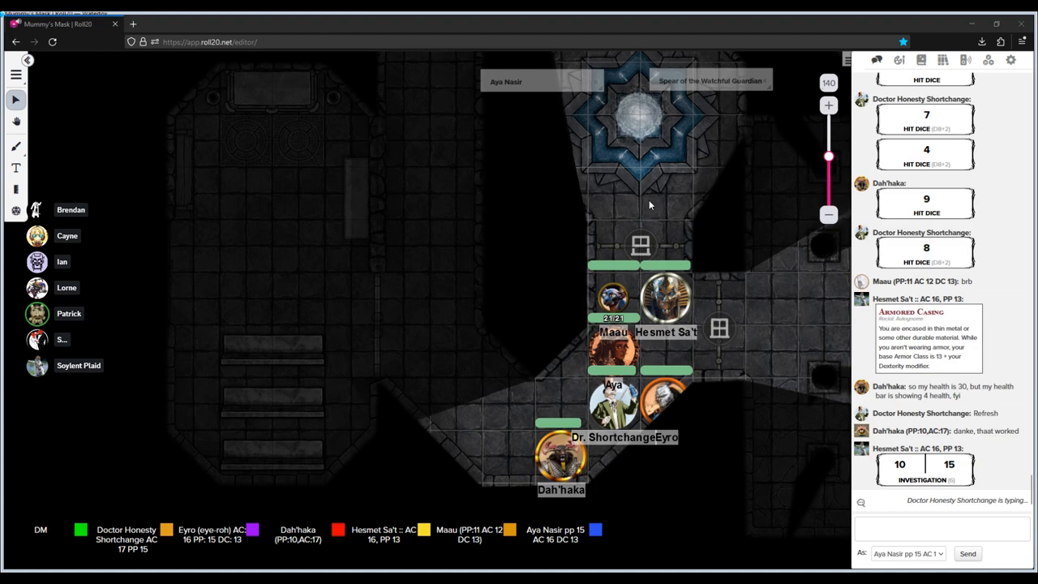
{"action": "mouse_move", "coordinate": [645, 298]}
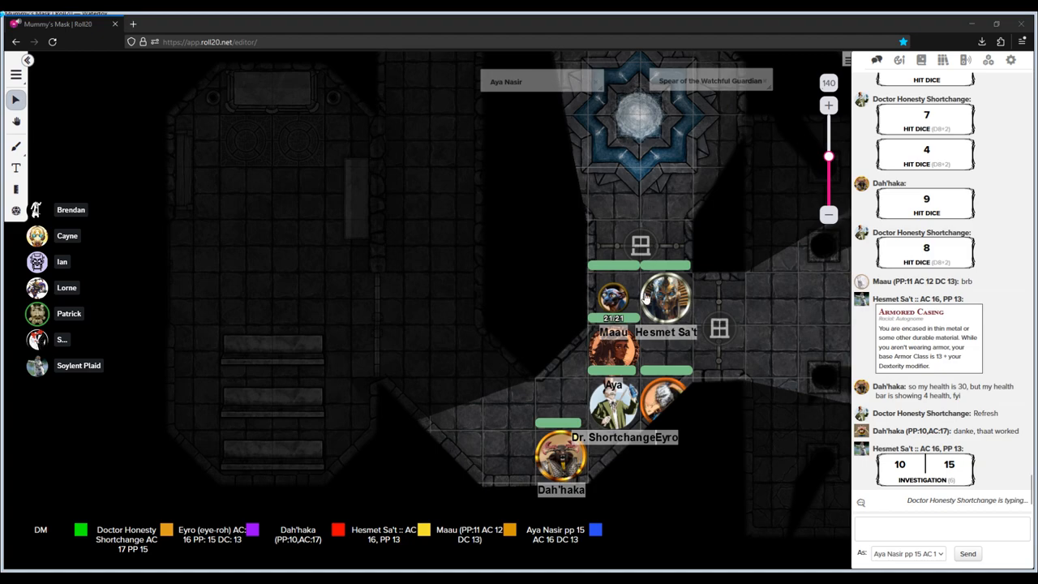
{"action": "mouse_move", "coordinate": [724, 260]}
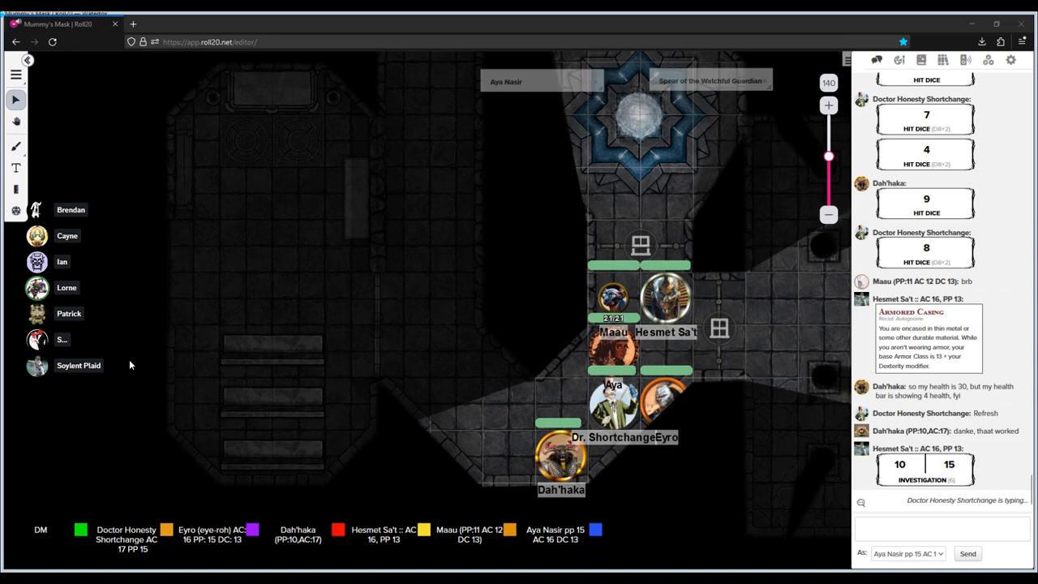
{"action": "mouse_move", "coordinate": [624, 542]}
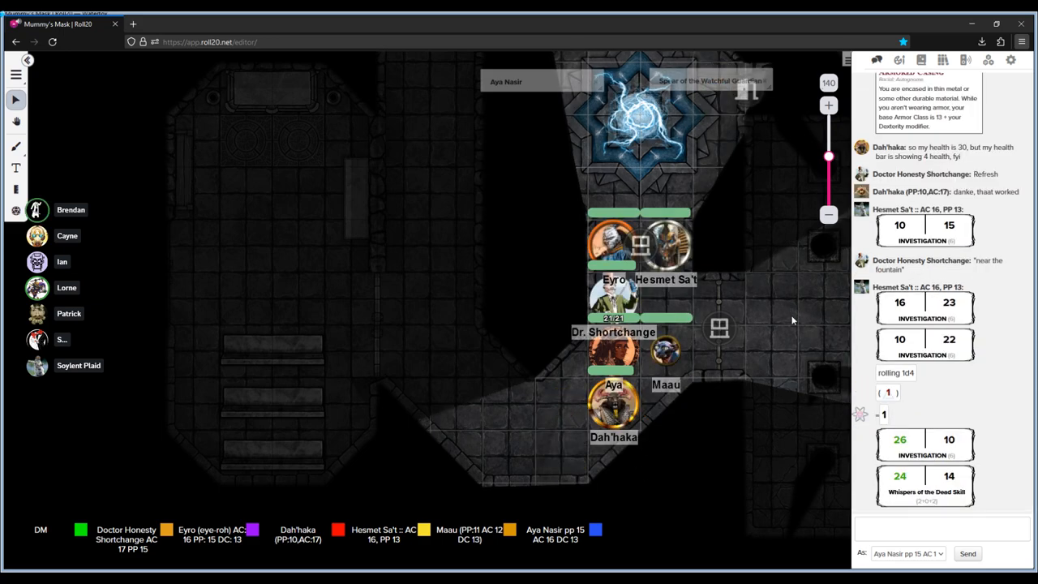
{"action": "mouse_move", "coordinate": [589, 418]}
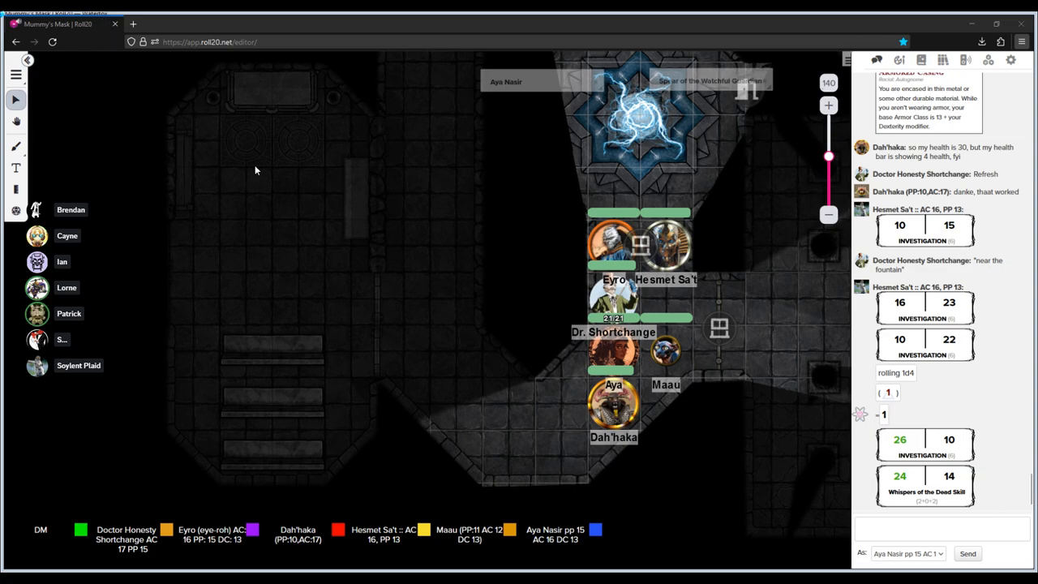
{"action": "mouse_move", "coordinate": [451, 177]}
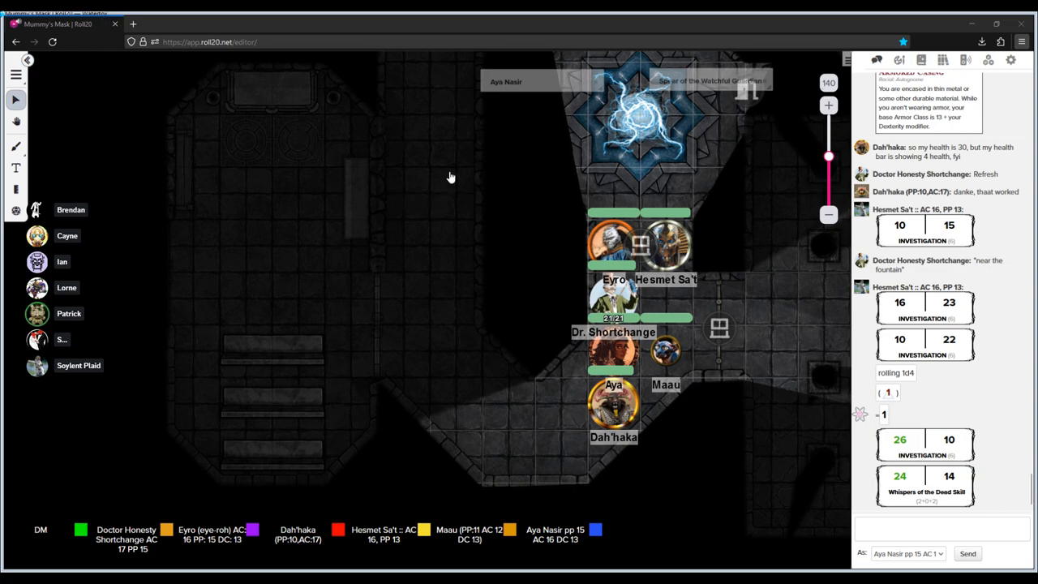
{"action": "mouse_move", "coordinate": [444, 278]}
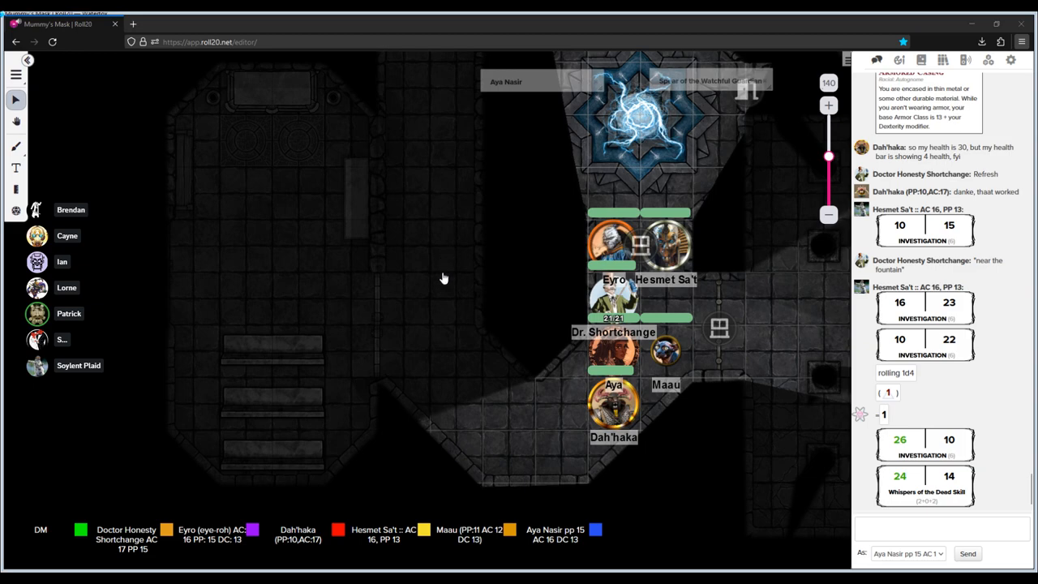
{"action": "mouse_move", "coordinate": [450, 300]}
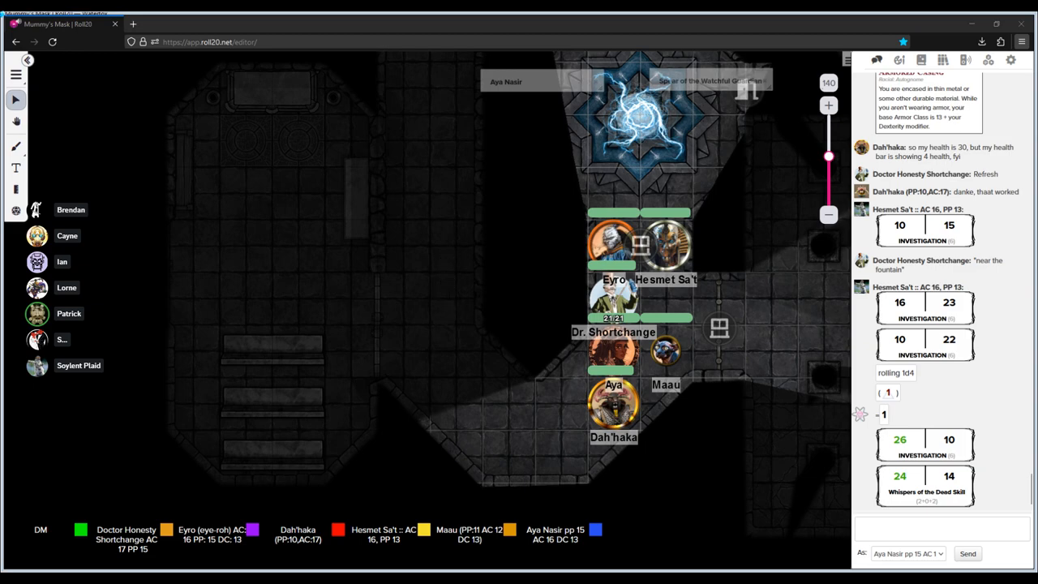
{"action": "mouse_move", "coordinate": [750, 352]}
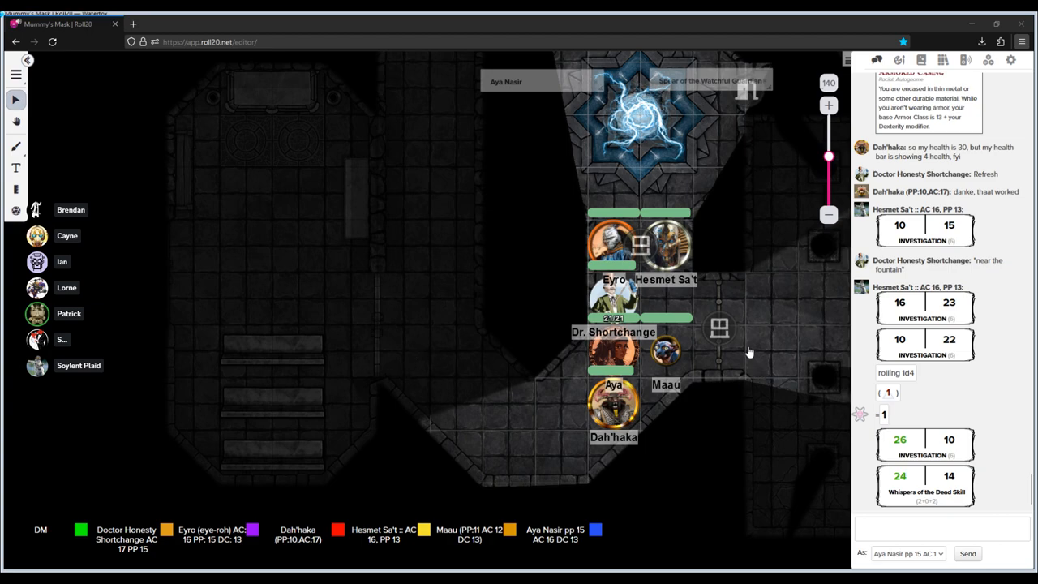
{"action": "mouse_move", "coordinate": [316, 170]}
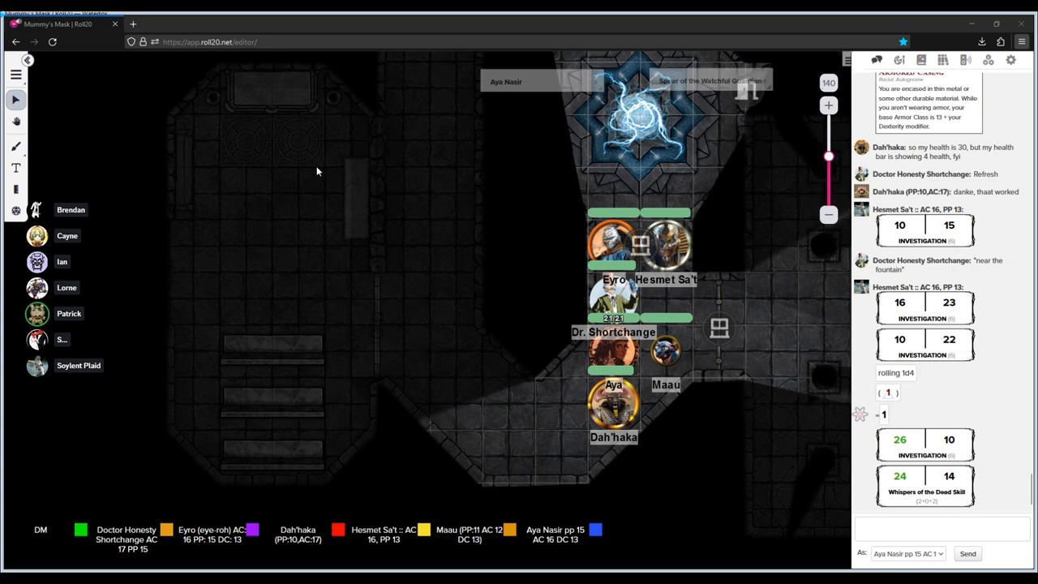
{"action": "mouse_move", "coordinate": [270, 154]}
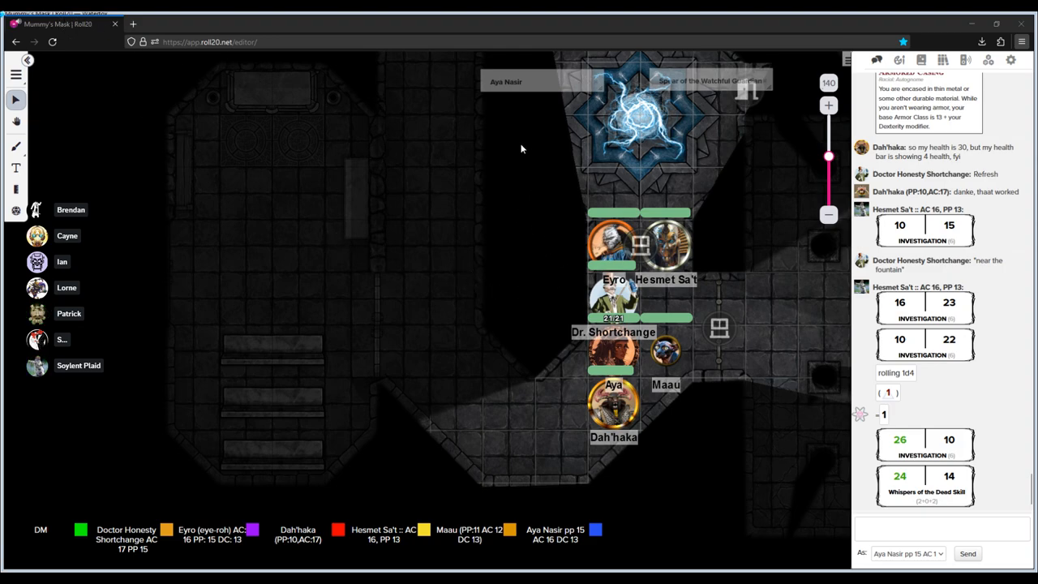
{"action": "mouse_move", "coordinate": [293, 121]}
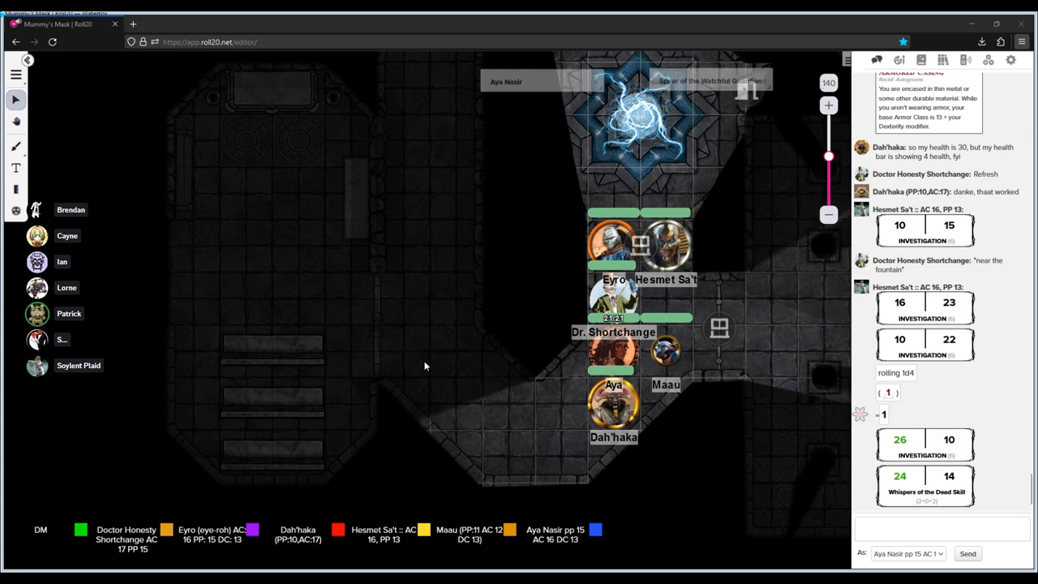
{"action": "mouse_move", "coordinate": [434, 353]}
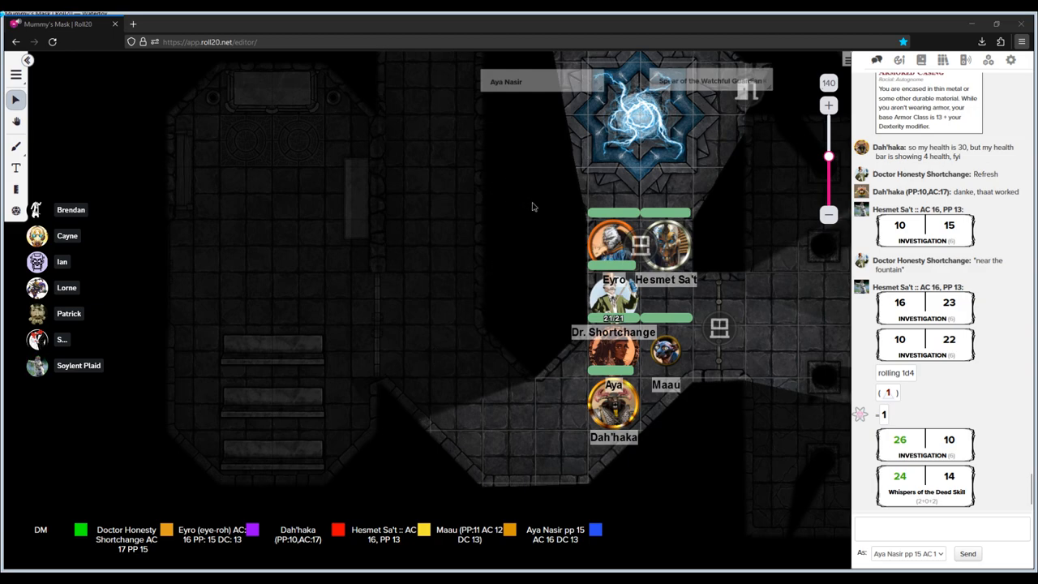
{"action": "mouse_move", "coordinate": [417, 366]}
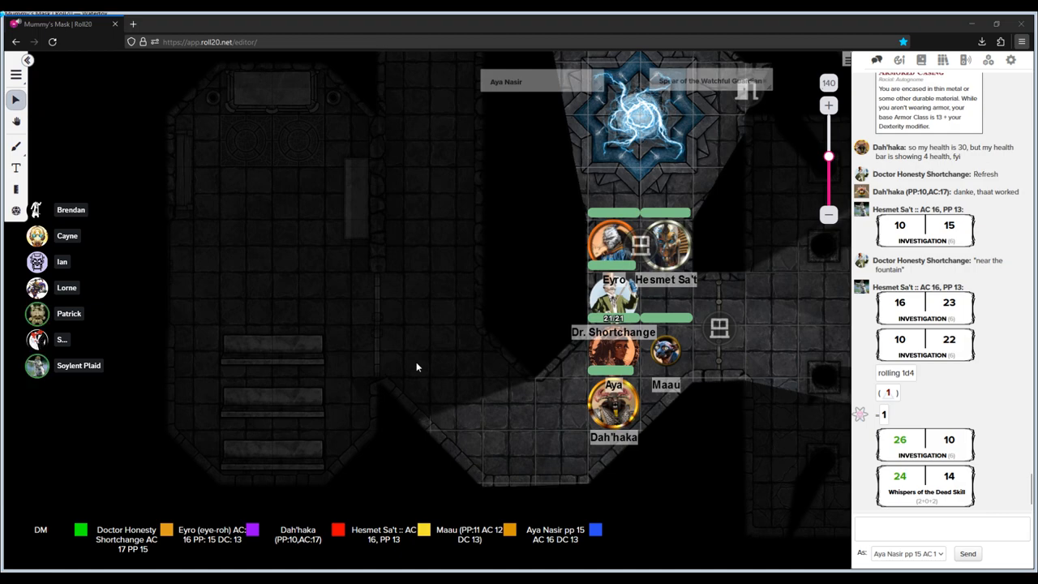
{"action": "mouse_move", "coordinate": [531, 154]}
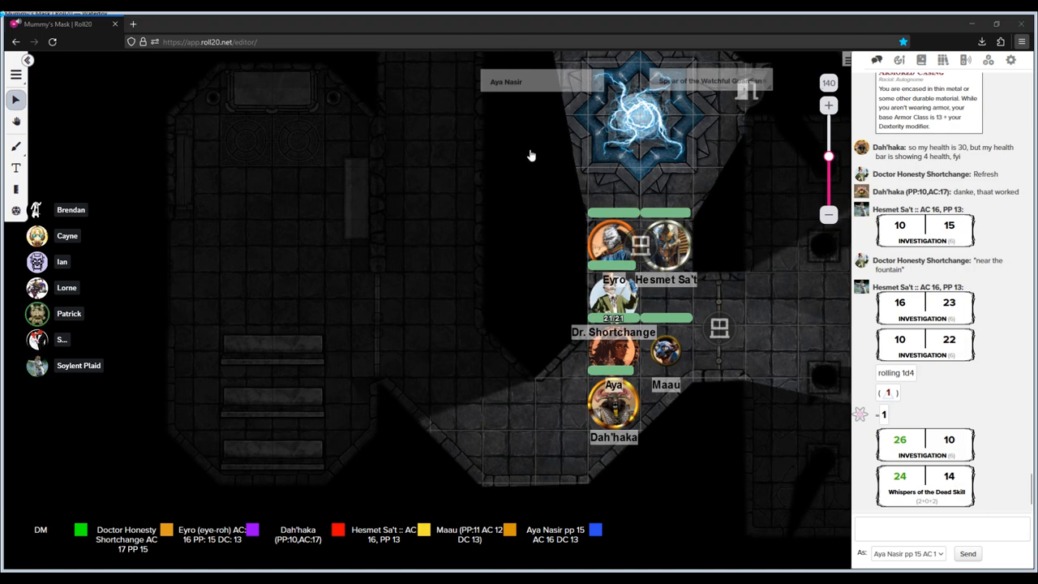
{"action": "mouse_move", "coordinate": [306, 135]}
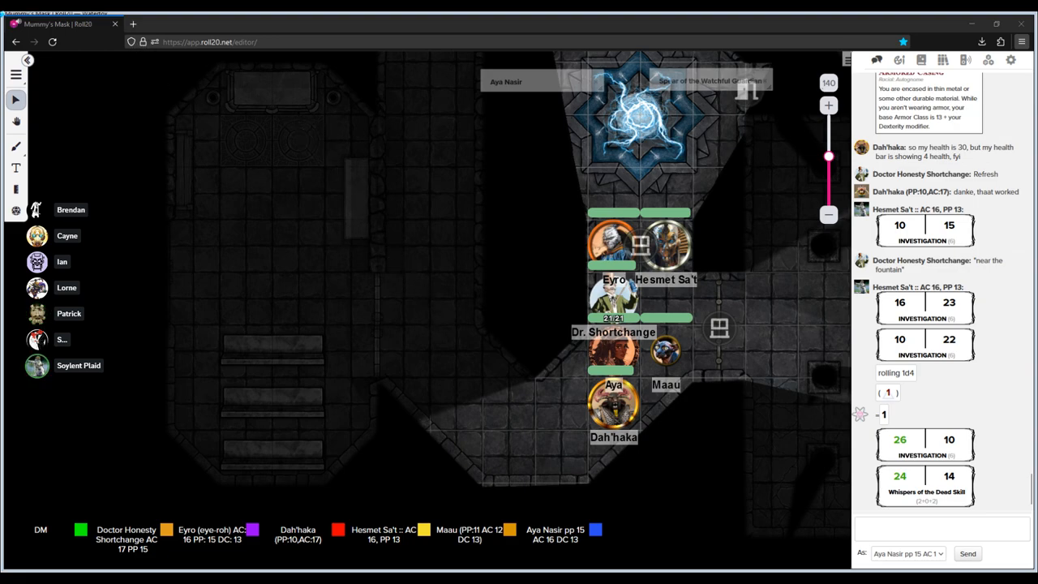
{"action": "mouse_move", "coordinate": [481, 329]}
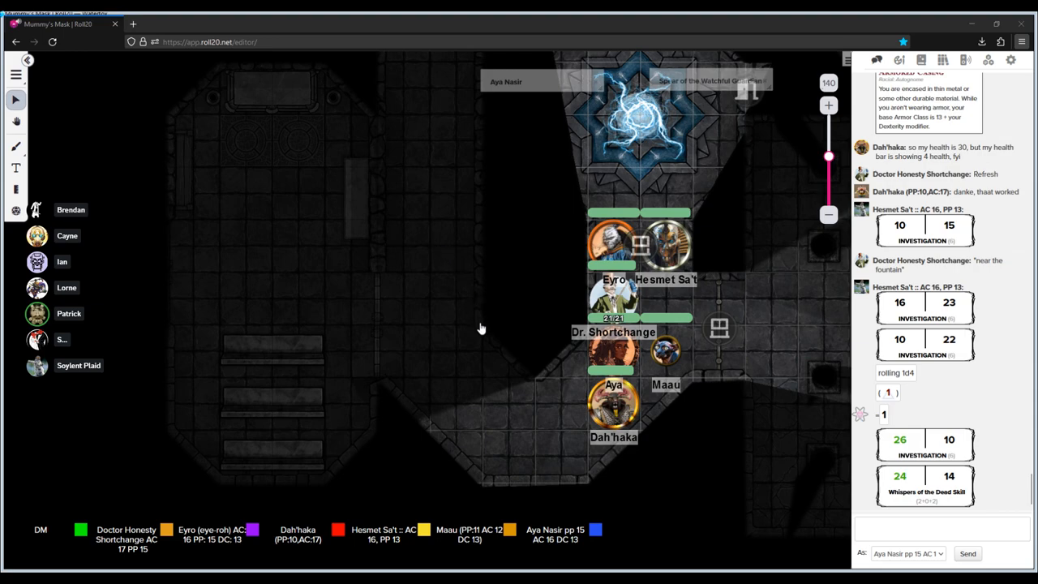
{"action": "mouse_move", "coordinate": [305, 178]}
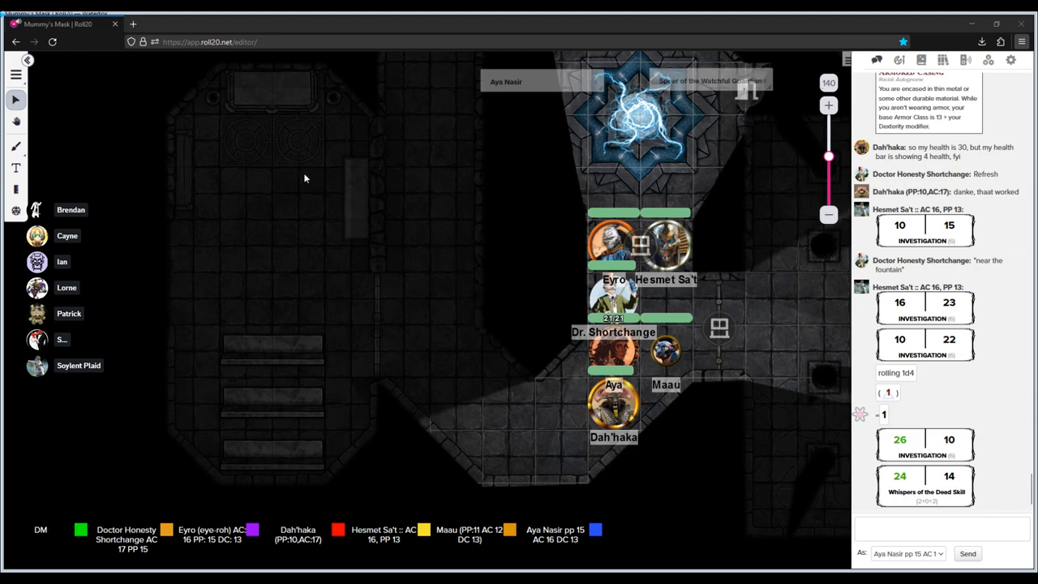
{"action": "mouse_move", "coordinate": [469, 374]}
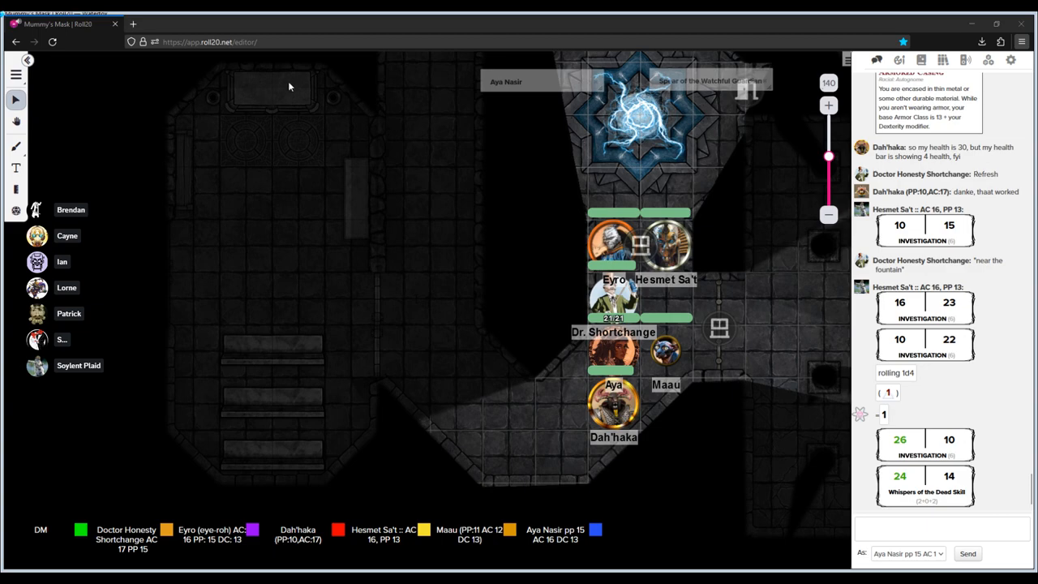
{"action": "mouse_move", "coordinate": [543, 342]}
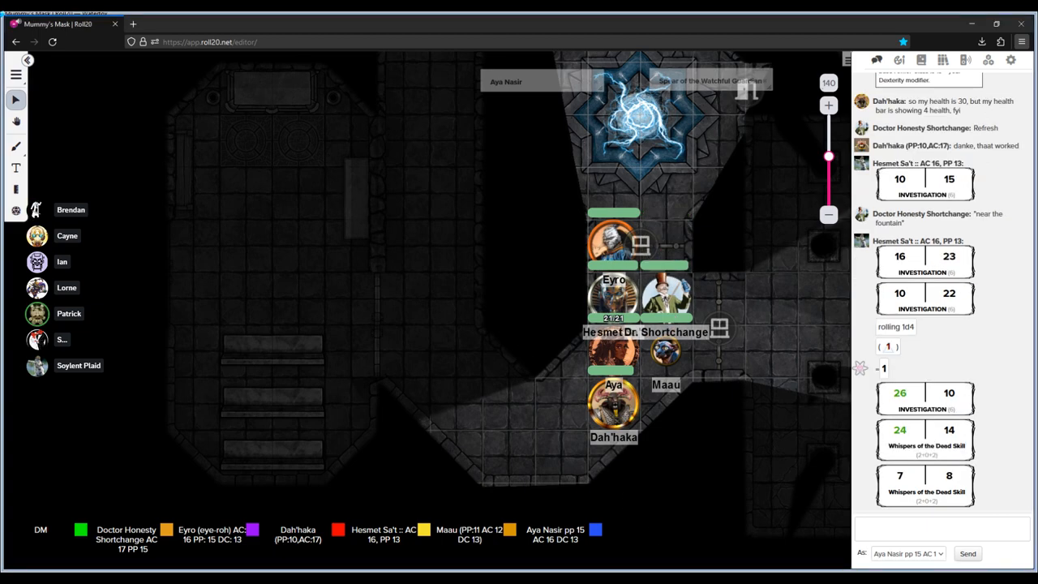
{"action": "mouse_move", "coordinate": [404, 495]}
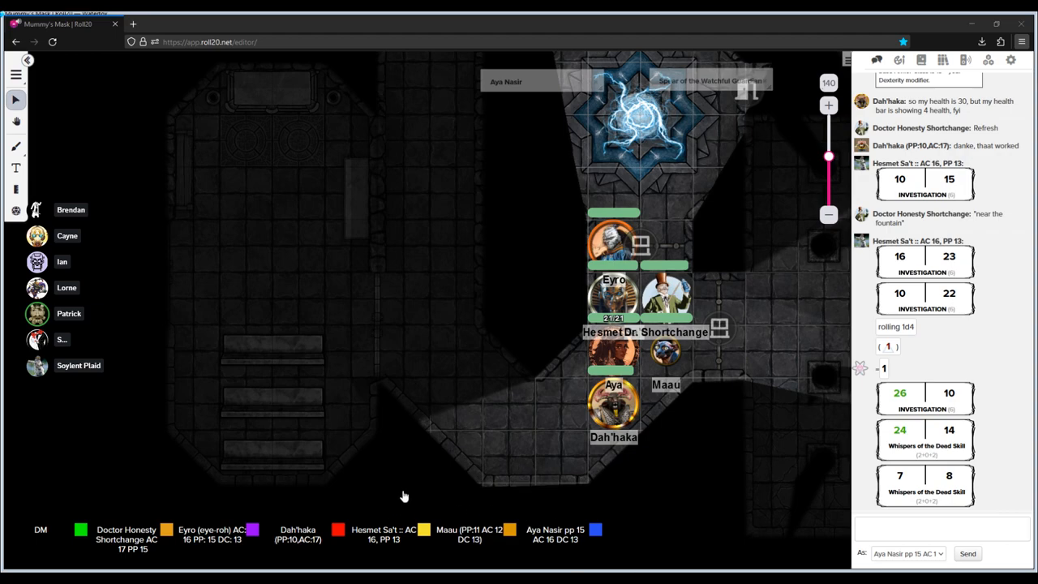
{"action": "mouse_move", "coordinate": [245, 356]}
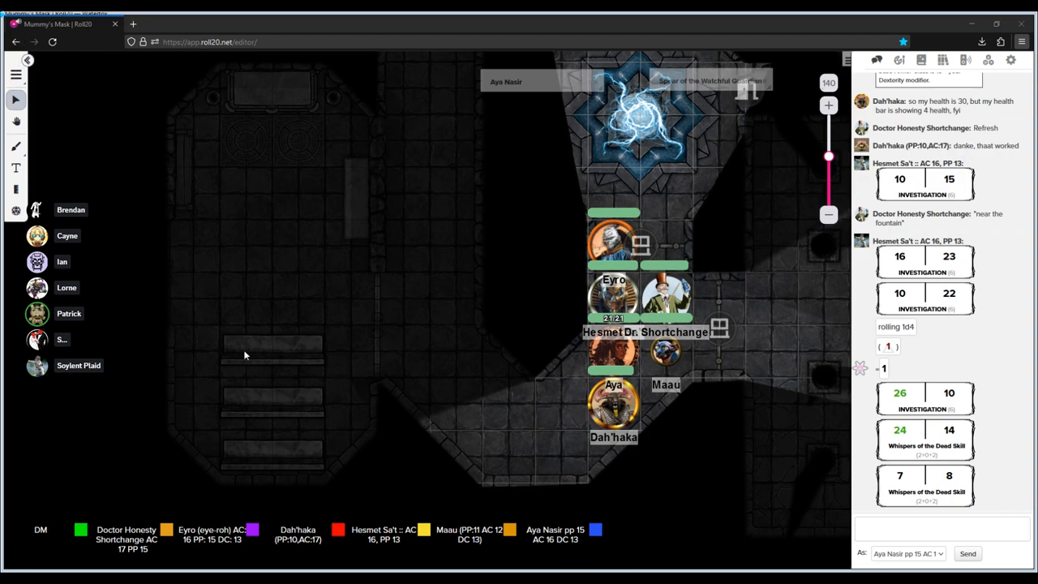
{"action": "mouse_move", "coordinate": [95, 326]}
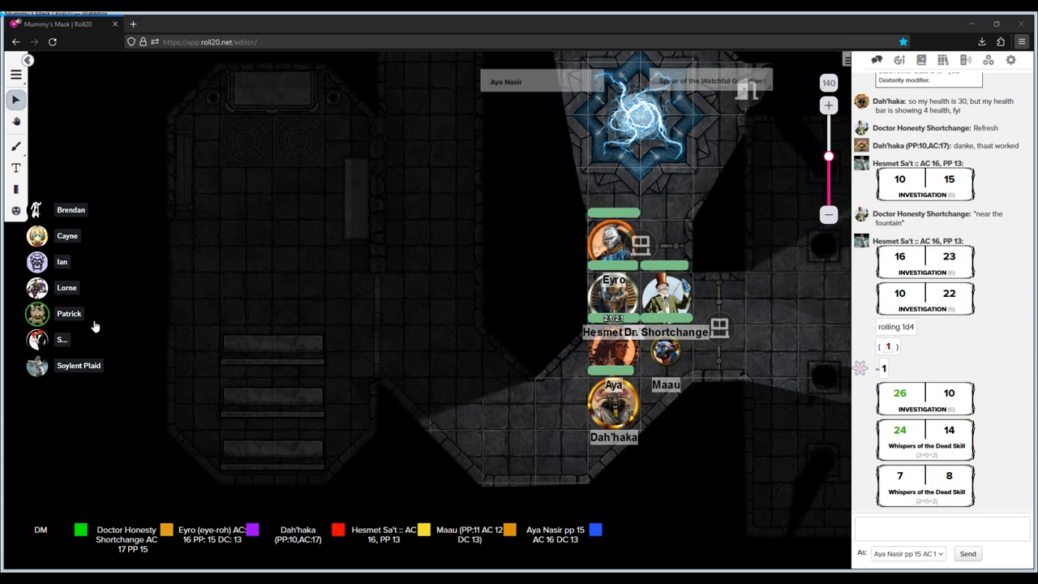
{"action": "mouse_move", "coordinate": [100, 401]}
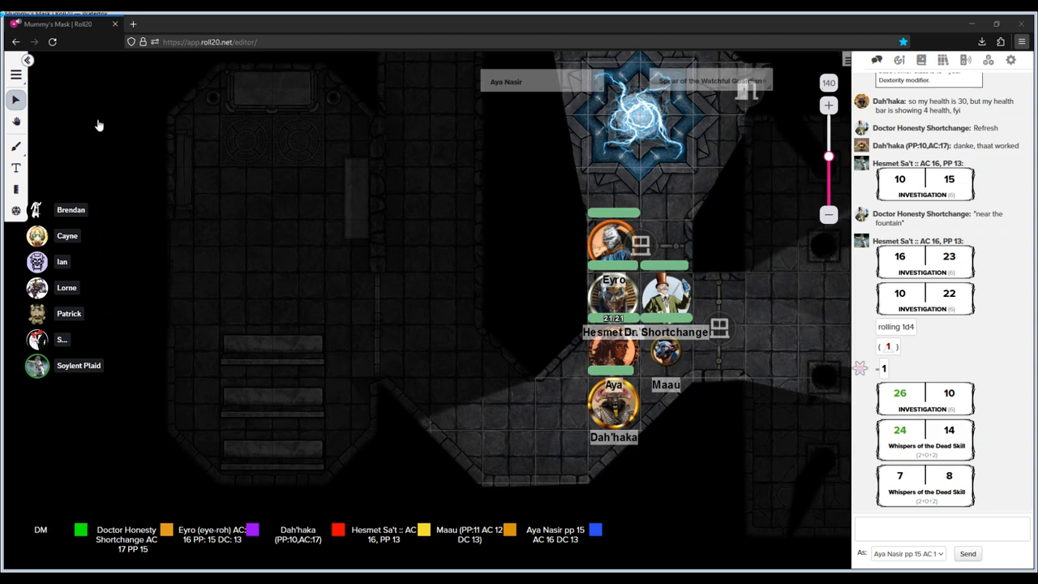
{"action": "mouse_move", "coordinate": [377, 505]}
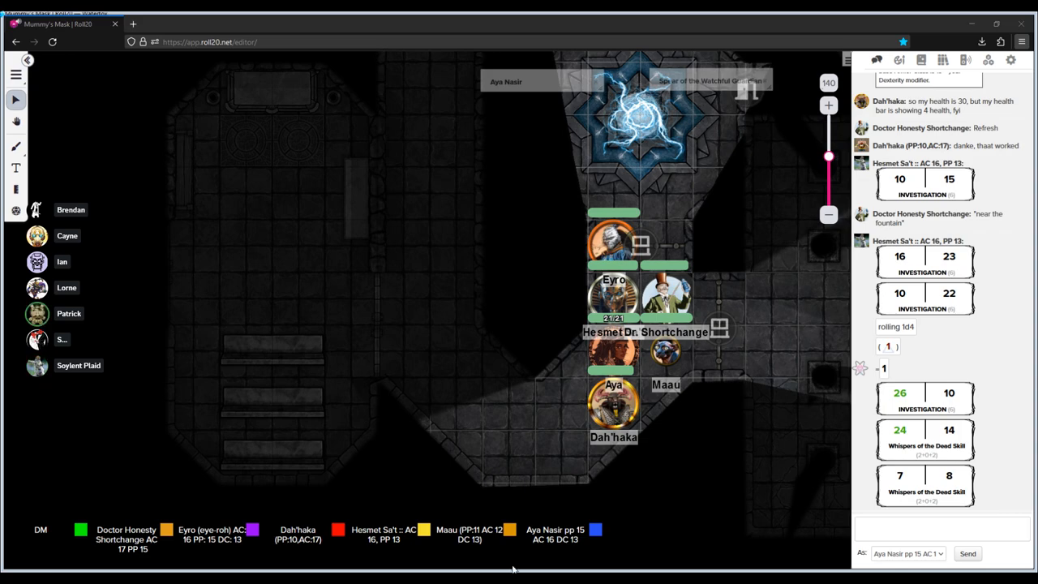
{"action": "mouse_move", "coordinate": [266, 37]}
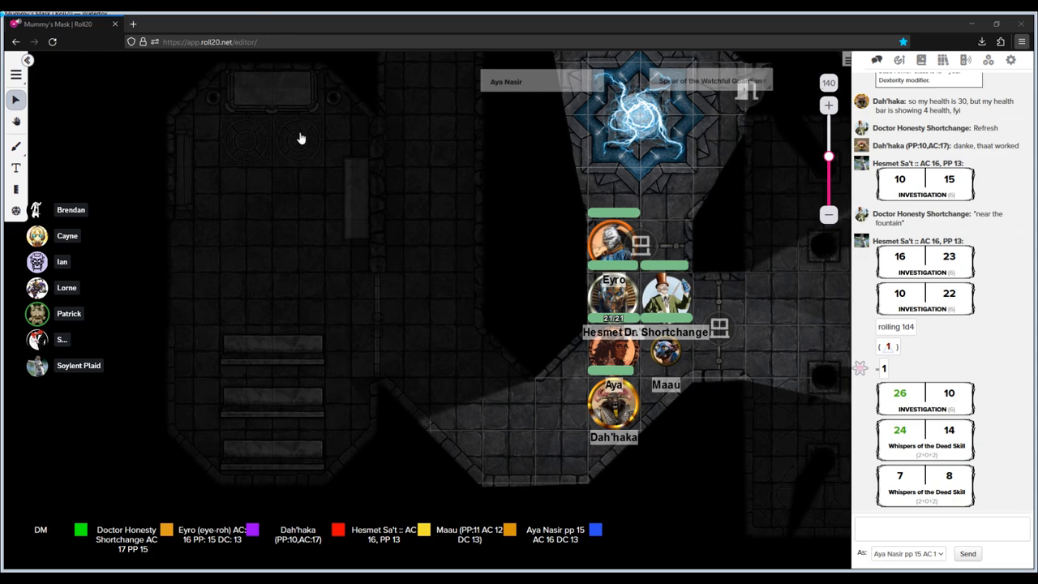
{"action": "mouse_move", "coordinate": [225, 162]}
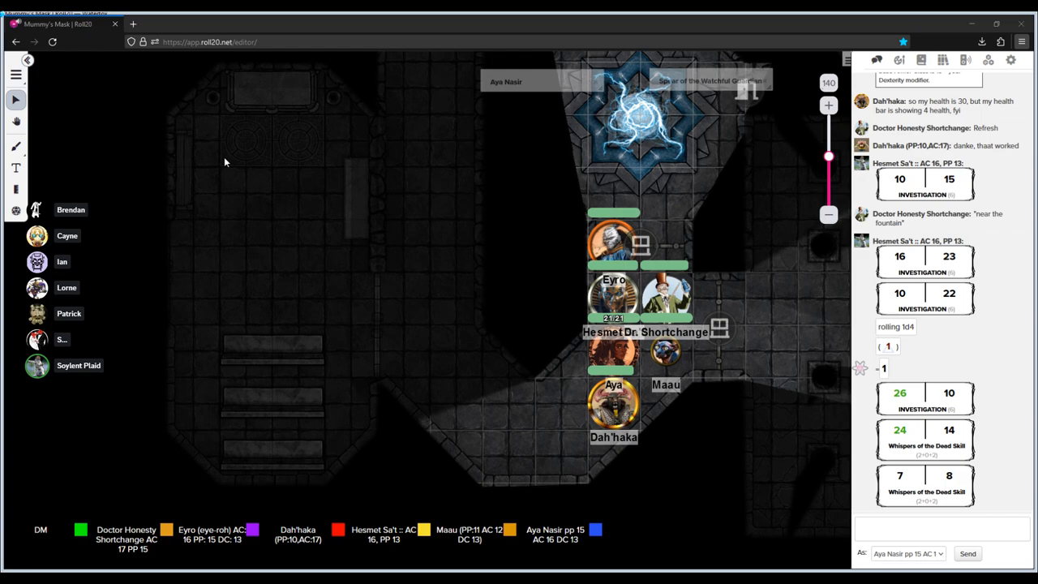
{"action": "mouse_move", "coordinate": [306, 76]}
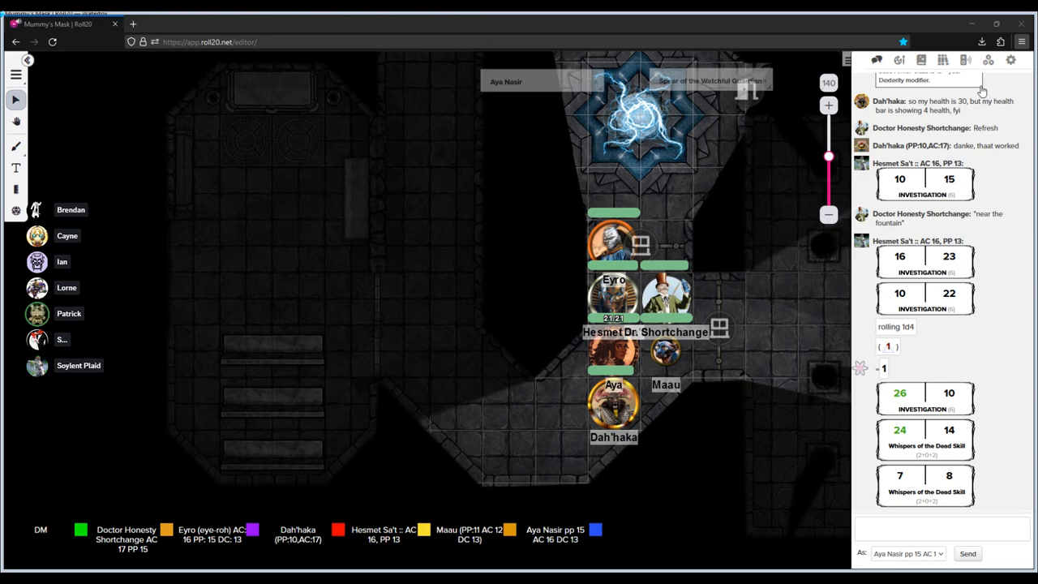
{"action": "mouse_move", "coordinate": [1013, 291]}
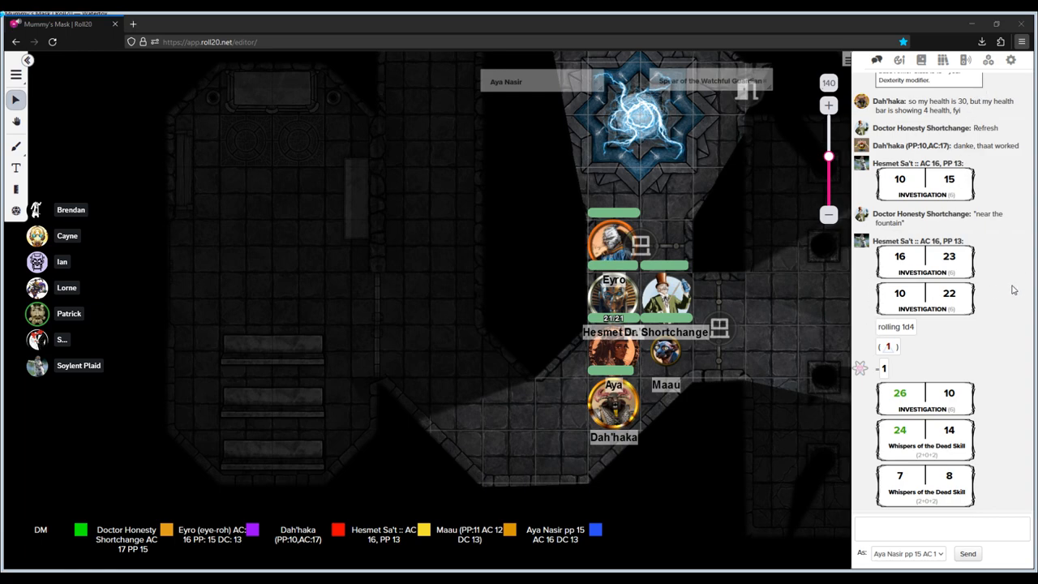
{"action": "mouse_move", "coordinate": [888, 111]}
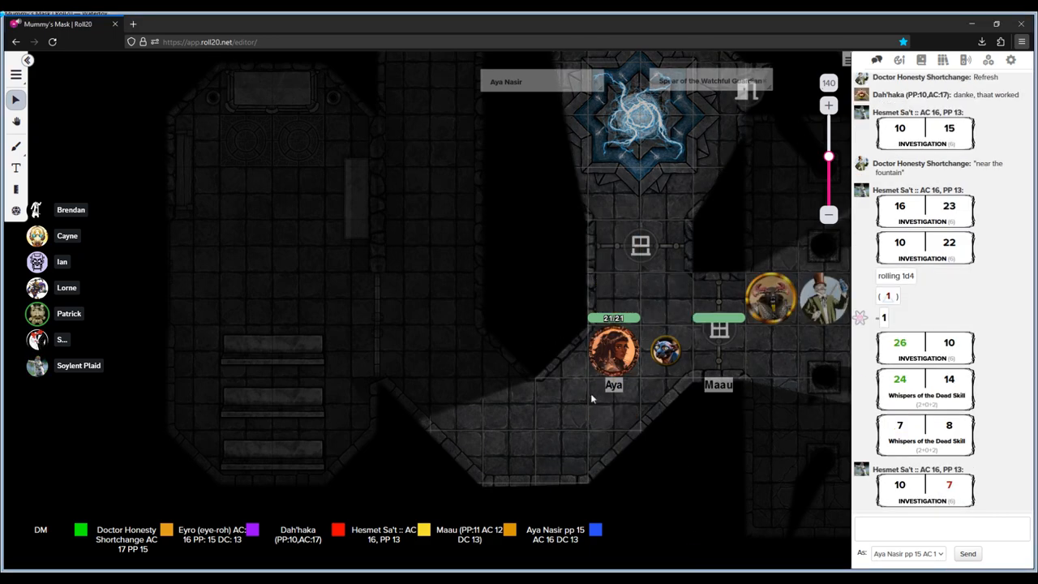
- Pan the map to the pillared chamber where the party surrounds Dah'haka
{"action": "left_click_drag", "start_coordinate": [614, 351], "coordinate": [784, 306]}
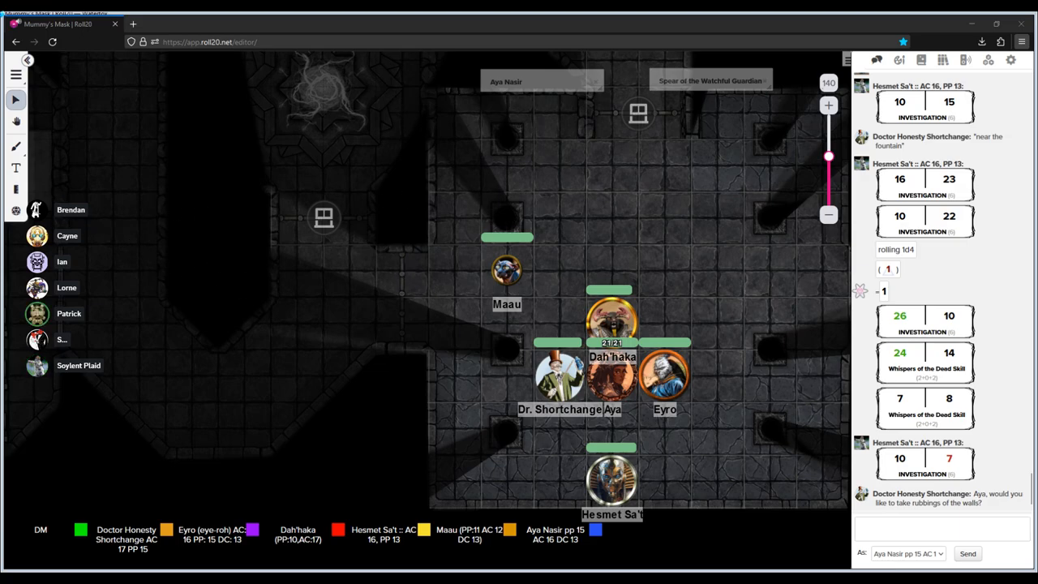
{"action": "mouse_move", "coordinate": [164, 276]}
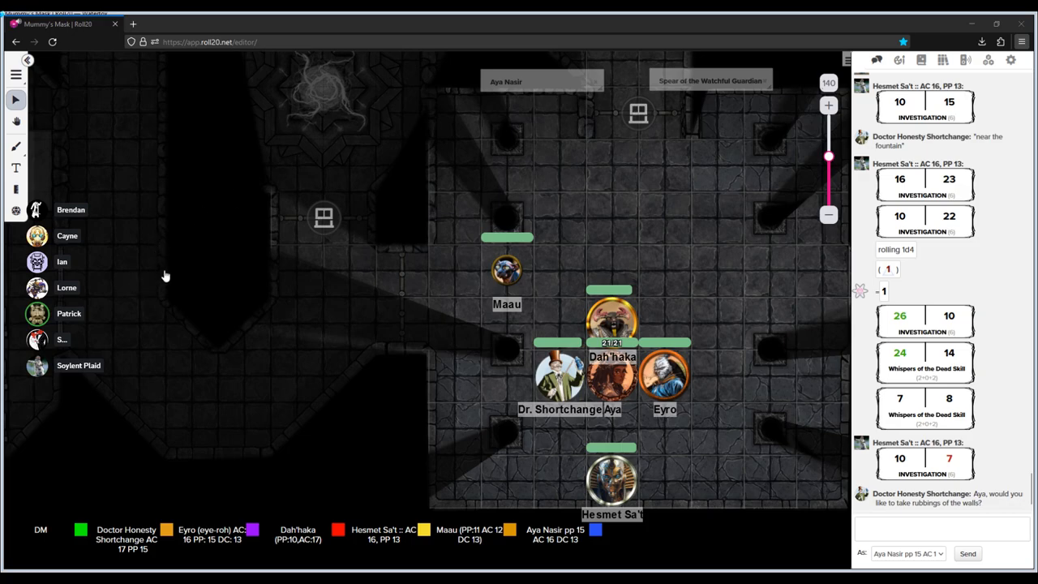
{"action": "mouse_move", "coordinate": [541, 303]}
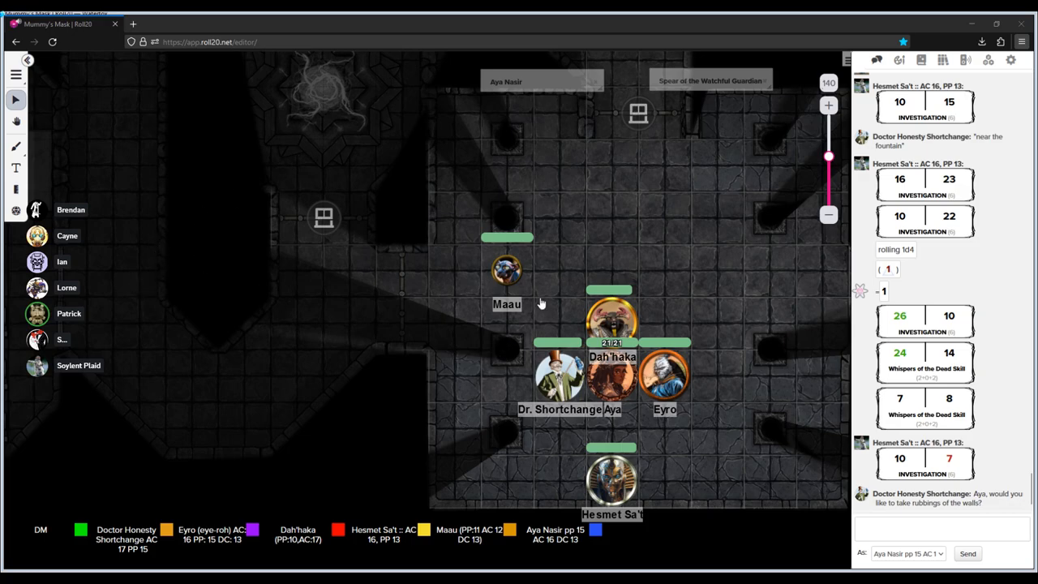
{"action": "mouse_move", "coordinate": [357, 367]}
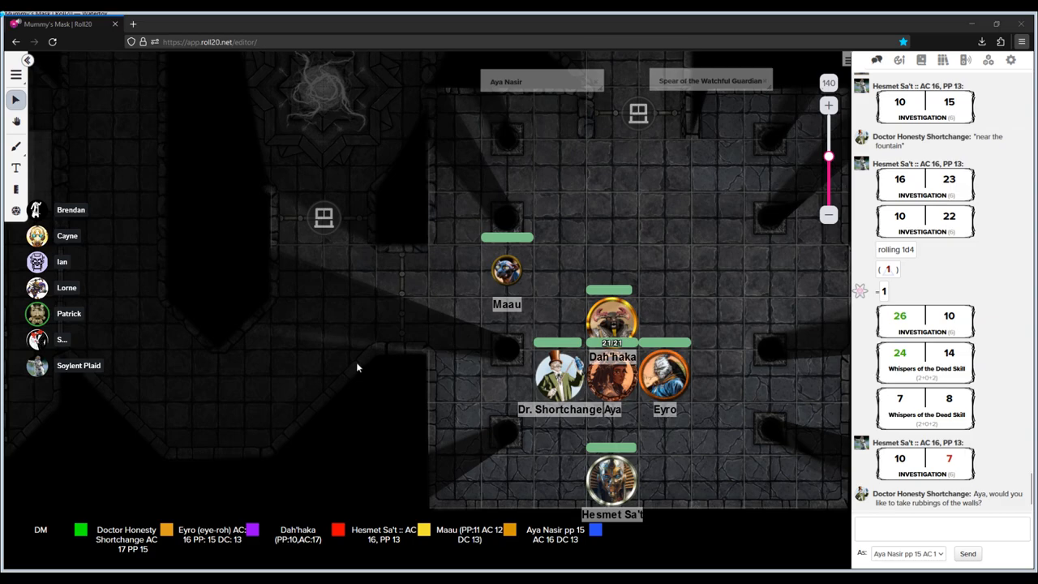
{"action": "mouse_move", "coordinate": [494, 422]}
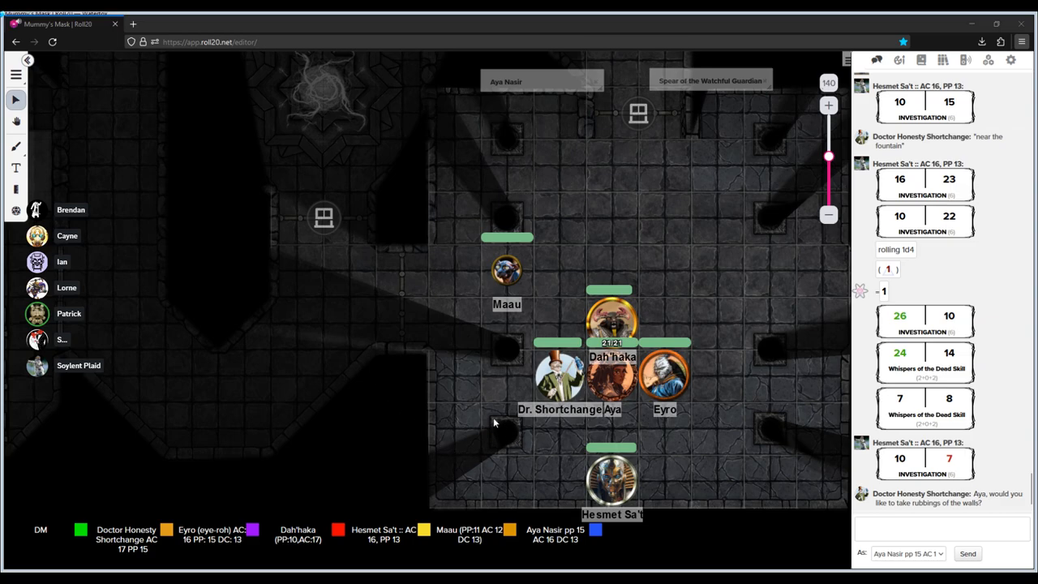
{"action": "mouse_move", "coordinate": [415, 402]}
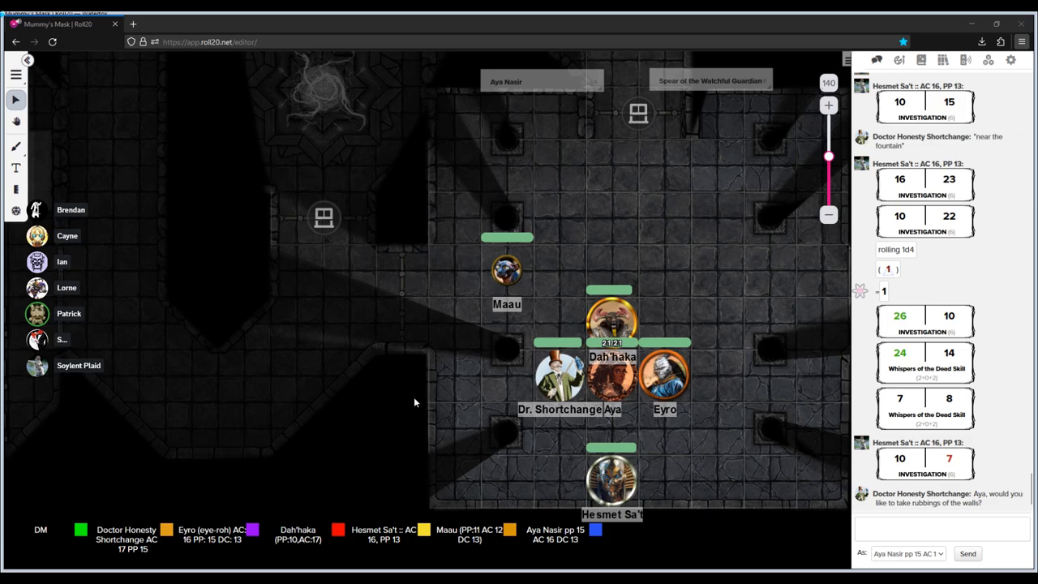
{"action": "mouse_move", "coordinate": [396, 362]}
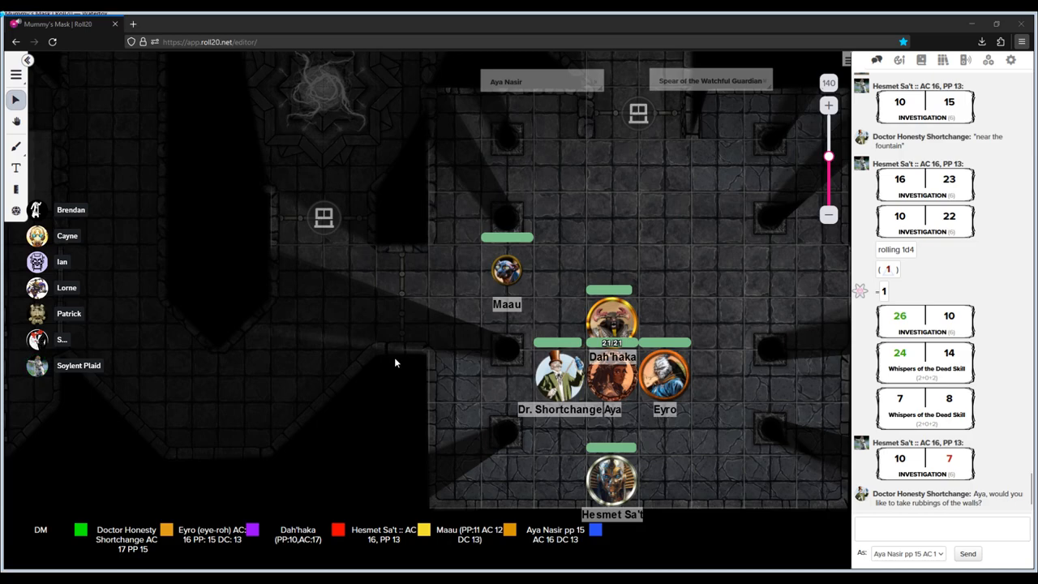
{"action": "mouse_move", "coordinate": [962, 83]}
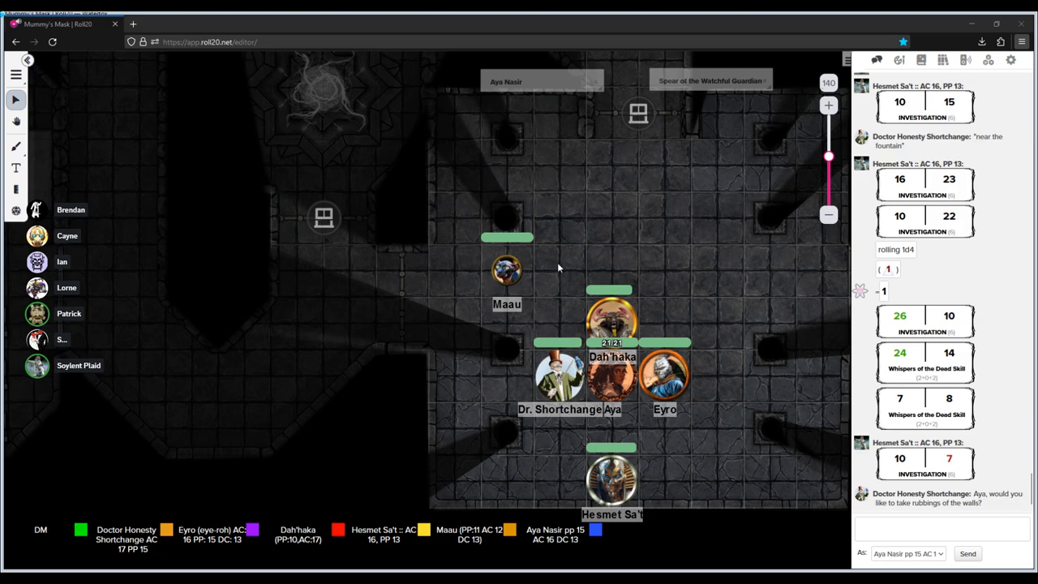
{"action": "mouse_move", "coordinate": [473, 446]}
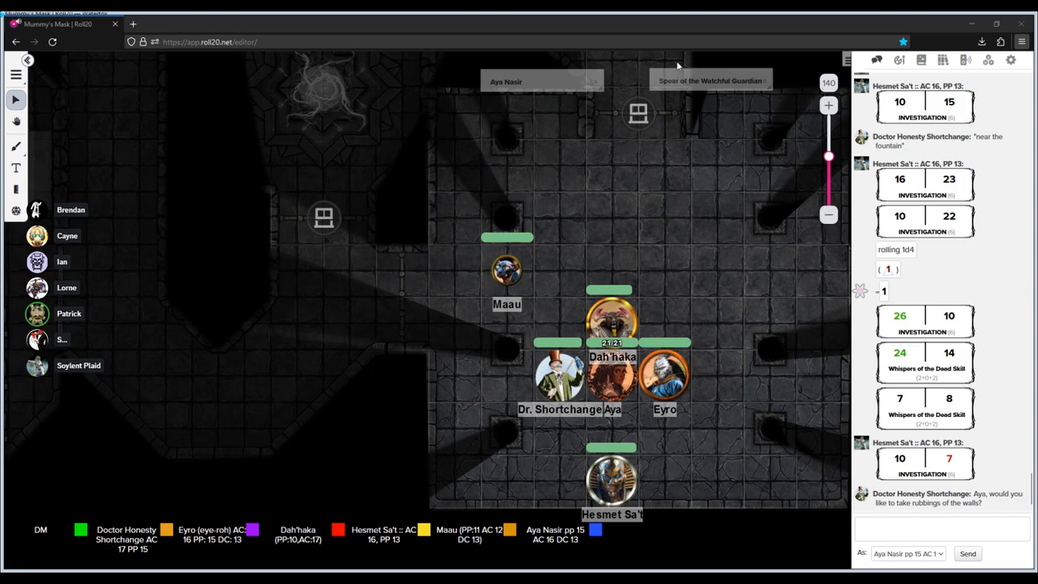
{"action": "mouse_move", "coordinate": [785, 50]}
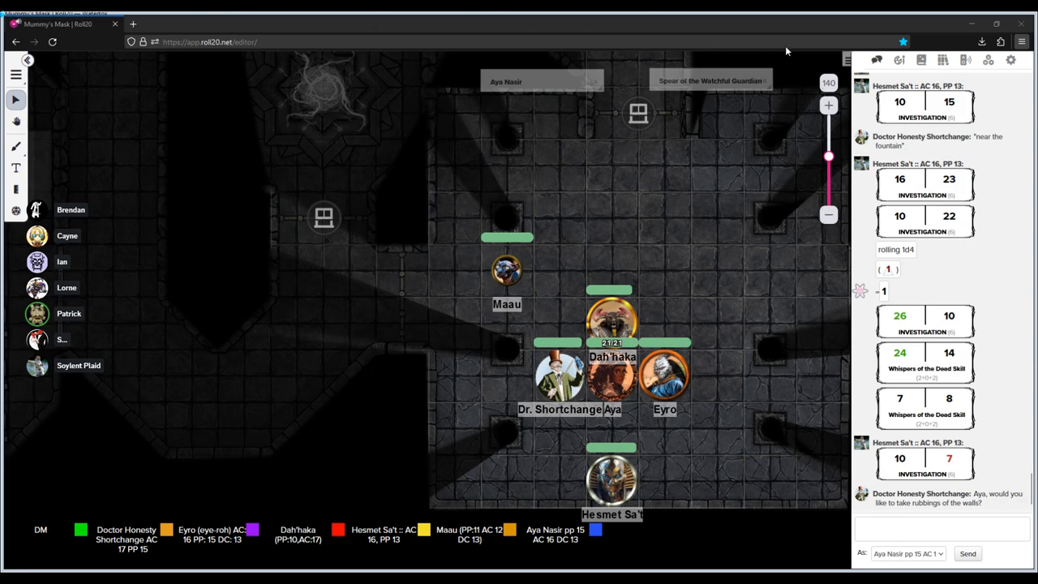
{"action": "mouse_move", "coordinate": [636, 245]}
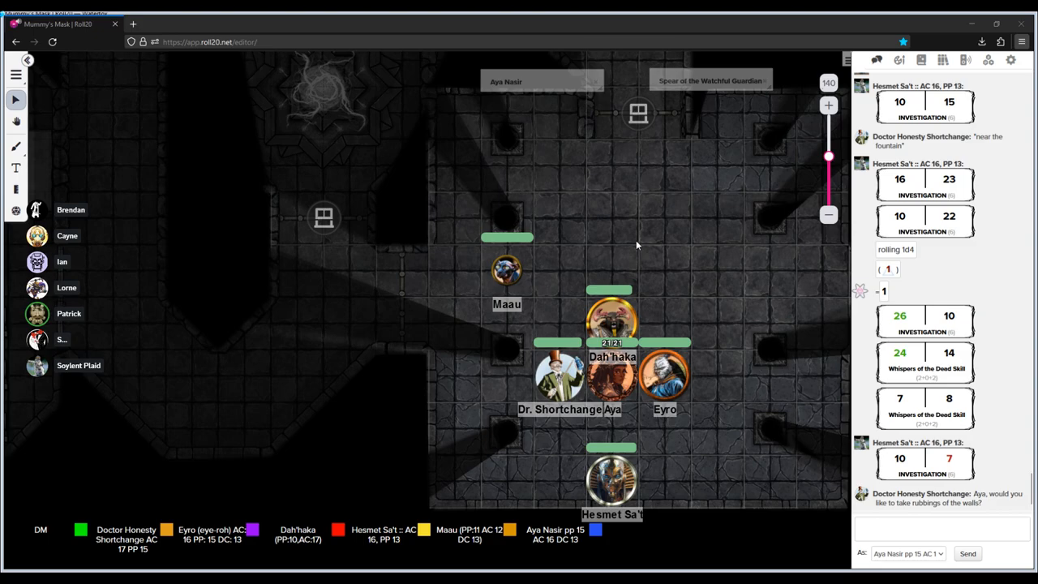
{"action": "mouse_move", "coordinate": [592, 29]}
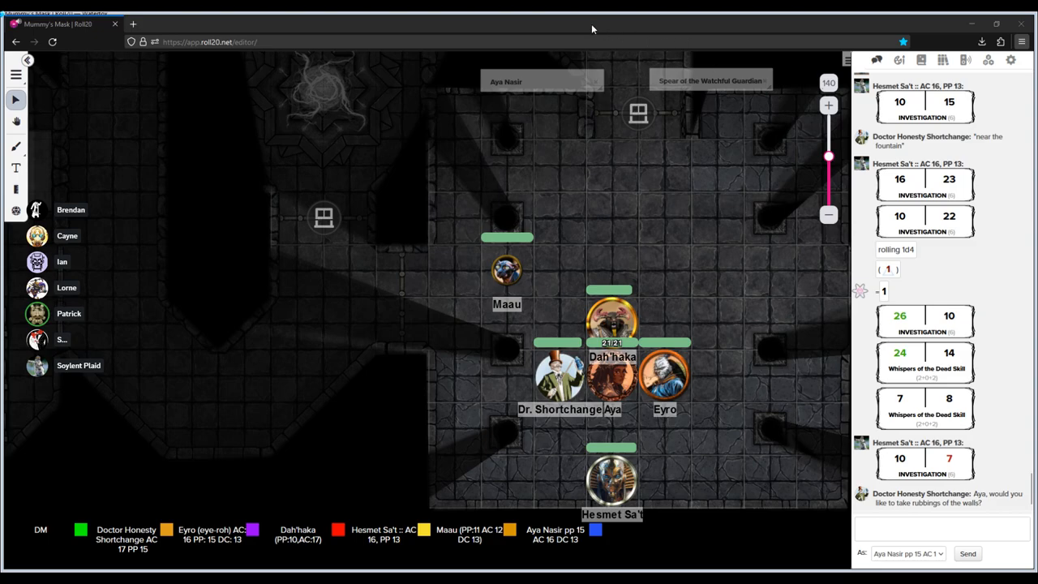
{"action": "mouse_move", "coordinate": [815, 25]}
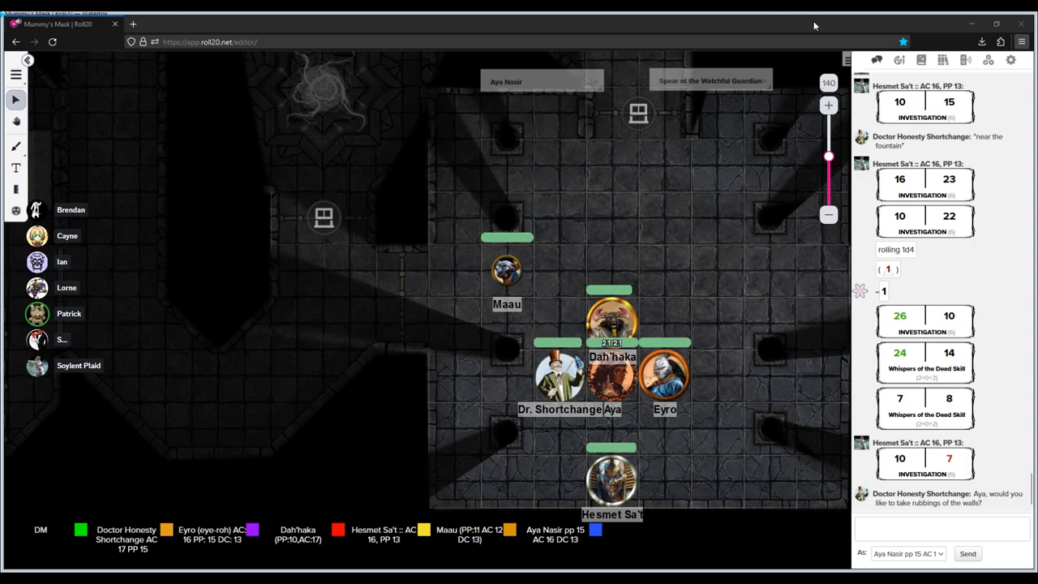
{"action": "mouse_move", "coordinate": [335, 20]}
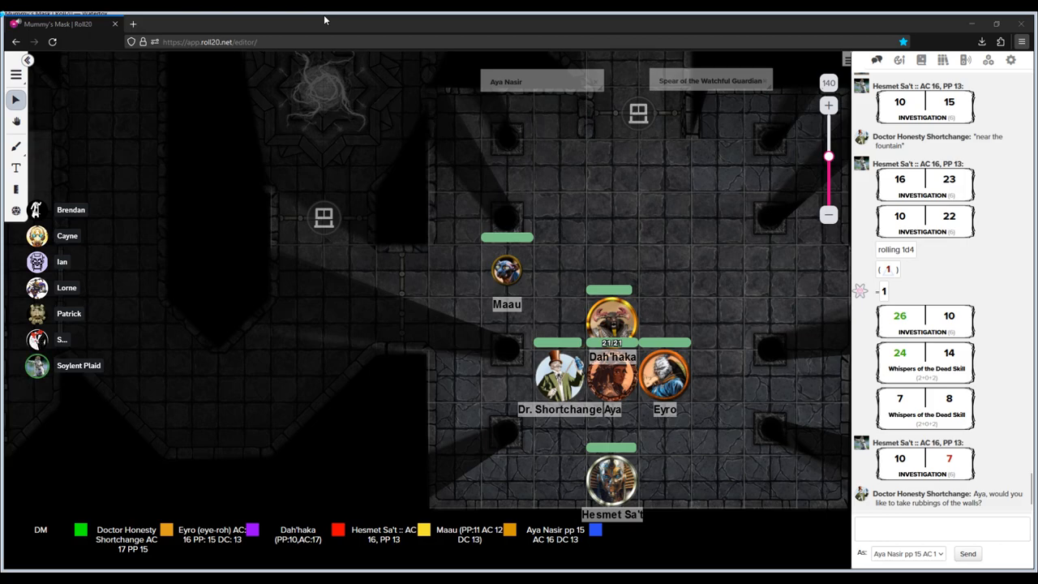
{"action": "mouse_move", "coordinate": [810, 27]}
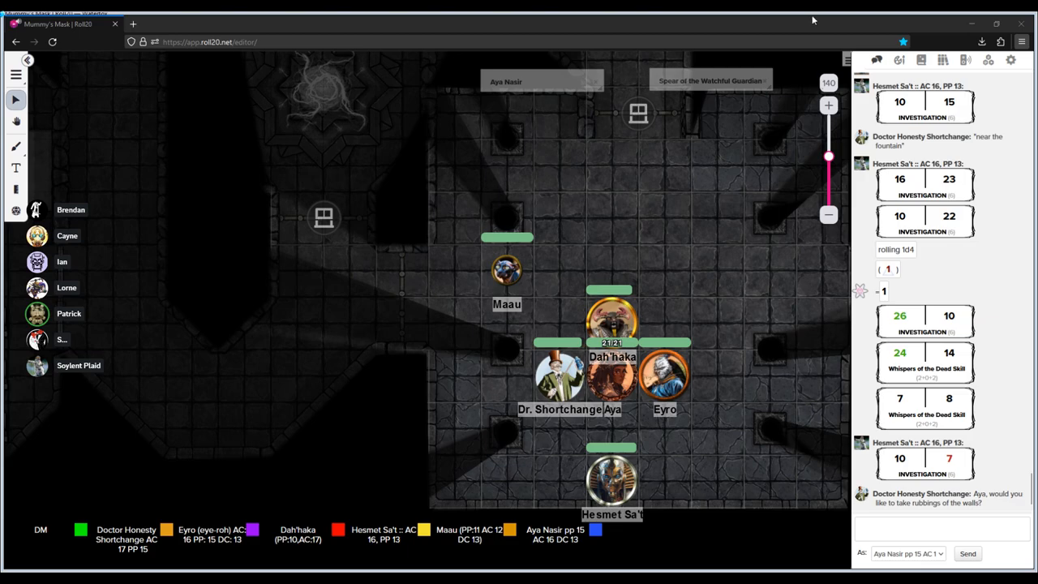
{"action": "mouse_move", "coordinate": [587, 40]}
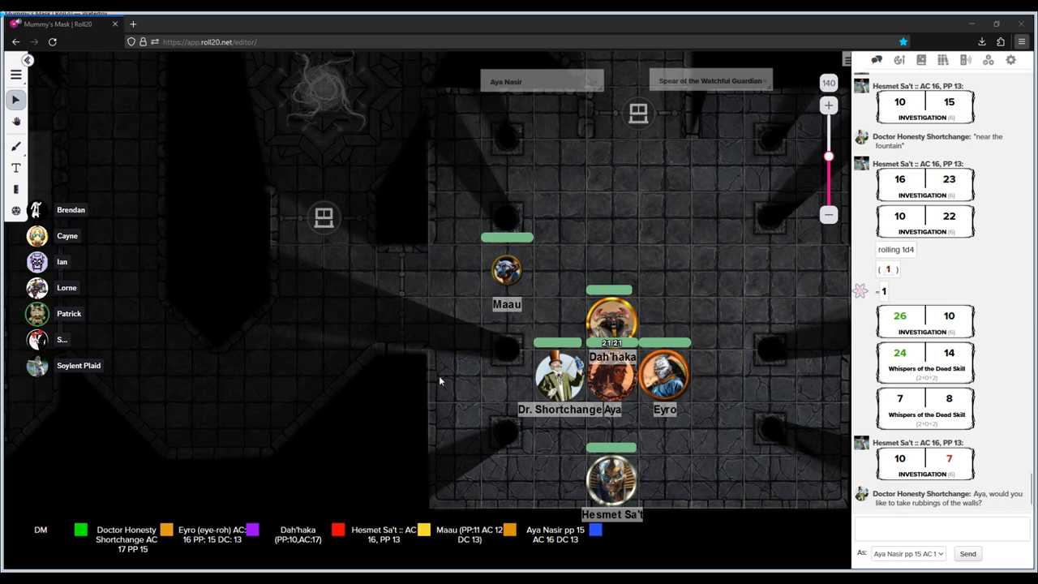
{"action": "mouse_move", "coordinate": [674, 388]}
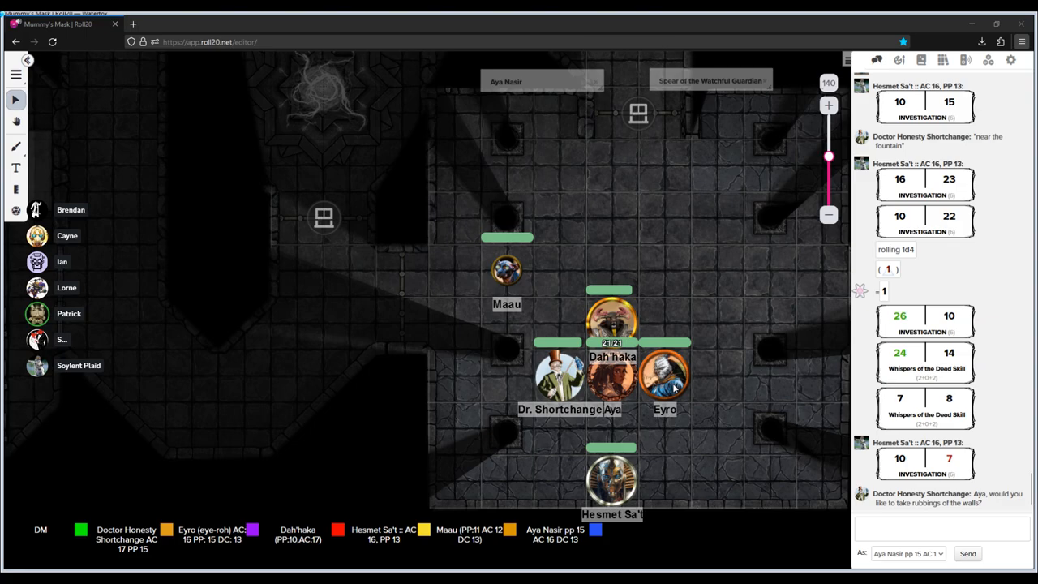
{"action": "mouse_move", "coordinate": [507, 20]}
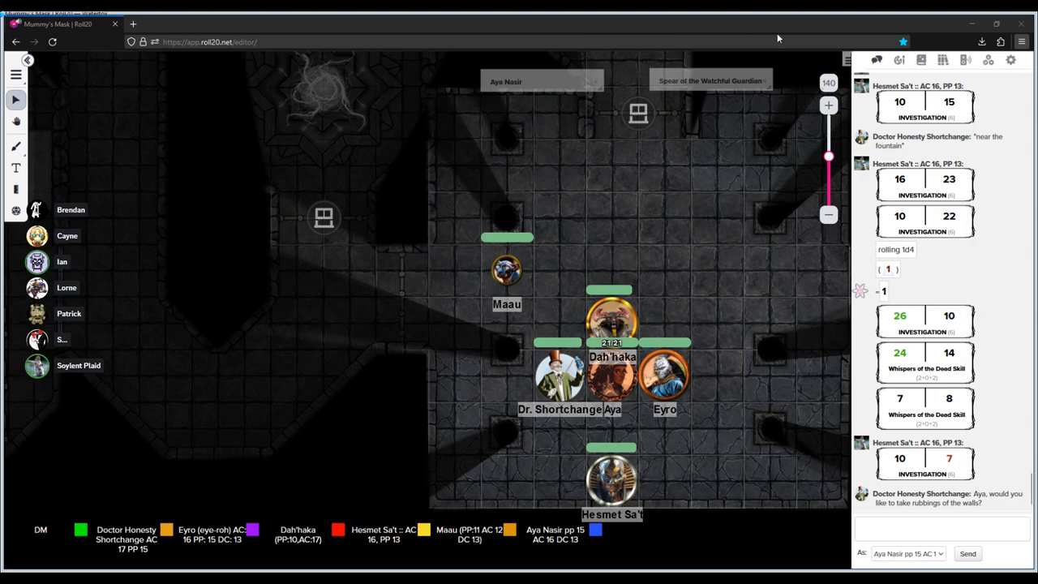
{"action": "mouse_move", "coordinate": [611, 19]}
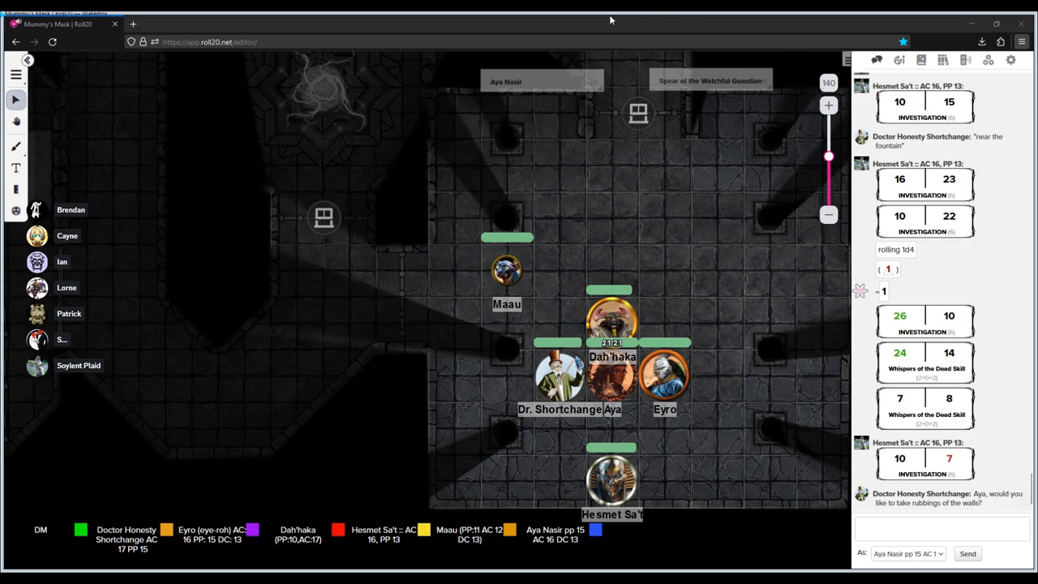
{"action": "mouse_move", "coordinate": [600, 288]}
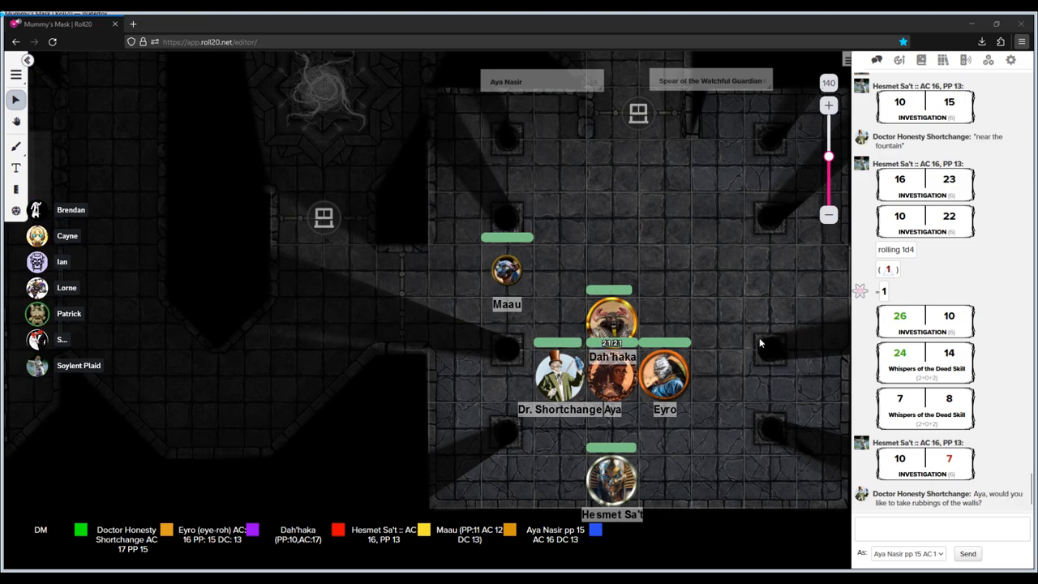
{"action": "mouse_move", "coordinate": [704, 300]}
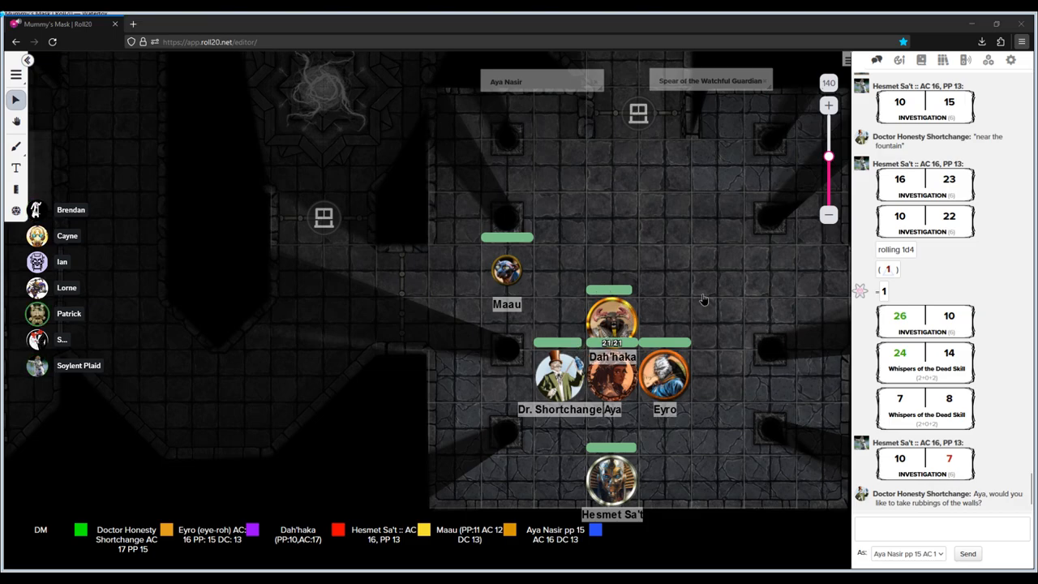
{"action": "mouse_move", "coordinate": [314, 20]}
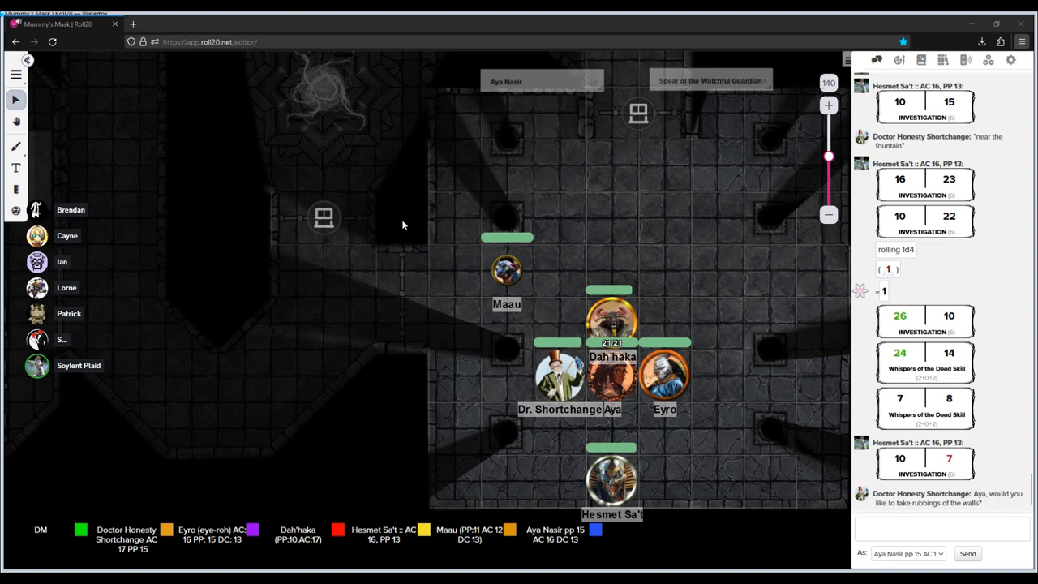
{"action": "mouse_move", "coordinate": [216, 206]}
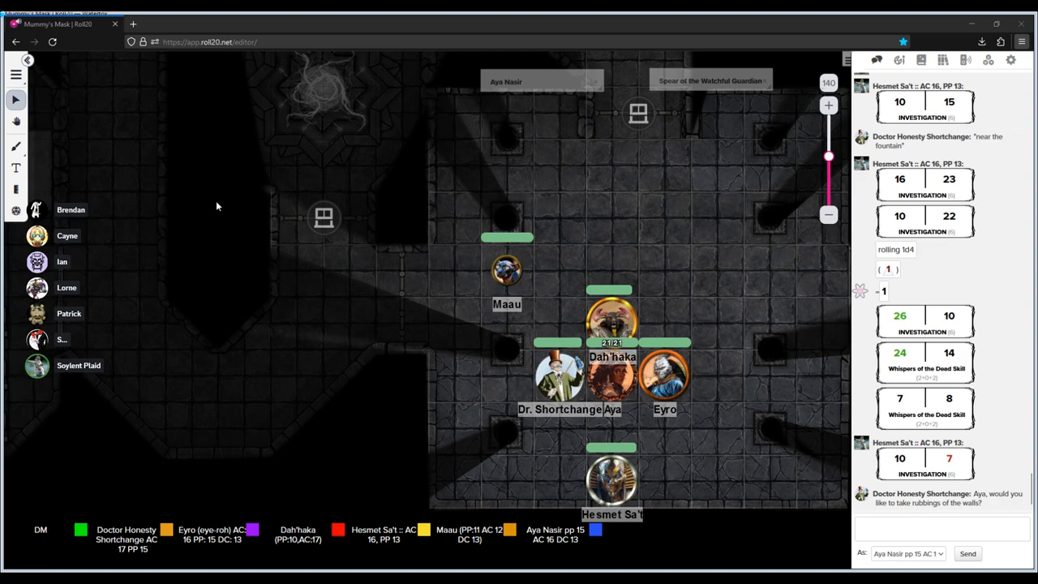
{"action": "mouse_move", "coordinate": [424, 255]}
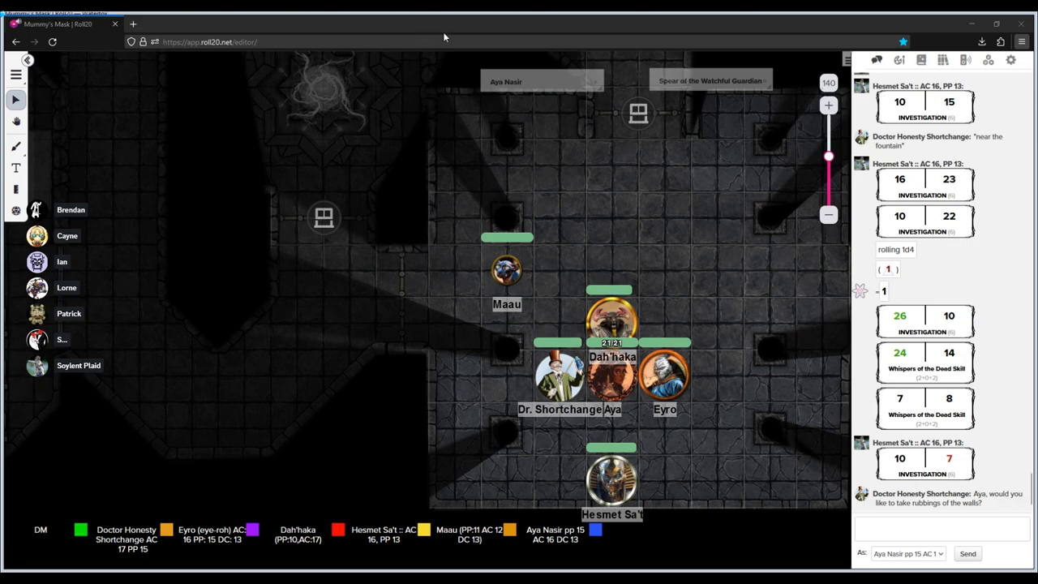
{"action": "mouse_move", "coordinate": [612, 20]}
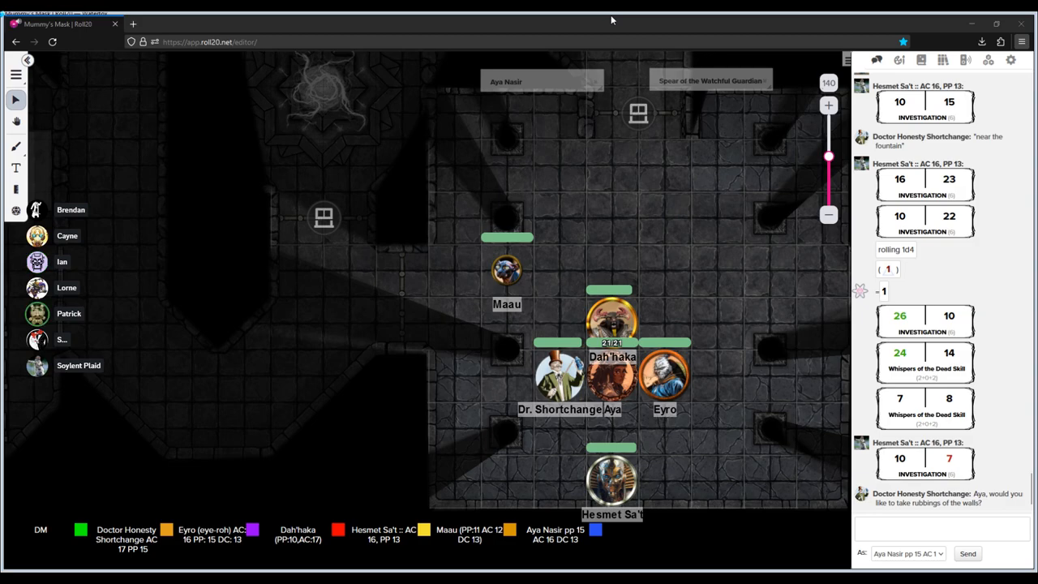
{"action": "mouse_move", "coordinate": [592, 168]}
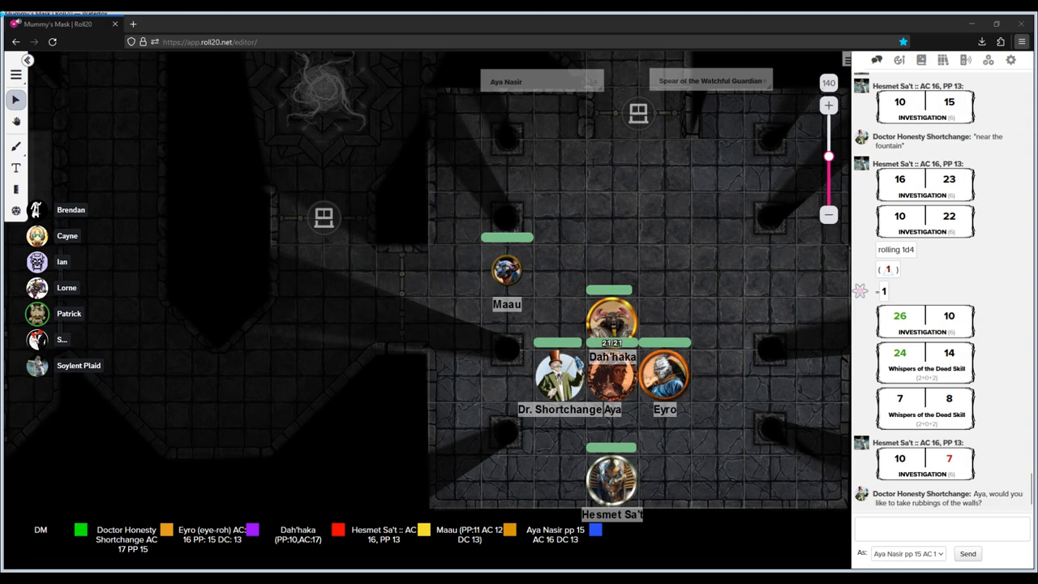
{"action": "mouse_move", "coordinate": [592, 167]}
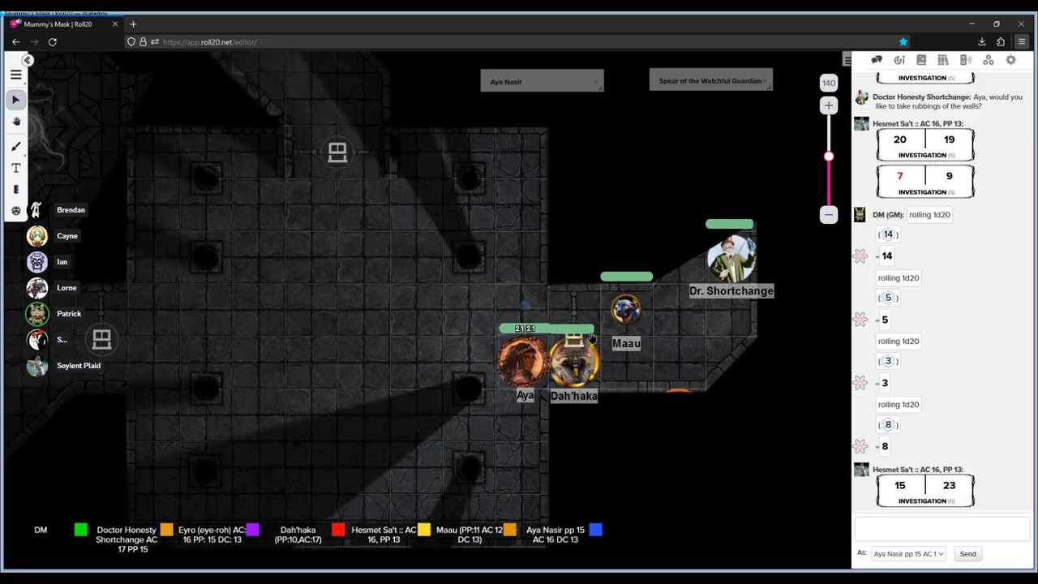
- Pan the map to show Hesmet Sa't in the northern passage below the sarcophagus relief
{"action": "left_click_drag", "start_coordinate": [525, 365], "coordinate": [673, 316]}
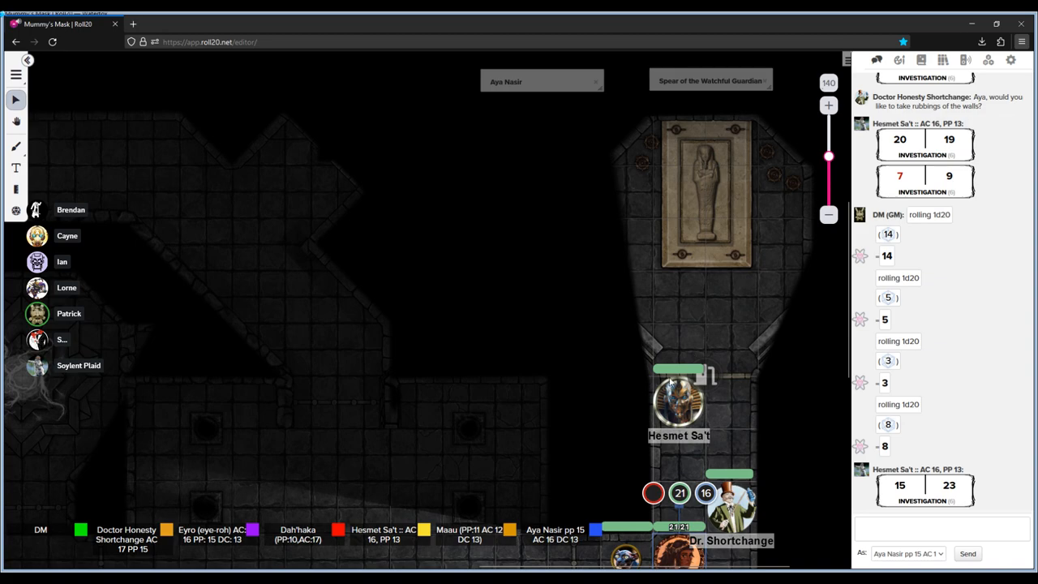
{"action": "mouse_move", "coordinate": [511, 511]}
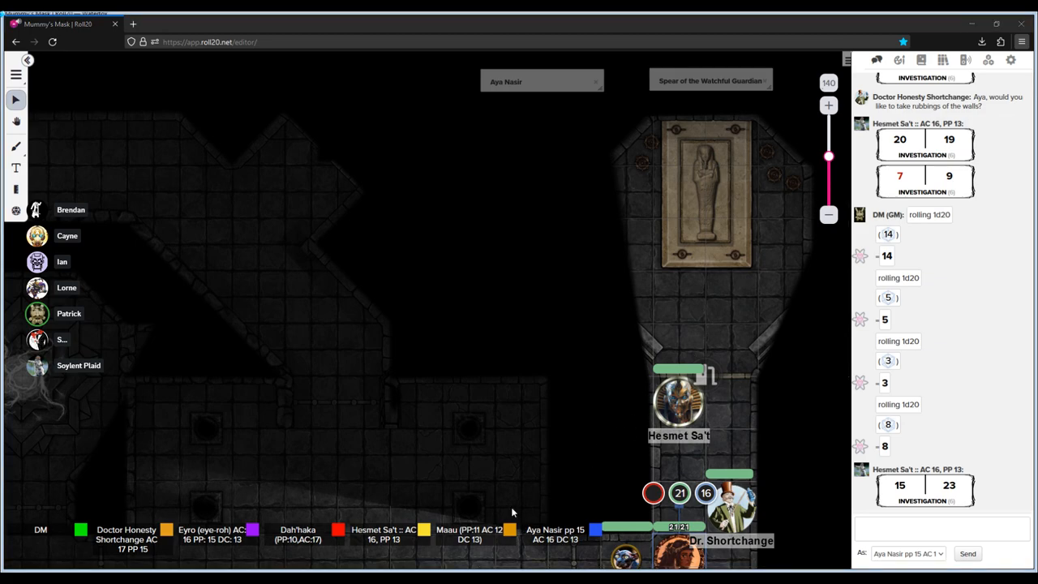
{"action": "mouse_move", "coordinate": [475, 371]}
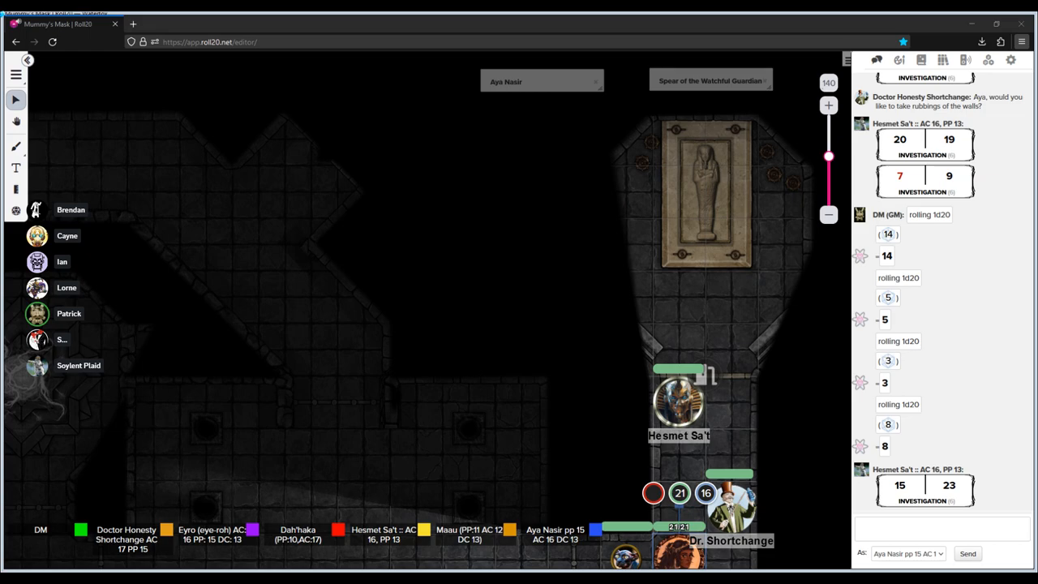
{"action": "mouse_move", "coordinate": [475, 371]}
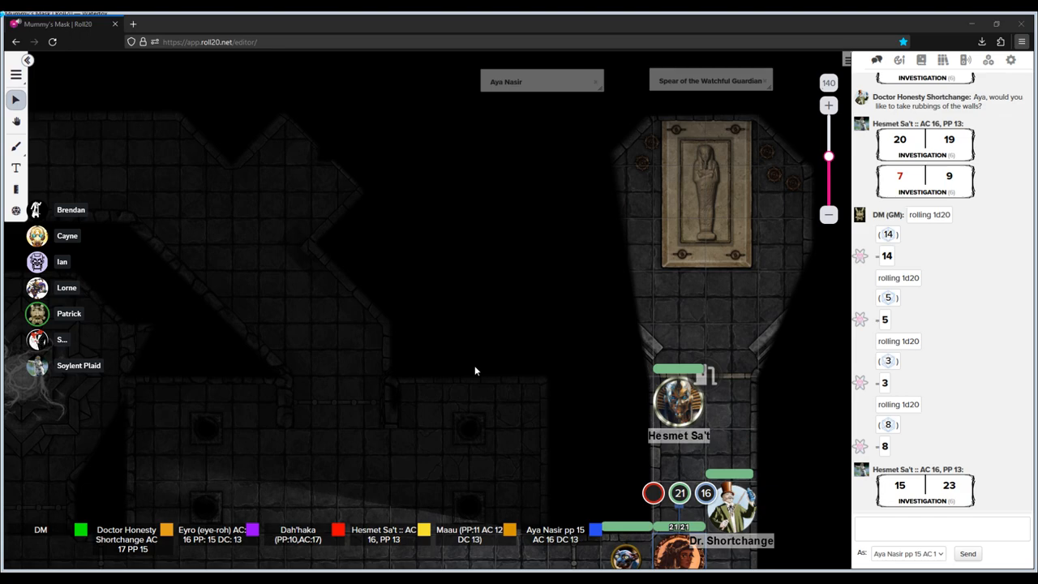
{"action": "mouse_move", "coordinate": [339, 284]}
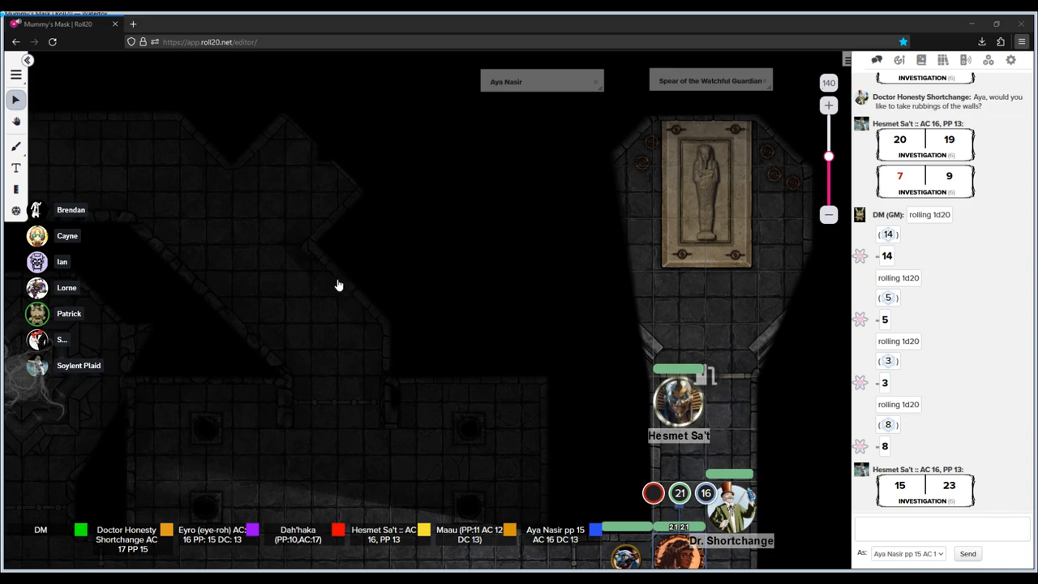
{"action": "mouse_move", "coordinate": [498, 293]}
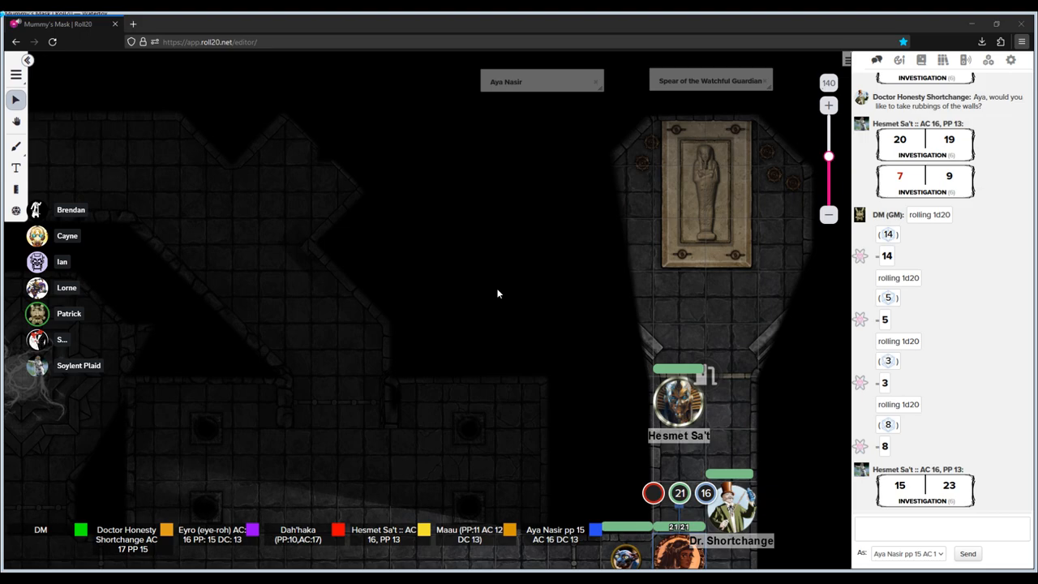
{"action": "mouse_move", "coordinate": [500, 296]}
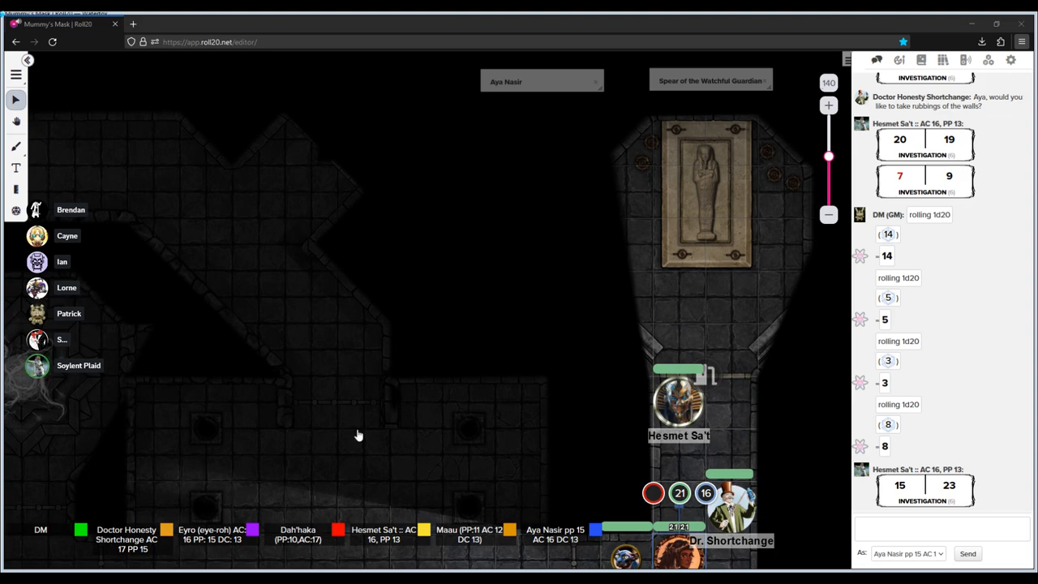
{"action": "mouse_move", "coordinate": [444, 398]}
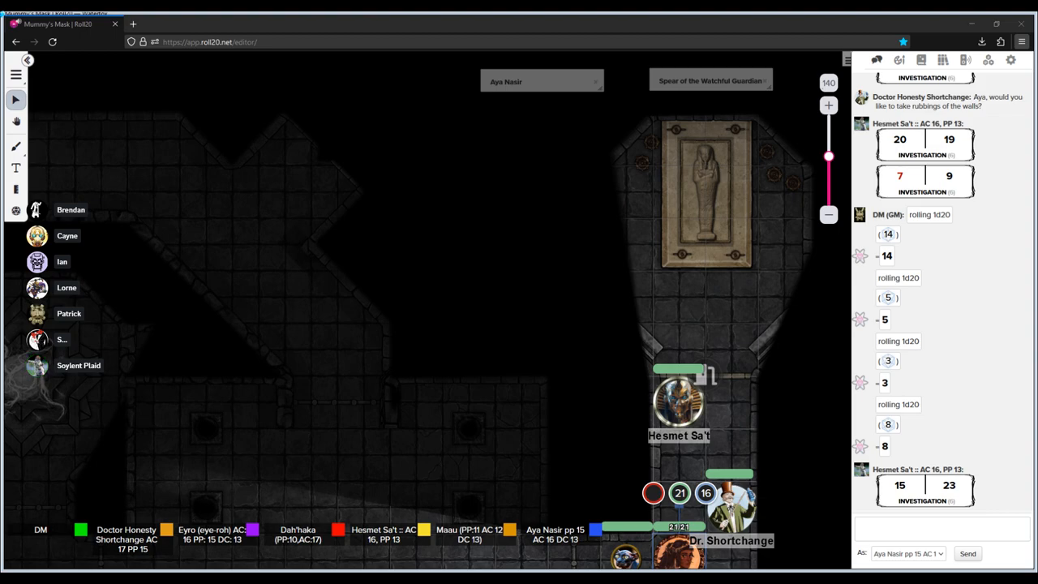
{"action": "mouse_move", "coordinate": [170, 406]}
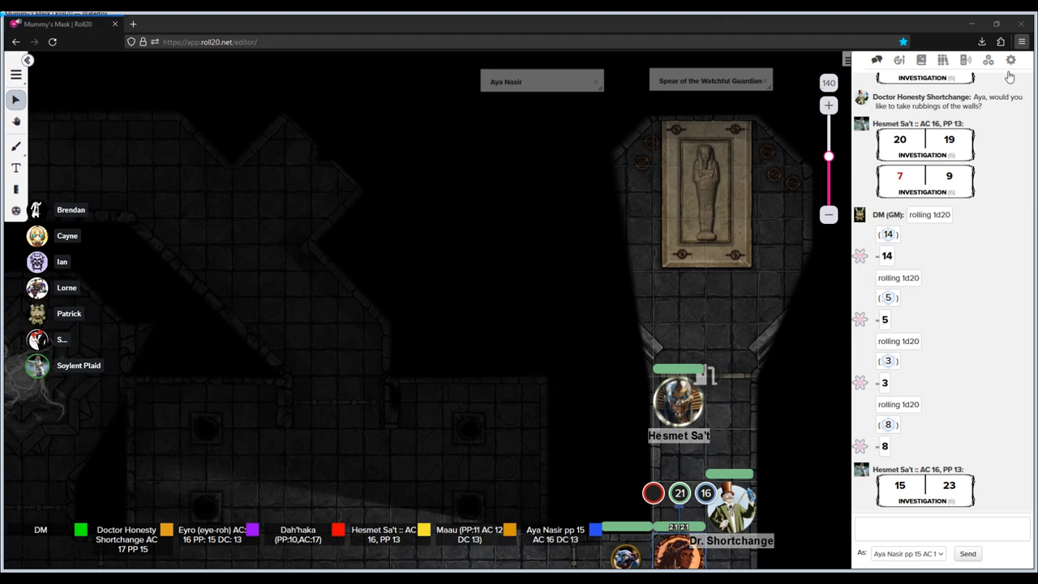
{"action": "mouse_move", "coordinate": [939, 141]}
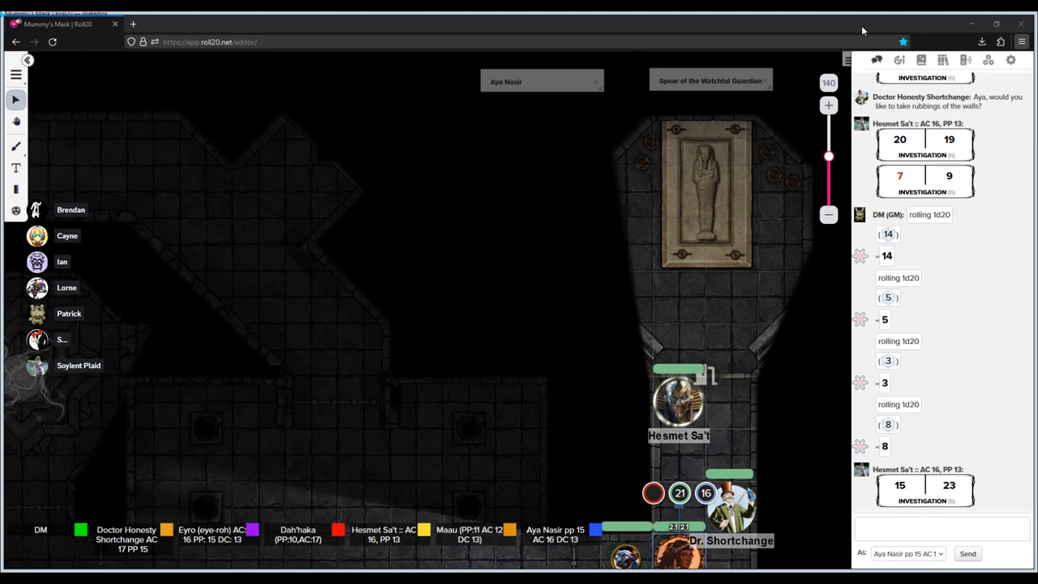
{"action": "mouse_move", "coordinate": [460, 302]}
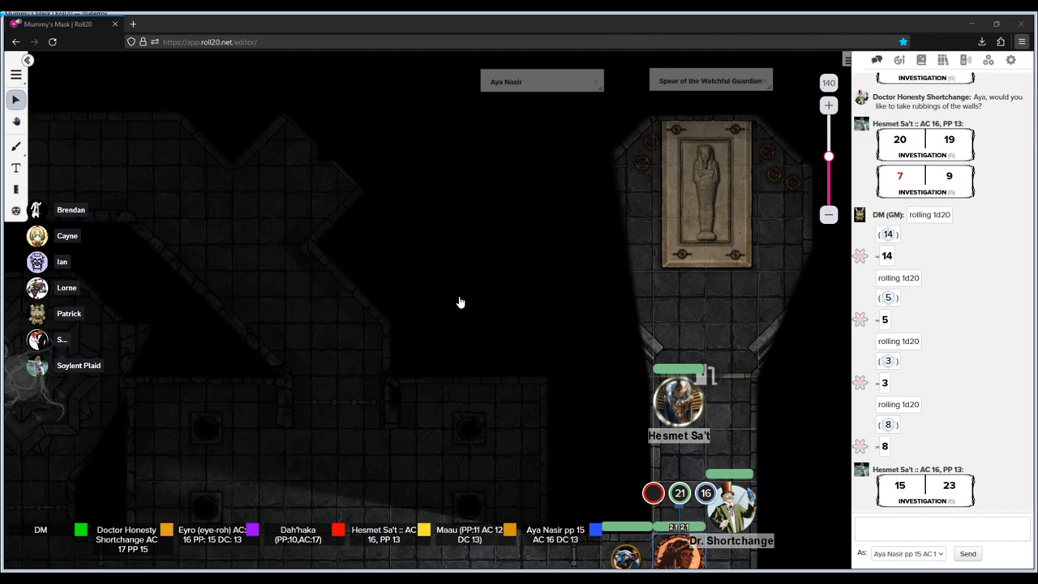
{"action": "mouse_move", "coordinate": [533, 157]}
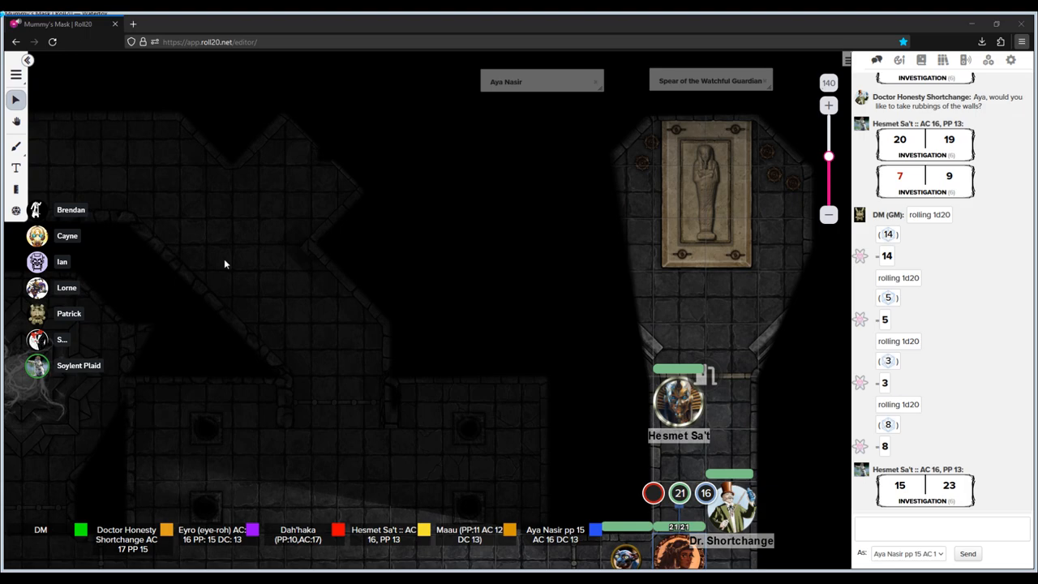
{"action": "mouse_move", "coordinate": [271, 452]}
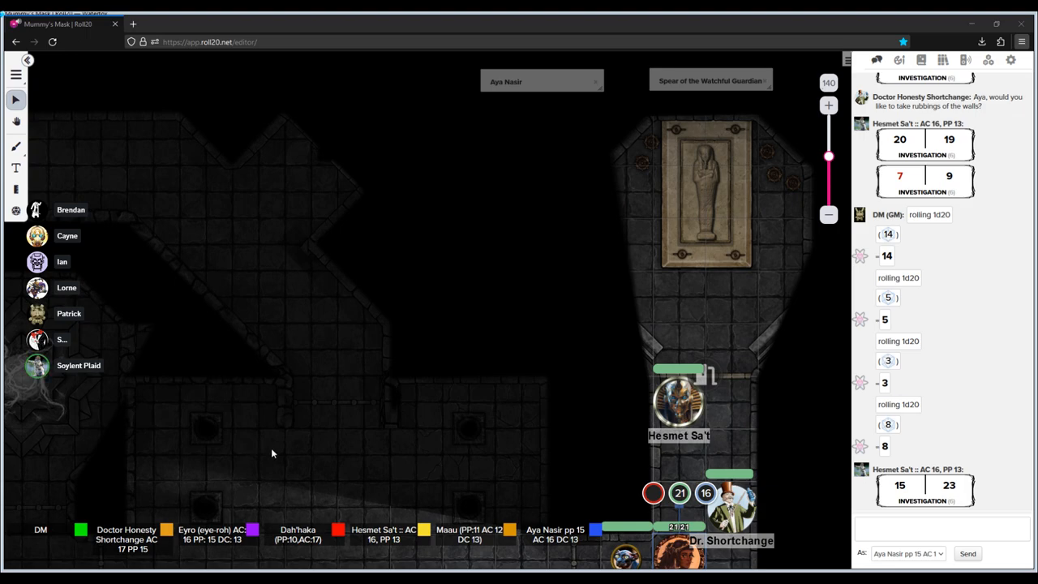
{"action": "mouse_move", "coordinate": [681, 314]}
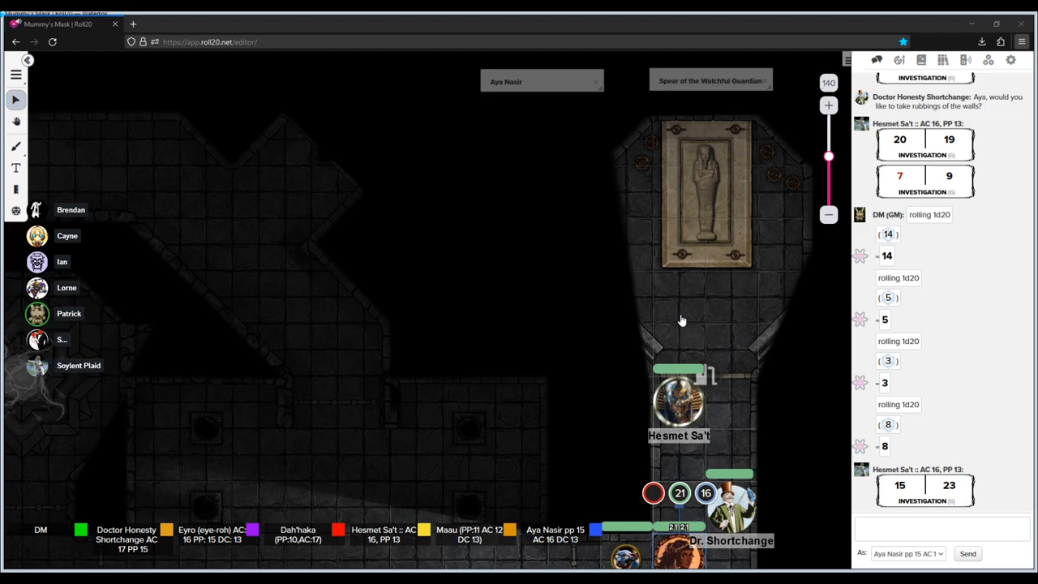
{"action": "mouse_move", "coordinate": [678, 307]}
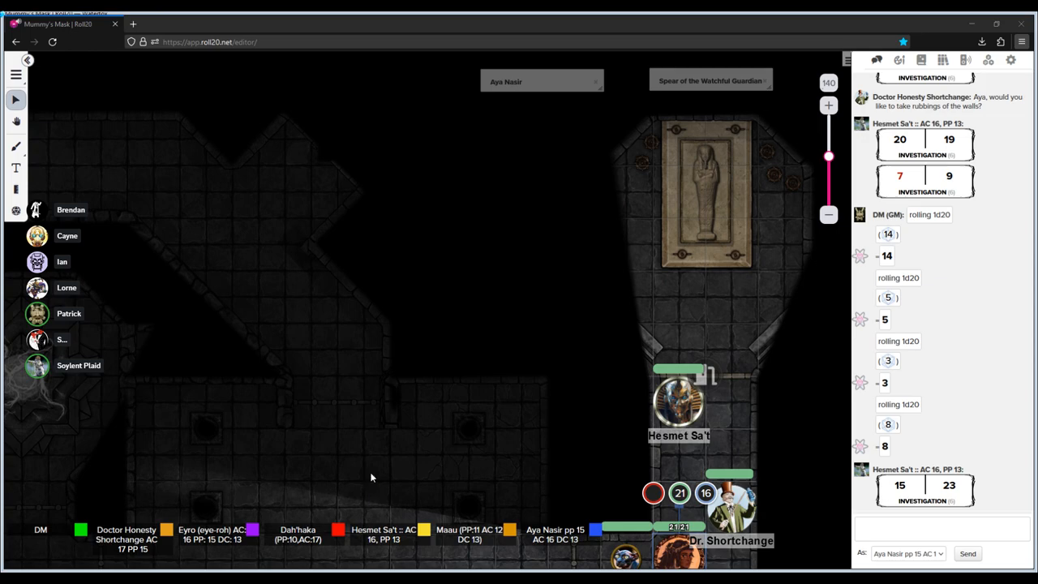
{"action": "mouse_move", "coordinate": [491, 351]}
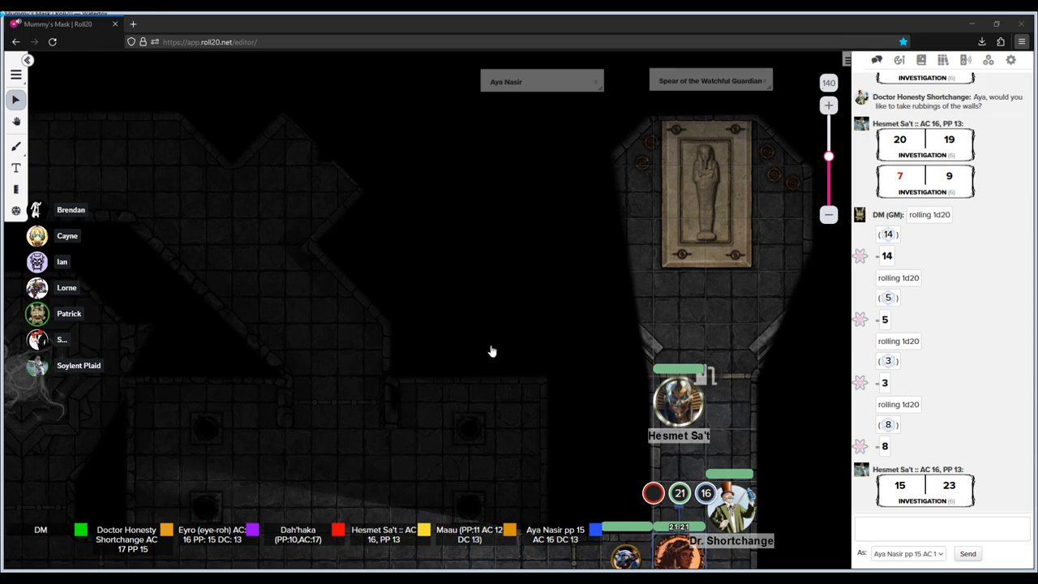
{"action": "mouse_move", "coordinate": [299, 244]}
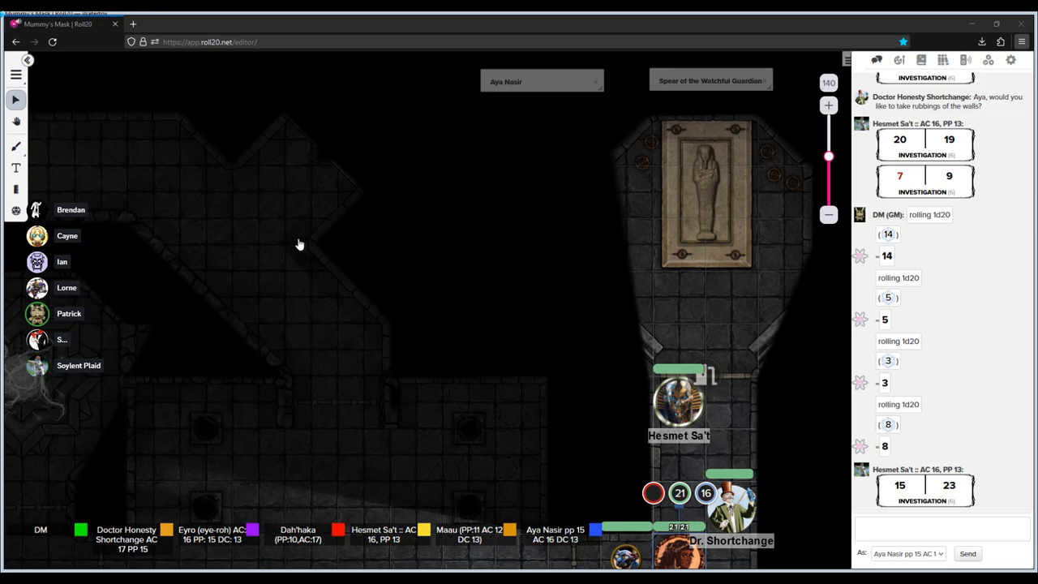
{"action": "mouse_move", "coordinate": [291, 261]}
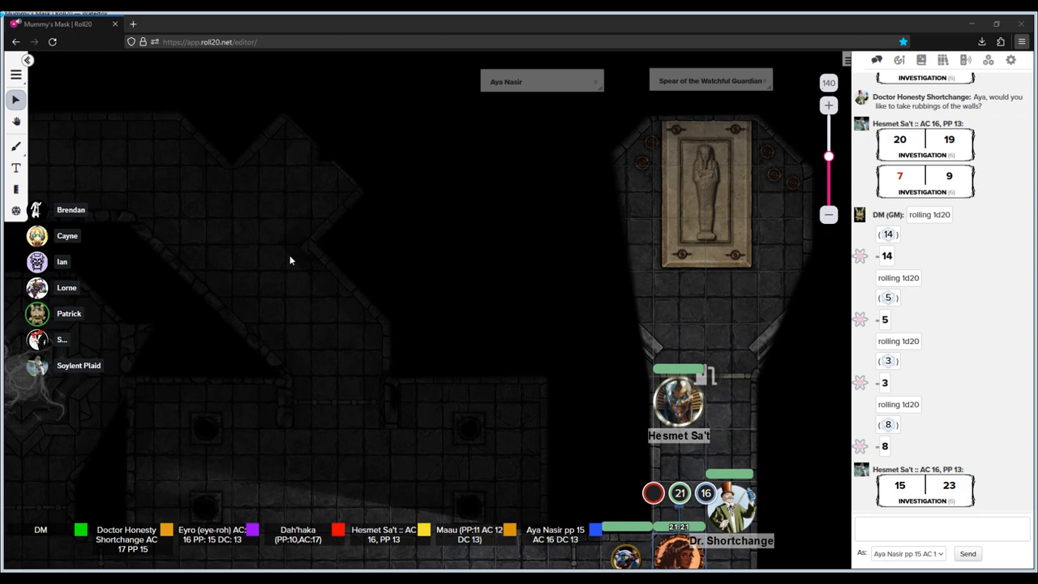
{"action": "mouse_move", "coordinate": [306, 261]}
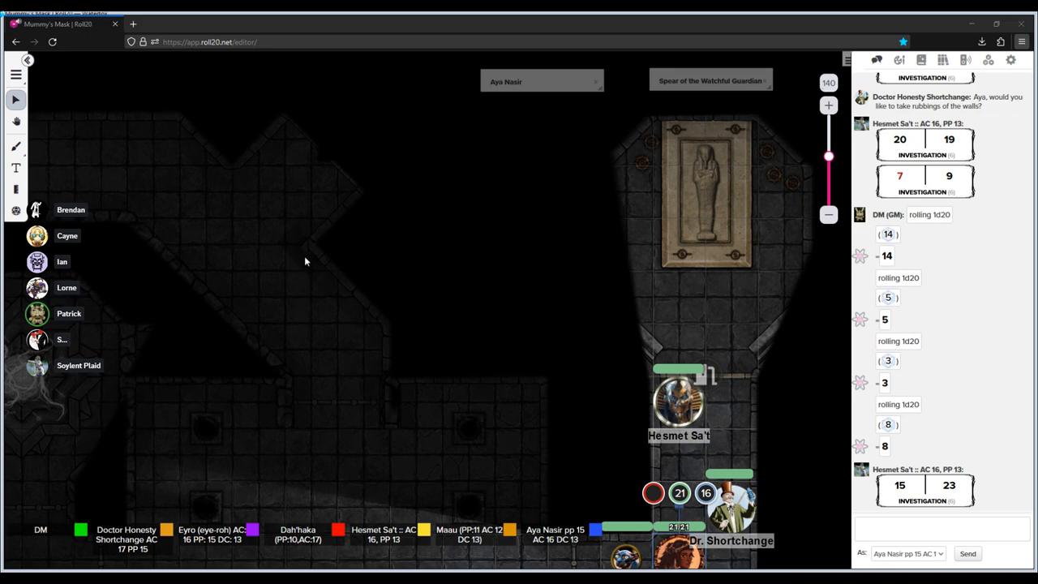
{"action": "mouse_move", "coordinate": [264, 296]}
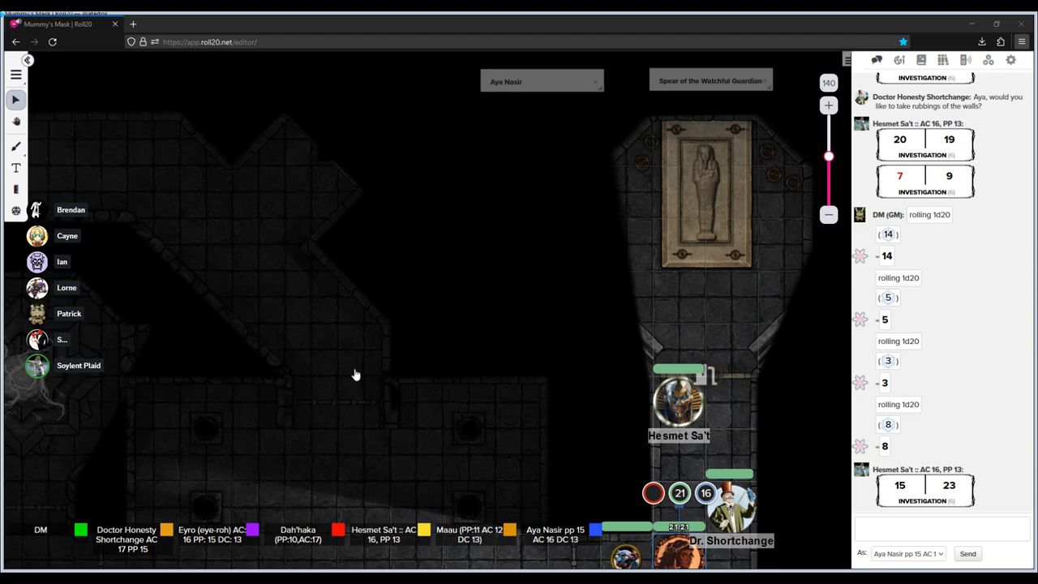
{"action": "mouse_move", "coordinate": [324, 241]}
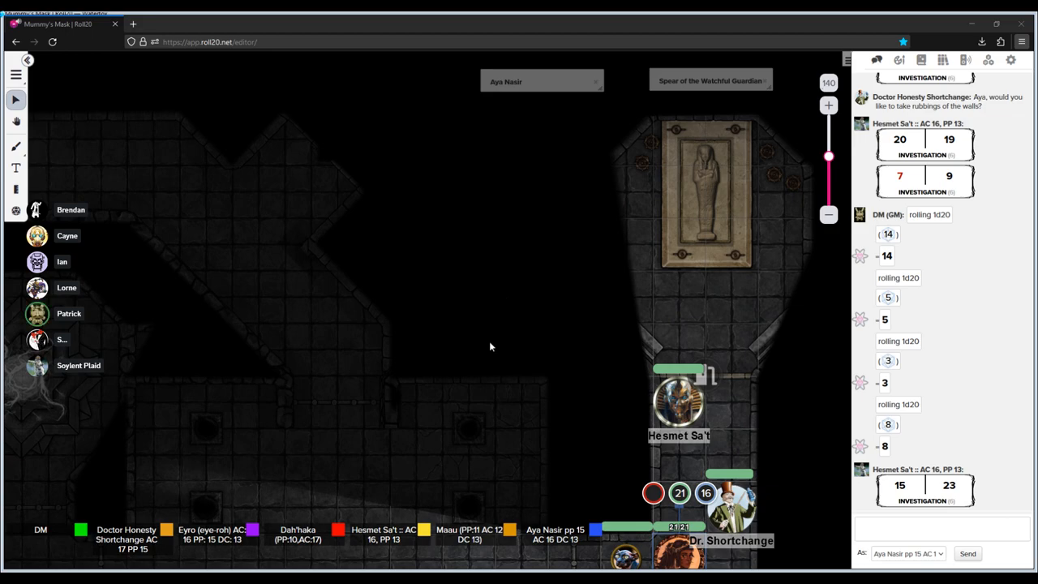
{"action": "mouse_move", "coordinate": [332, 347]}
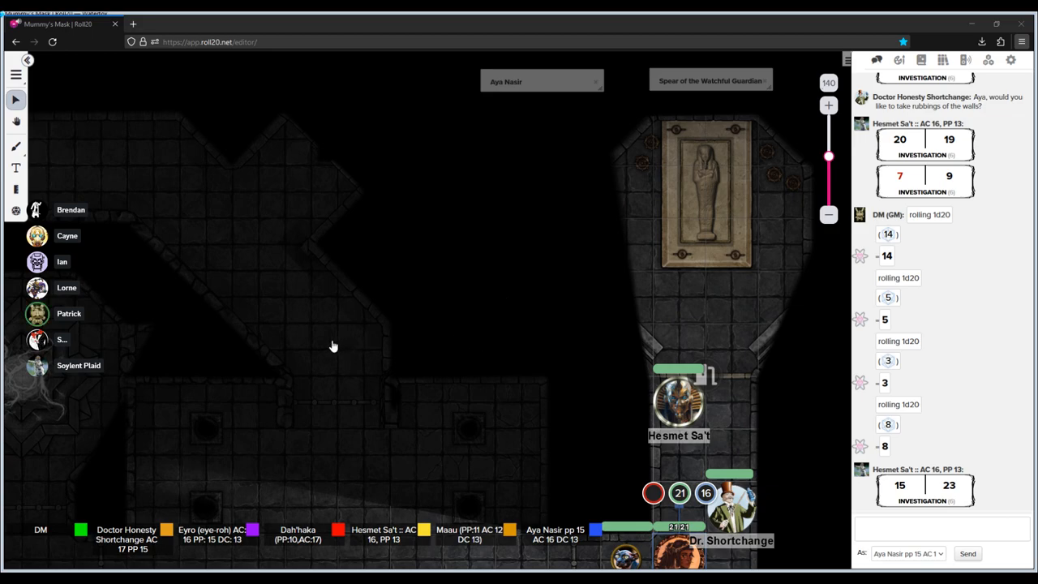
{"action": "mouse_move", "coordinate": [360, 414]}
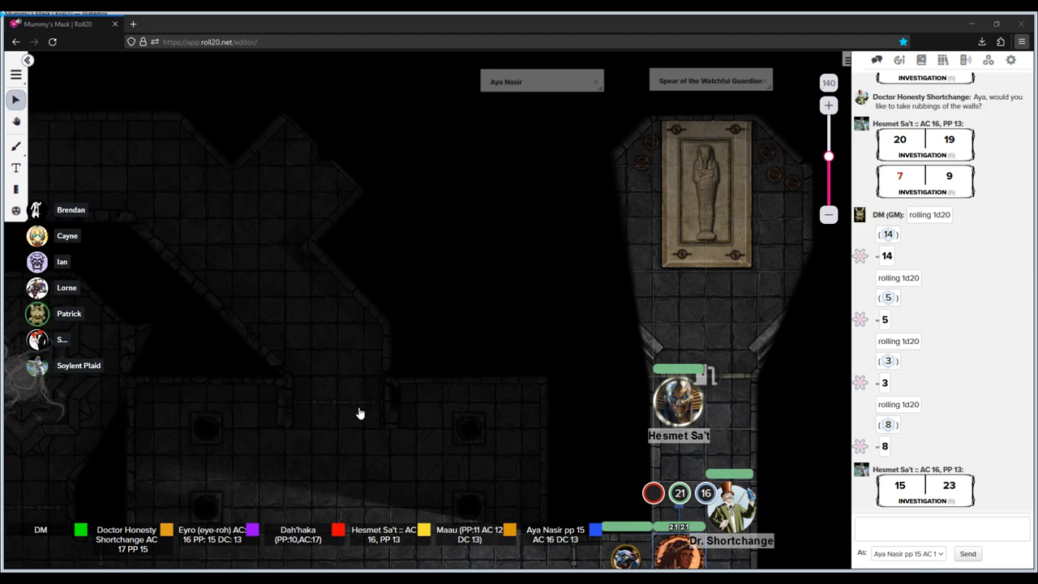
{"action": "mouse_move", "coordinate": [377, 463]}
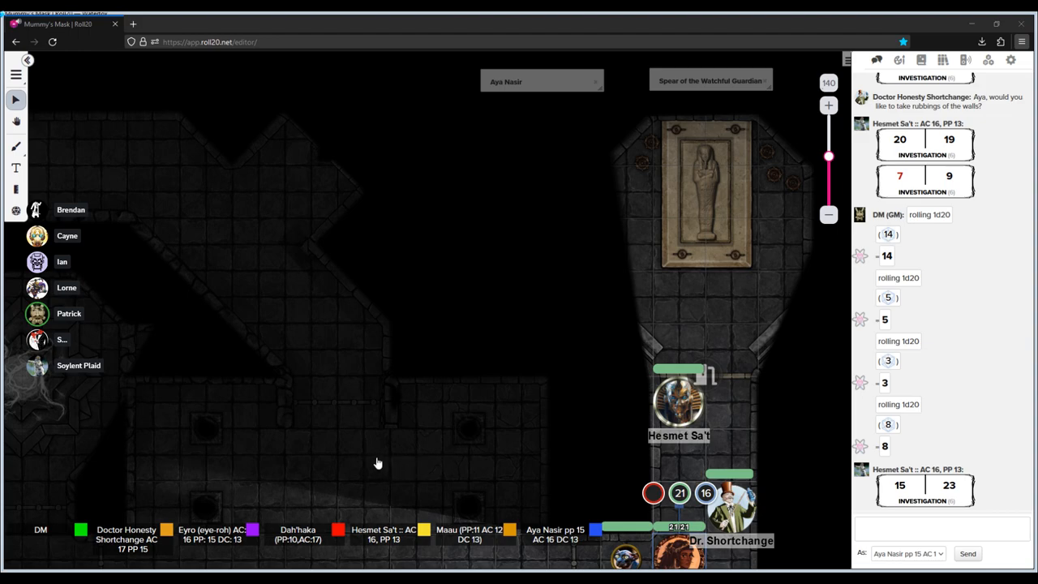
{"action": "mouse_move", "coordinate": [370, 356]}
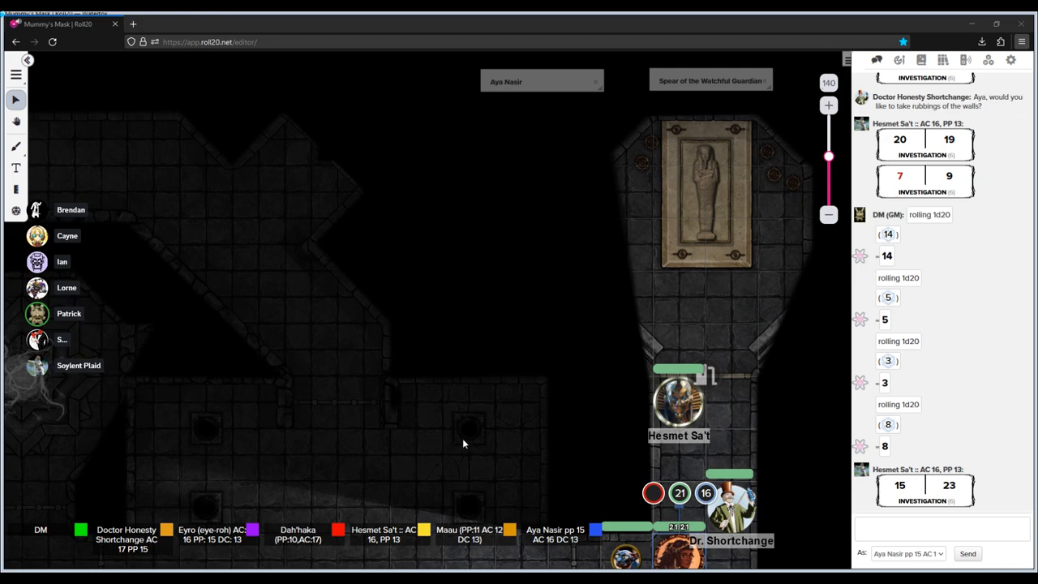
{"action": "mouse_move", "coordinate": [473, 445]}
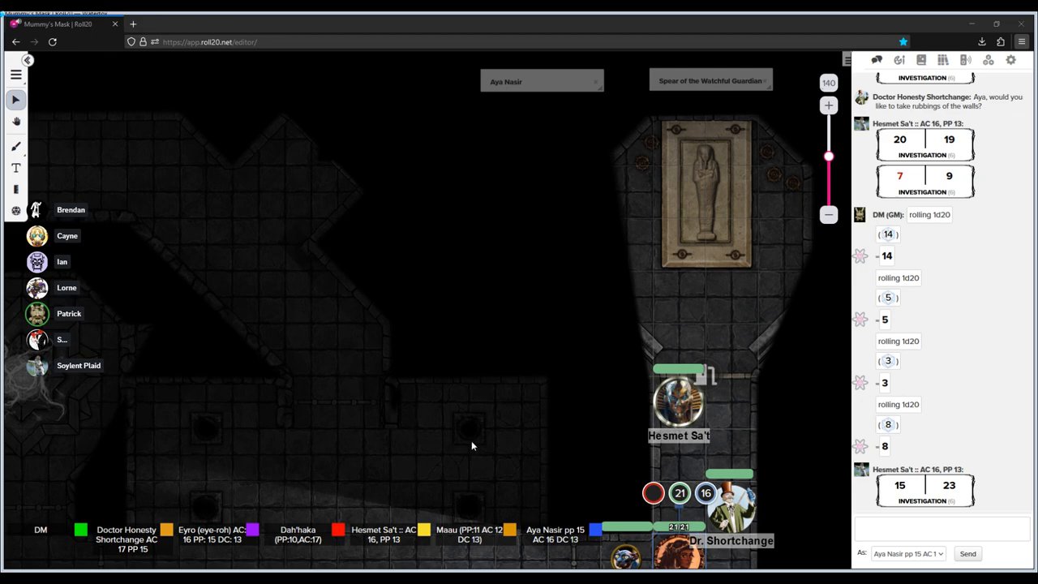
{"action": "mouse_move", "coordinate": [591, 445]}
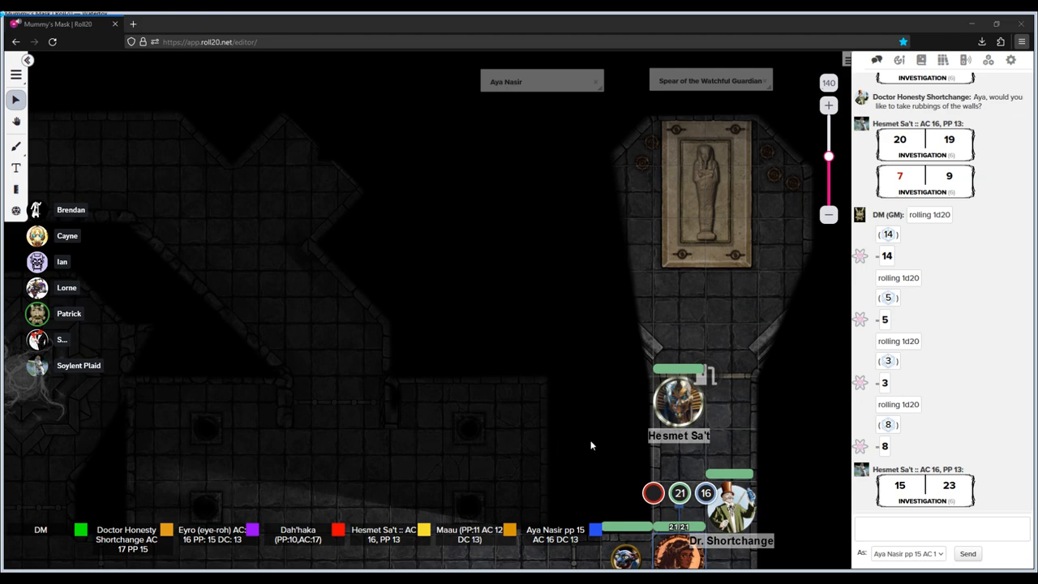
{"action": "mouse_move", "coordinate": [579, 393]}
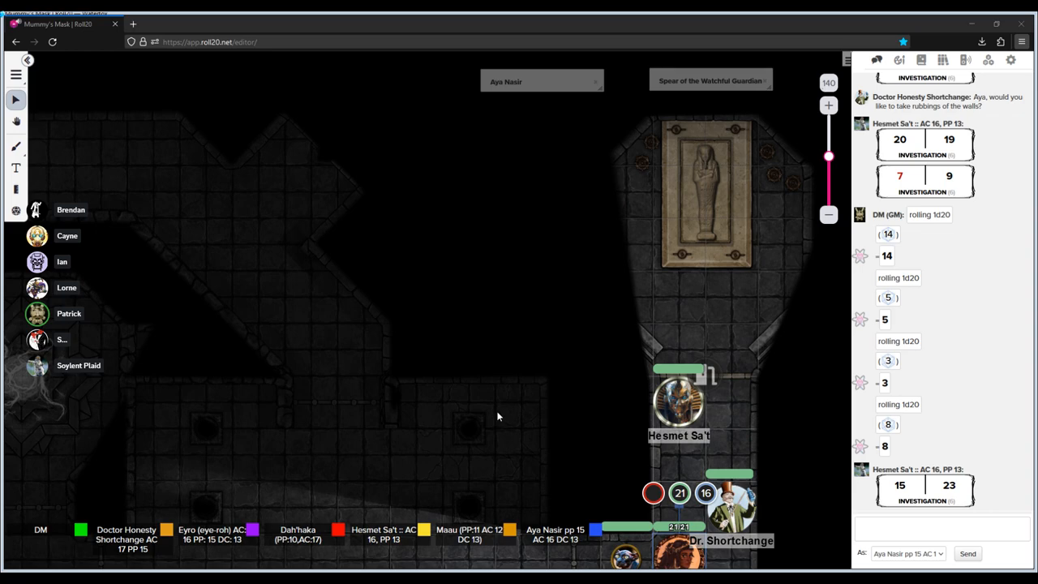
{"action": "mouse_move", "coordinate": [671, 467]}
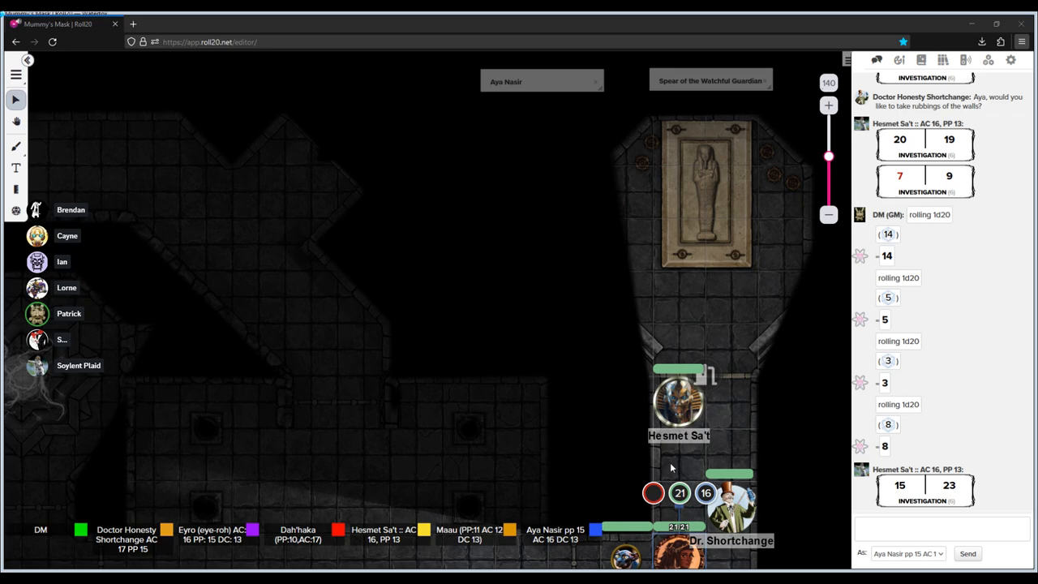
{"action": "mouse_move", "coordinate": [540, 176]}
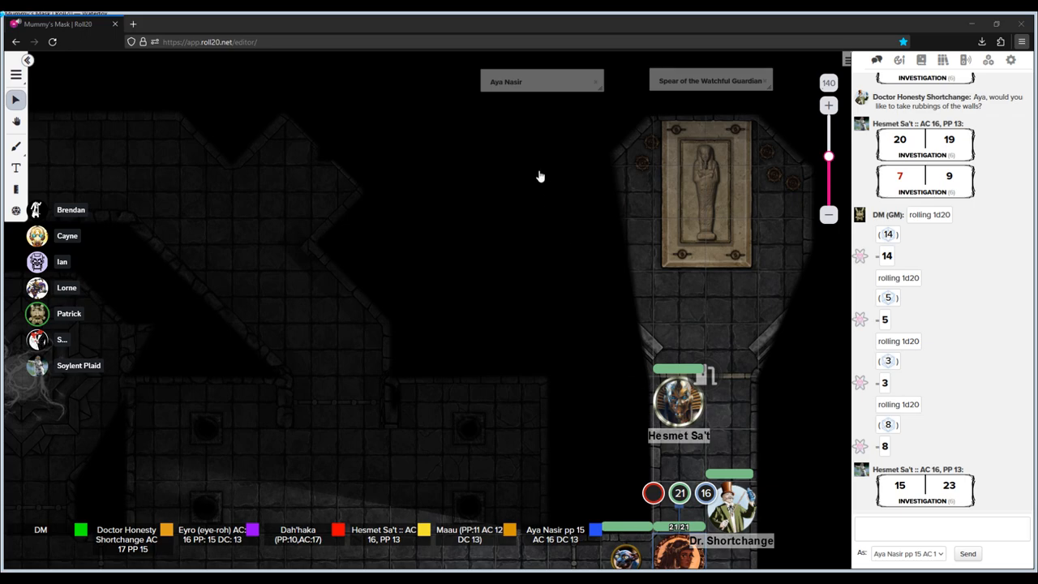
{"action": "mouse_move", "coordinate": [234, 368]}
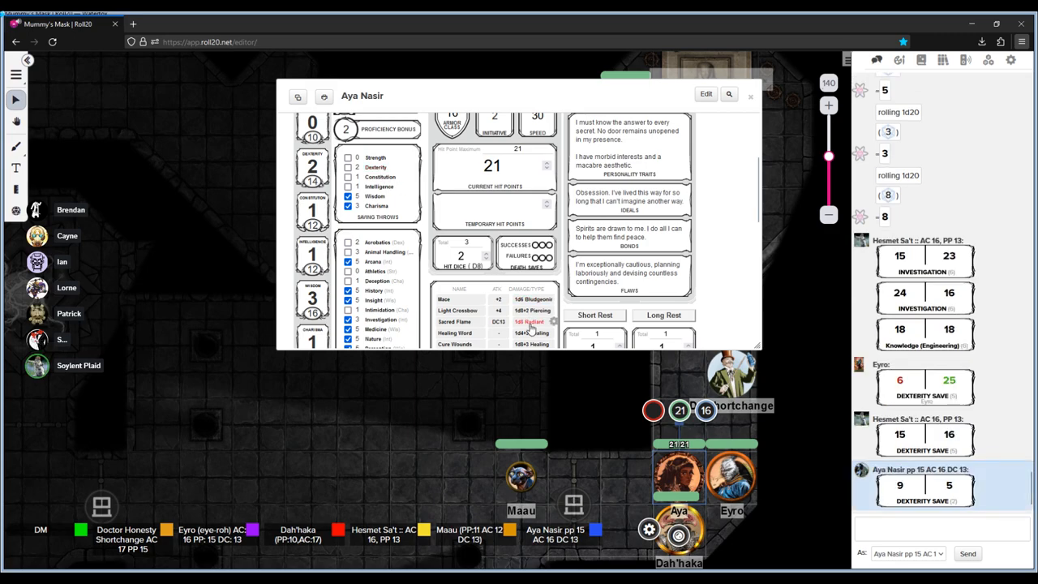
- Open Aya Nasir's character sheet window
{"action": "left_click", "coordinate": [750, 95]}
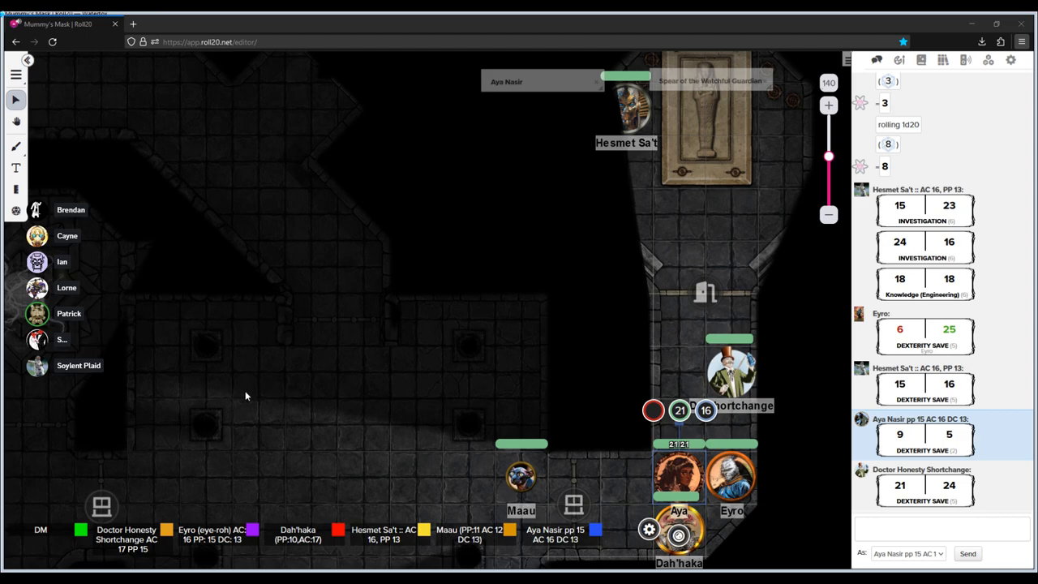
{"action": "mouse_move", "coordinate": [234, 400]}
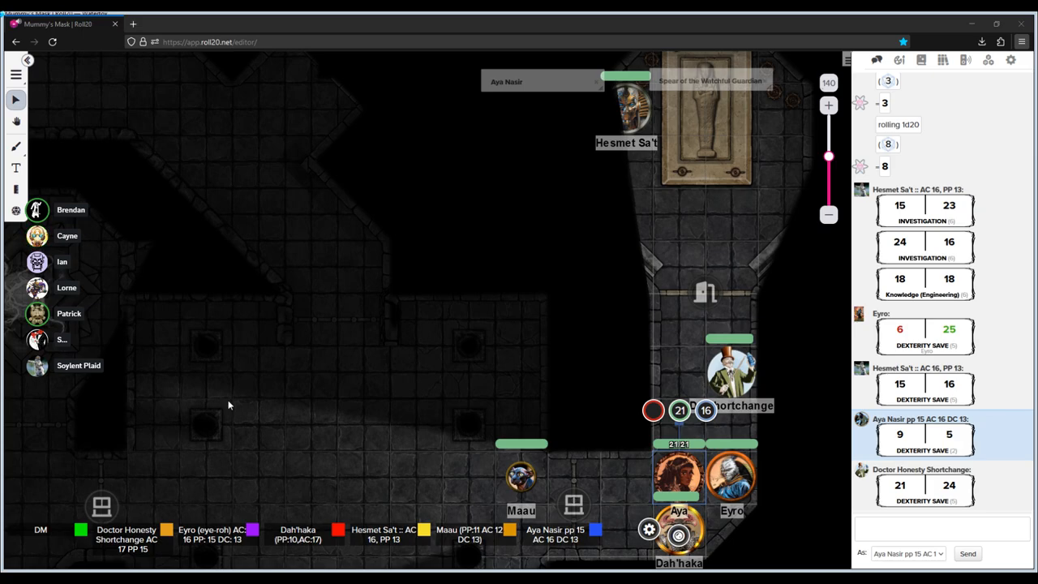
{"action": "mouse_move", "coordinate": [329, 357]}
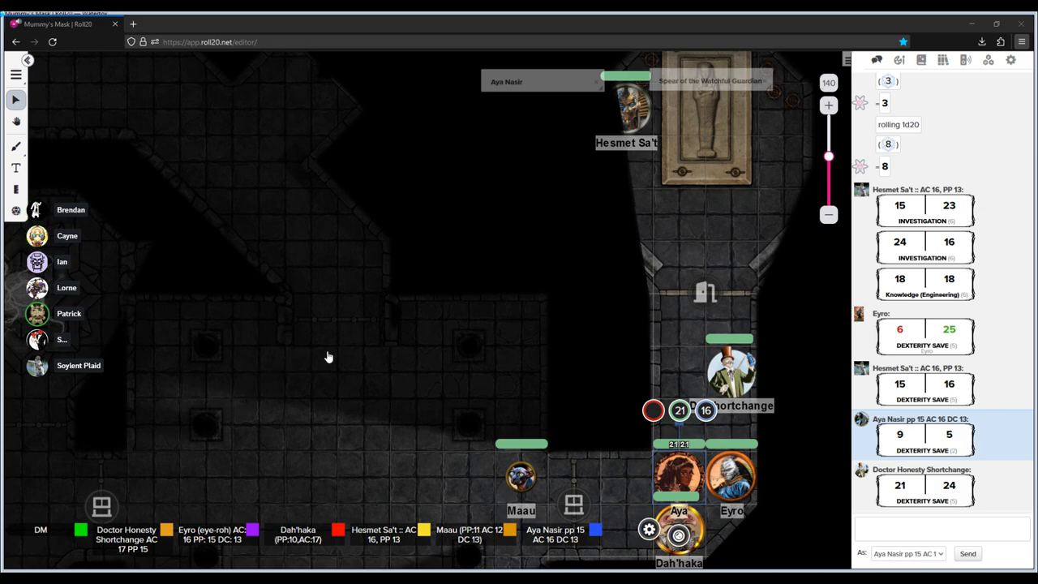
{"action": "mouse_move", "coordinate": [562, 269]}
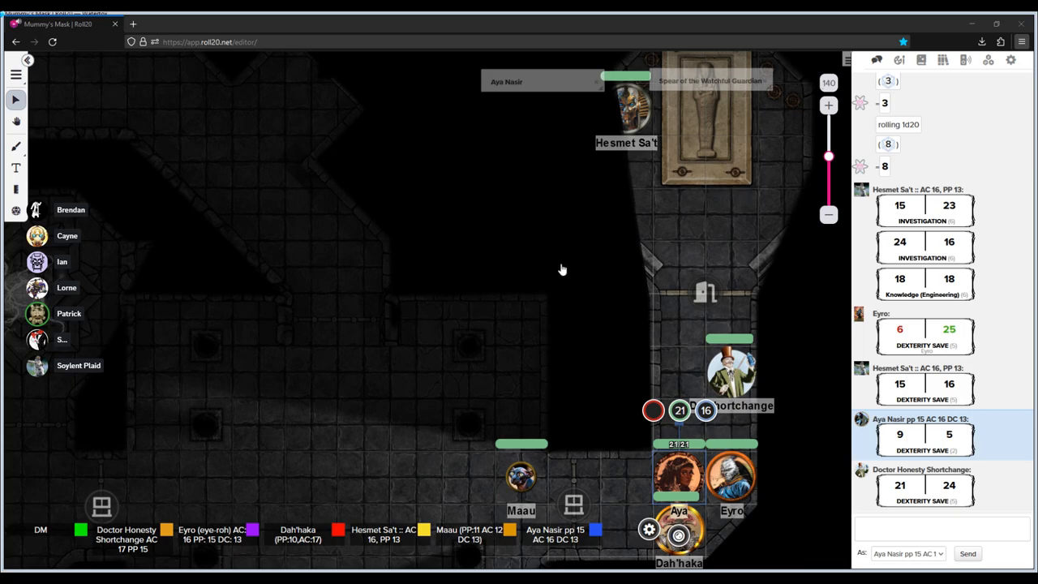
{"action": "mouse_move", "coordinate": [555, 263]}
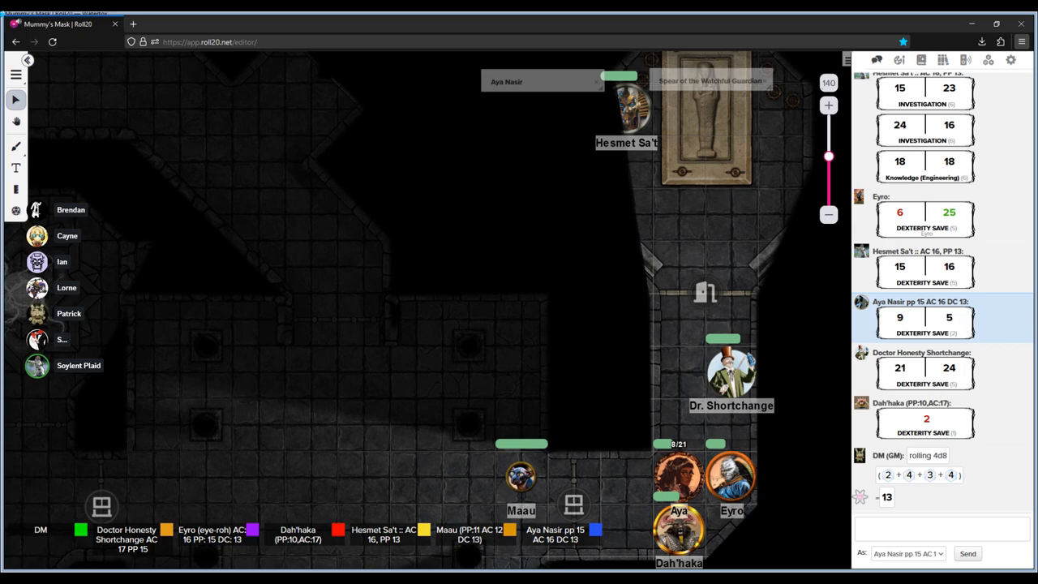
{"action": "mouse_move", "coordinate": [300, 450]}
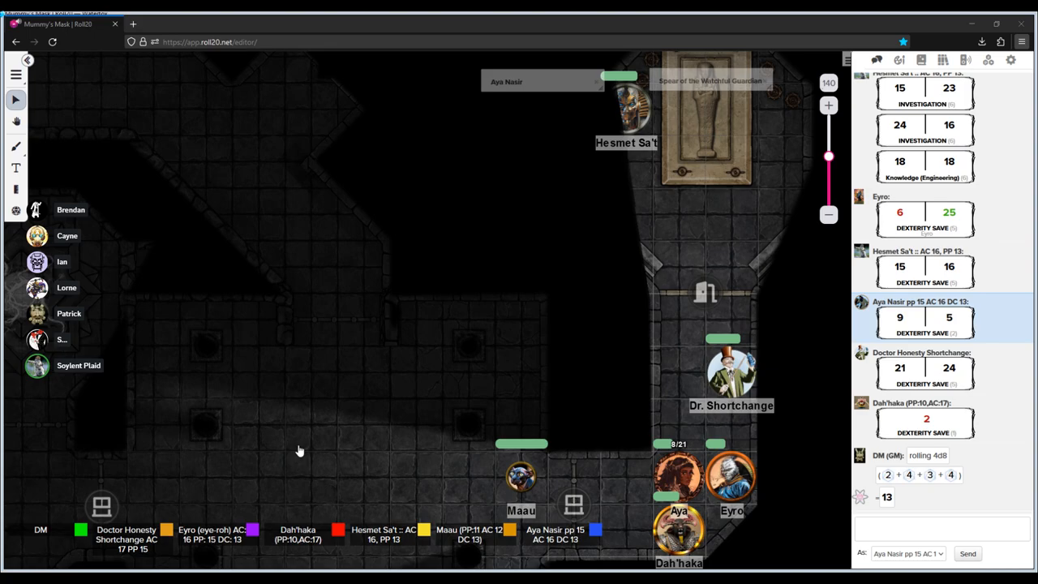
{"action": "mouse_move", "coordinate": [264, 452]}
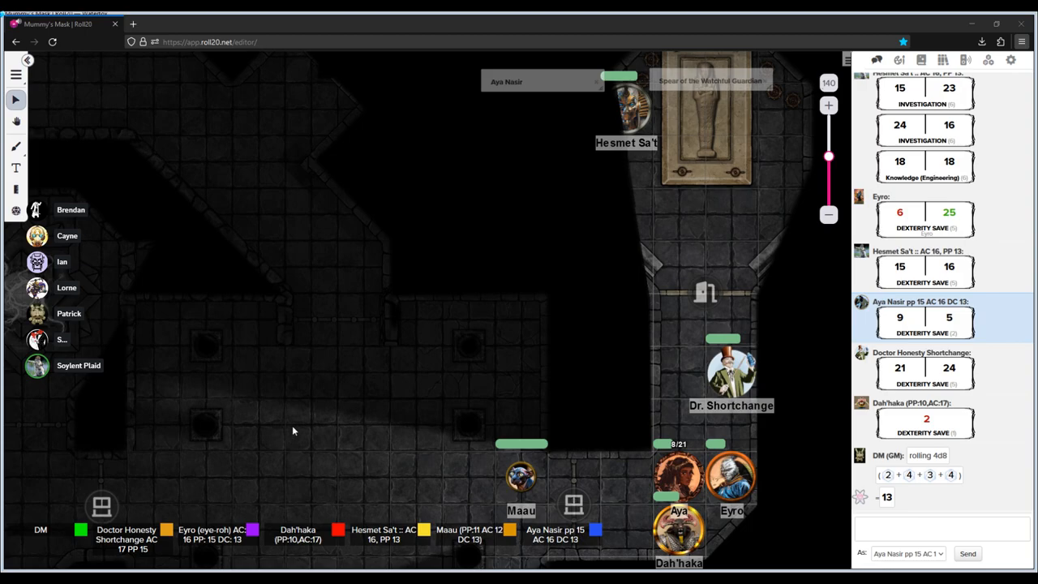
{"action": "mouse_move", "coordinate": [283, 486]}
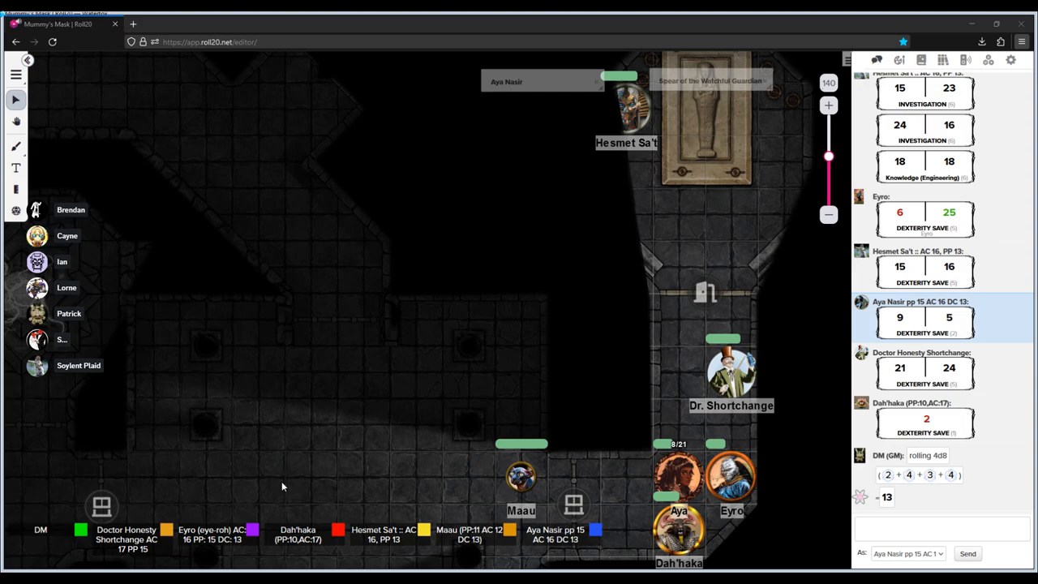
{"action": "mouse_move", "coordinate": [329, 300]}
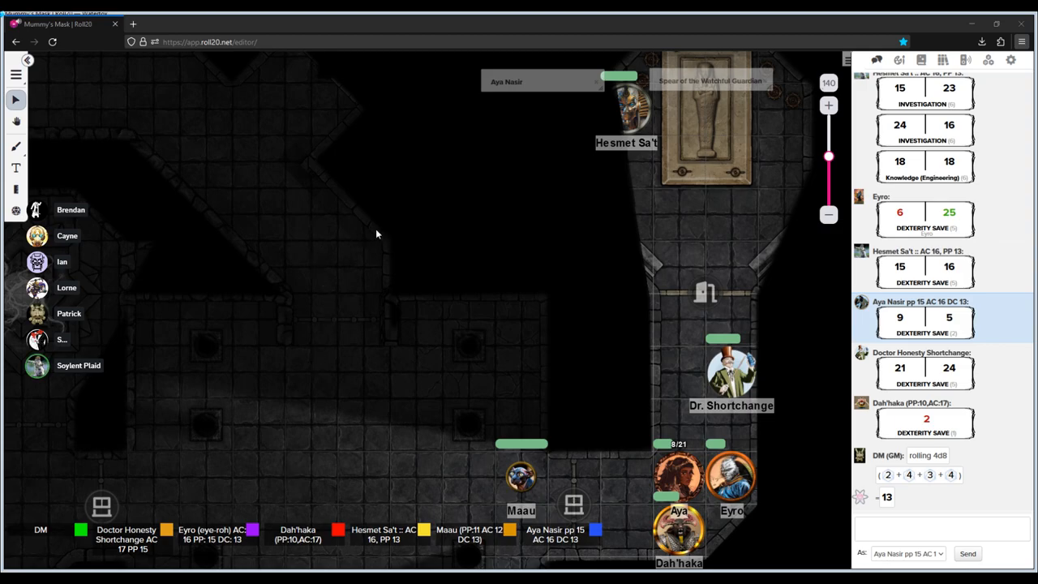
{"action": "mouse_move", "coordinate": [681, 190]}
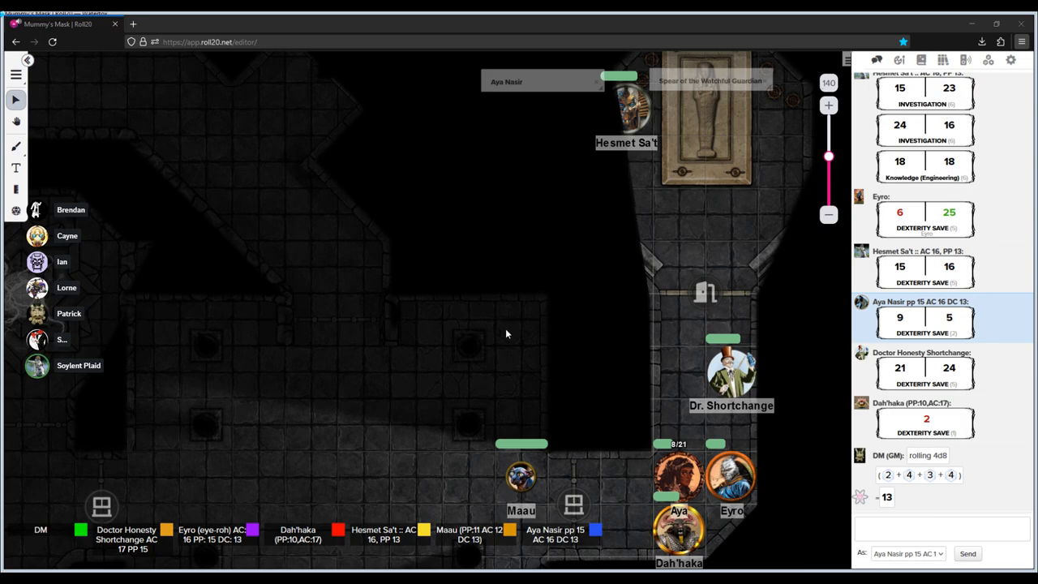
{"action": "mouse_move", "coordinate": [316, 321]}
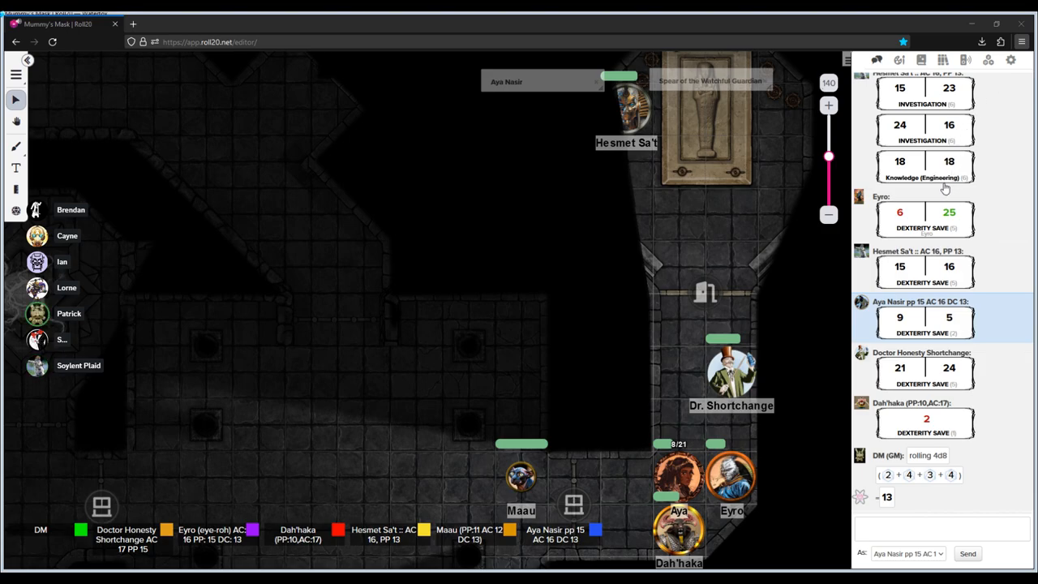
{"action": "mouse_move", "coordinate": [844, 437]}
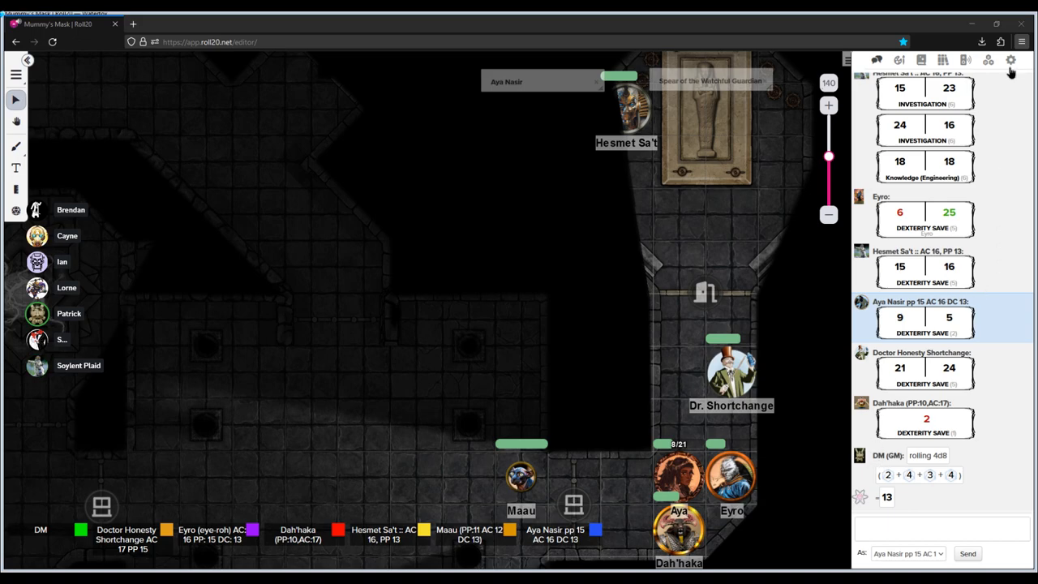
{"action": "mouse_move", "coordinate": [965, 144]}
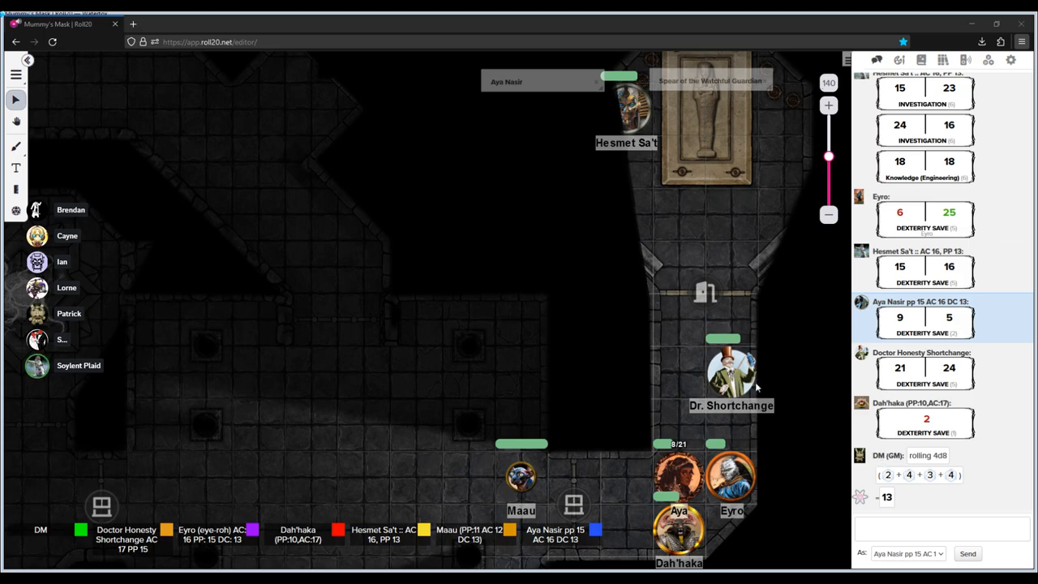
{"action": "mouse_move", "coordinate": [691, 19]}
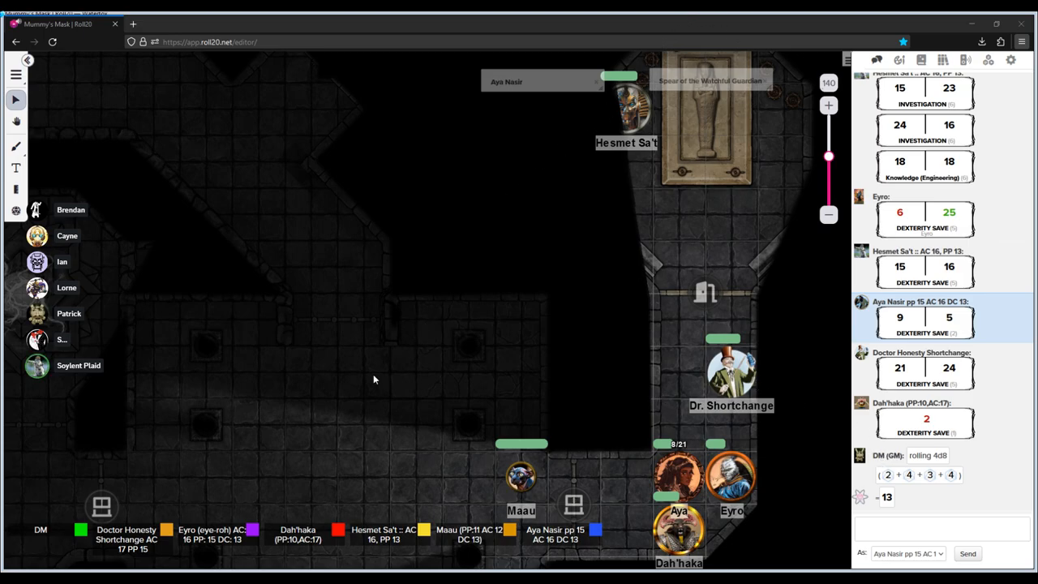
{"action": "mouse_move", "coordinate": [512, 346]}
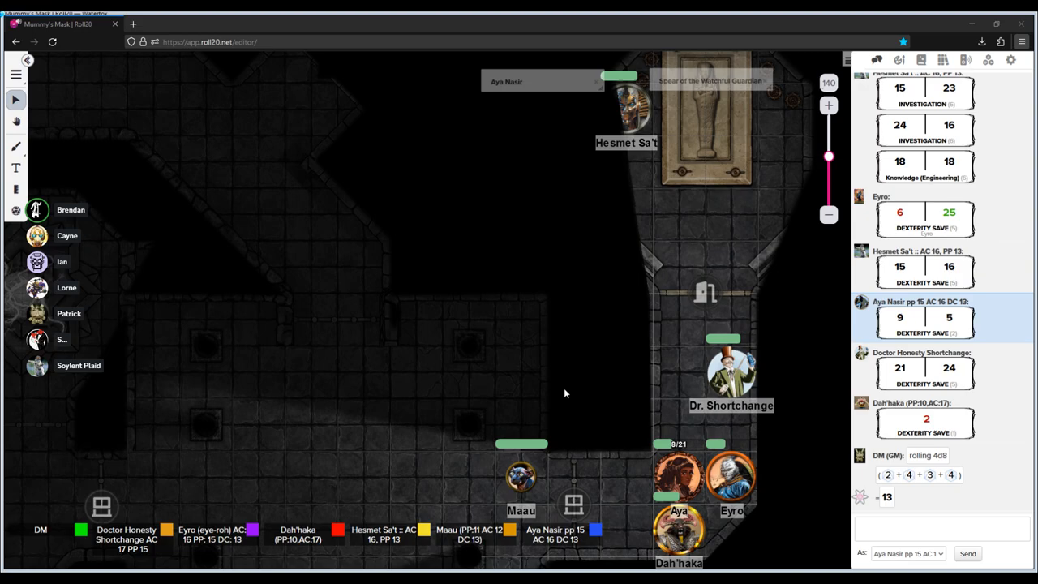
{"action": "mouse_move", "coordinate": [388, 455]}
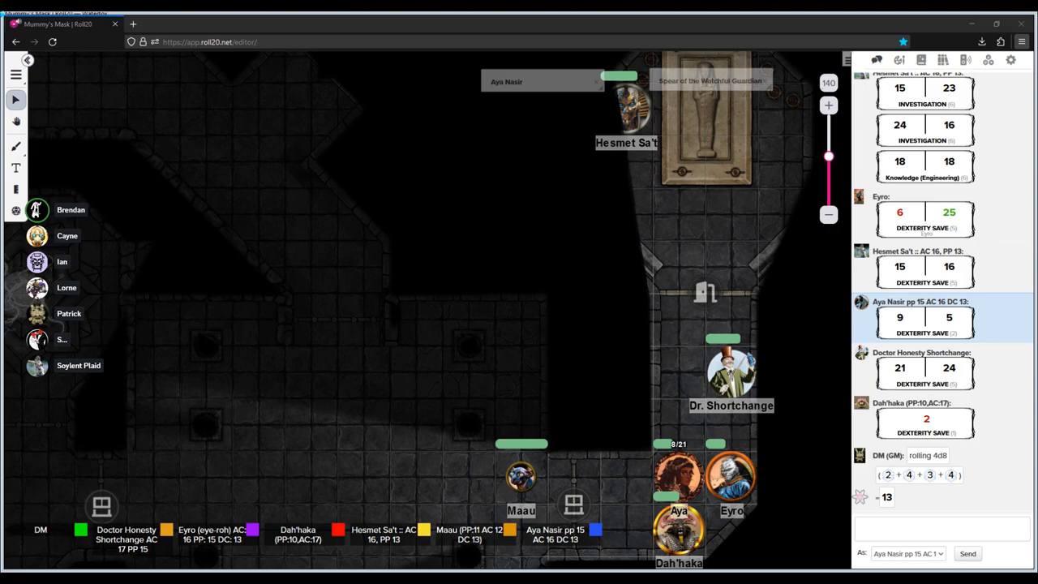
{"action": "mouse_move", "coordinate": [554, 437]}
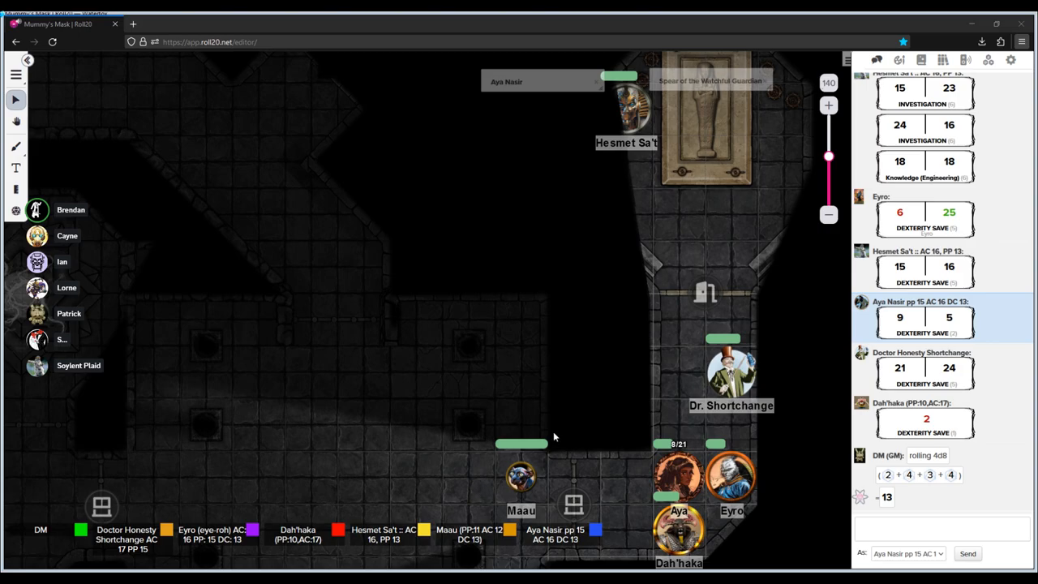
{"action": "mouse_move", "coordinate": [436, 344]}
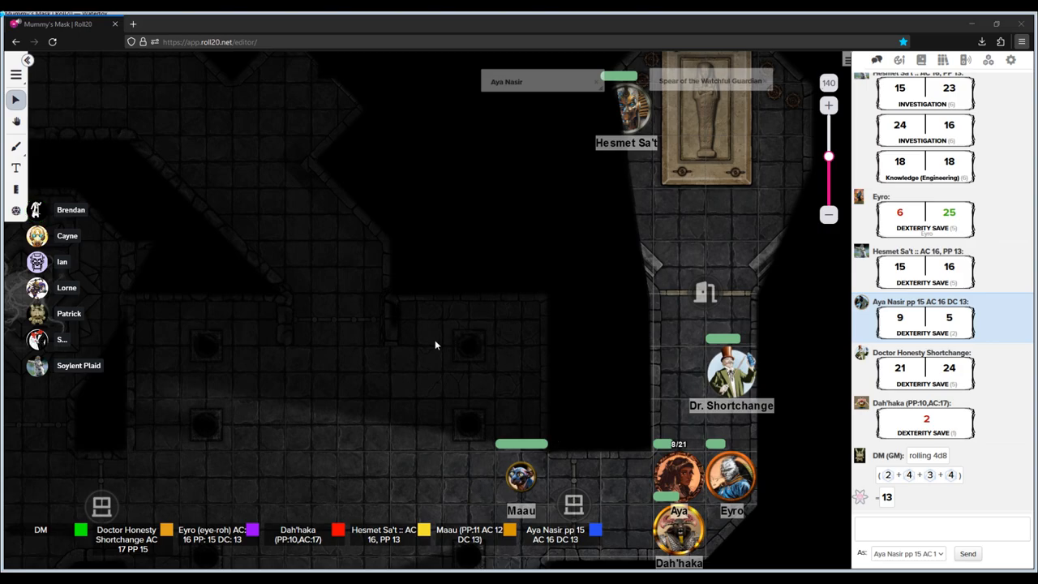
{"action": "mouse_move", "coordinate": [534, 450]}
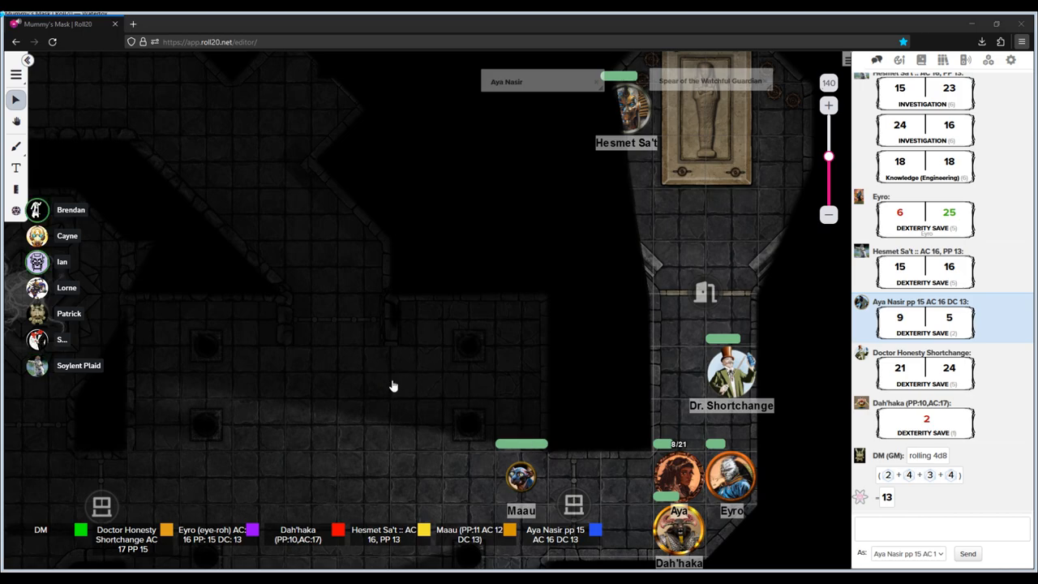
{"action": "mouse_move", "coordinate": [567, 444]}
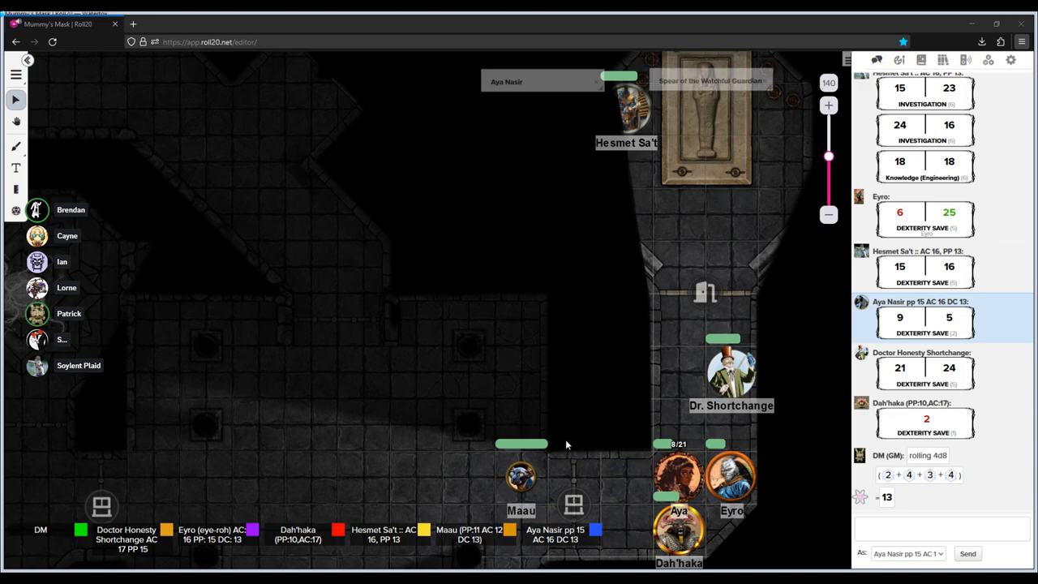
{"action": "mouse_move", "coordinate": [592, 469]}
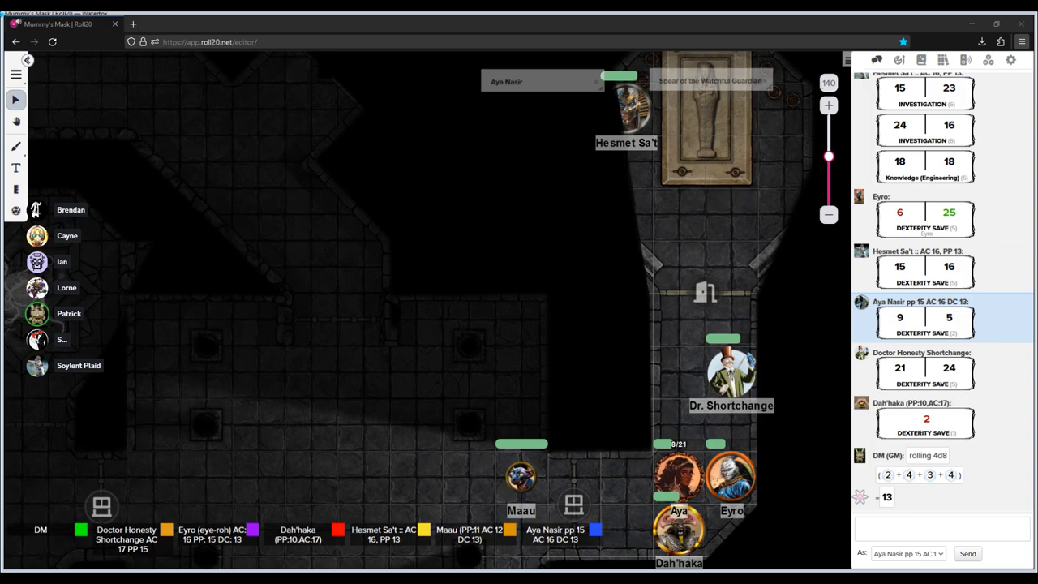
{"action": "mouse_move", "coordinate": [600, 390]}
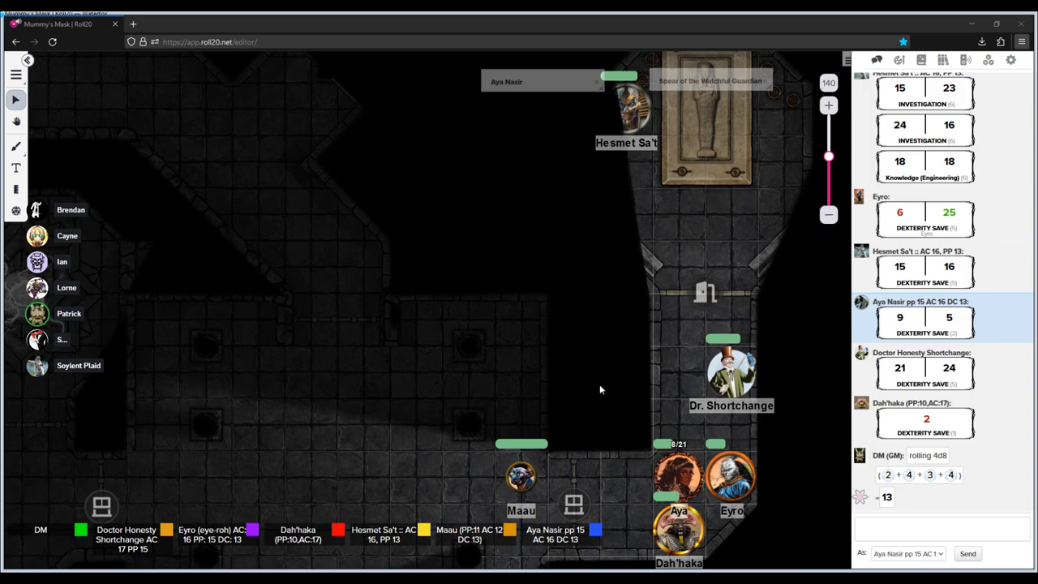
{"action": "mouse_move", "coordinate": [361, 374]}
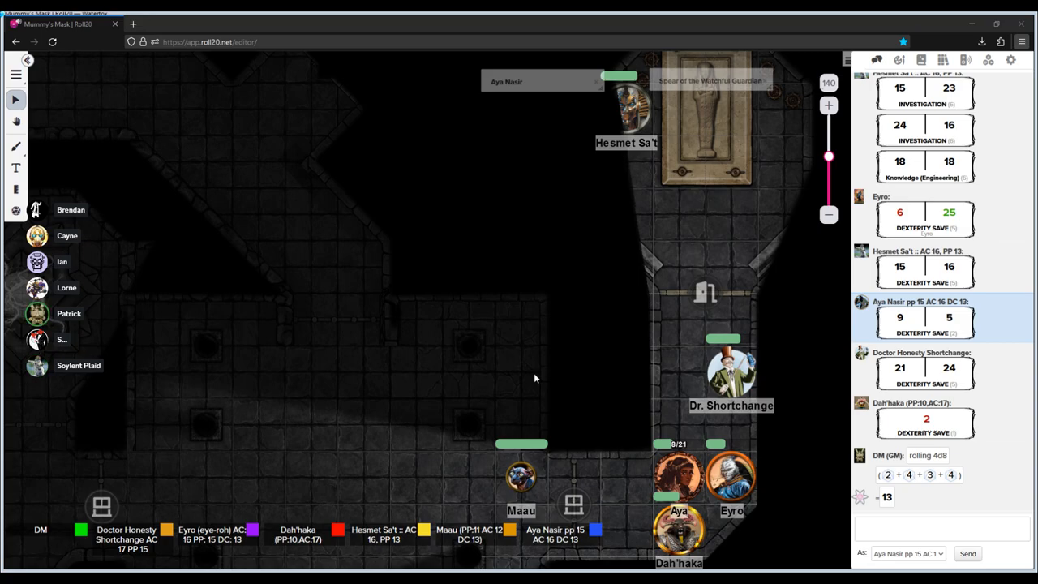
{"action": "mouse_move", "coordinate": [535, 376]}
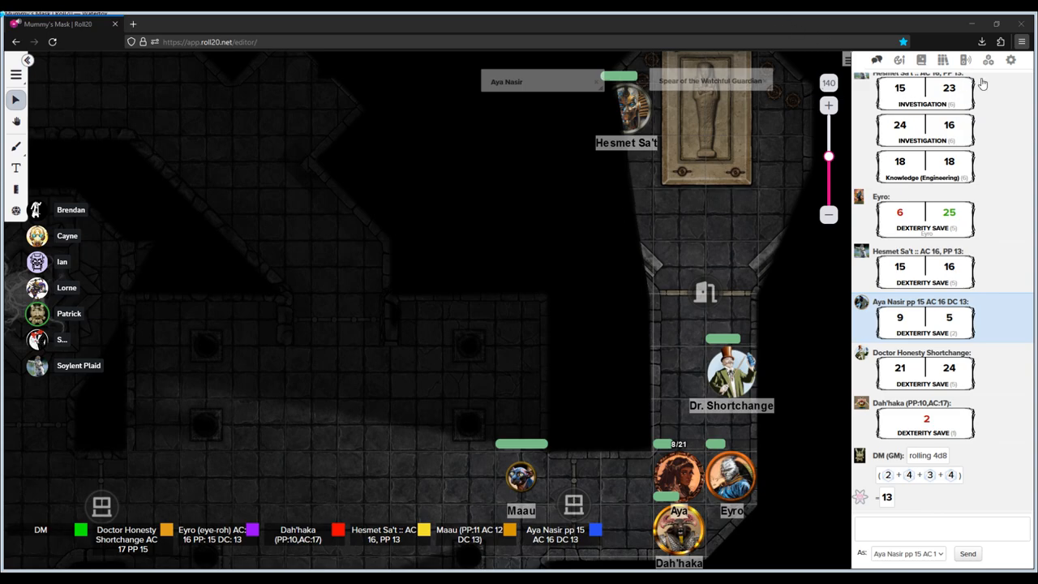
{"action": "mouse_move", "coordinate": [898, 241]}
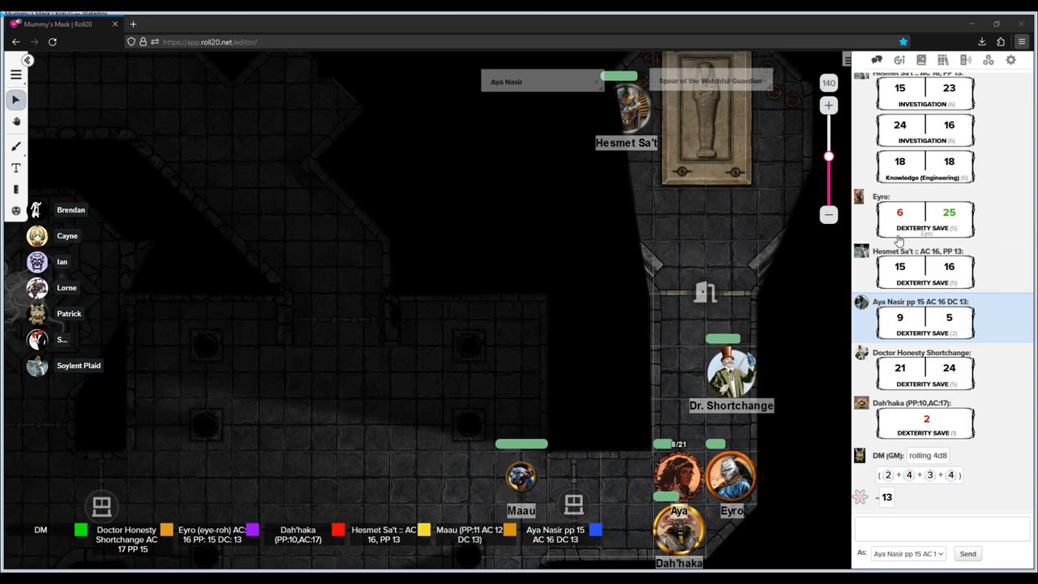
{"action": "mouse_move", "coordinate": [912, 341]}
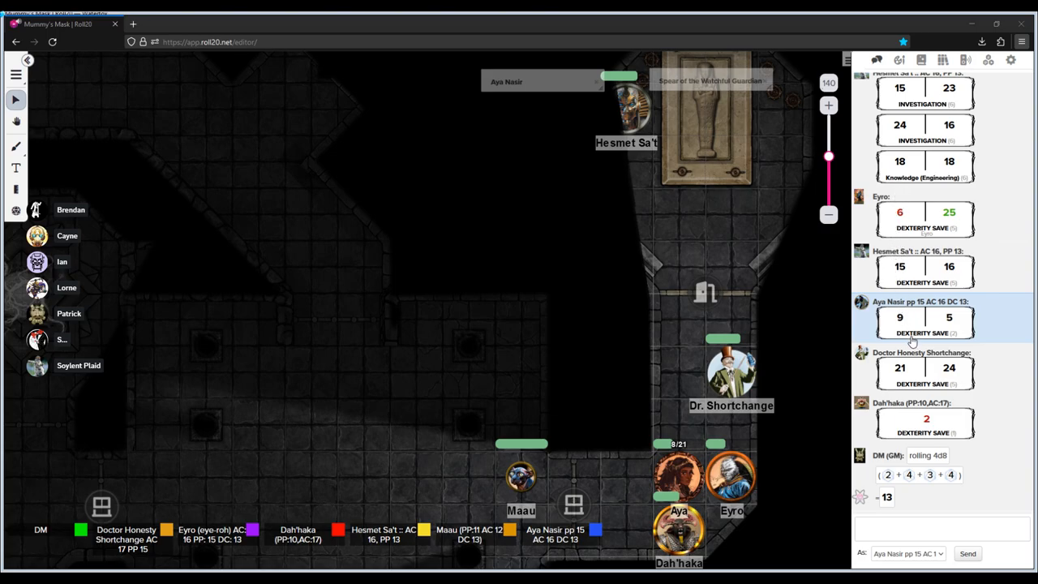
{"action": "mouse_move", "coordinate": [314, 20]}
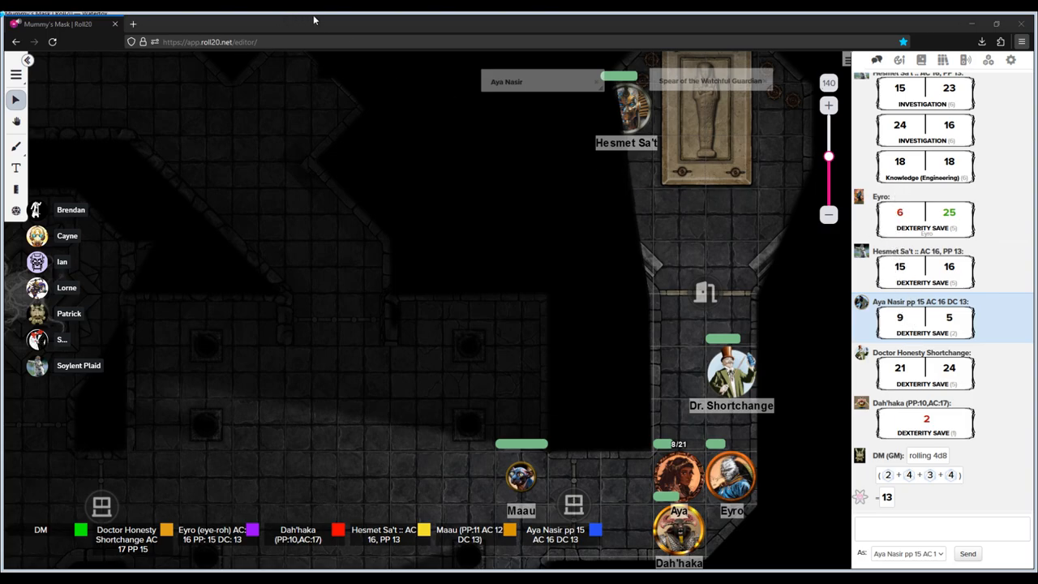
{"action": "mouse_move", "coordinate": [589, 249]}
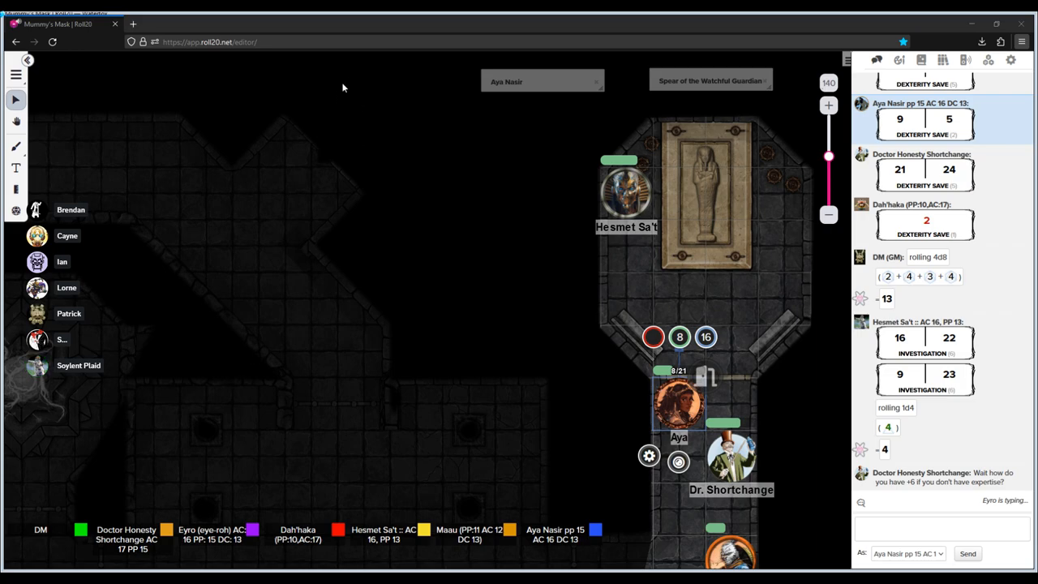
{"action": "mouse_move", "coordinate": [438, 84]}
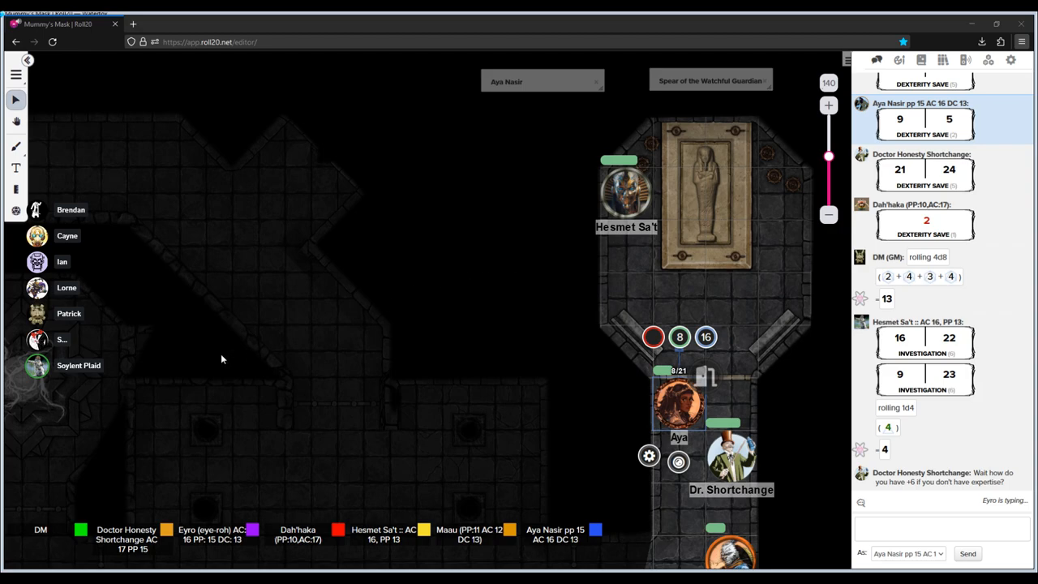
{"action": "mouse_move", "coordinate": [272, 312]}
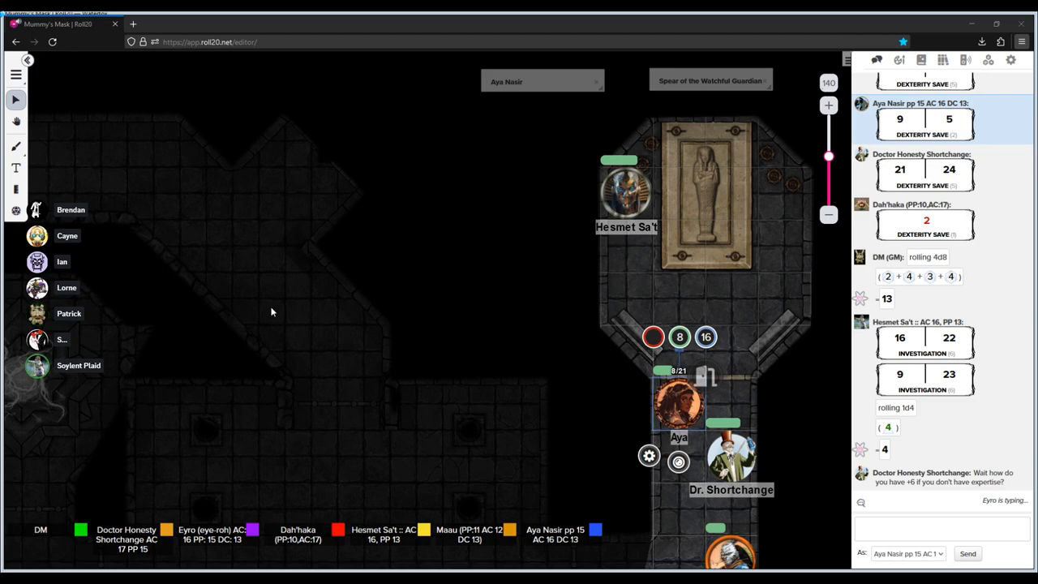
{"action": "mouse_move", "coordinate": [274, 308]}
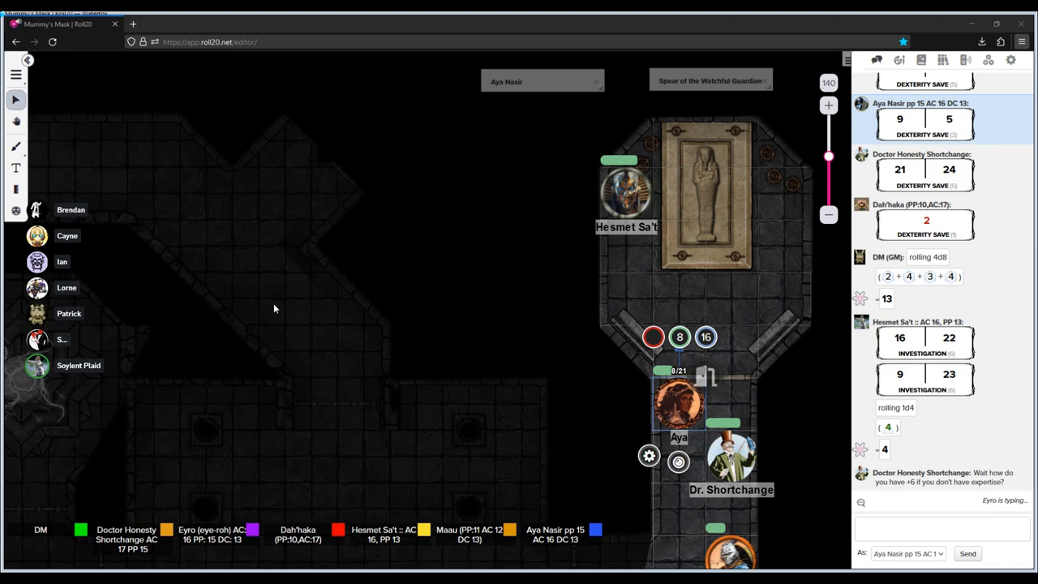
{"action": "mouse_move", "coordinate": [272, 312]}
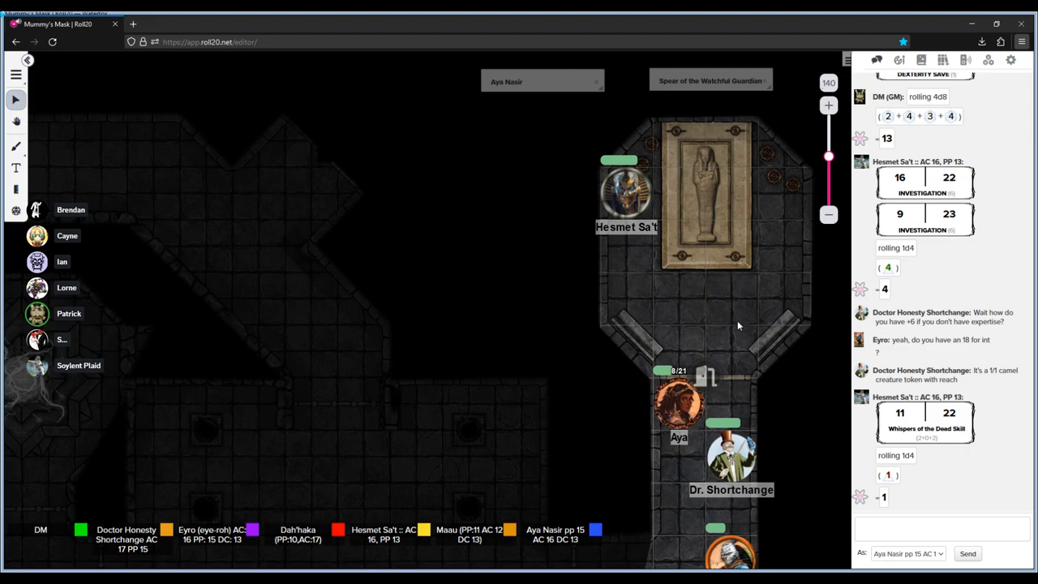
{"action": "mouse_move", "coordinate": [717, 272]}
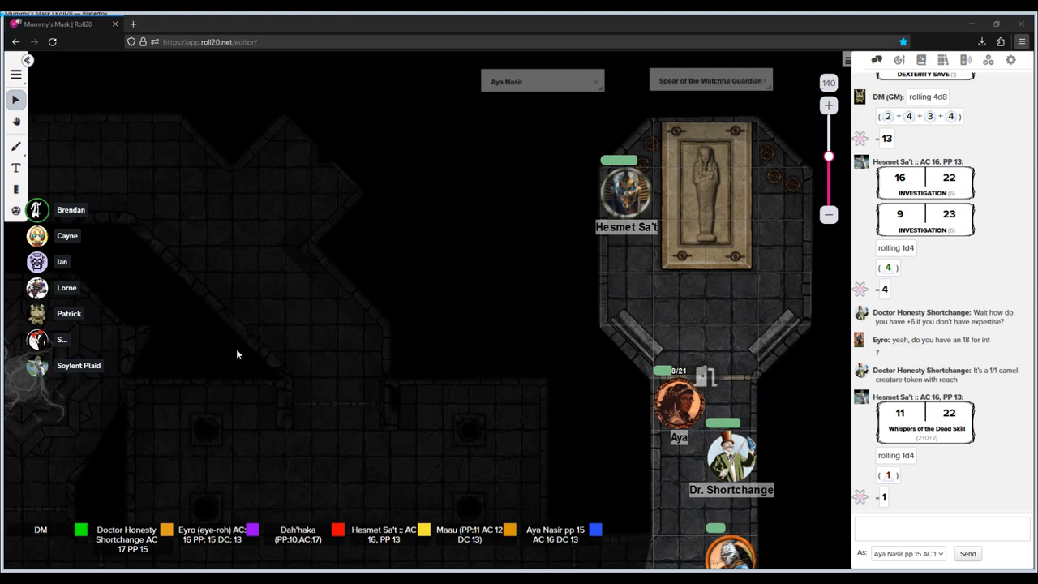
{"action": "mouse_move", "coordinate": [234, 357]}
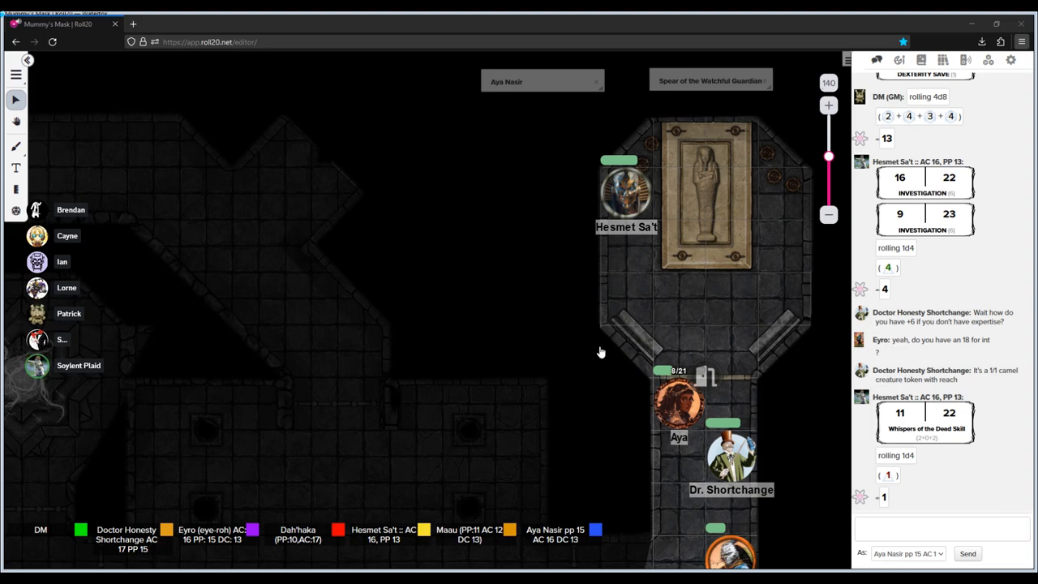
{"action": "mouse_move", "coordinate": [679, 301]}
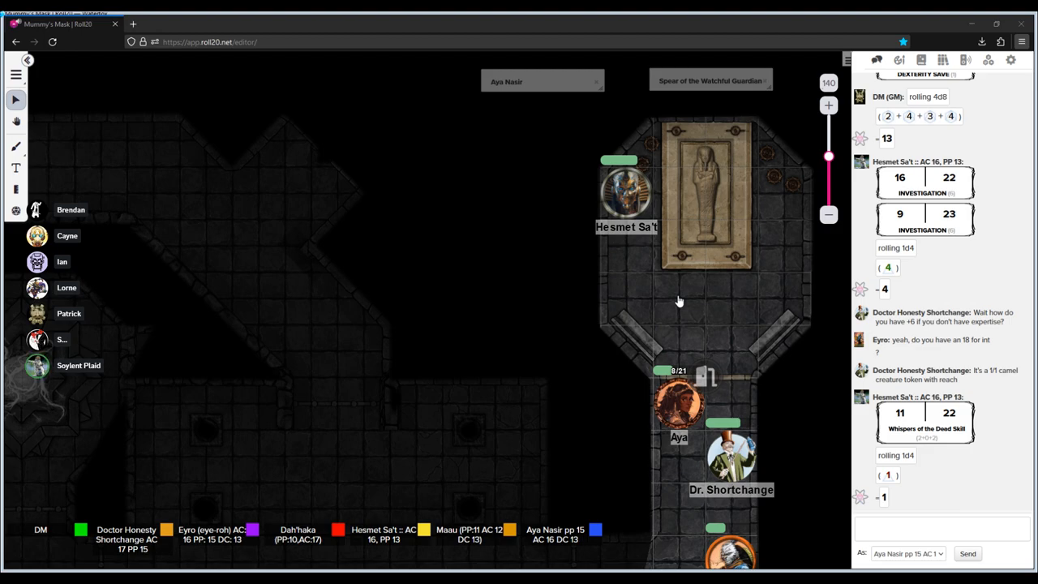
{"action": "mouse_move", "coordinate": [314, 455]}
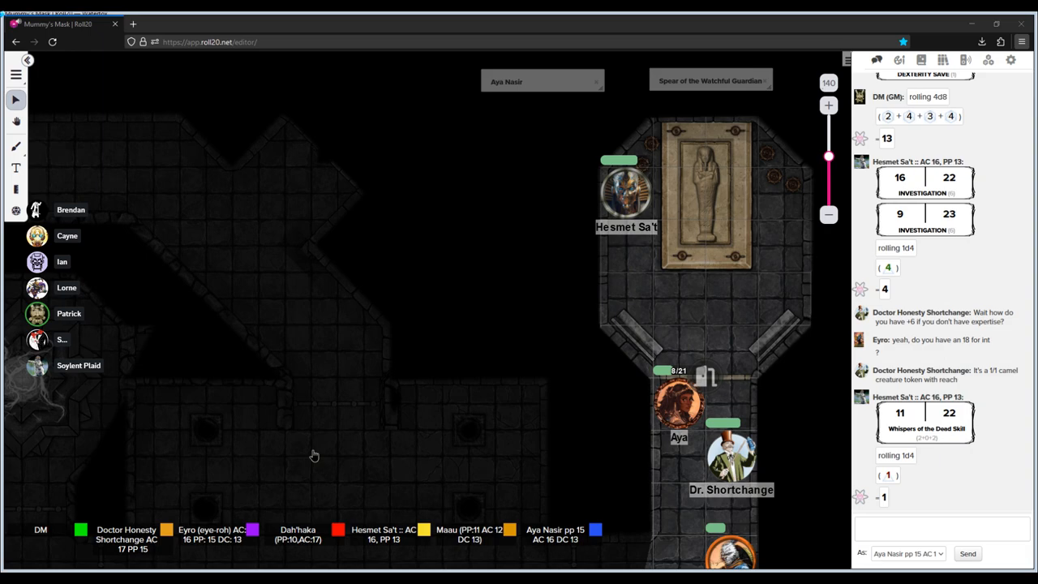
{"action": "mouse_move", "coordinate": [660, 289]}
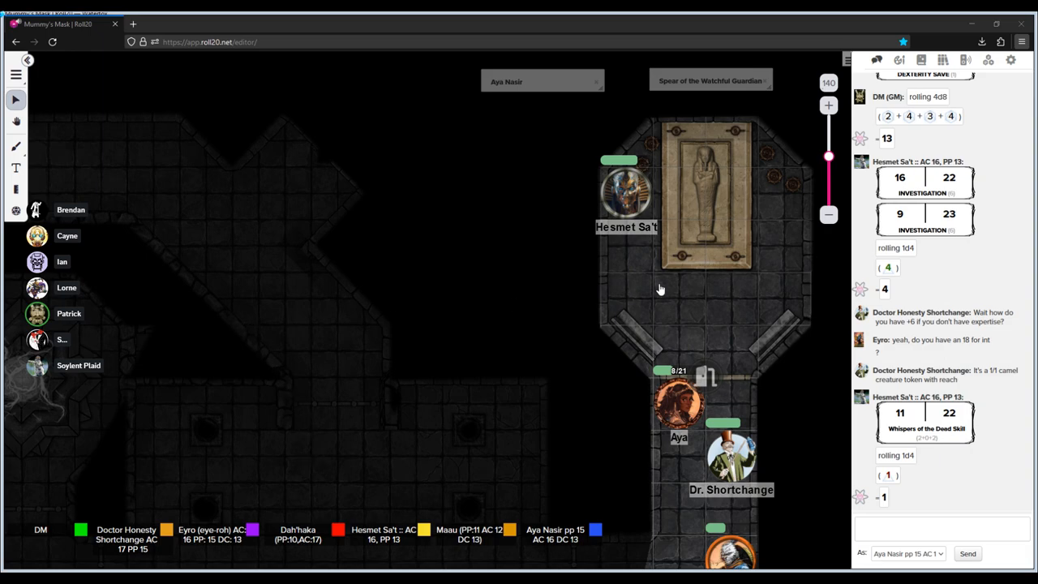
{"action": "mouse_move", "coordinate": [679, 298]}
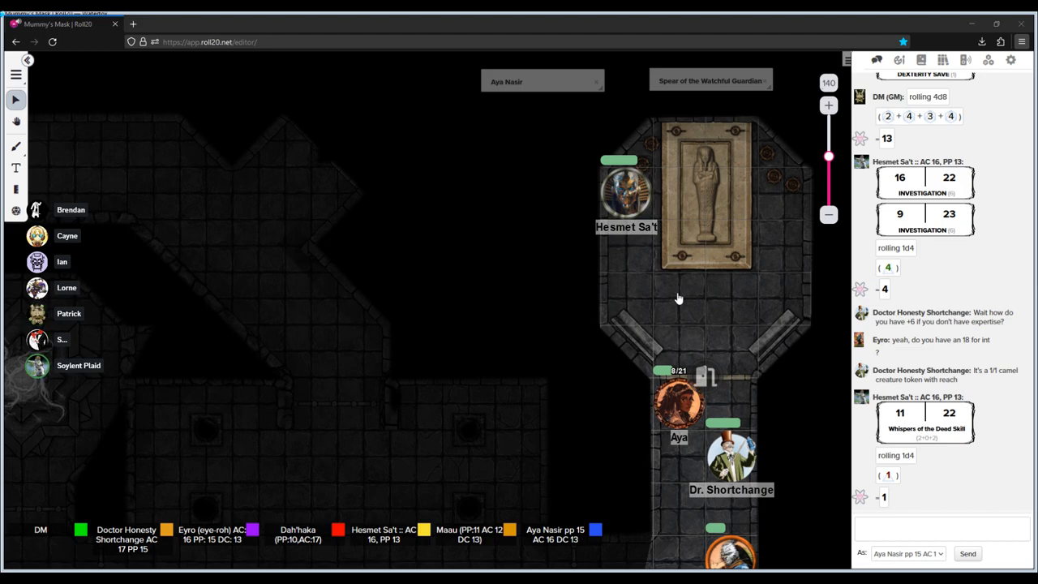
{"action": "mouse_move", "coordinate": [415, 477]}
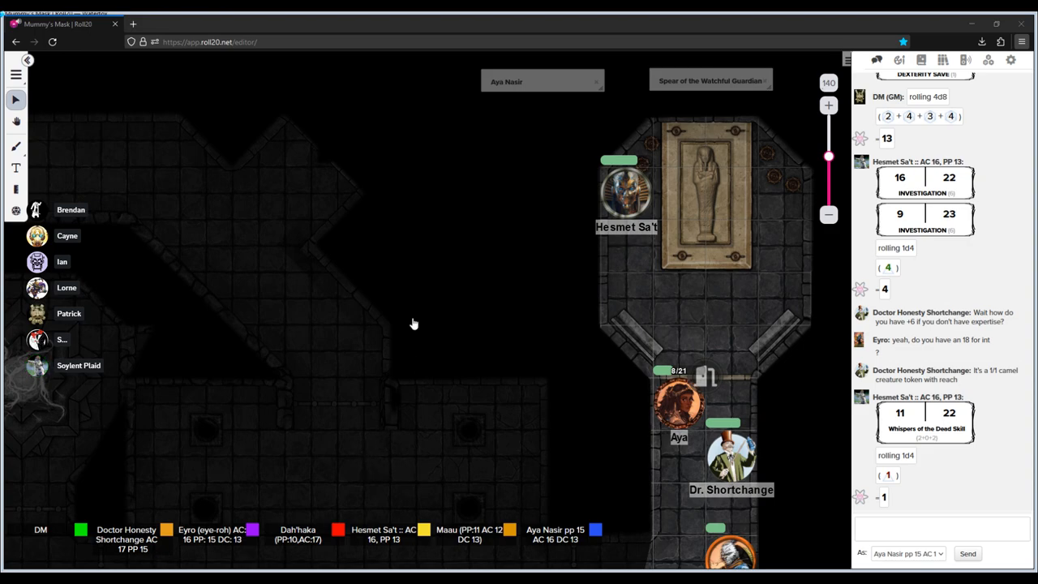
{"action": "mouse_move", "coordinate": [256, 318]}
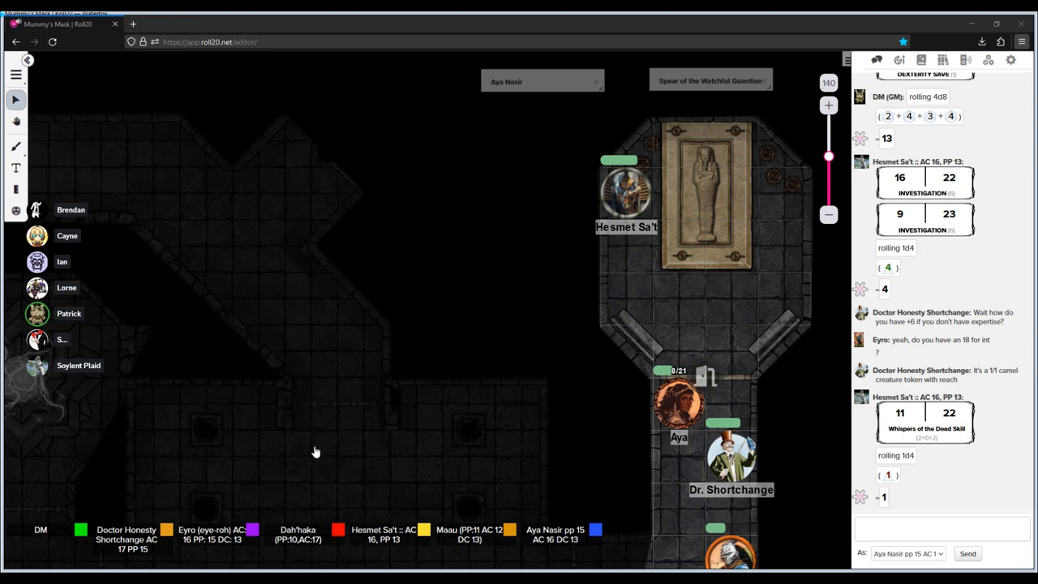
{"action": "mouse_move", "coordinate": [256, 366]}
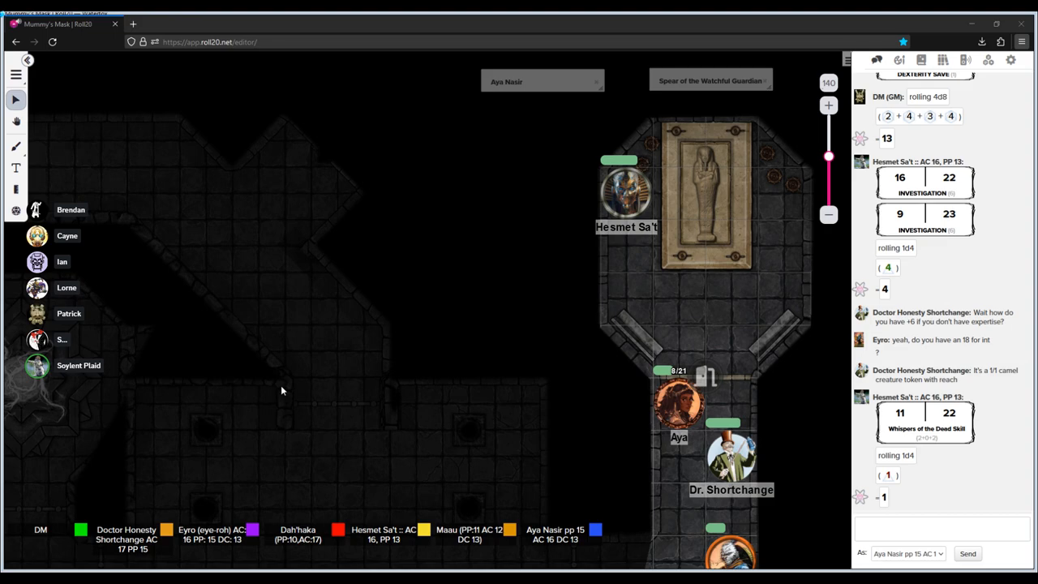
{"action": "mouse_move", "coordinate": [308, 206]}
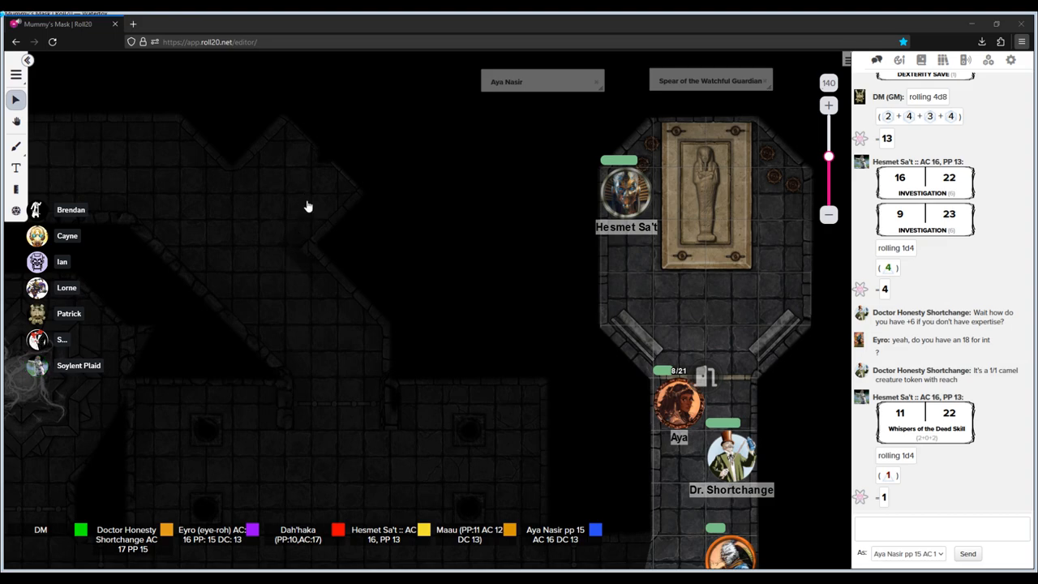
{"action": "mouse_move", "coordinate": [280, 264]}
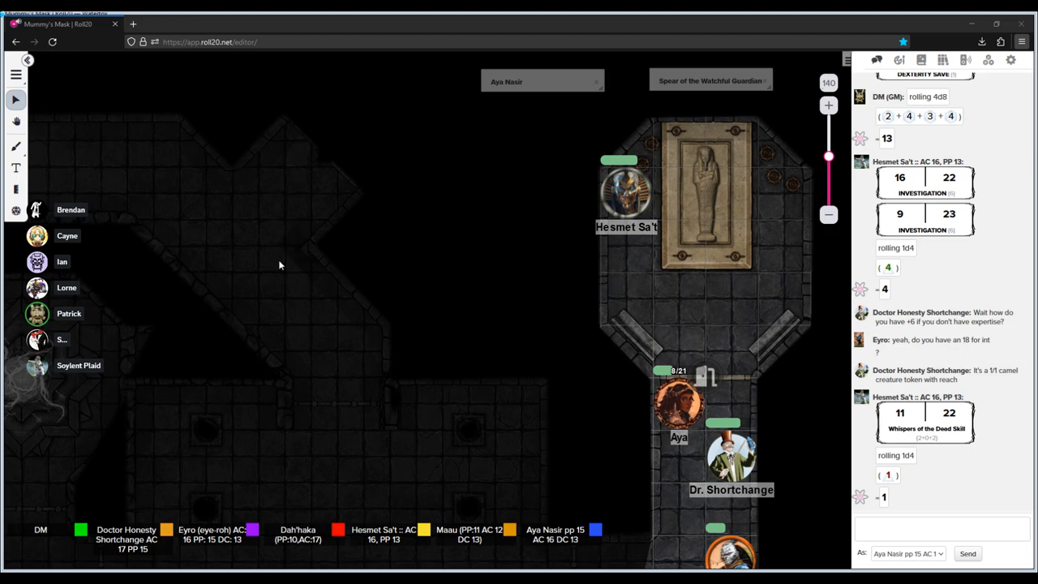
{"action": "mouse_move", "coordinate": [312, 447]}
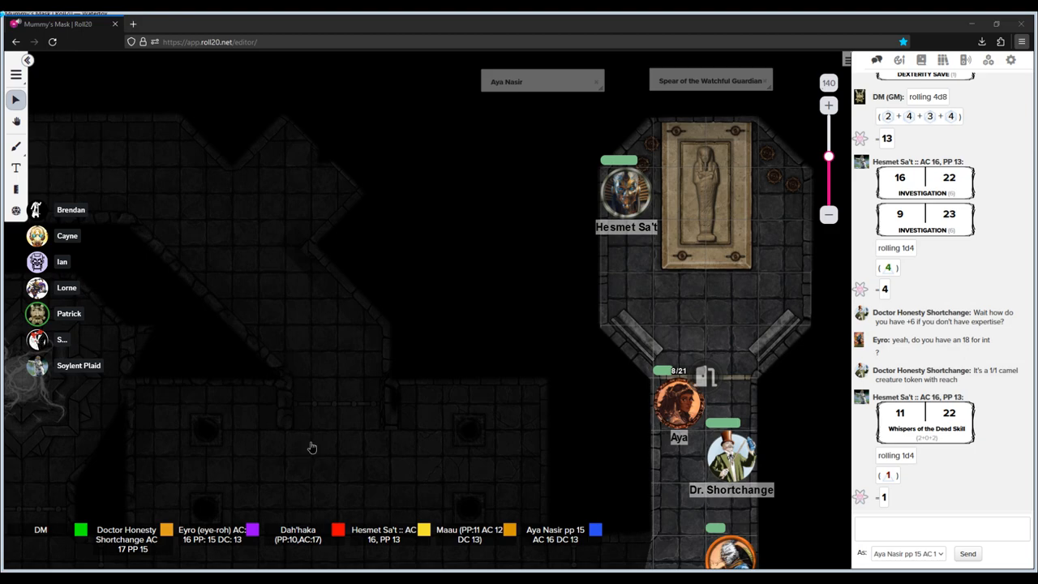
{"action": "mouse_move", "coordinate": [283, 358]}
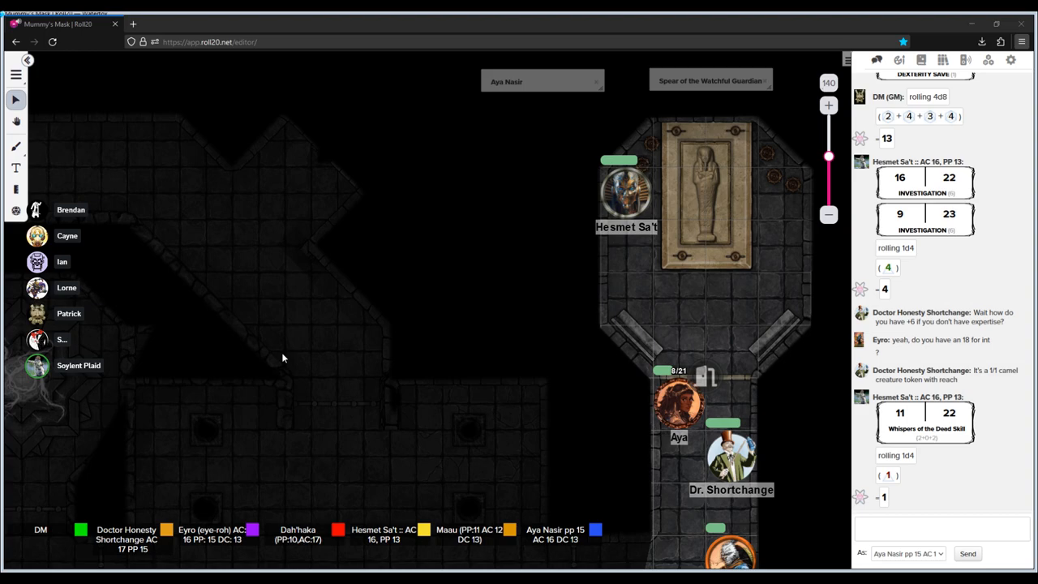
{"action": "mouse_move", "coordinate": [978, 77]}
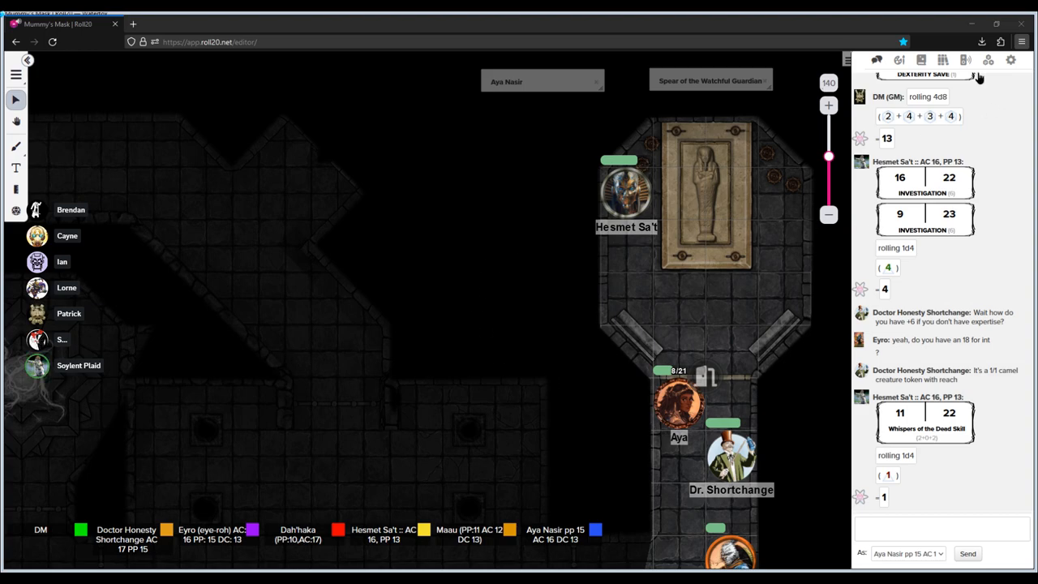
{"action": "mouse_move", "coordinate": [884, 40]}
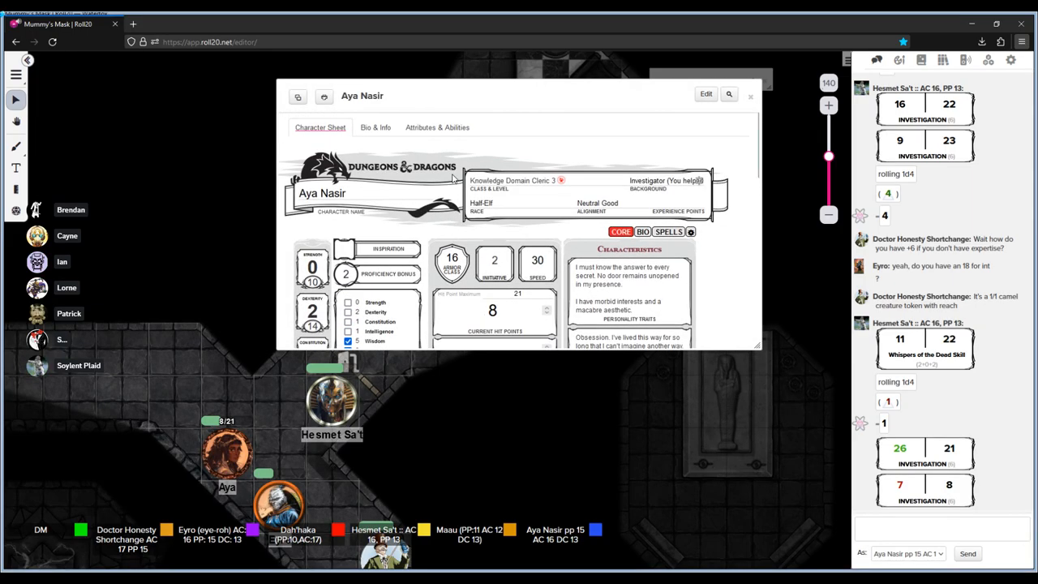
- Roll Aya Nasir's Arcana check (13/10) from her skills, then close the sheet
{"action": "scroll", "scroll_direction": "down", "scroll_amount": 3}
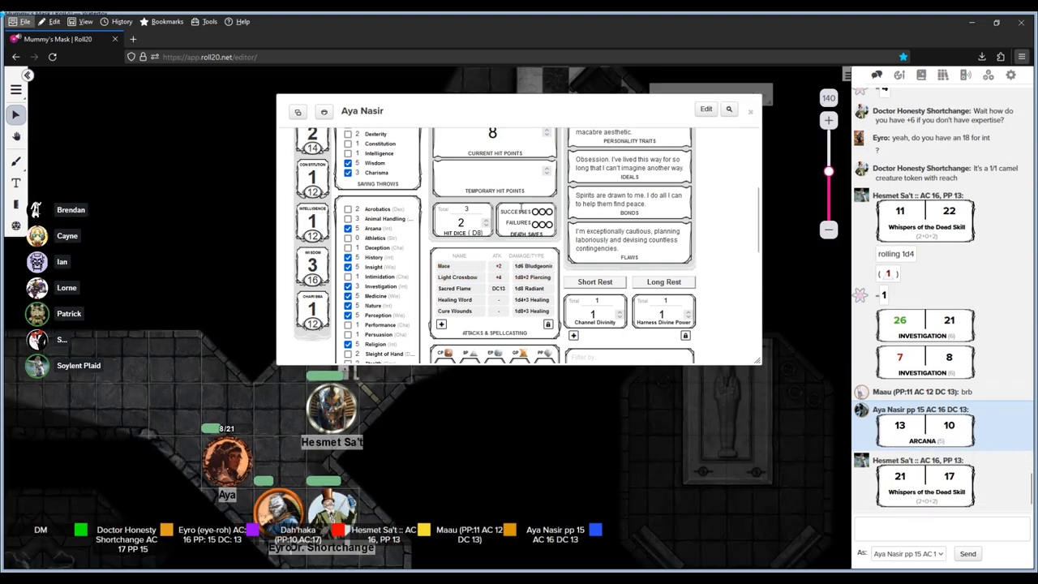
{"action": "left_click", "coordinate": [749, 111]}
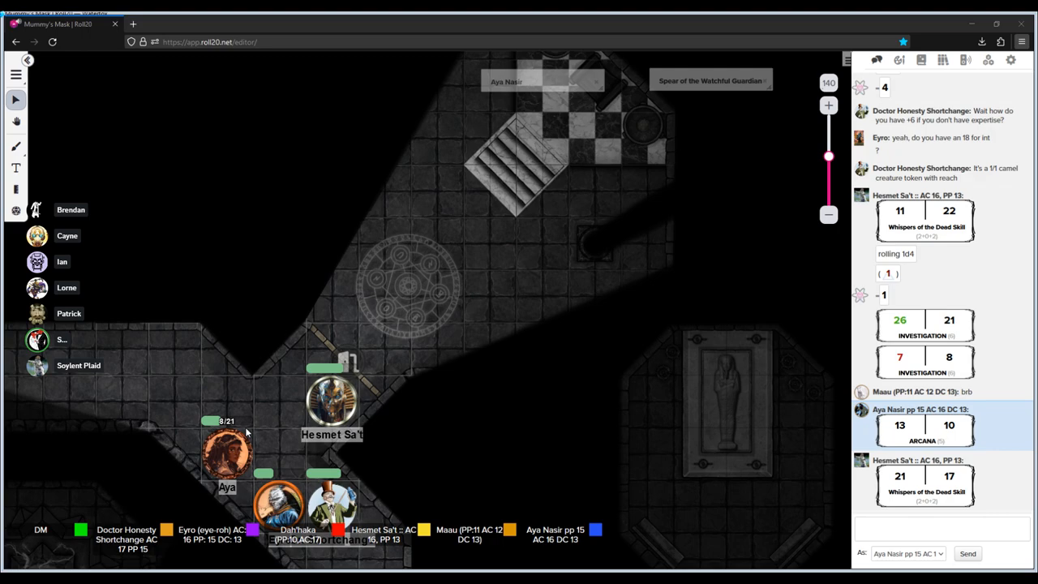
{"action": "mouse_move", "coordinate": [329, 316]}
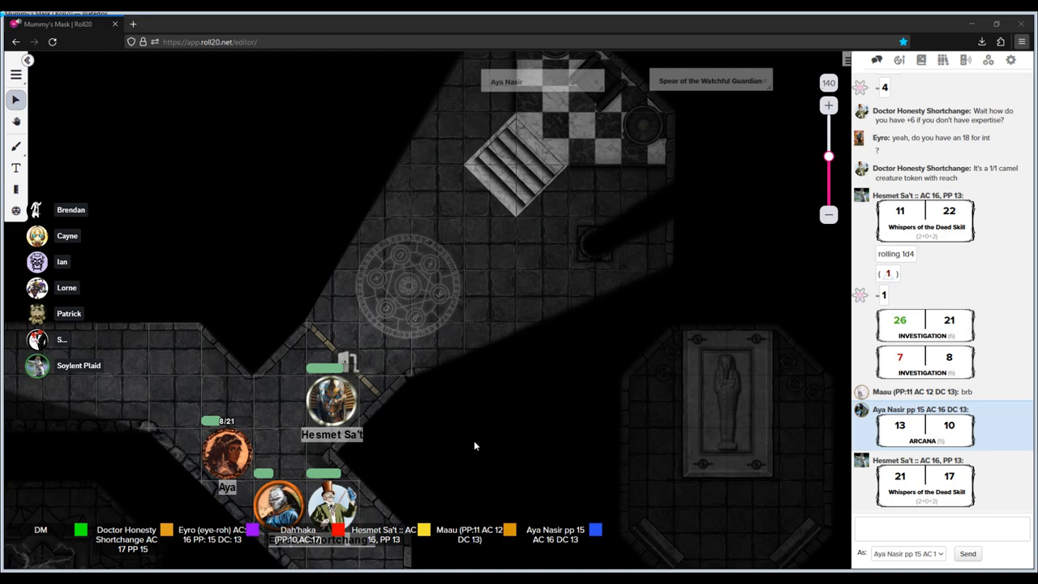
{"action": "mouse_move", "coordinate": [616, 80]}
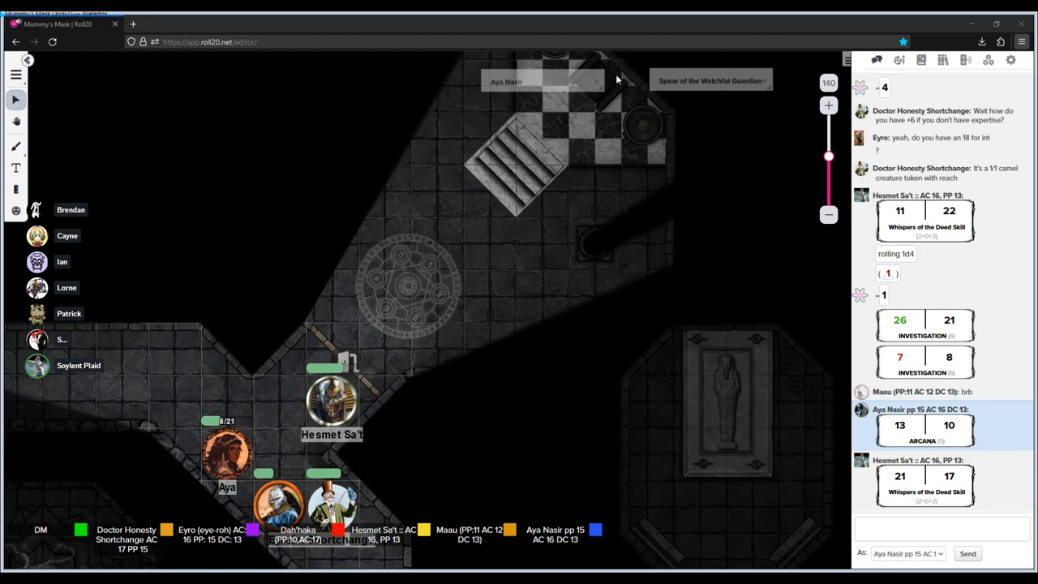
{"action": "mouse_move", "coordinate": [287, 368]}
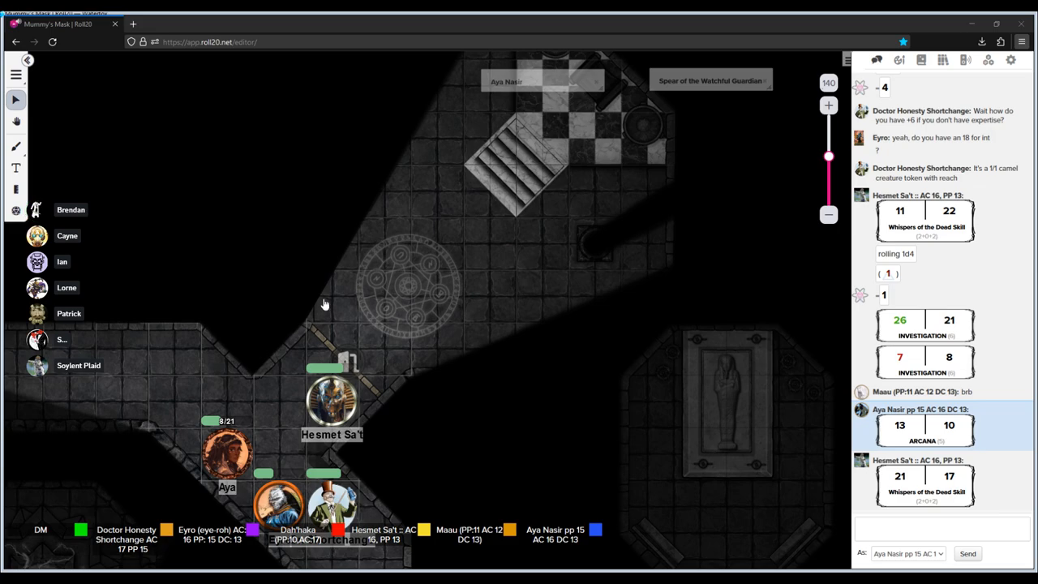
{"action": "mouse_move", "coordinate": [307, 278]}
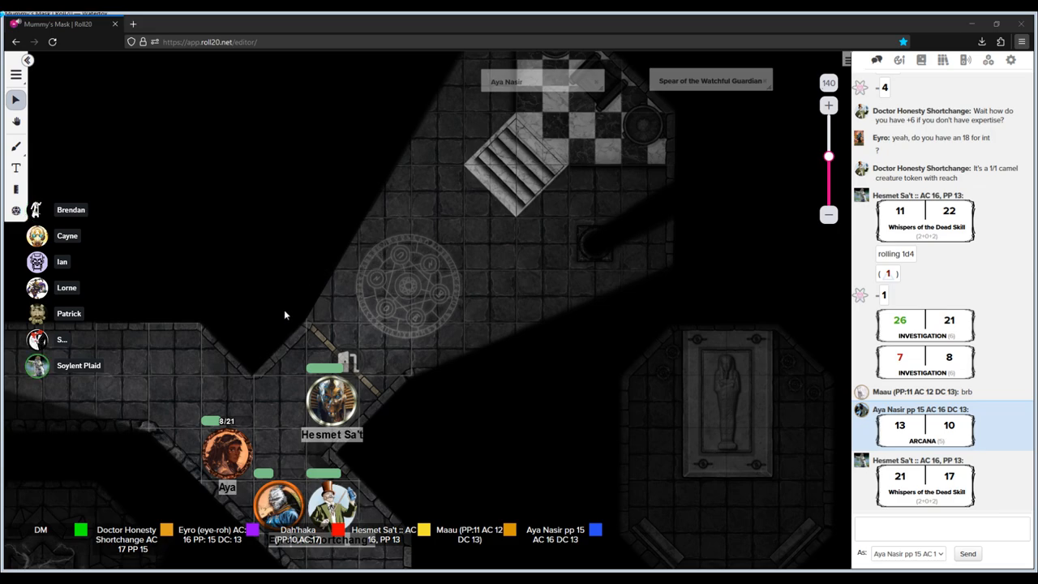
{"action": "mouse_move", "coordinate": [300, 291]}
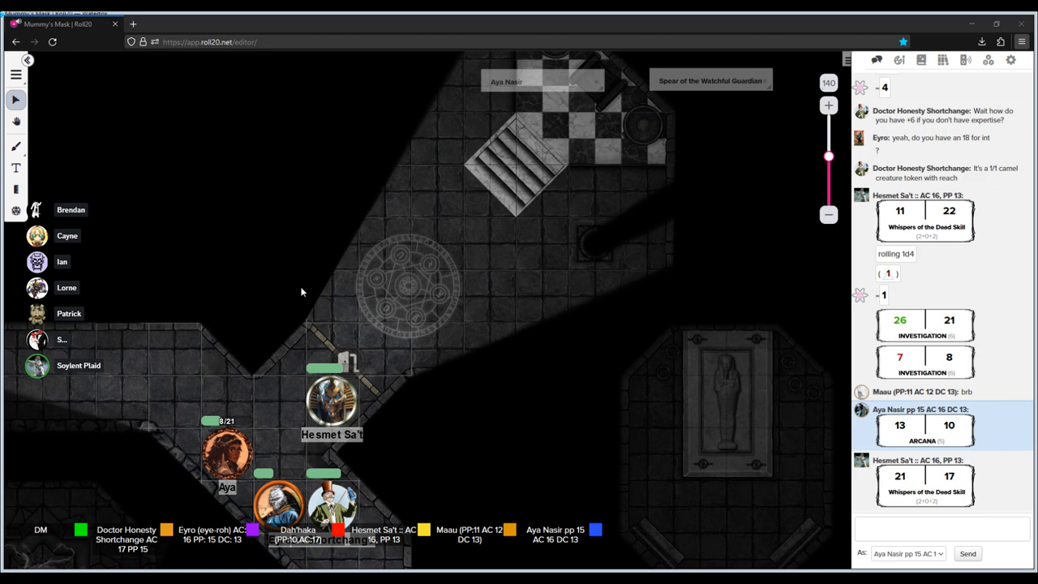
{"action": "mouse_move", "coordinate": [261, 356]}
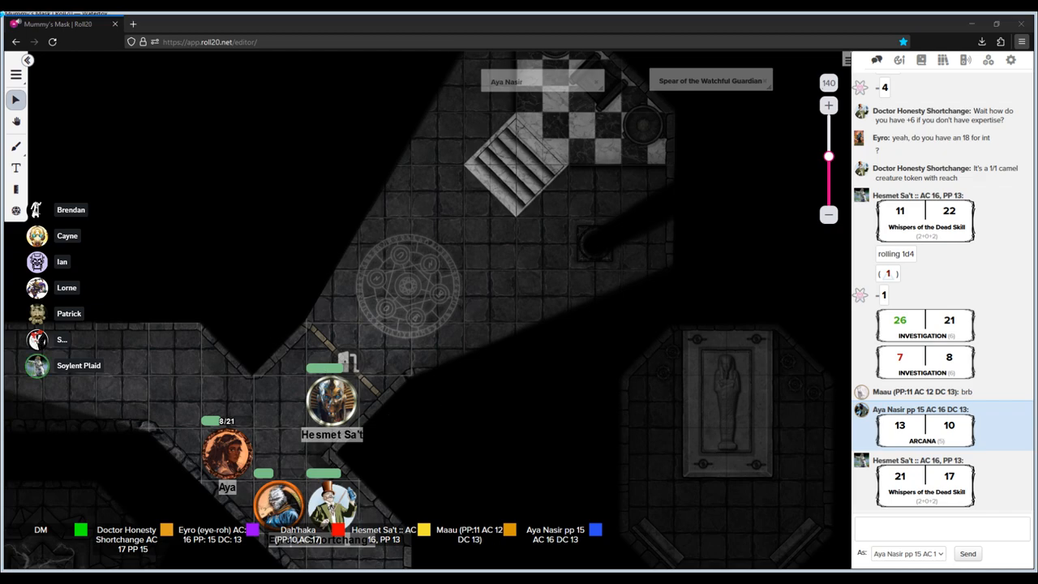
{"action": "mouse_move", "coordinate": [384, 411]}
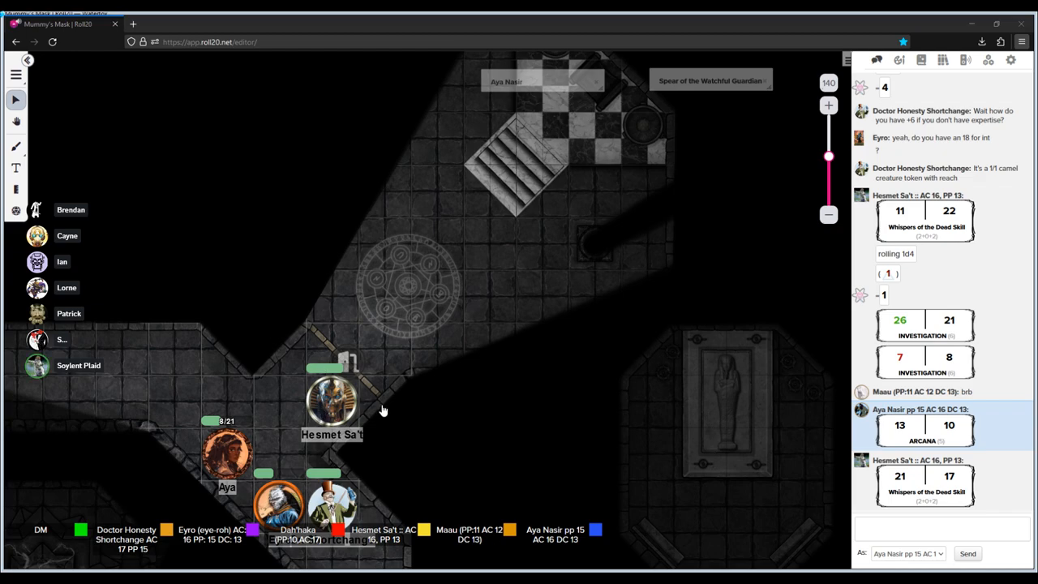
{"action": "mouse_move", "coordinate": [533, 413]}
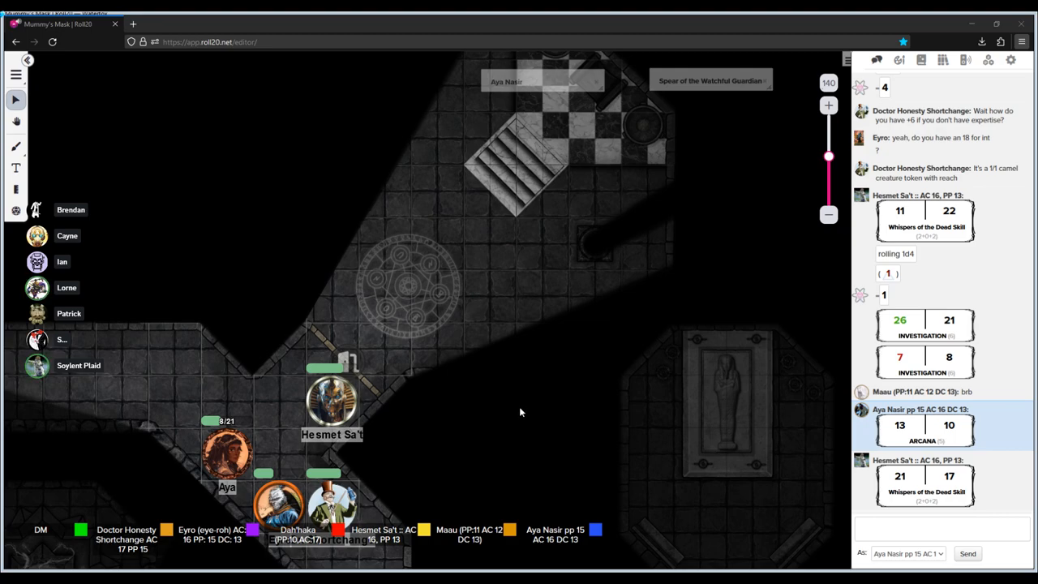
{"action": "mouse_move", "coordinate": [458, 518]}
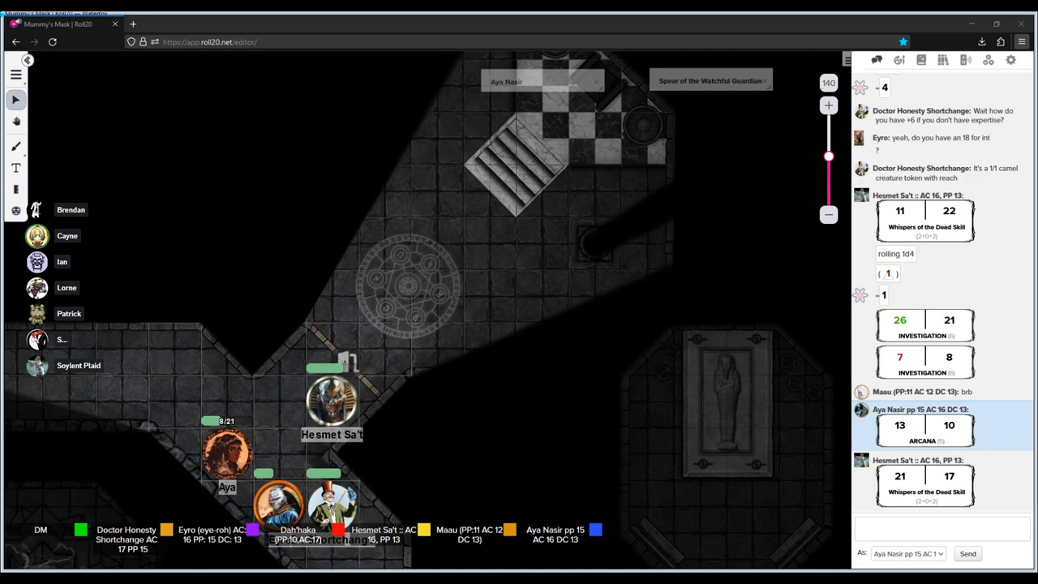
{"action": "mouse_move", "coordinate": [362, 498]}
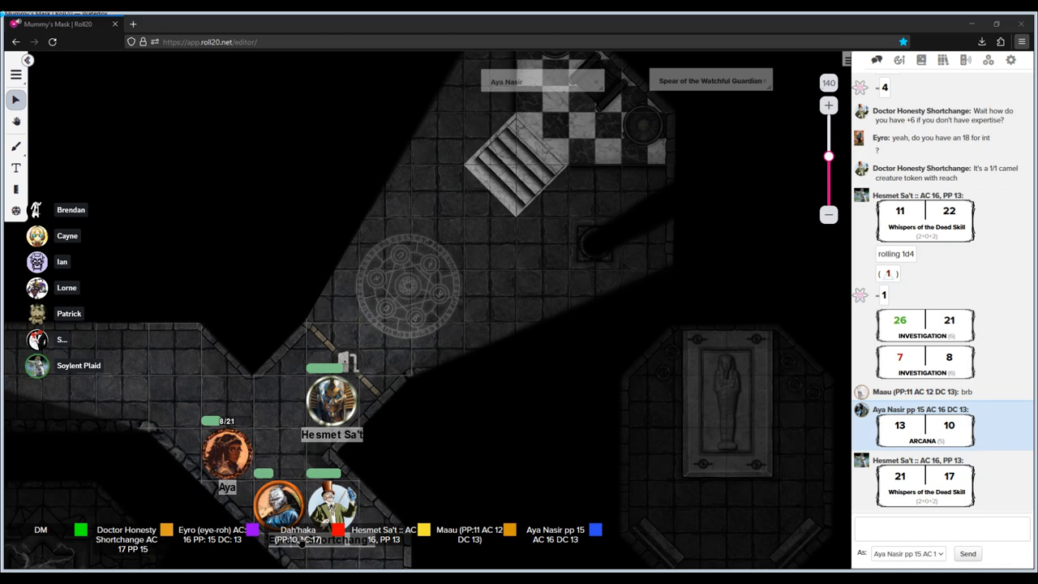
{"action": "mouse_move", "coordinate": [363, 485]}
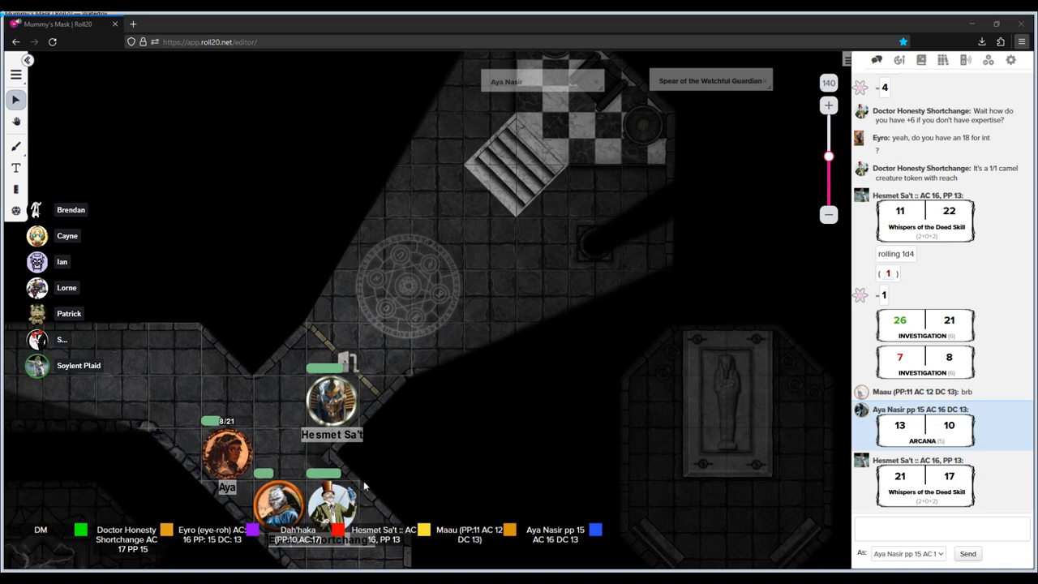
{"action": "mouse_move", "coordinate": [528, 340]}
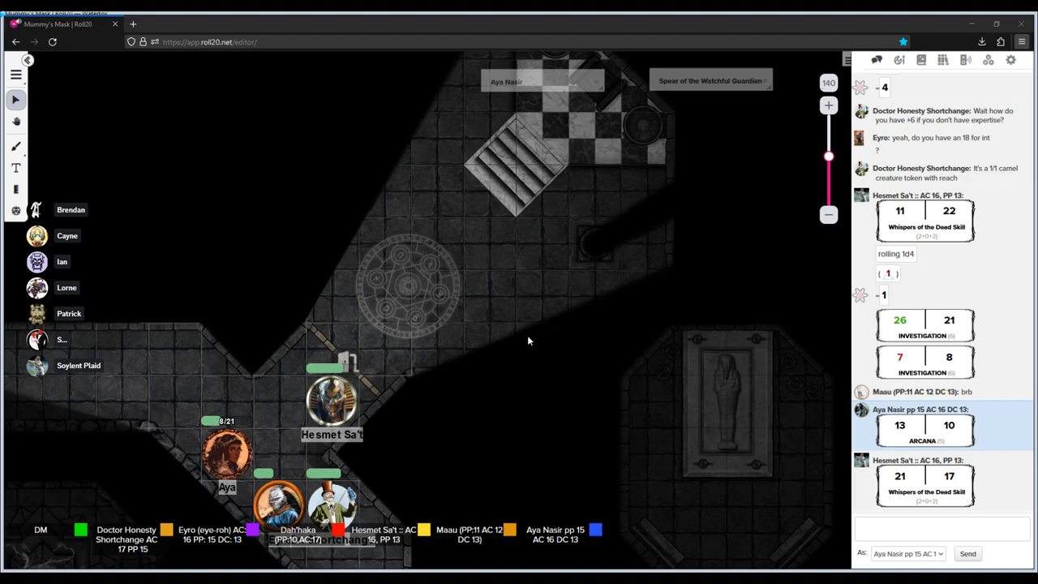
{"action": "mouse_move", "coordinate": [529, 337]}
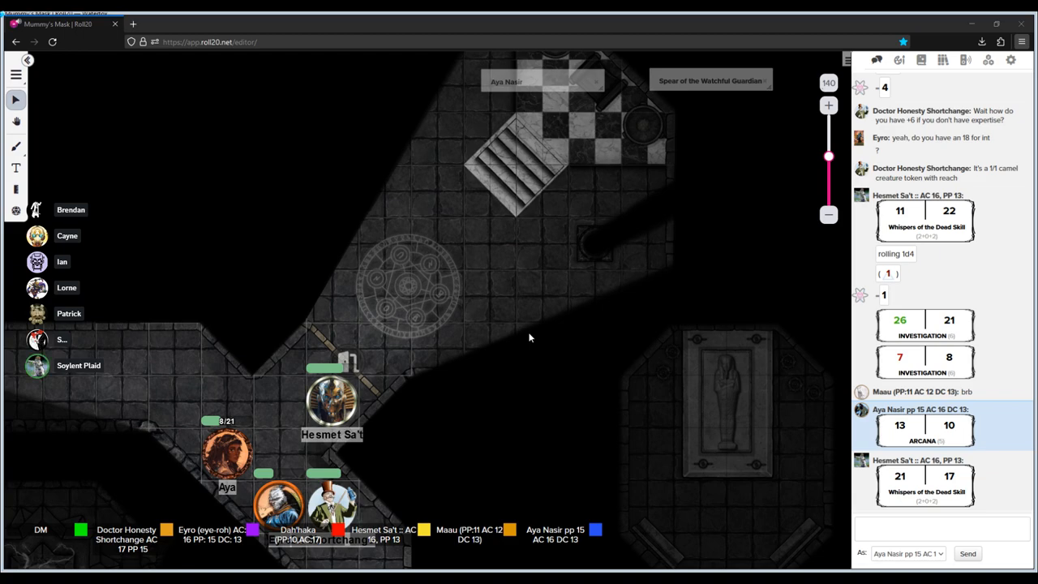
{"action": "mouse_move", "coordinate": [551, 20]}
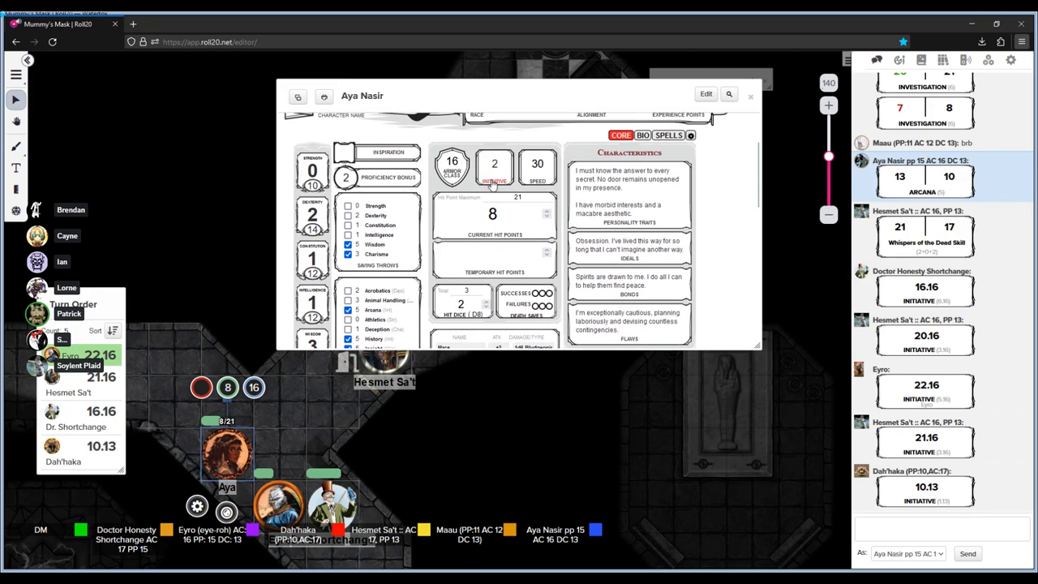
{"action": "left_click", "coordinate": [750, 96]}
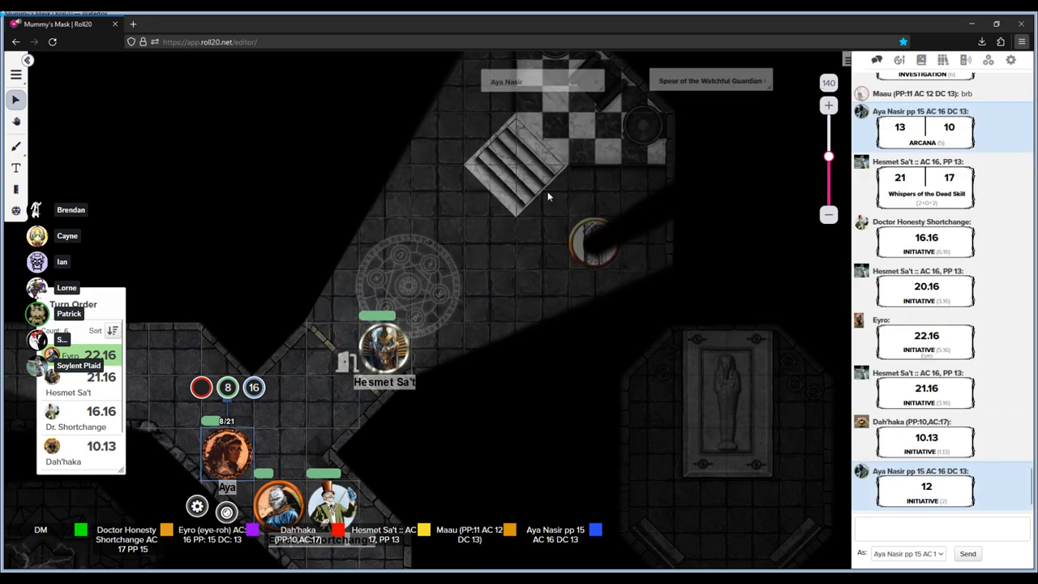
{"action": "mouse_move", "coordinate": [285, 356]}
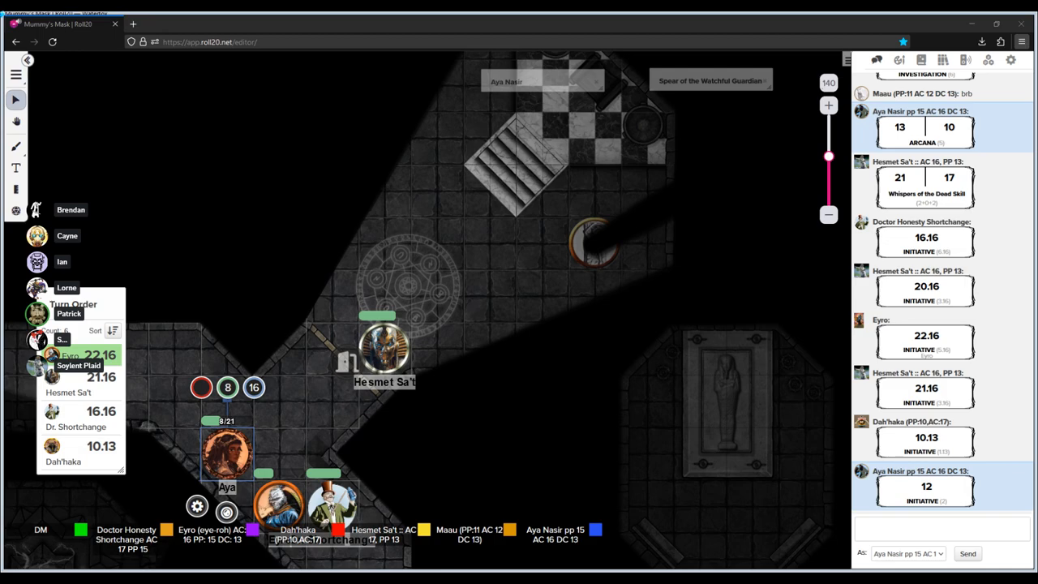
{"action": "mouse_move", "coordinate": [536, 288]}
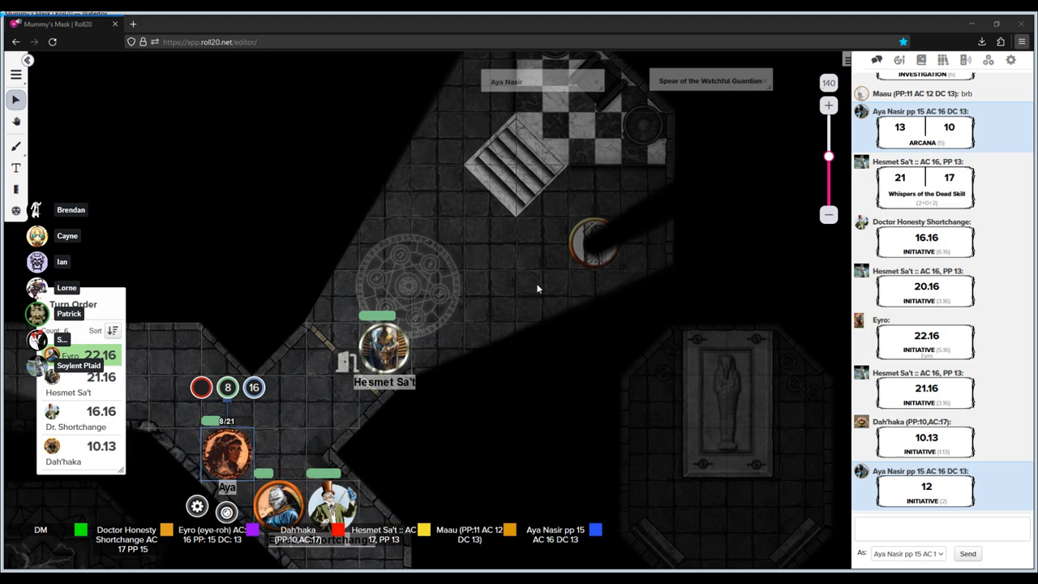
{"action": "mouse_move", "coordinate": [677, 284]}
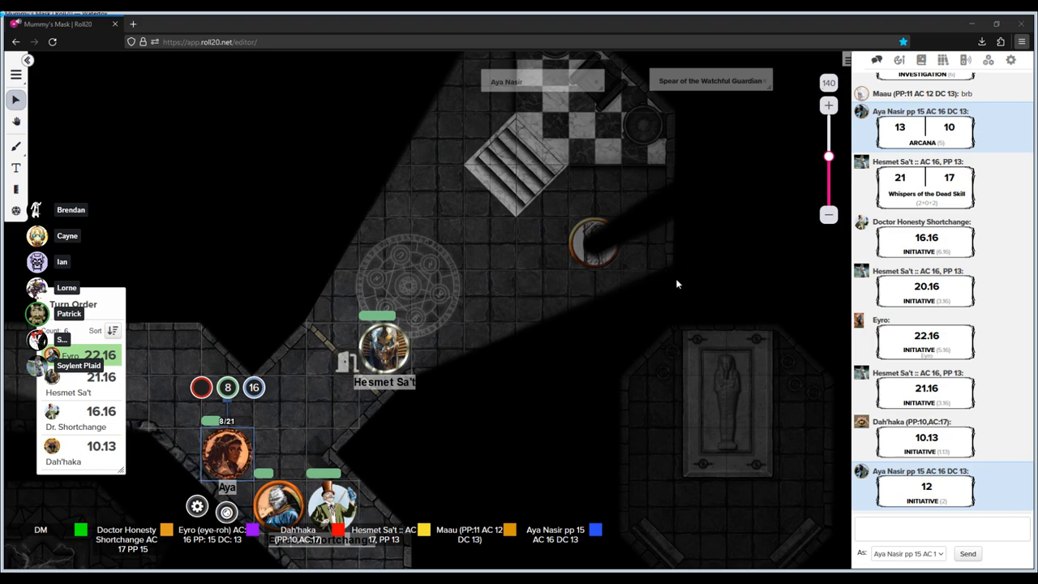
{"action": "mouse_move", "coordinate": [647, 291]}
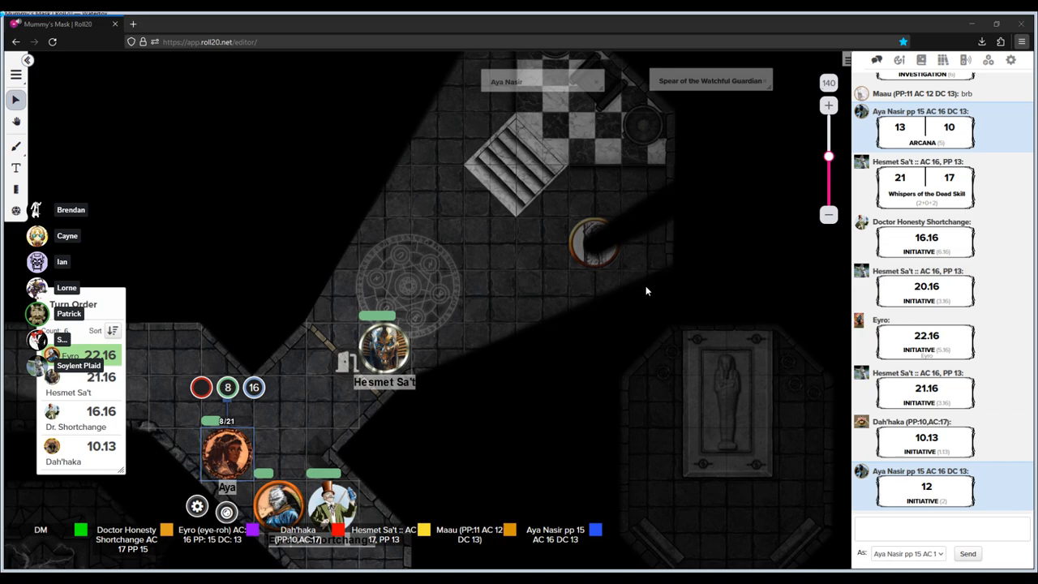
{"action": "mouse_move", "coordinate": [604, 315]}
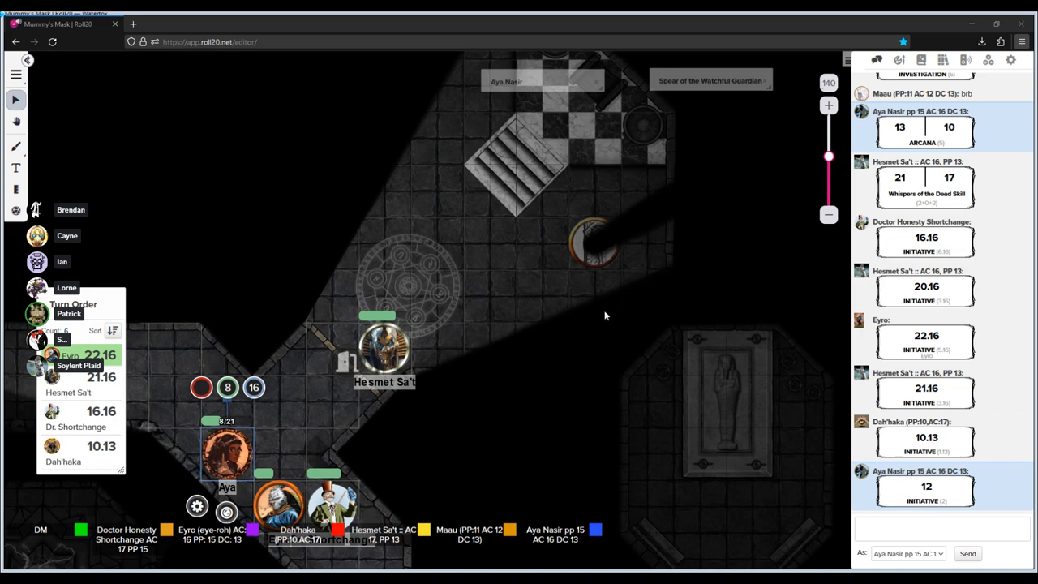
{"action": "mouse_move", "coordinate": [603, 317]}
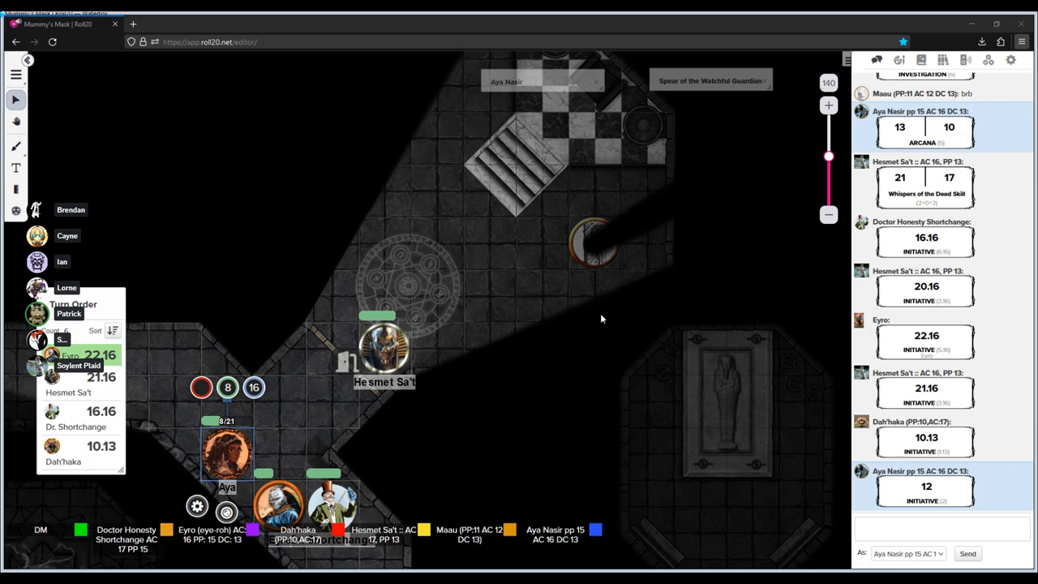
{"action": "mouse_move", "coordinate": [568, 273]}
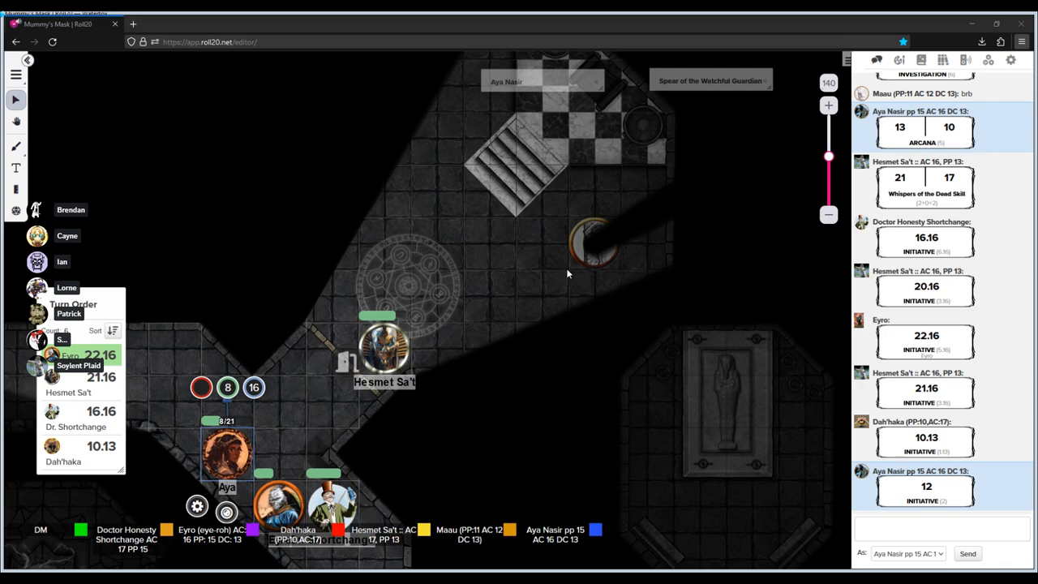
{"action": "mouse_move", "coordinate": [567, 439]}
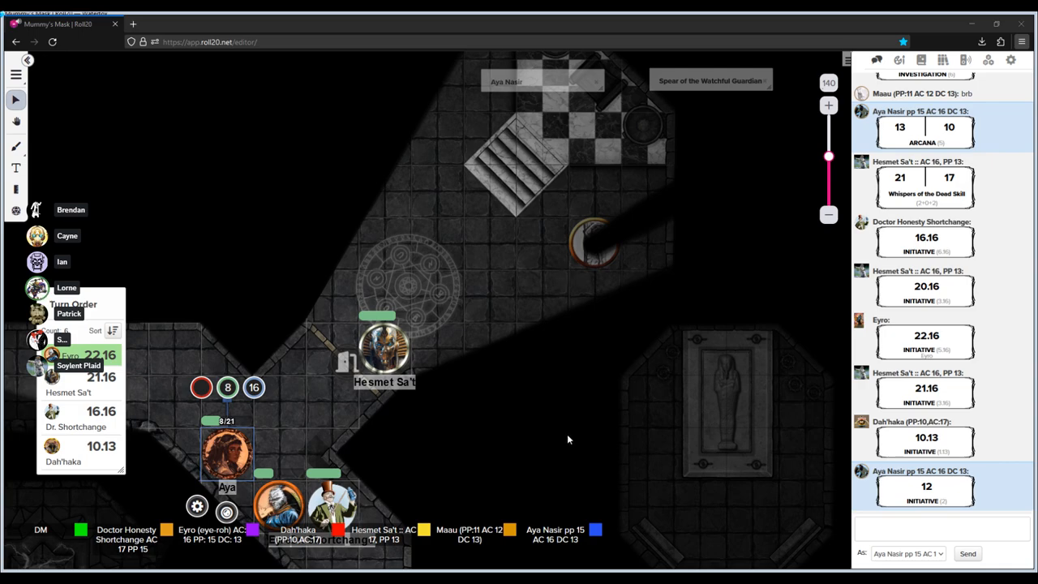
{"action": "mouse_move", "coordinate": [583, 489]}
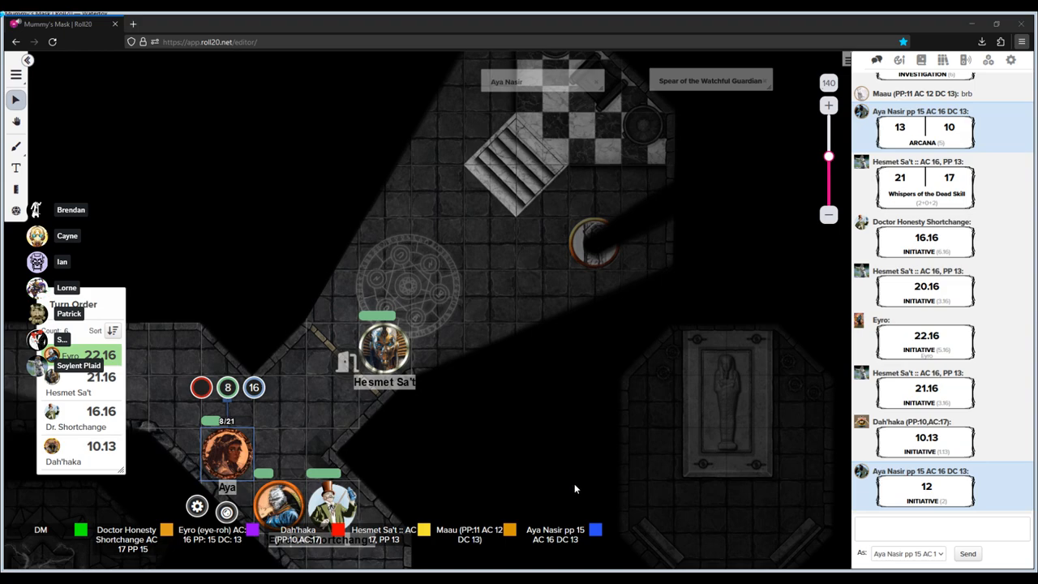
{"action": "mouse_move", "coordinate": [318, 338]}
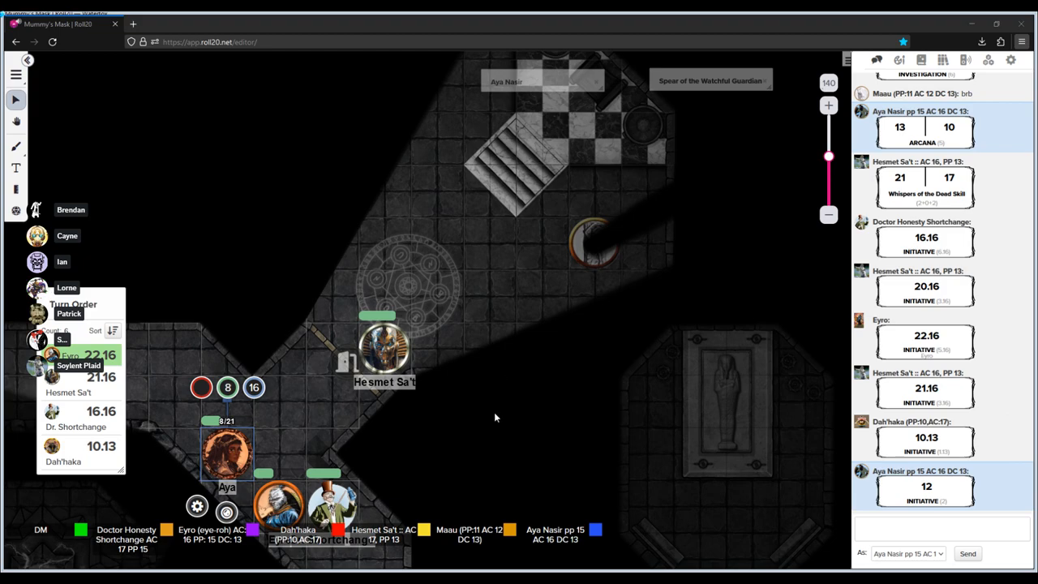
{"action": "mouse_move", "coordinate": [490, 364]}
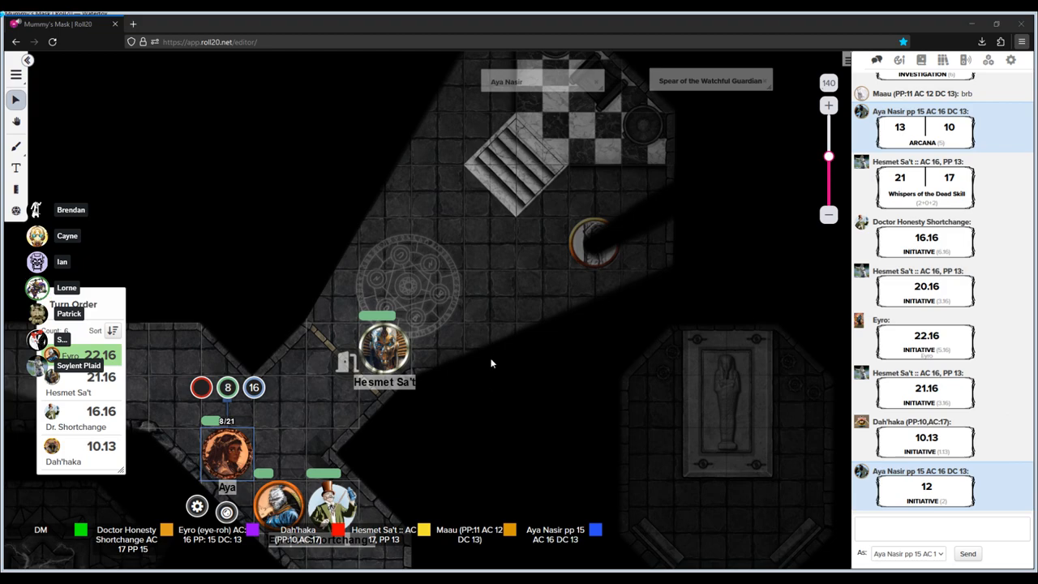
{"action": "mouse_move", "coordinate": [543, 350]}
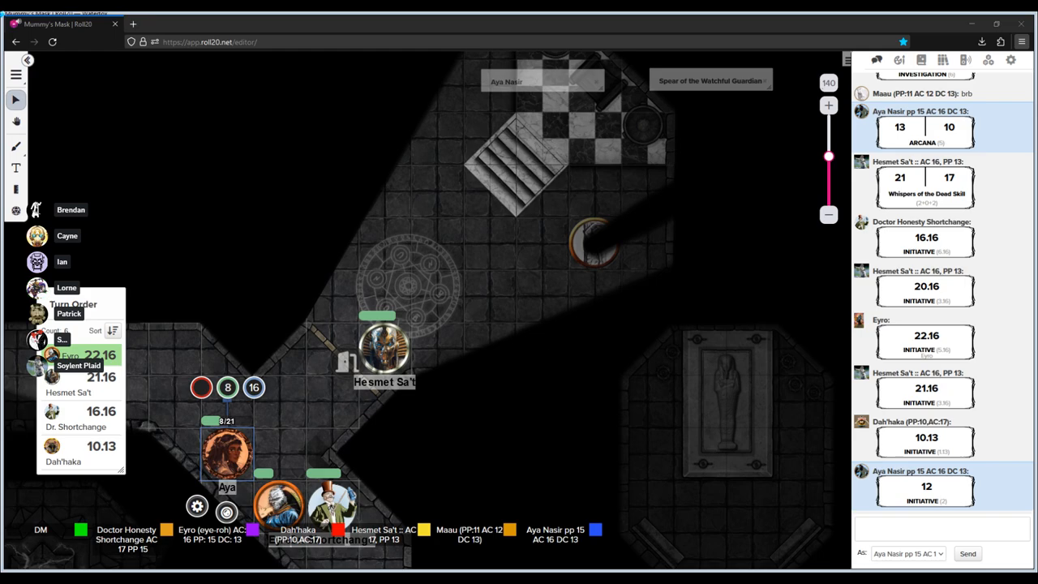
{"action": "mouse_move", "coordinate": [658, 377]}
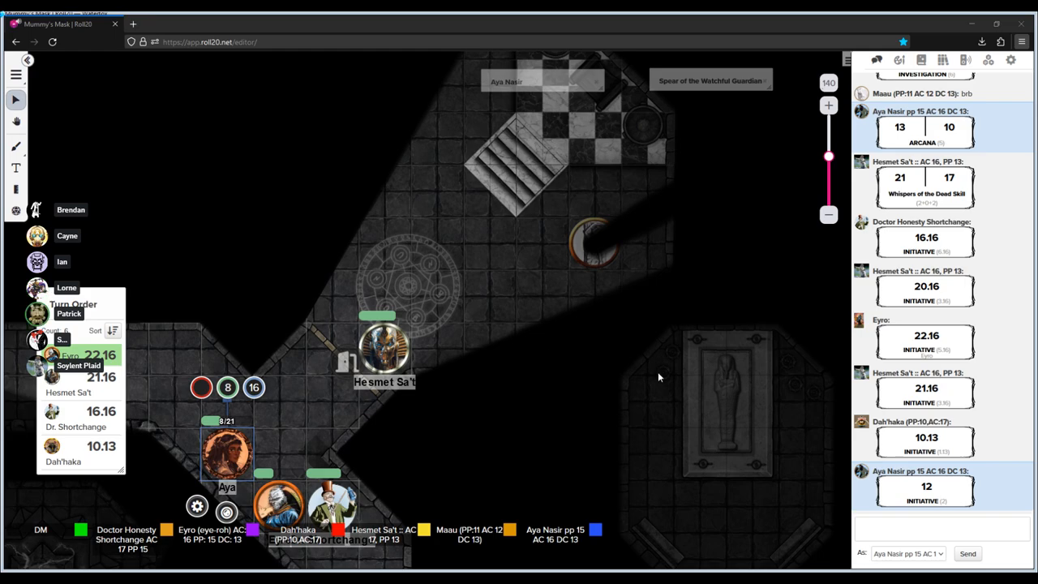
{"action": "mouse_move", "coordinate": [532, 513]}
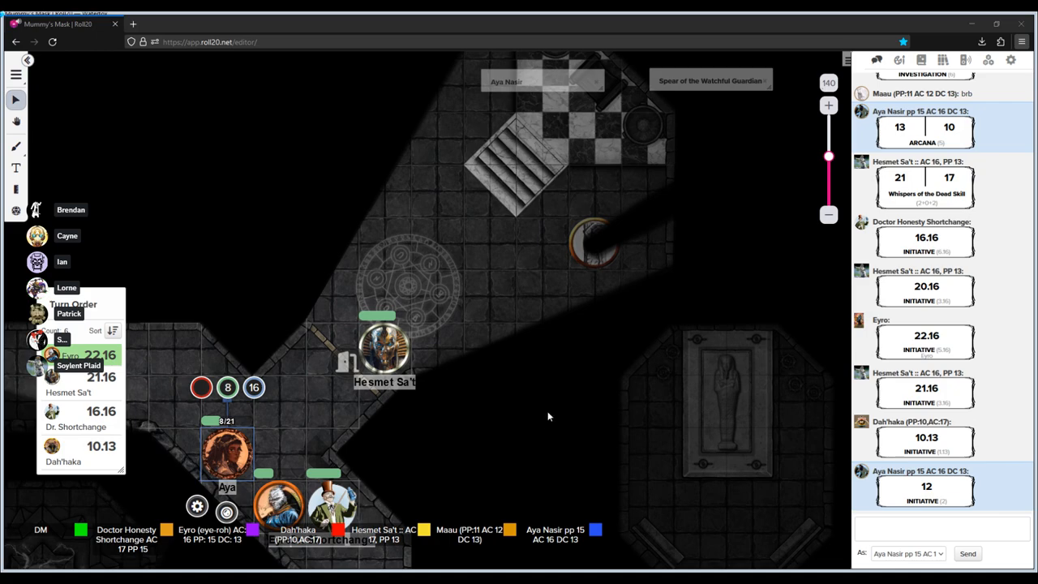
{"action": "mouse_move", "coordinate": [689, 278]}
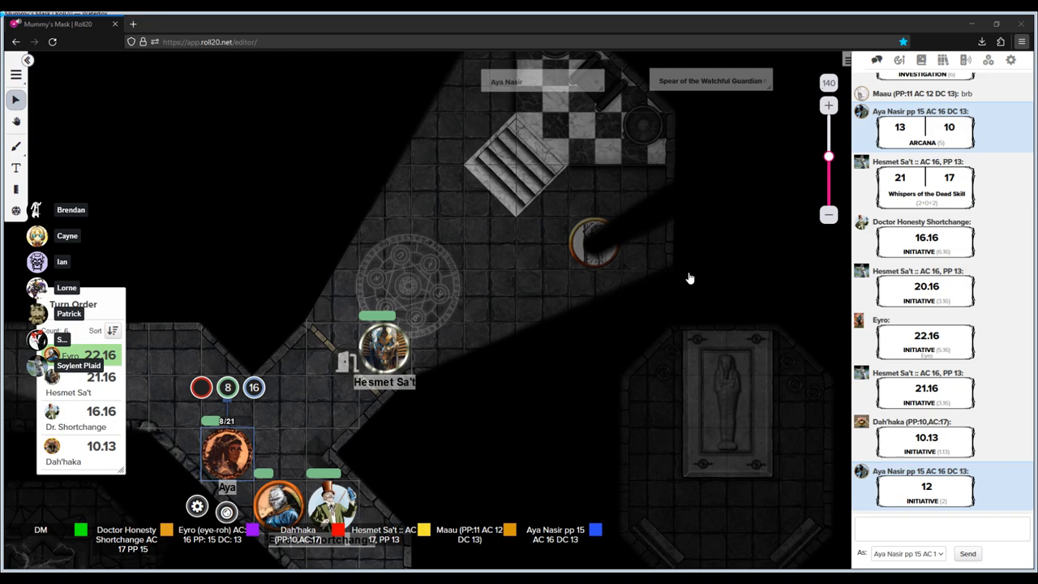
{"action": "mouse_move", "coordinate": [689, 269]}
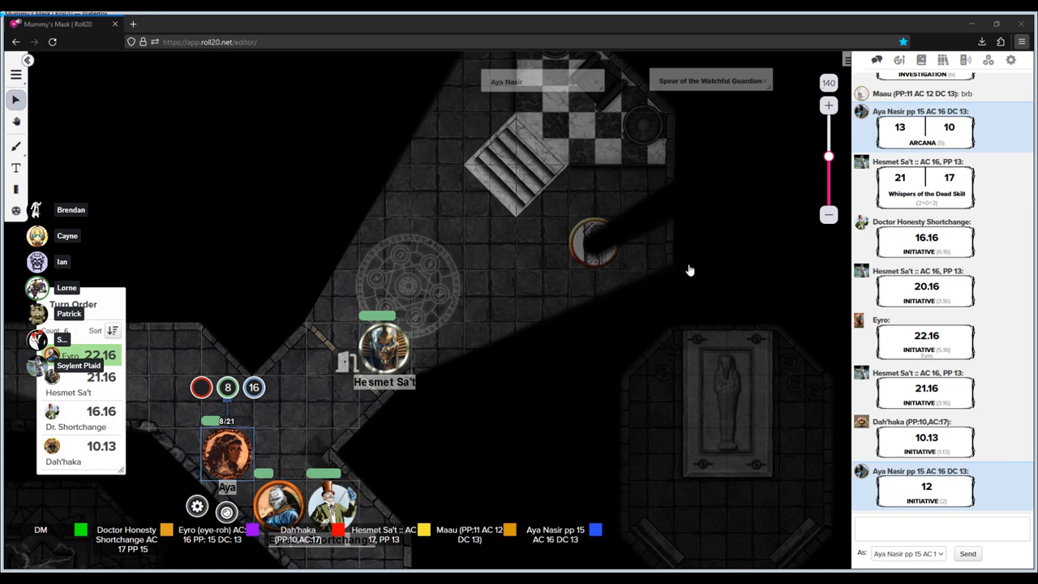
{"action": "mouse_move", "coordinate": [687, 278]}
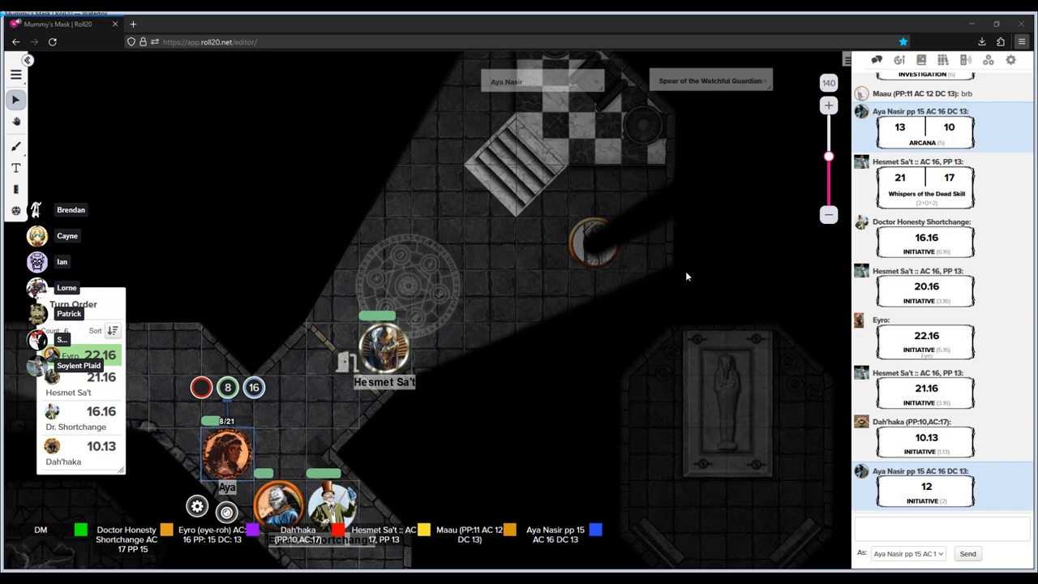
{"action": "mouse_move", "coordinate": [202, 240]}
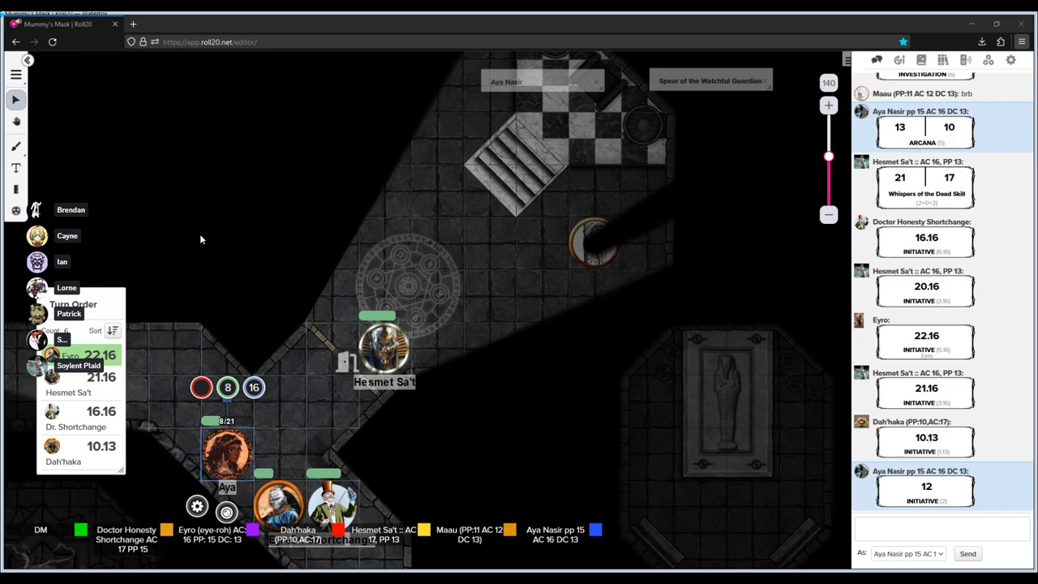
{"action": "mouse_move", "coordinate": [238, 239]}
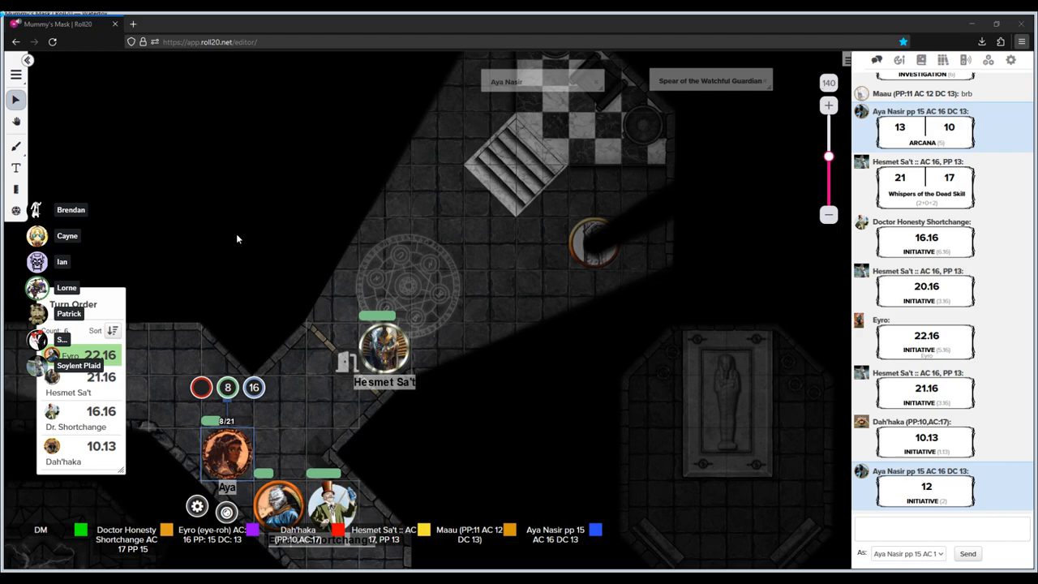
{"action": "mouse_move", "coordinate": [316, 311]}
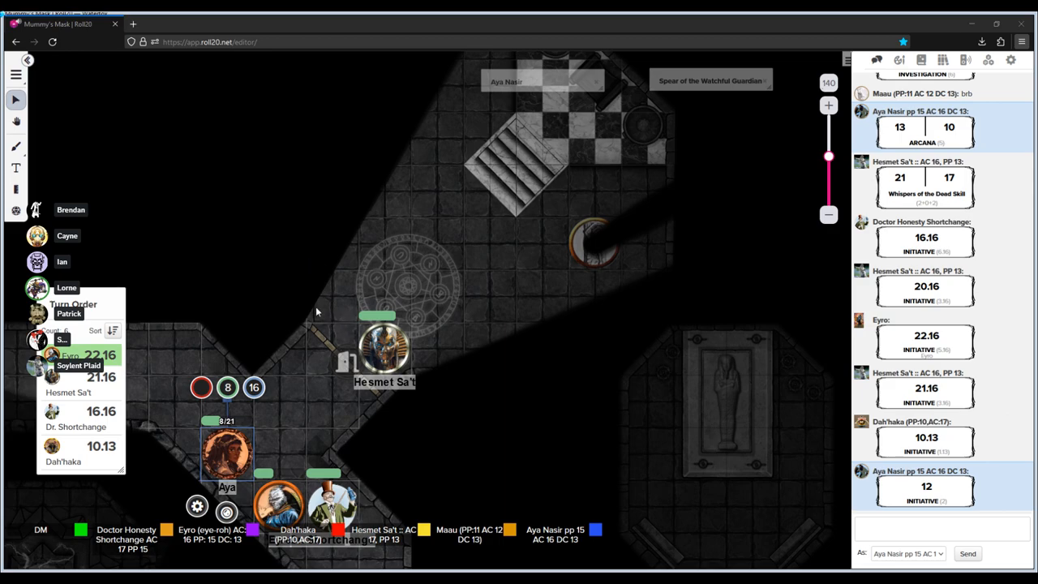
{"action": "mouse_move", "coordinate": [254, 290]}
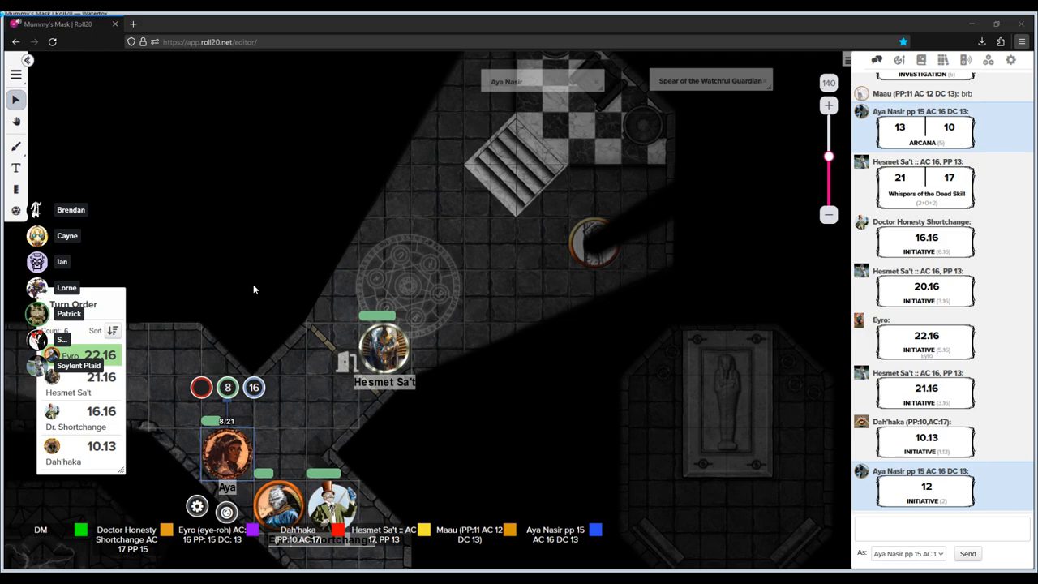
{"action": "mouse_move", "coordinate": [433, 296]}
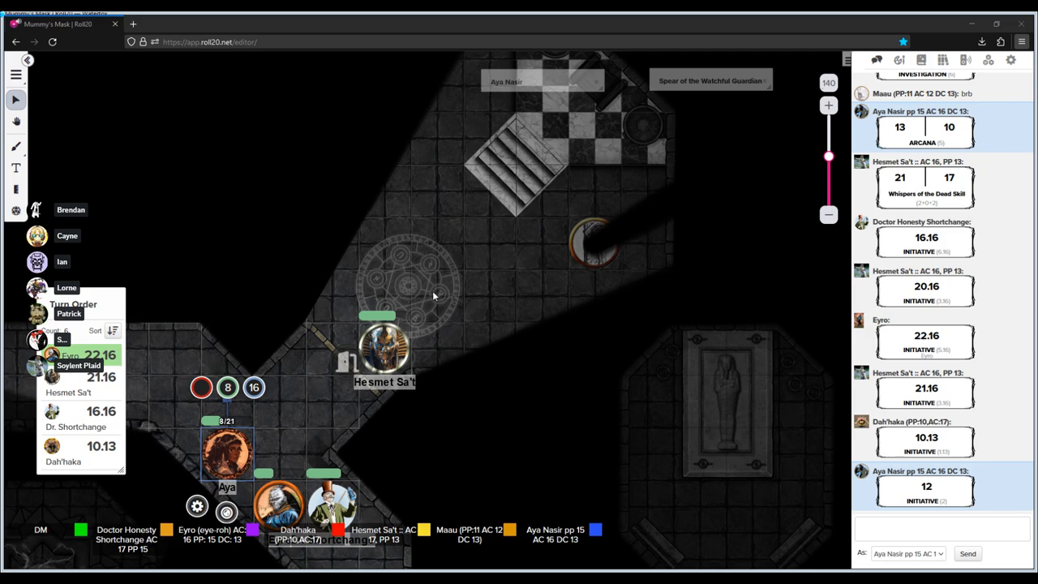
{"action": "mouse_move", "coordinate": [523, 300]}
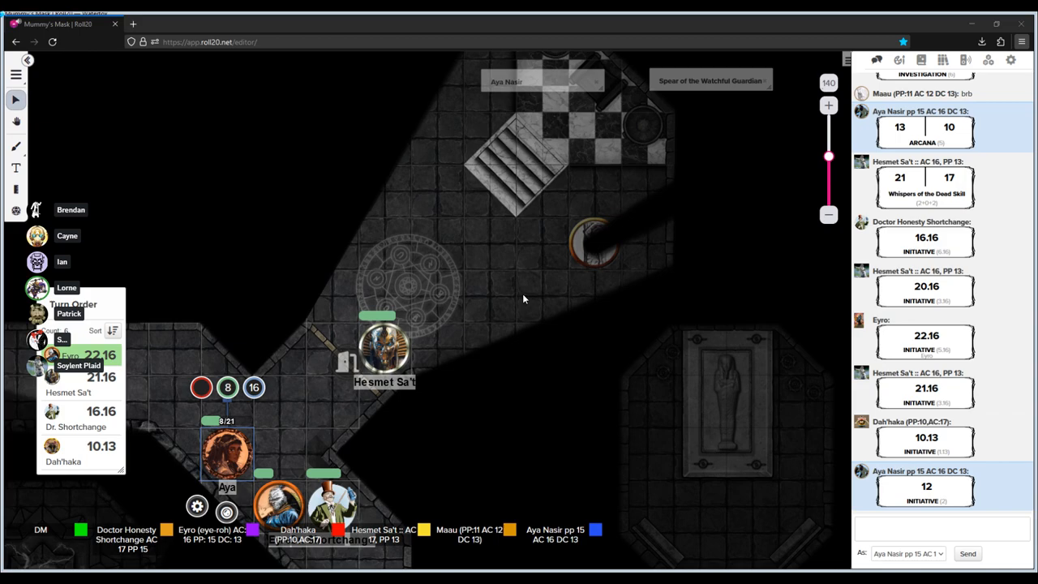
{"action": "mouse_move", "coordinate": [325, 385]}
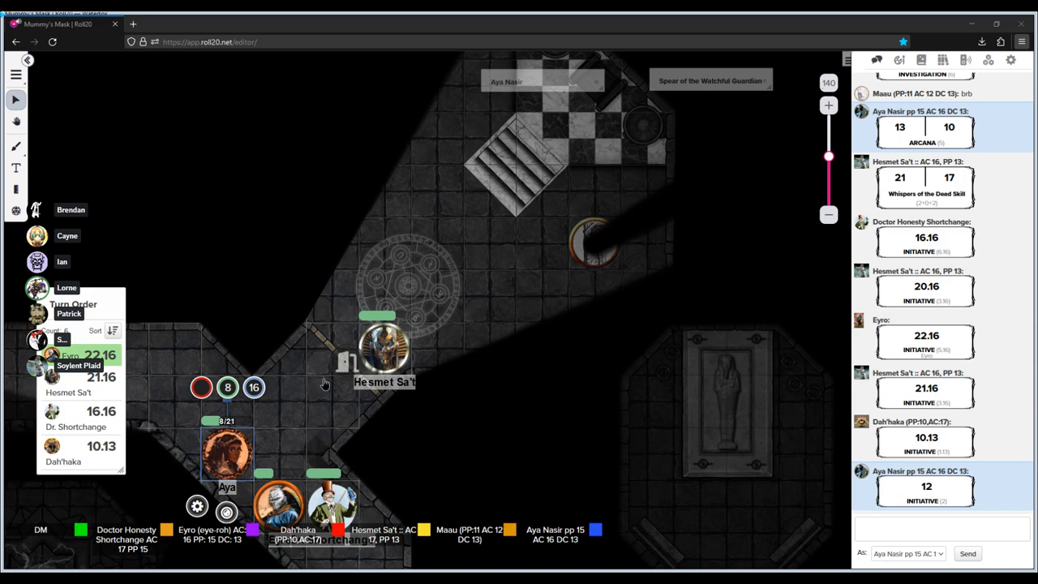
{"action": "mouse_move", "coordinate": [385, 363]}
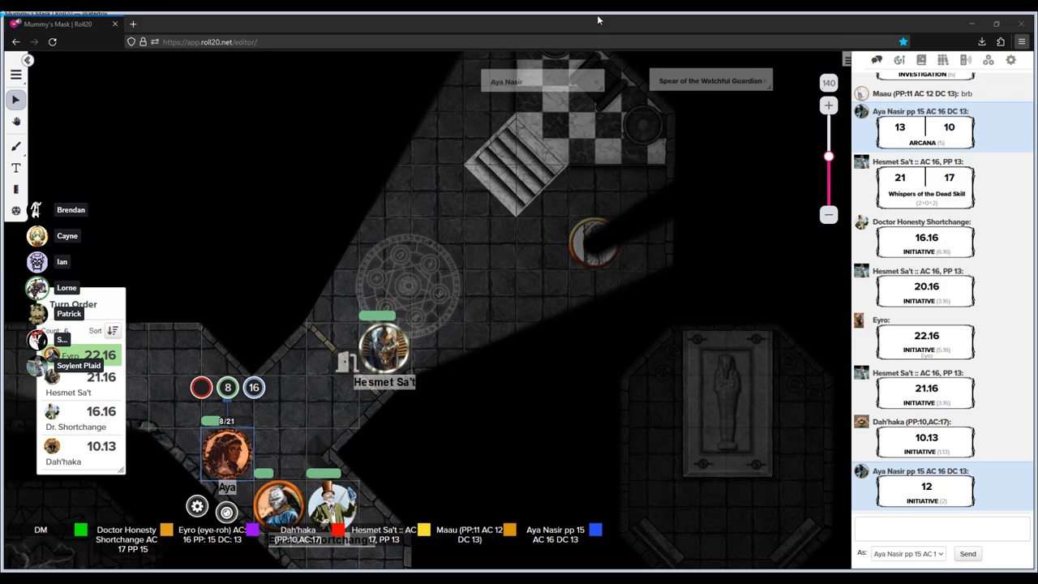
{"action": "mouse_move", "coordinate": [477, 365]}
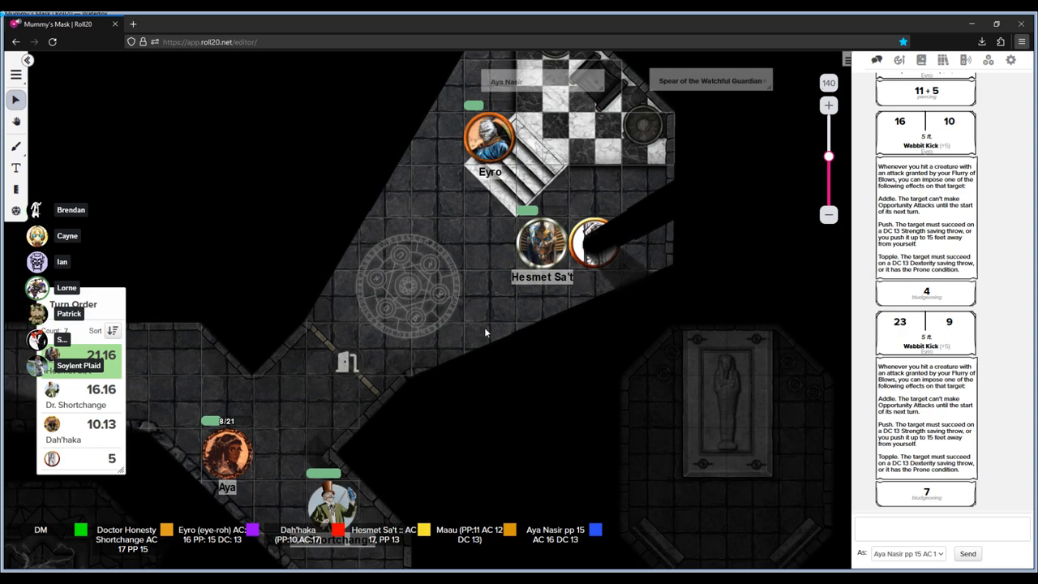
{"action": "mouse_move", "coordinate": [284, 421]}
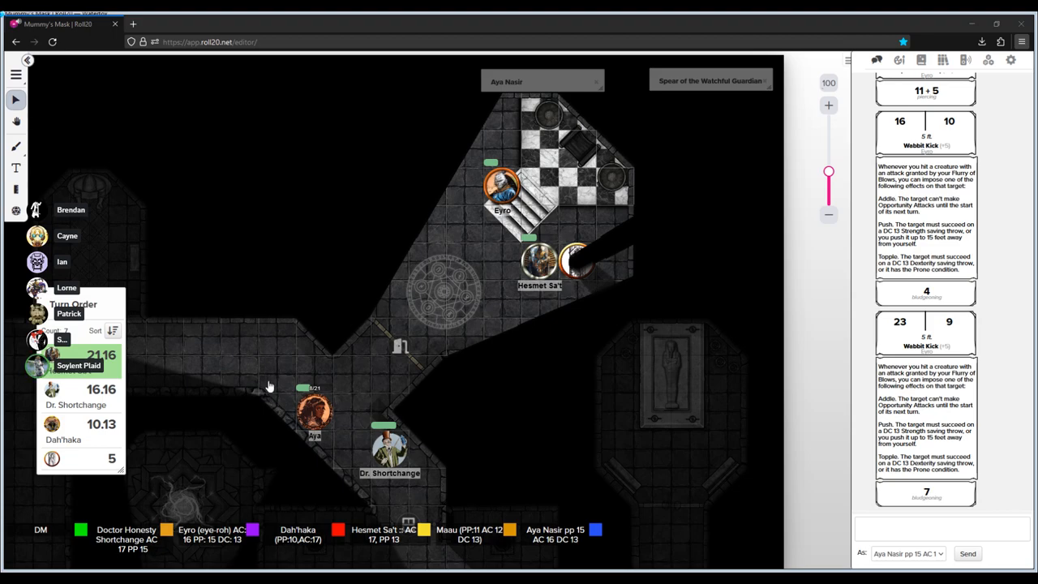
{"action": "mouse_move", "coordinate": [636, 35]}
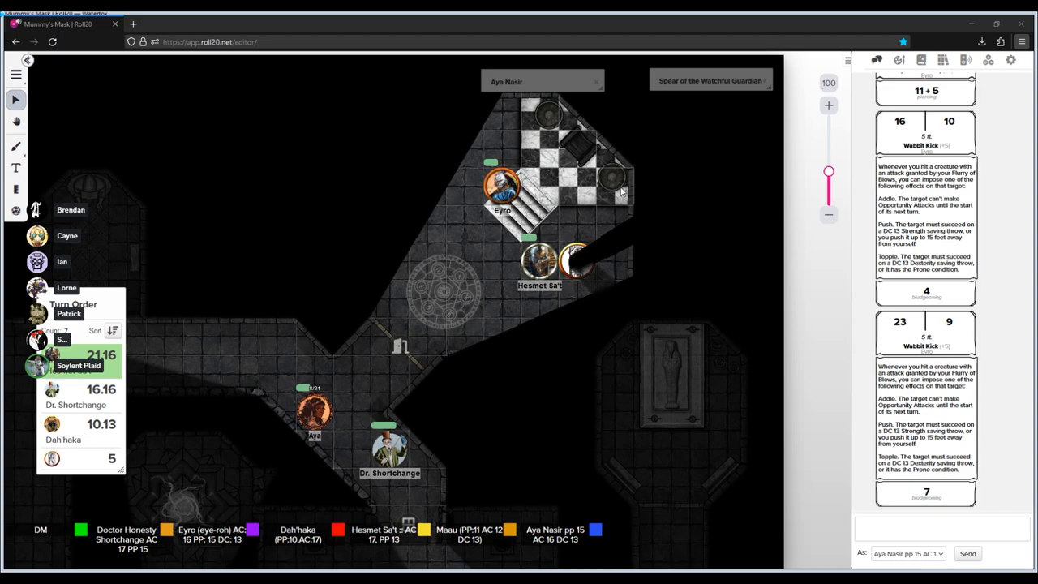
{"action": "mouse_move", "coordinate": [397, 258]}
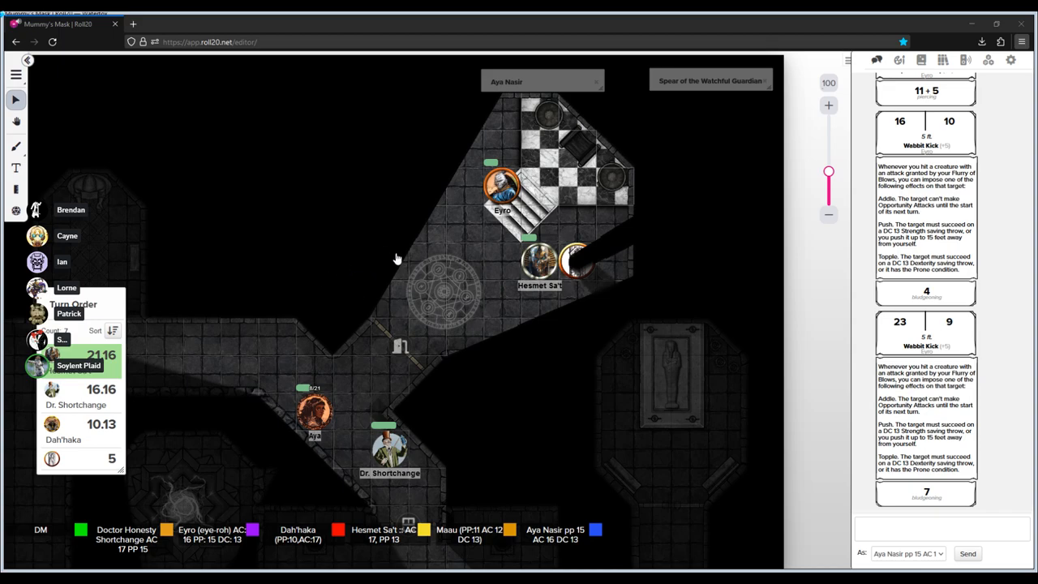